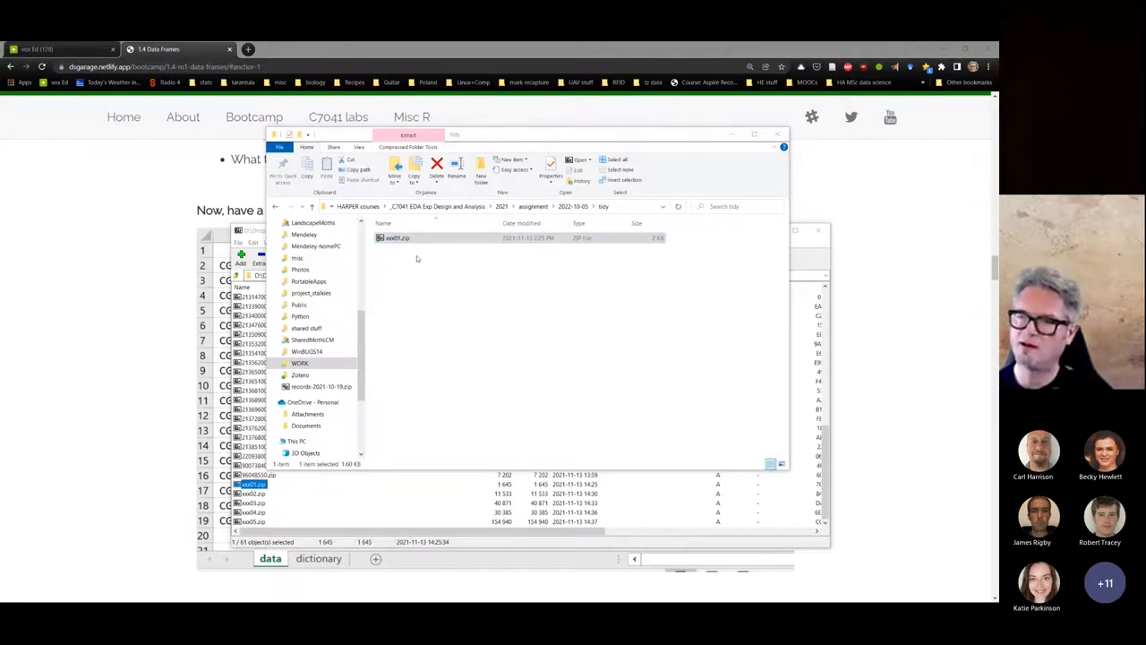
pyautogui.moveTo(405, 250)
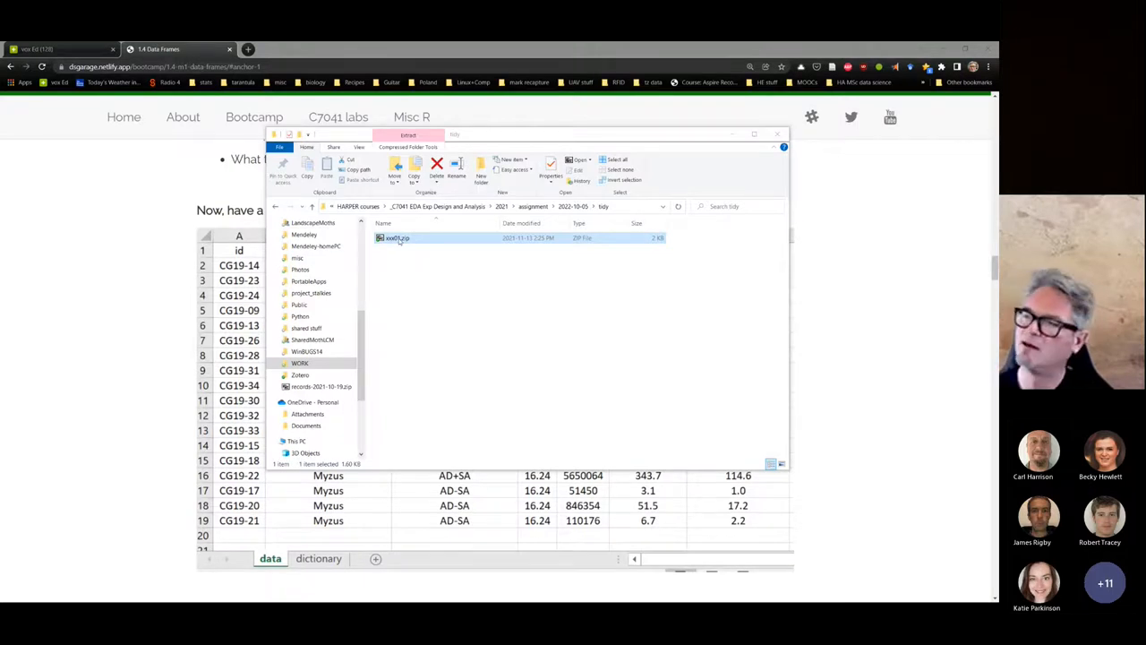
# - Extract xxx01.zip into the tidy folder and open it to find Butterfly.csv
pyautogui.doubleClick(394, 237)
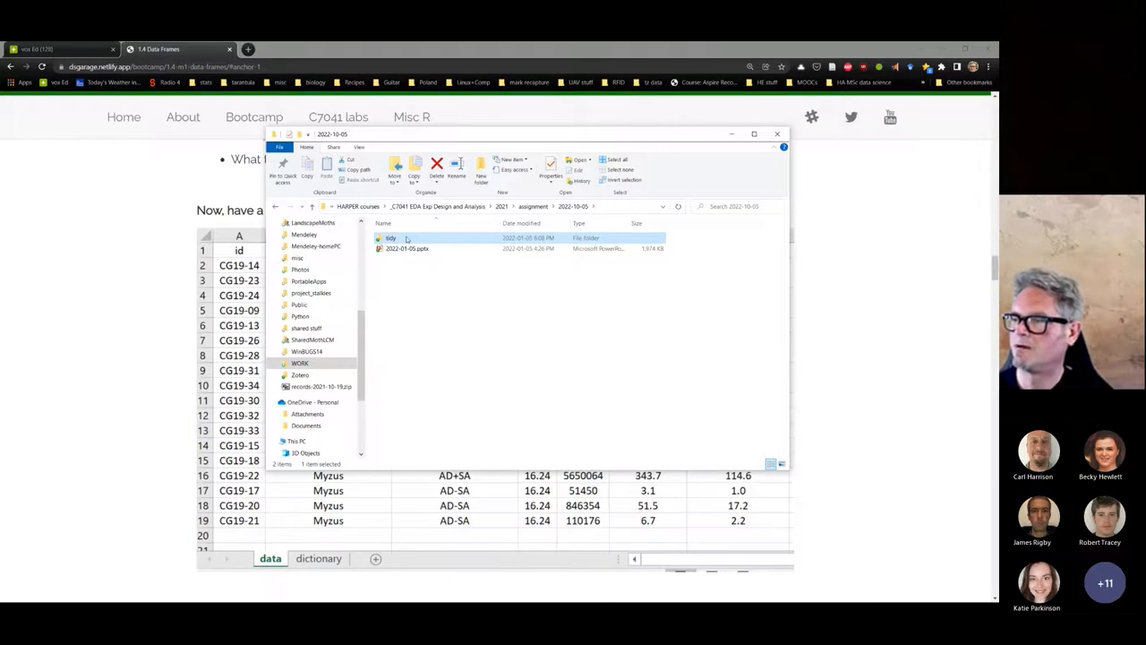
pyautogui.doubleClick(391, 237)
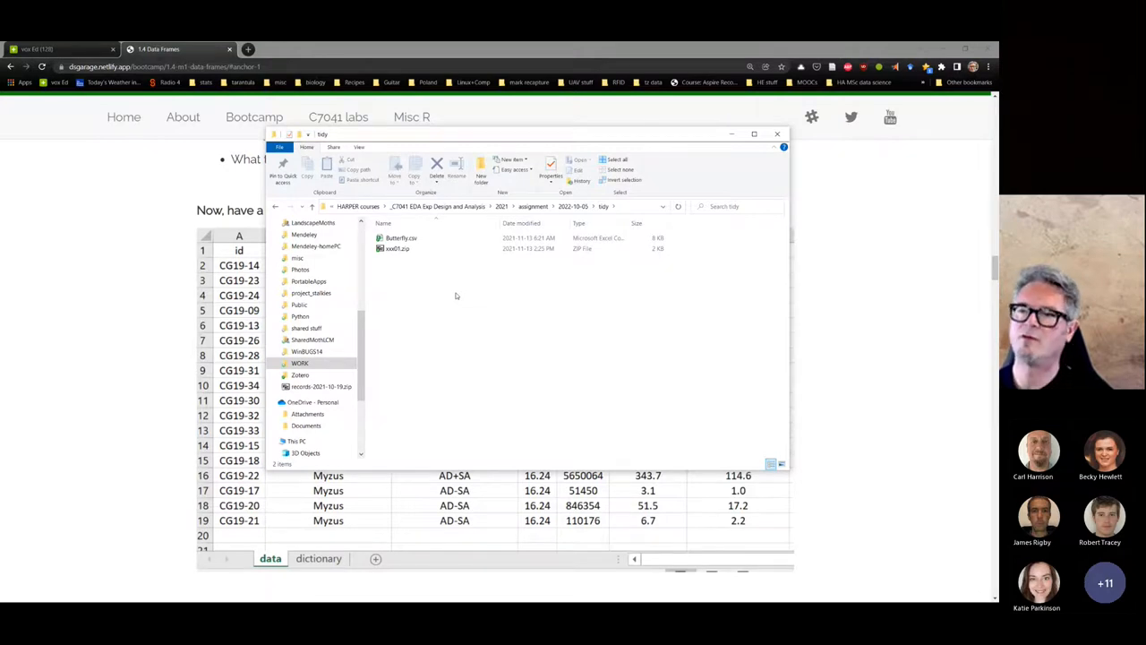
# - Scroll Chrome to the top of the page and select the '1.4 Data Frames' title
pyautogui.click(776, 134)
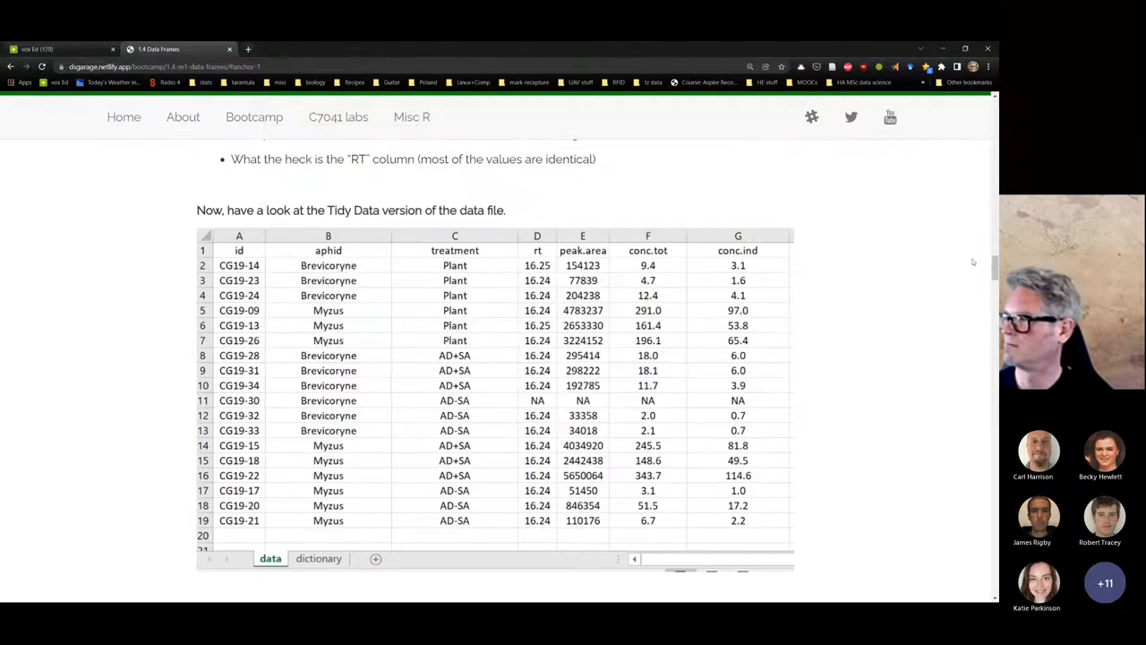
pyautogui.scroll(3)
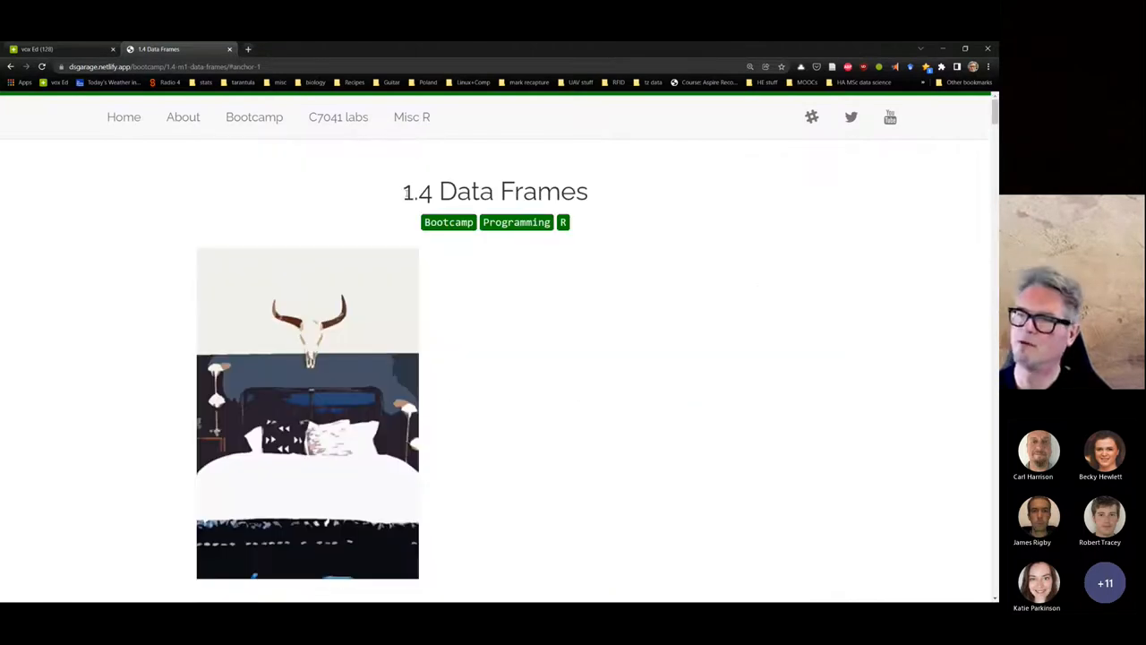
pyautogui.tripleClick(495, 190)
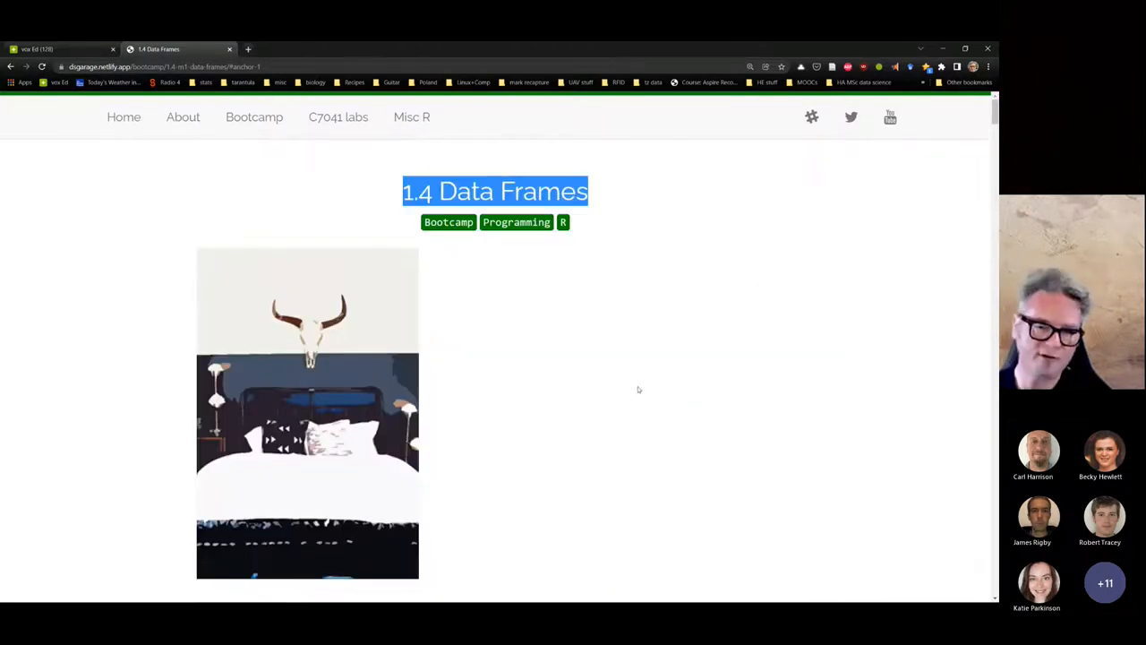
pyautogui.moveTo(587, 407)
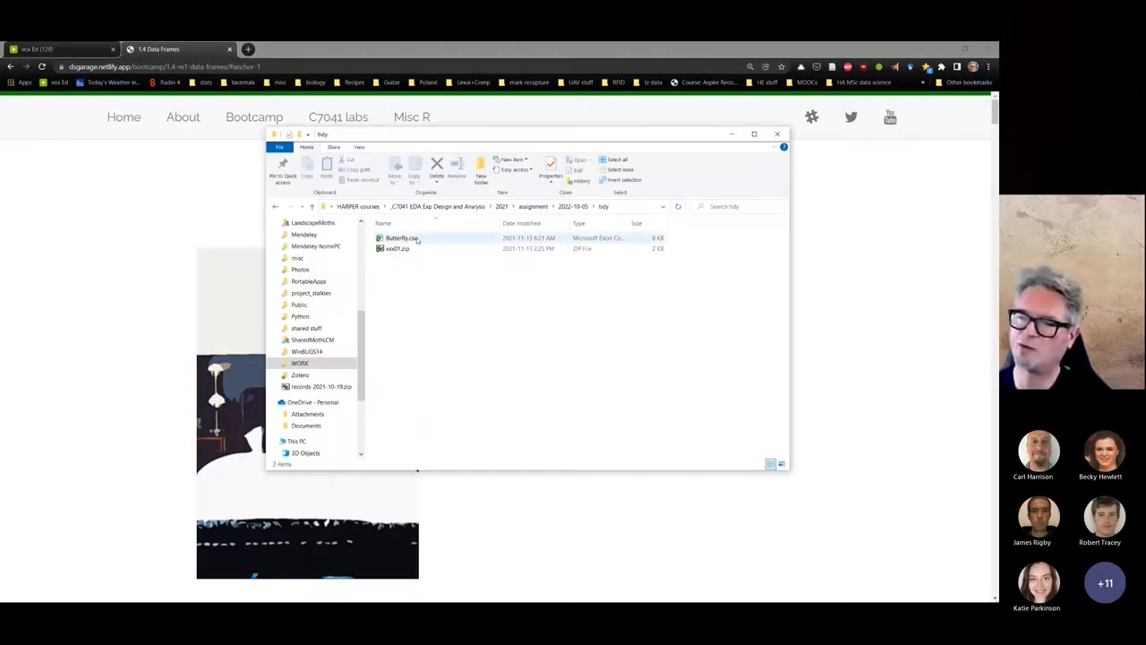
pyautogui.click(401, 238)
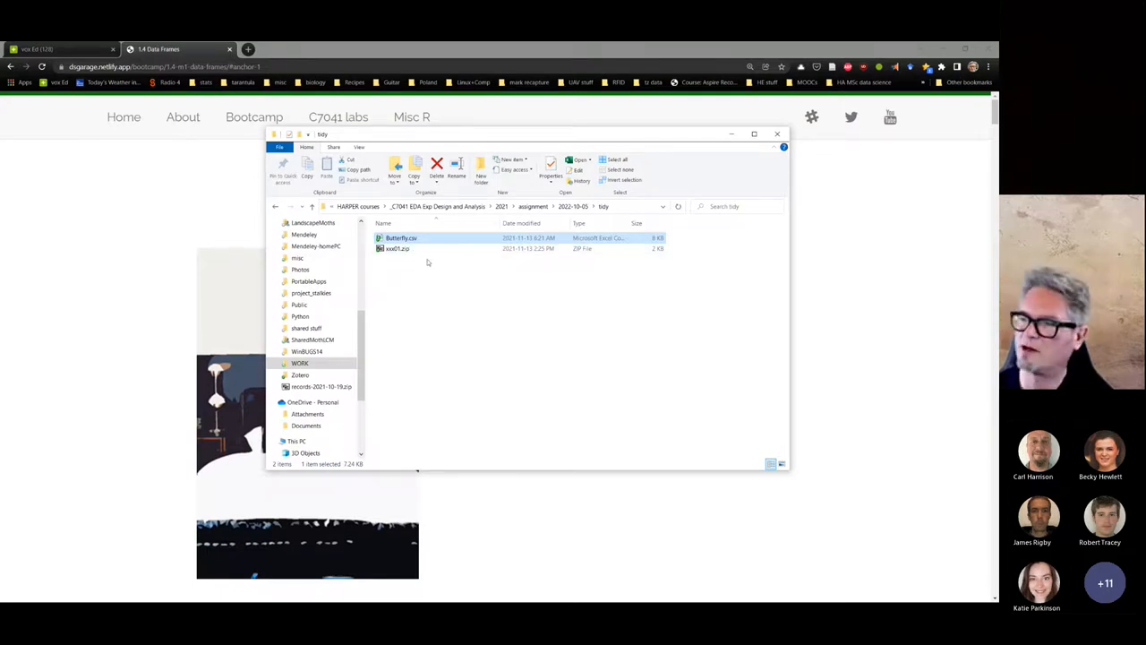
pyautogui.click(781, 464)
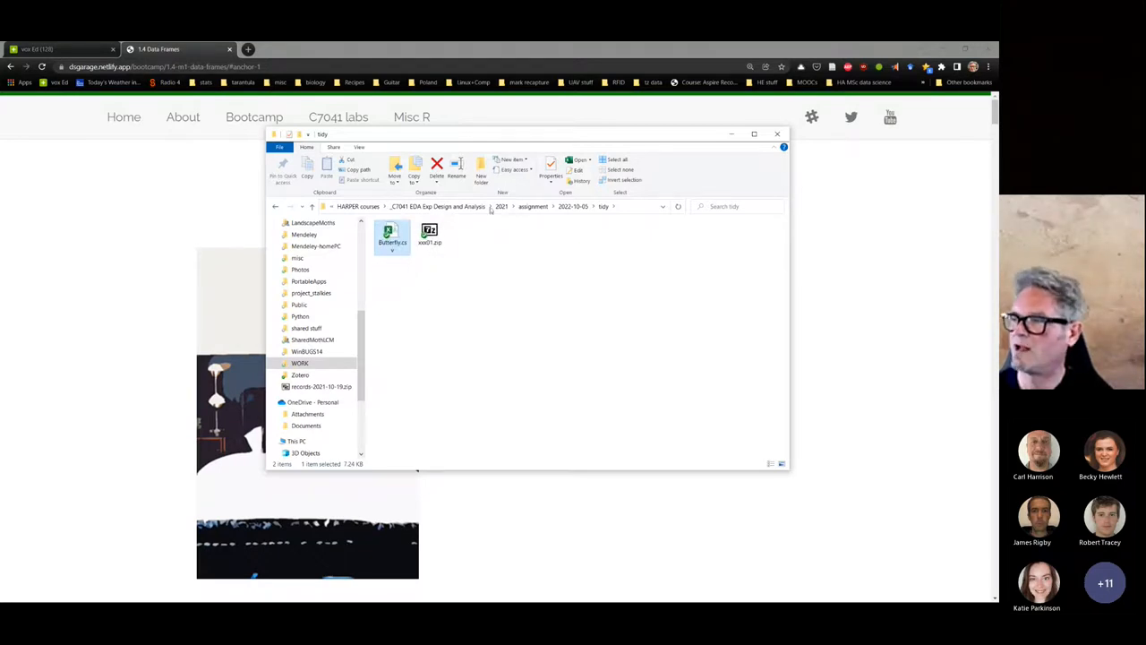
pyautogui.click(358, 147)
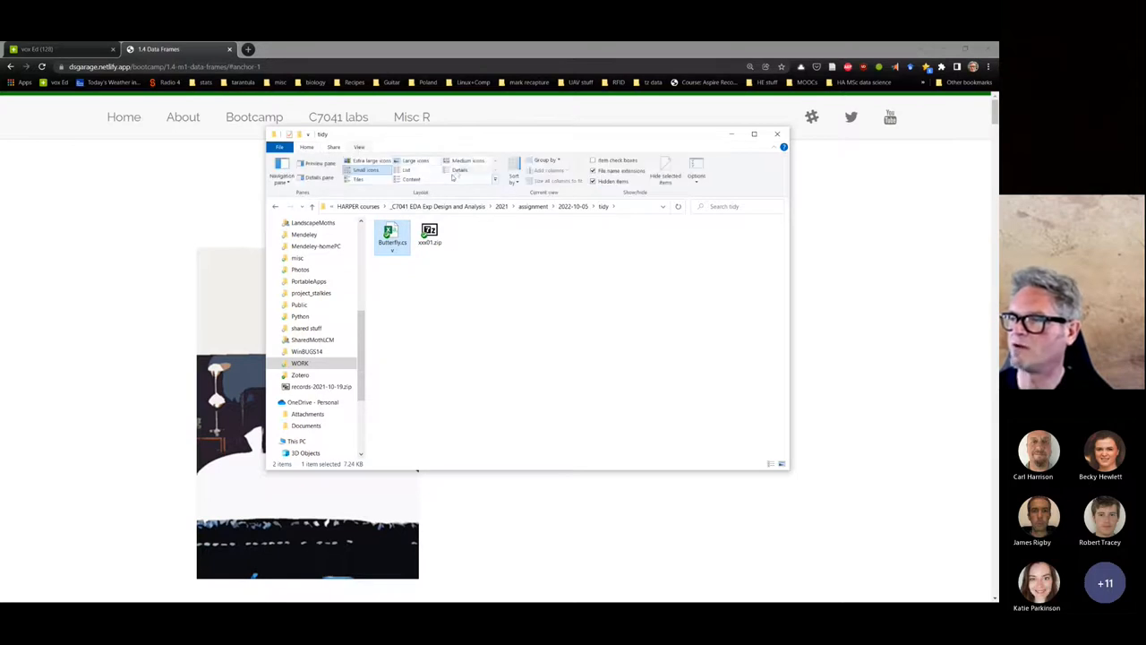
pyautogui.click(459, 170)
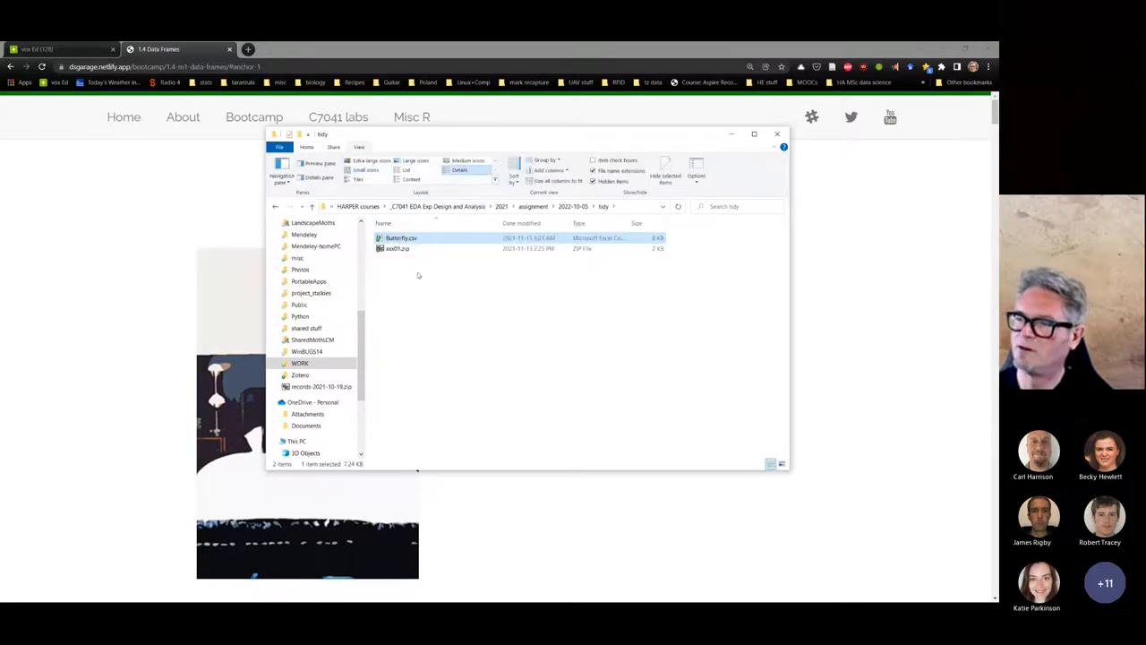
pyautogui.doubleClick(401, 237)
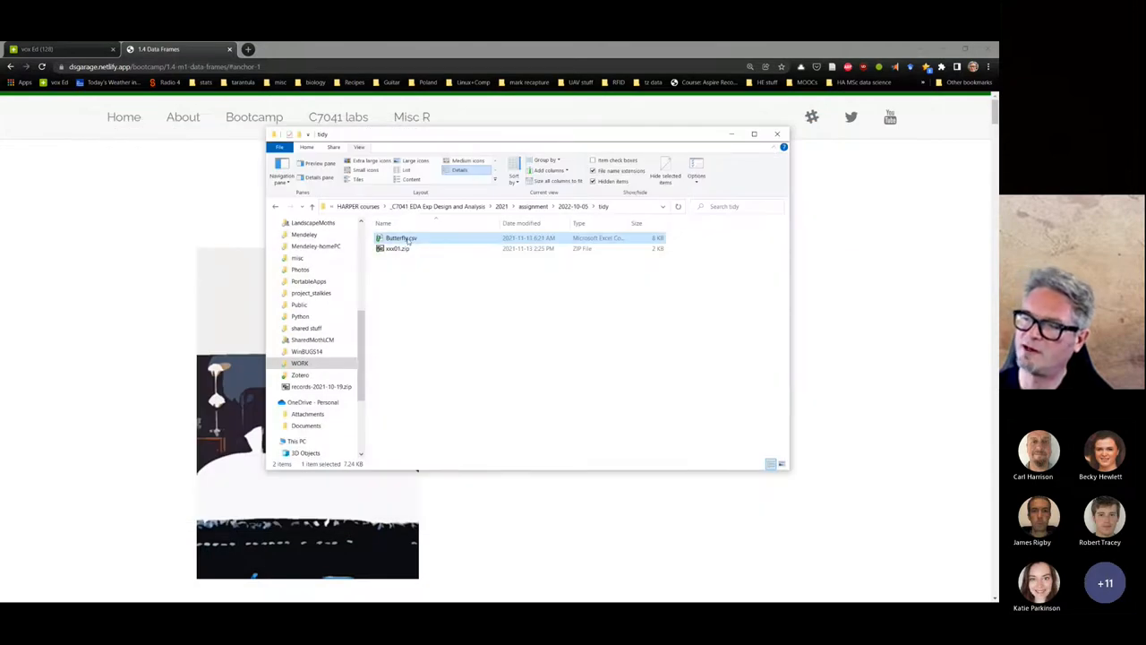
pyautogui.rightClick(399, 238)
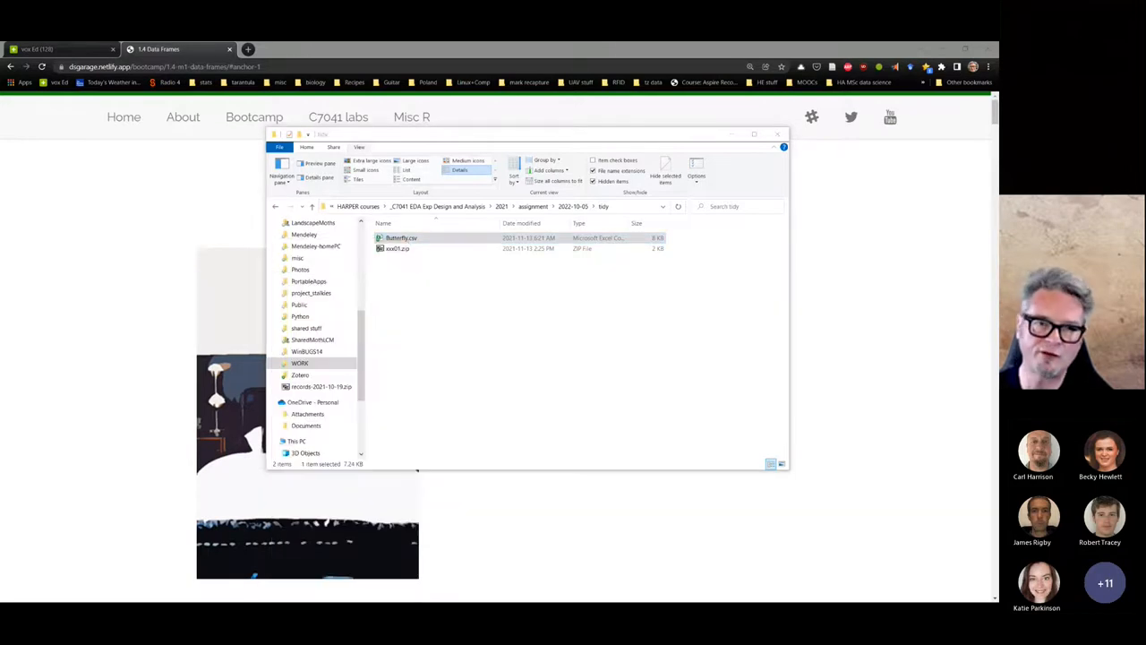
pyautogui.doubleClick(400, 237)
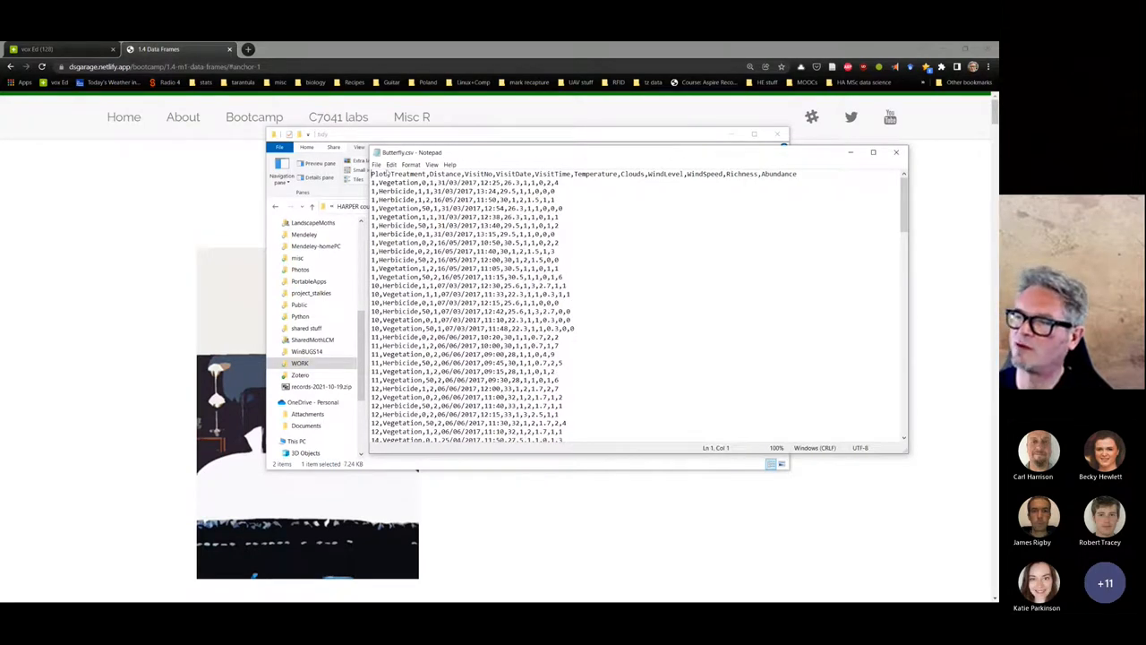
pyautogui.moveTo(372, 174); pyautogui.dragTo(559, 182)
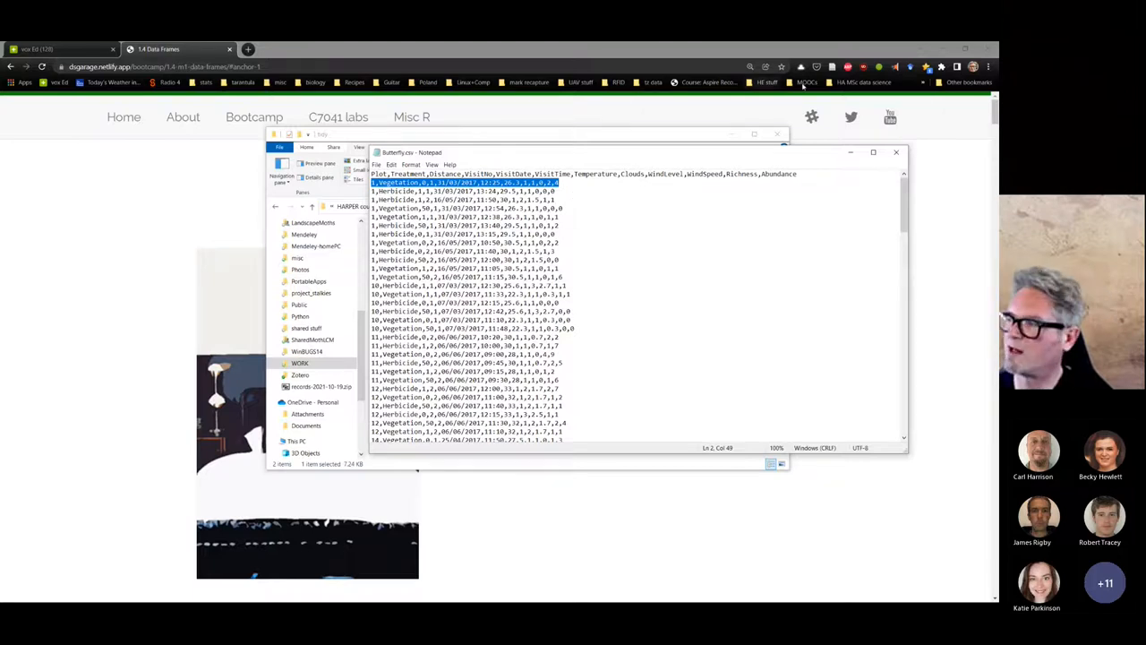
pyautogui.click(895, 151)
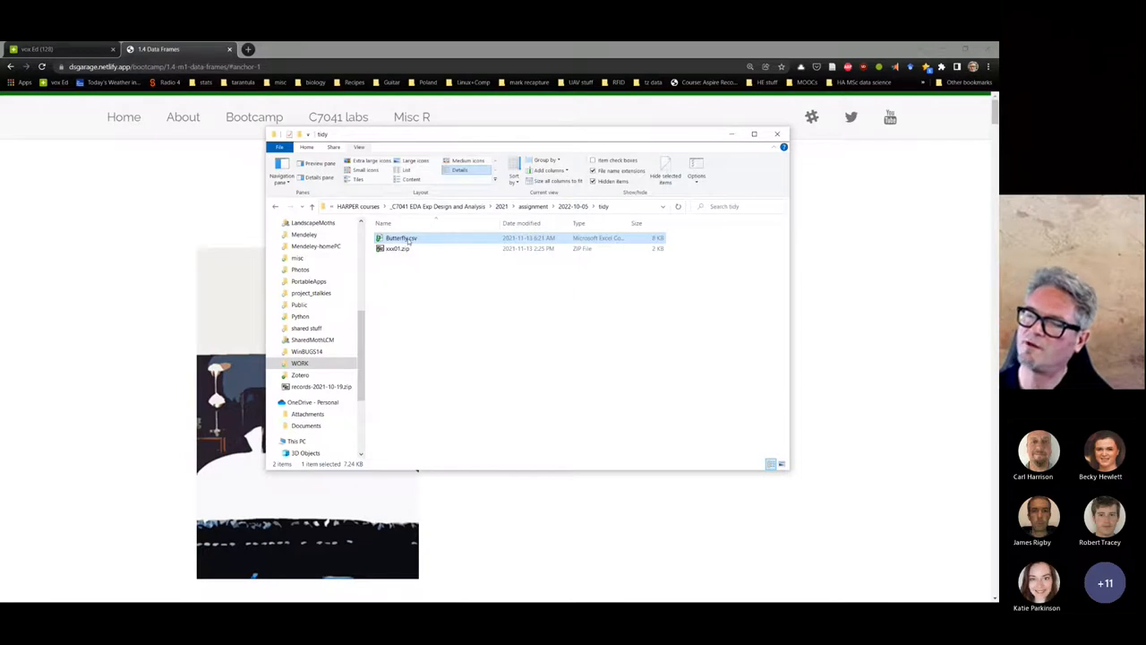
# - Open Butterfly.csv and save it as Butterfly.xlsx, an Excel Workbook, in the tidy folder
pyautogui.doubleClick(400, 239)
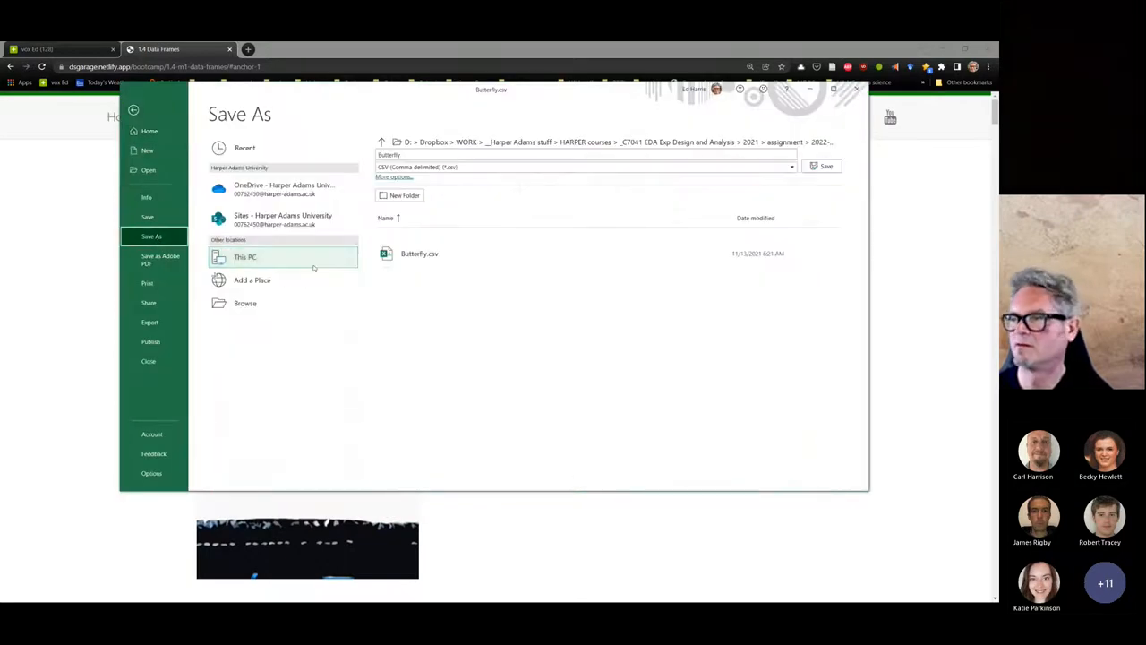
pyautogui.click(788, 167)
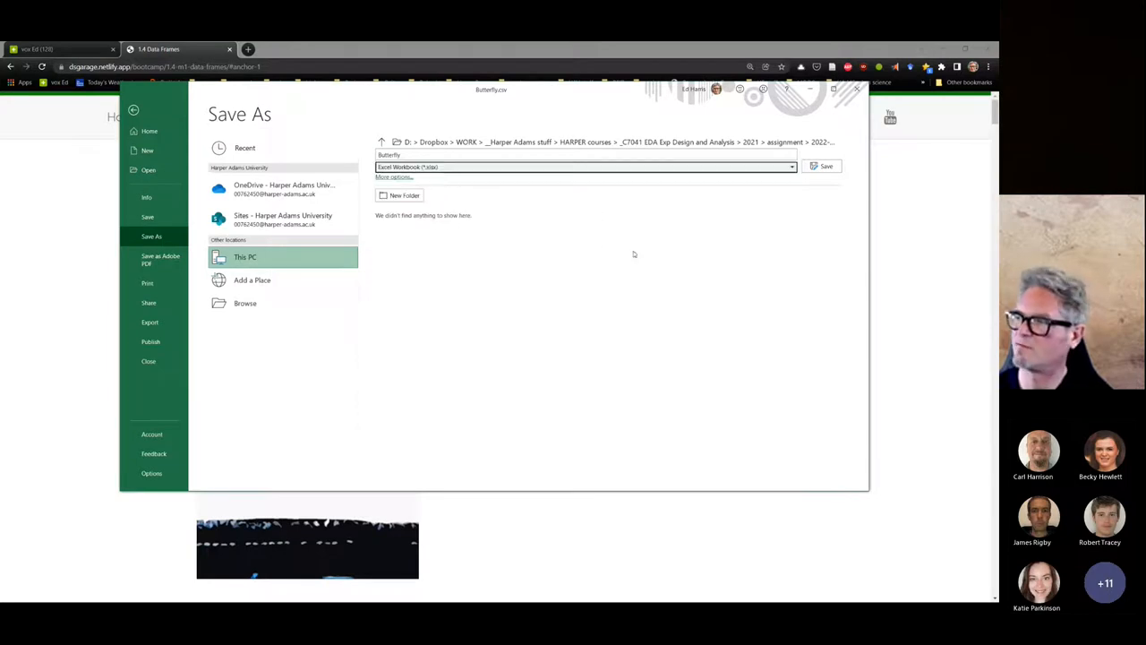
pyautogui.click(821, 166)
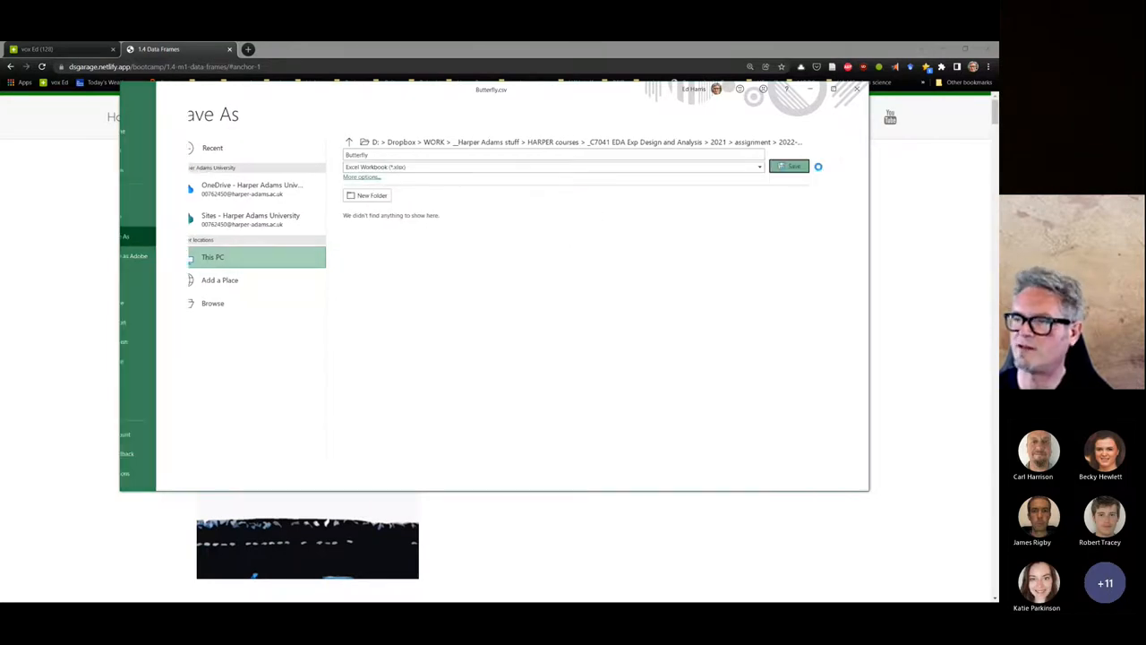
pyautogui.click(792, 166)
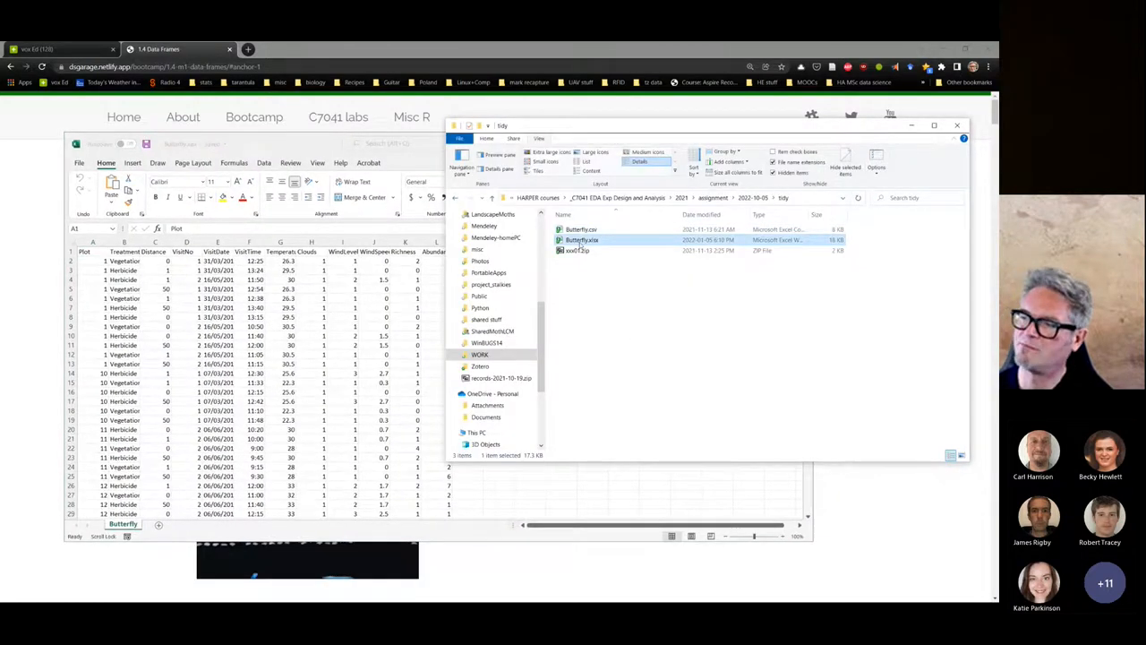
pyautogui.moveTo(620, 315)
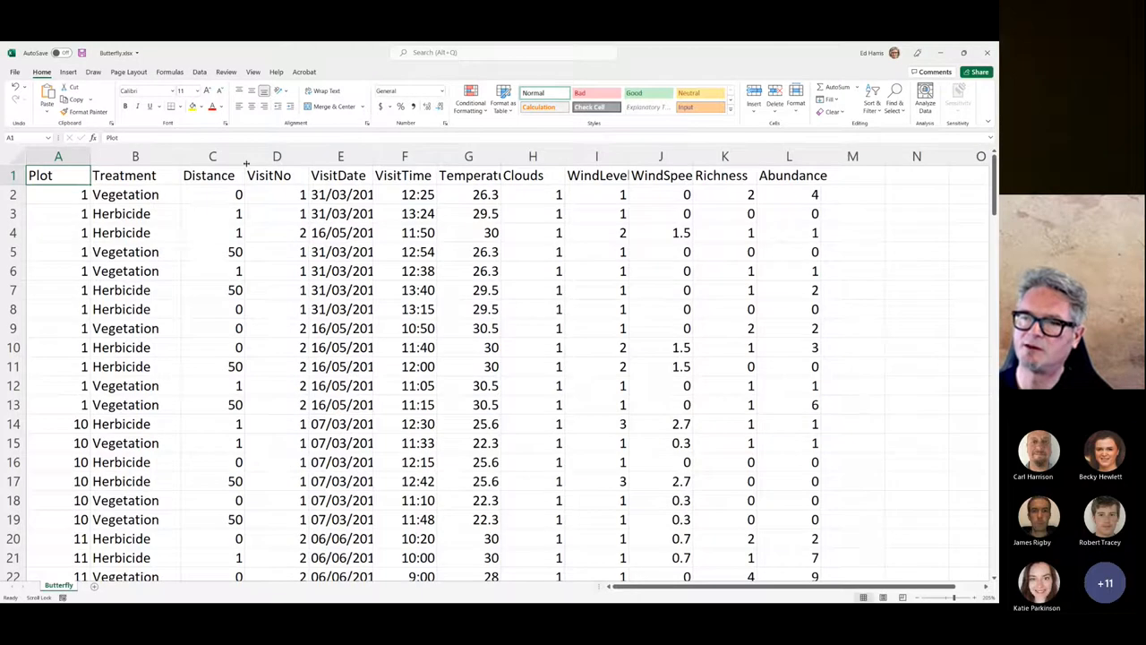
# - AutoFit the column widths so all twelve headers, including WindLevel and WindSpeed, display fully
pyautogui.click(404, 156)
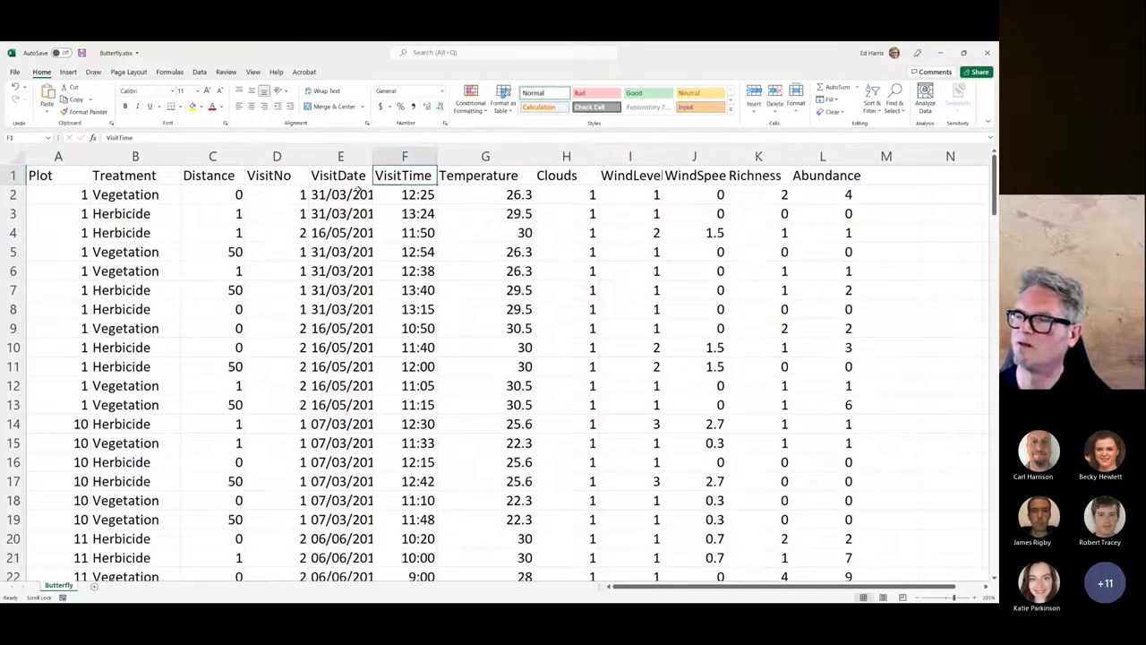
pyautogui.click(212, 175)
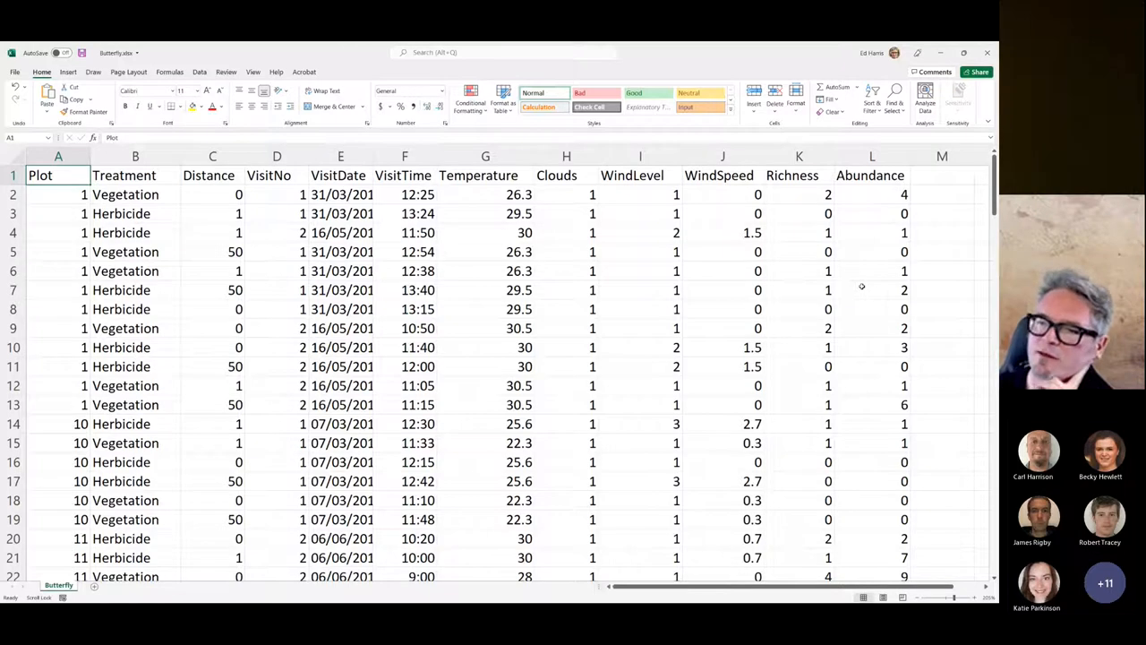
pyautogui.click(340, 347)
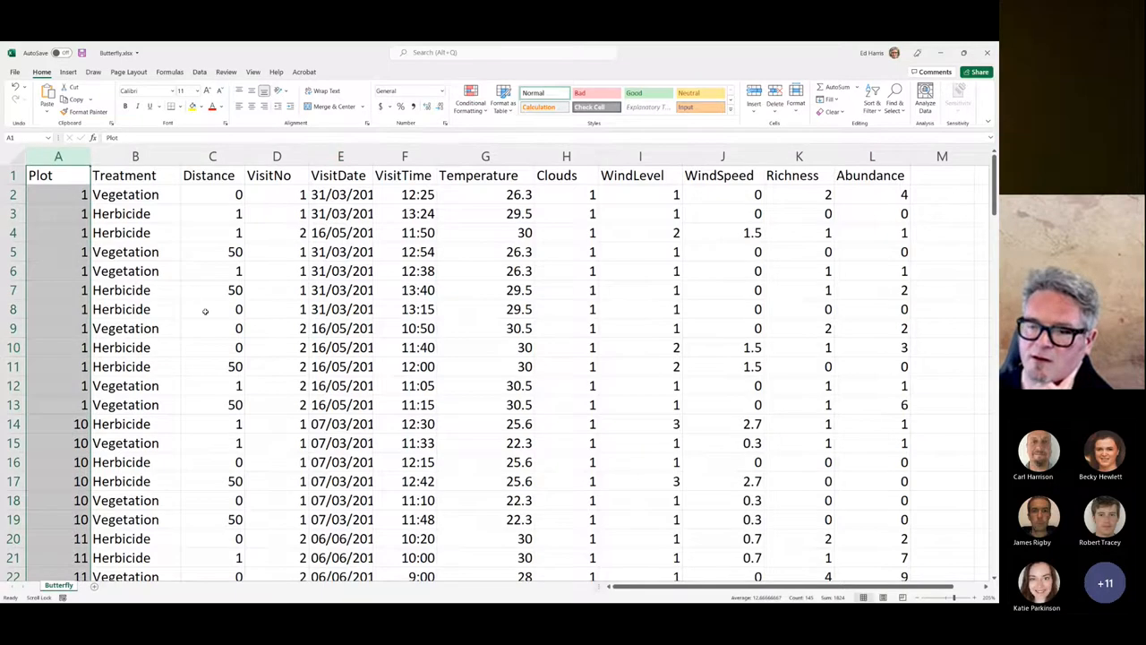
# - Scroll through the Butterfly data and inspect the Plot column values
pyautogui.scroll(-3)
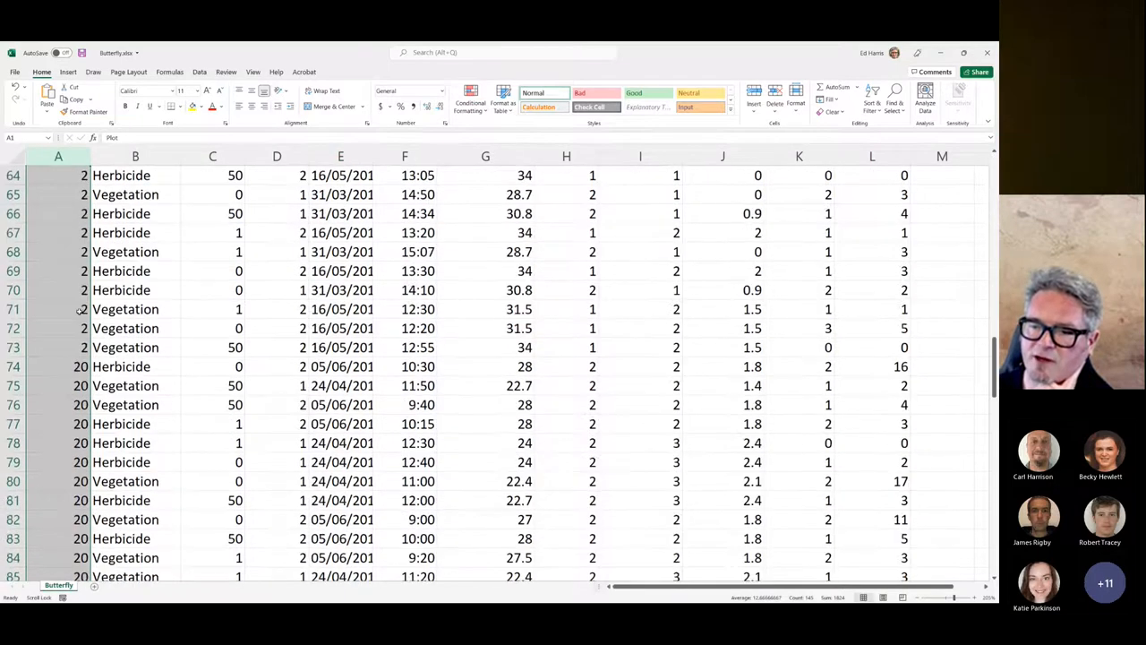
pyautogui.scroll(-3)
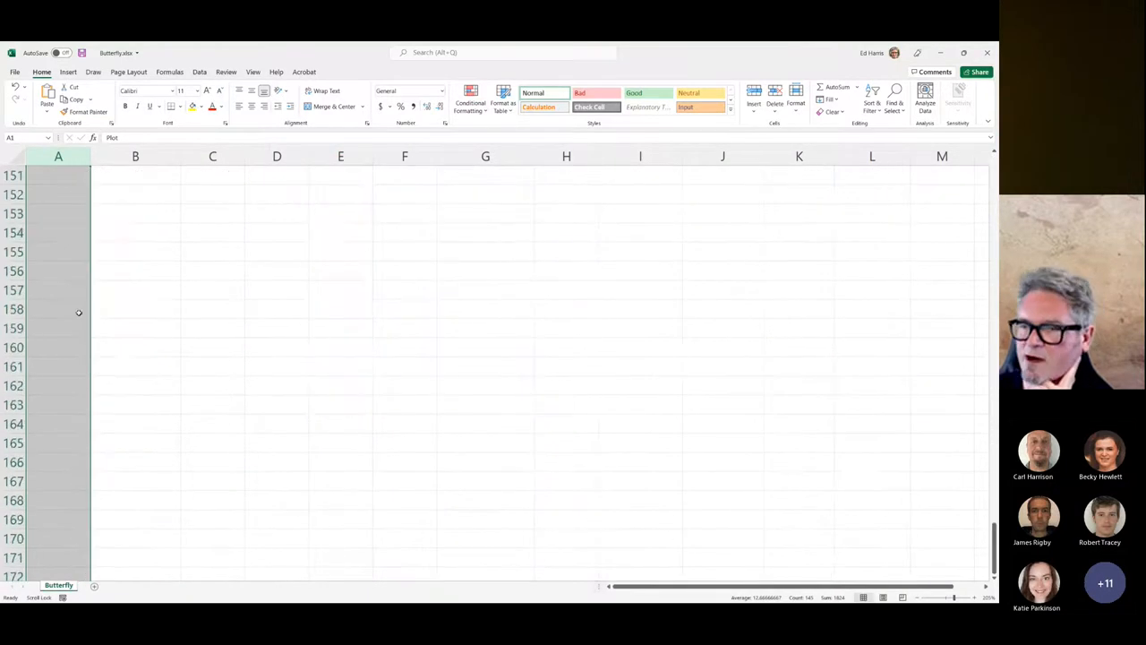
pyautogui.scroll(3)
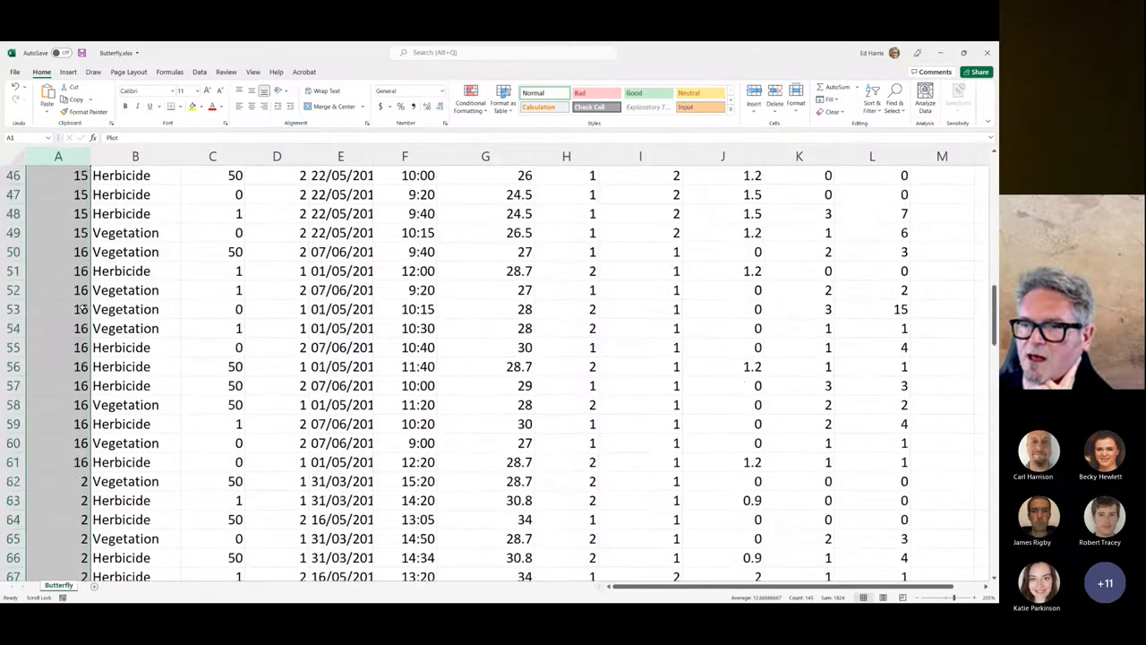
pyautogui.scroll(3)
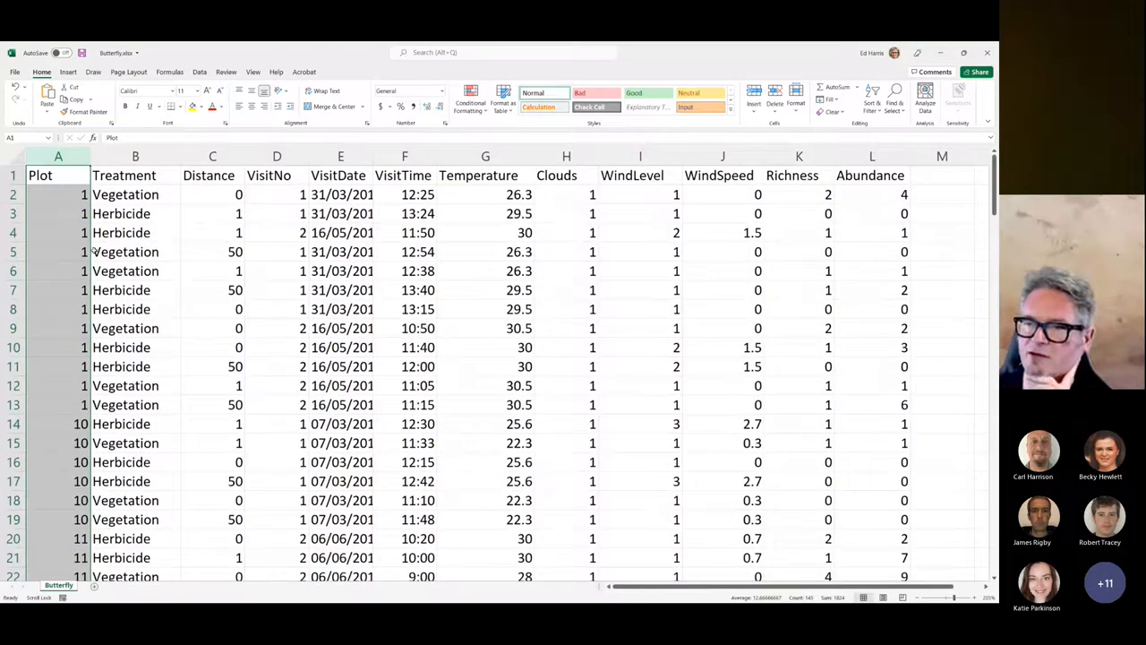
pyautogui.click(135, 174)
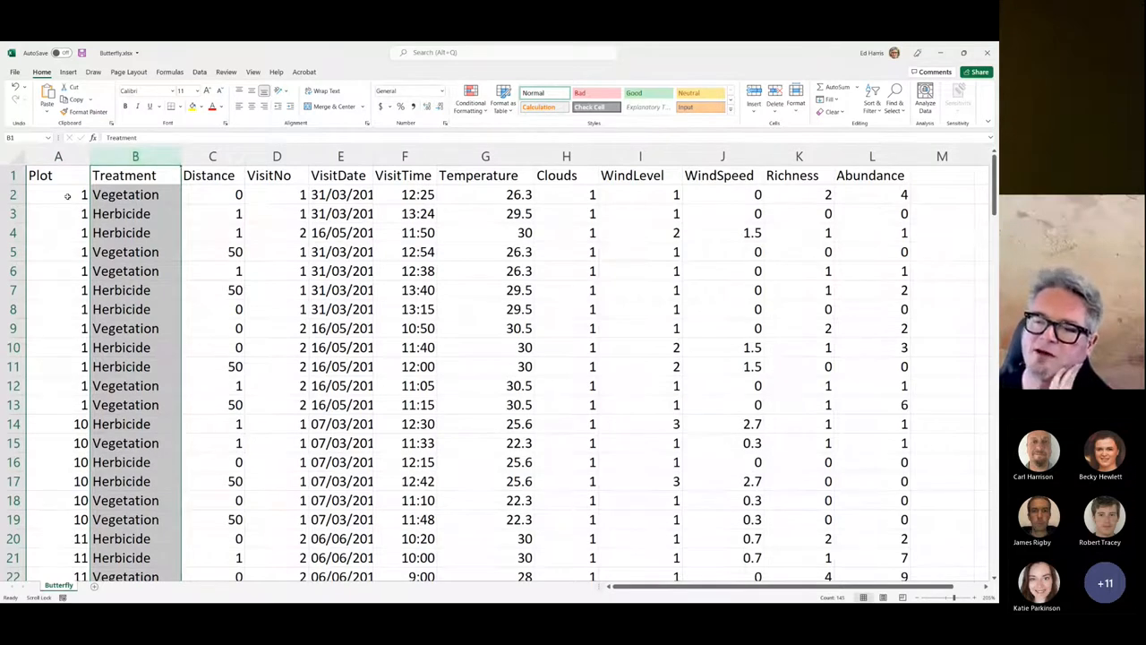
pyautogui.click(58, 156)
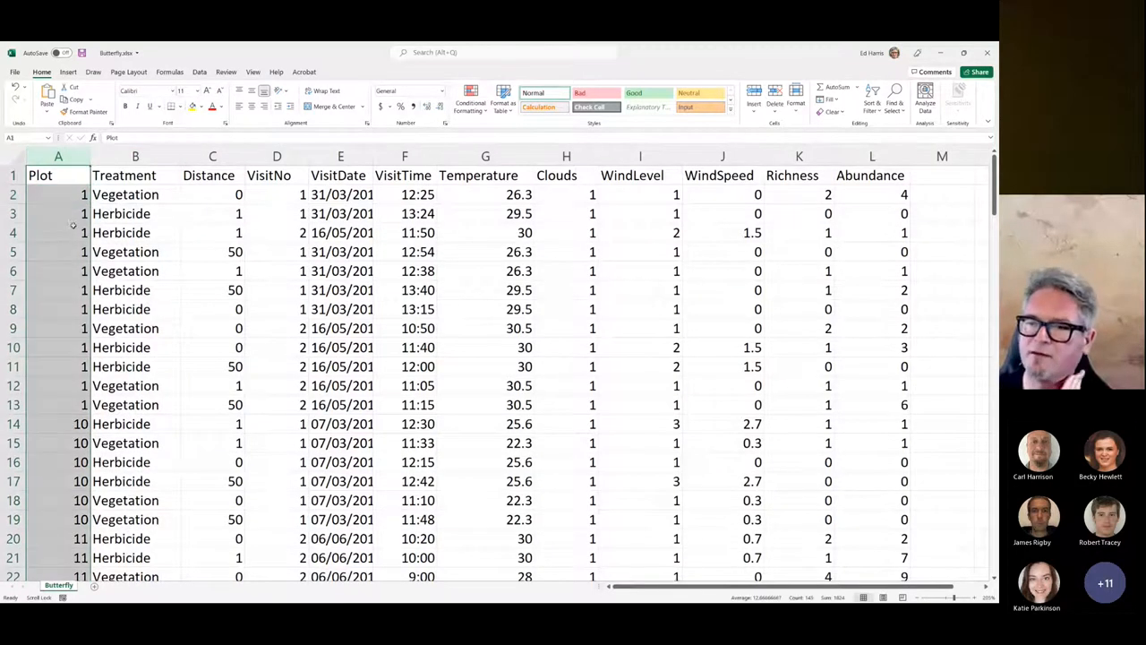
pyautogui.click(57, 194)
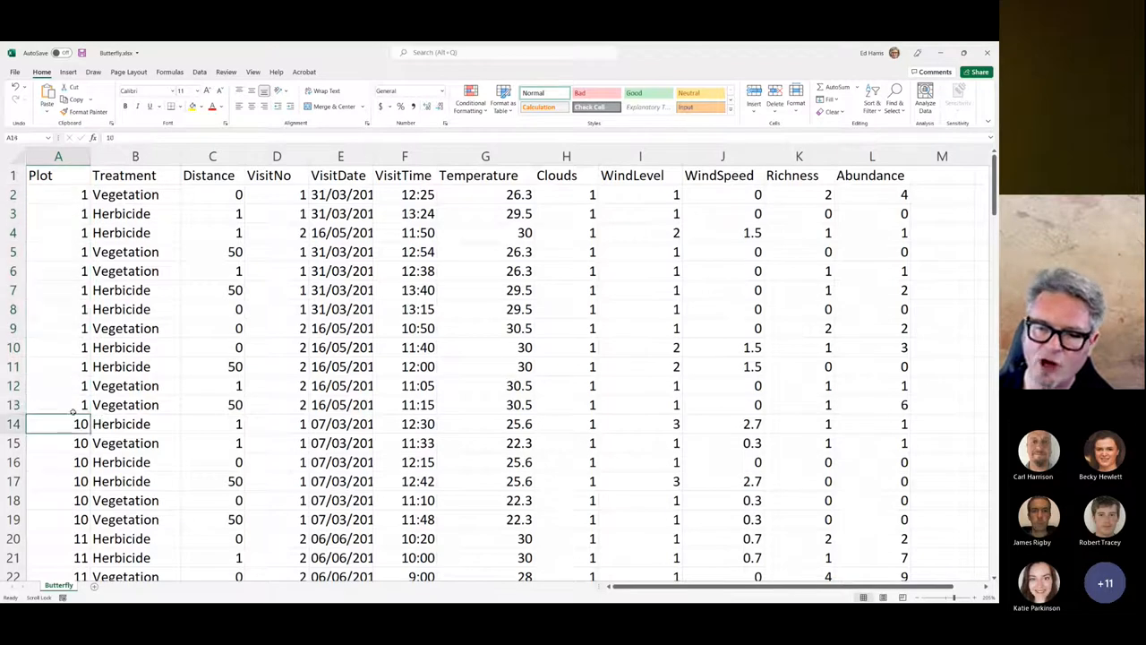
pyautogui.click(58, 405)
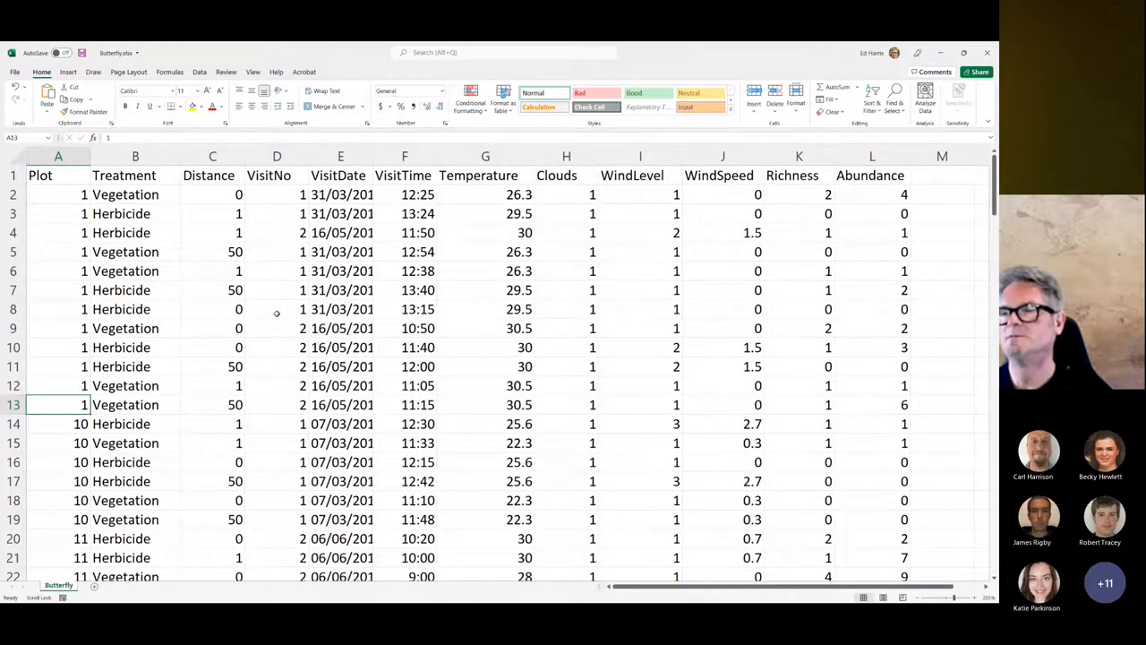
# - Review the Treatment and Distance columns and their individual entries
pyautogui.click(135, 156)
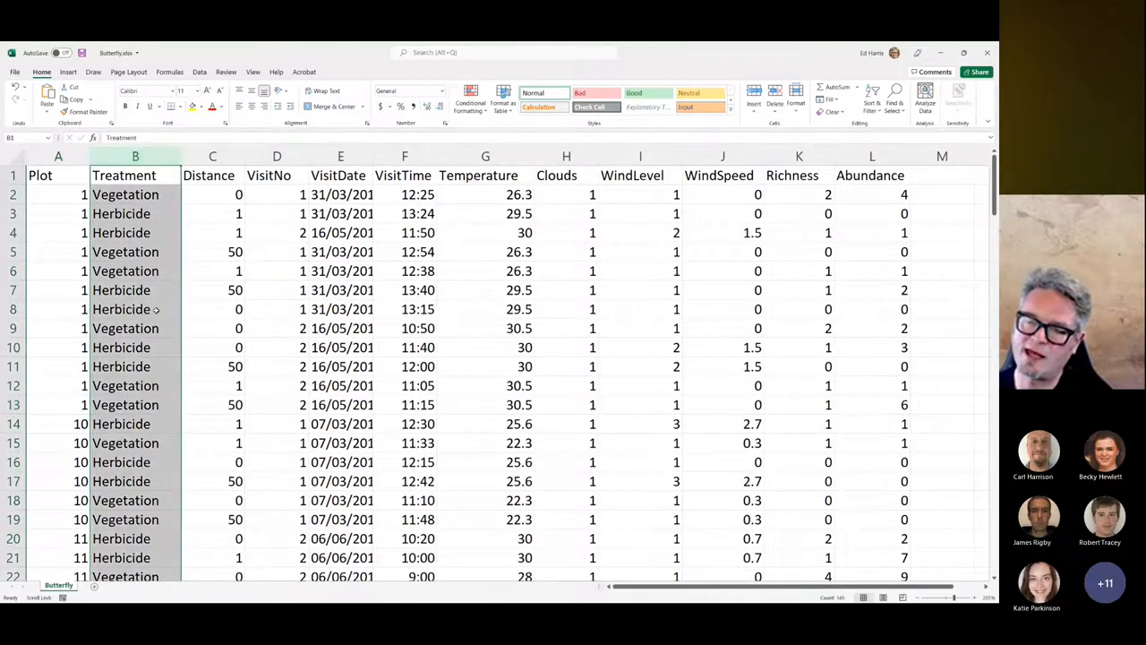
pyautogui.click(134, 213)
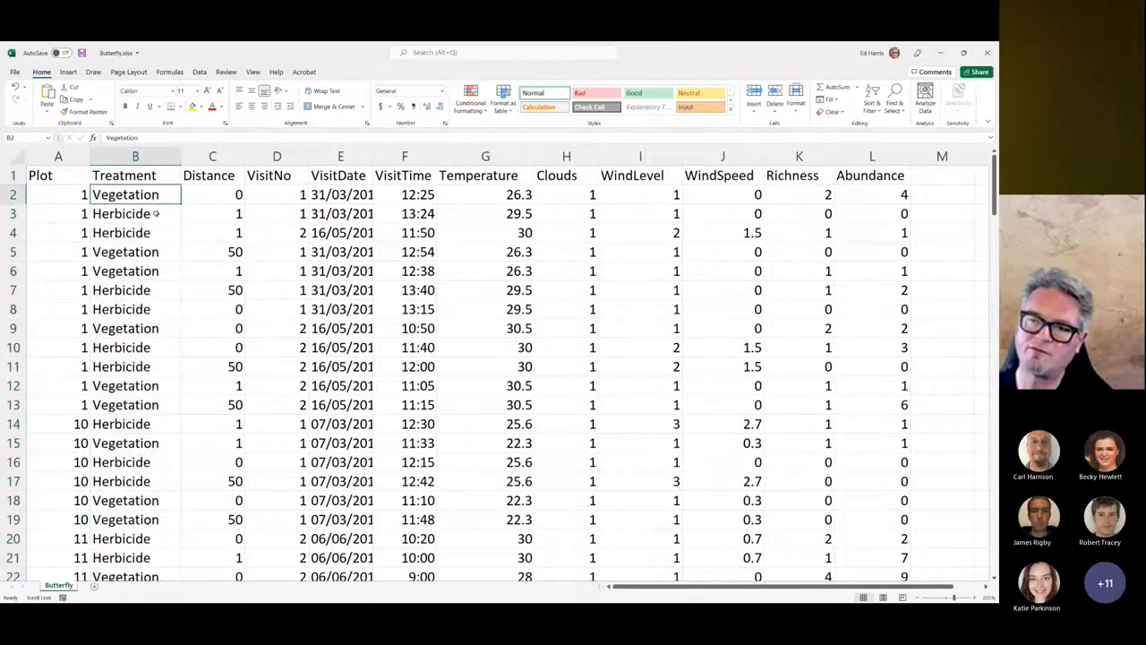
pyautogui.scroll(-3)
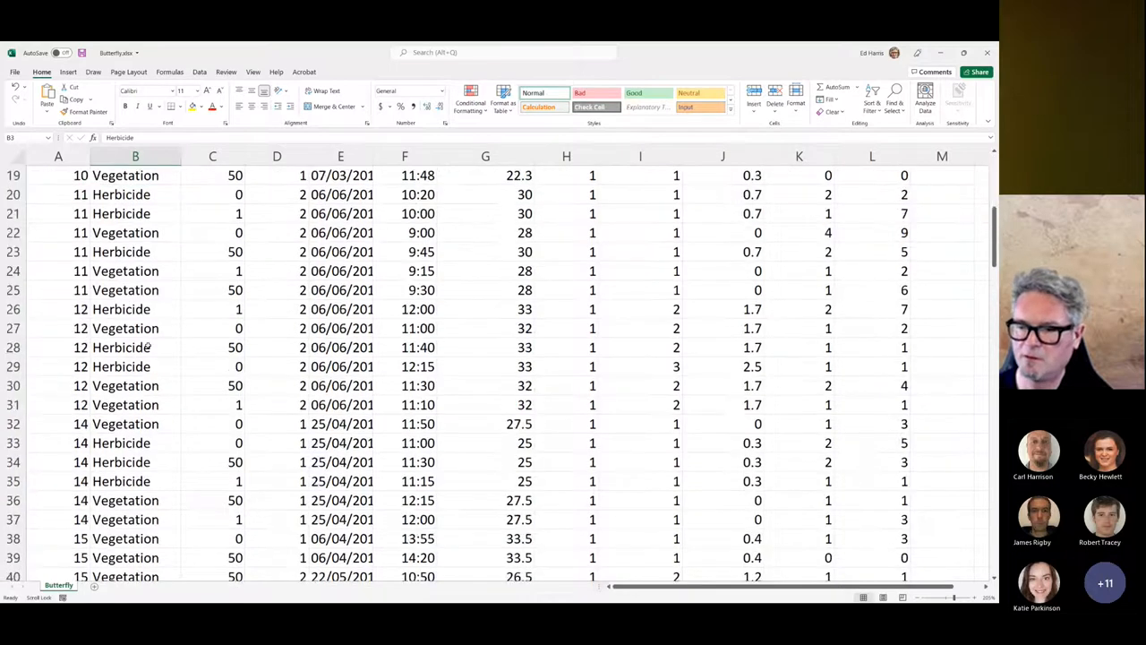
pyautogui.scroll(-3)
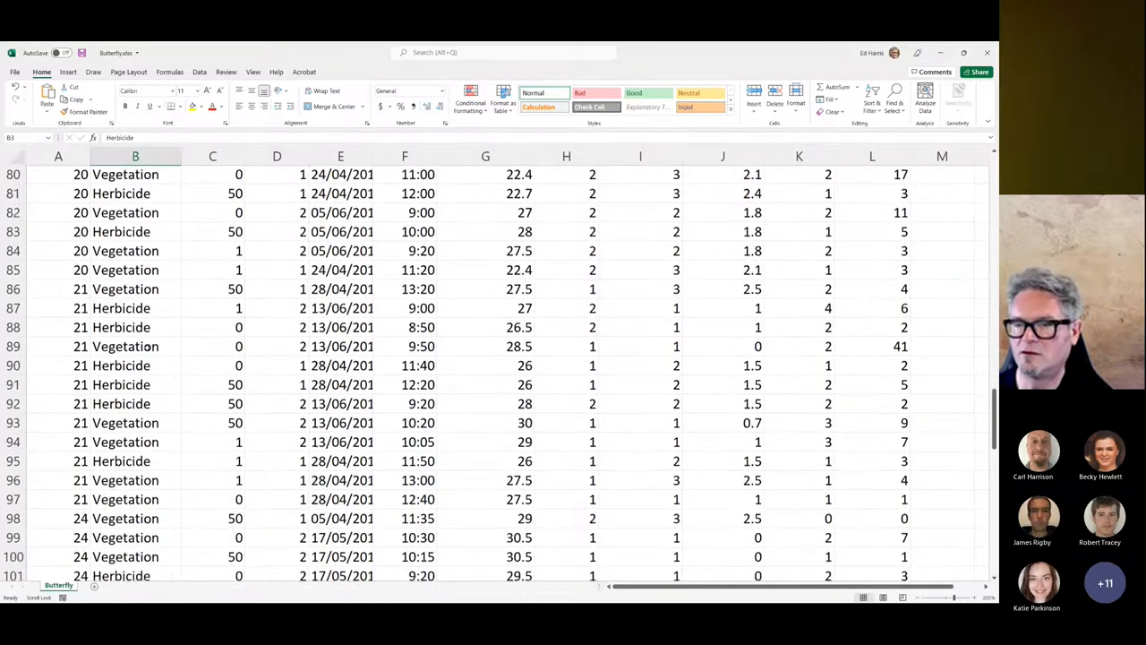
pyautogui.scroll(-3)
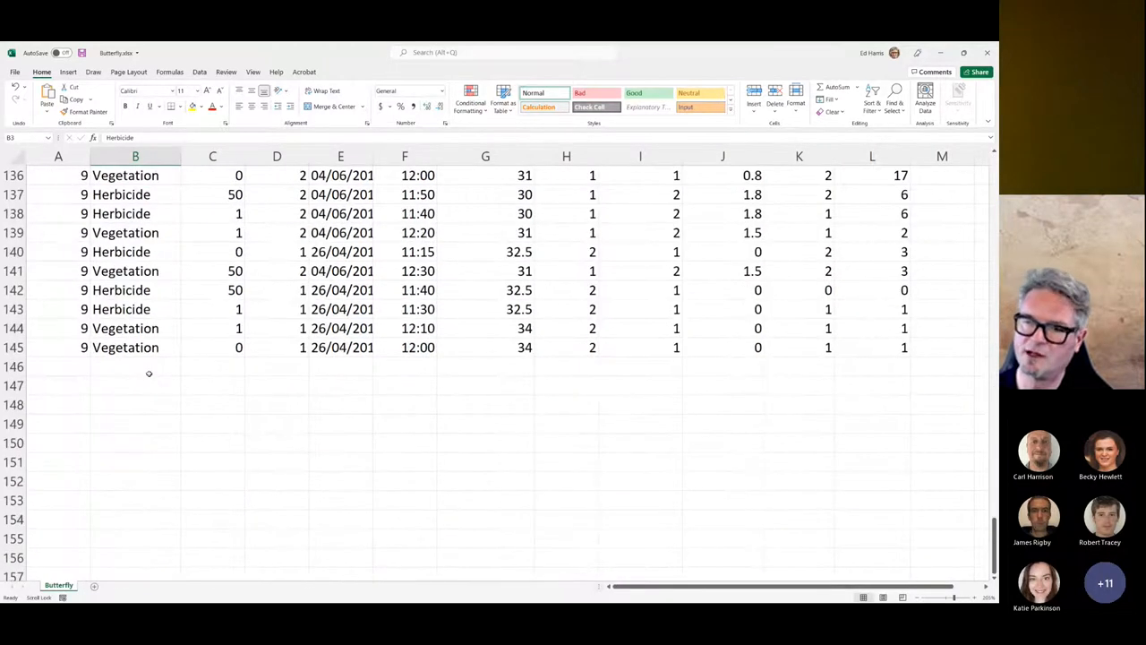
pyautogui.scroll(3)
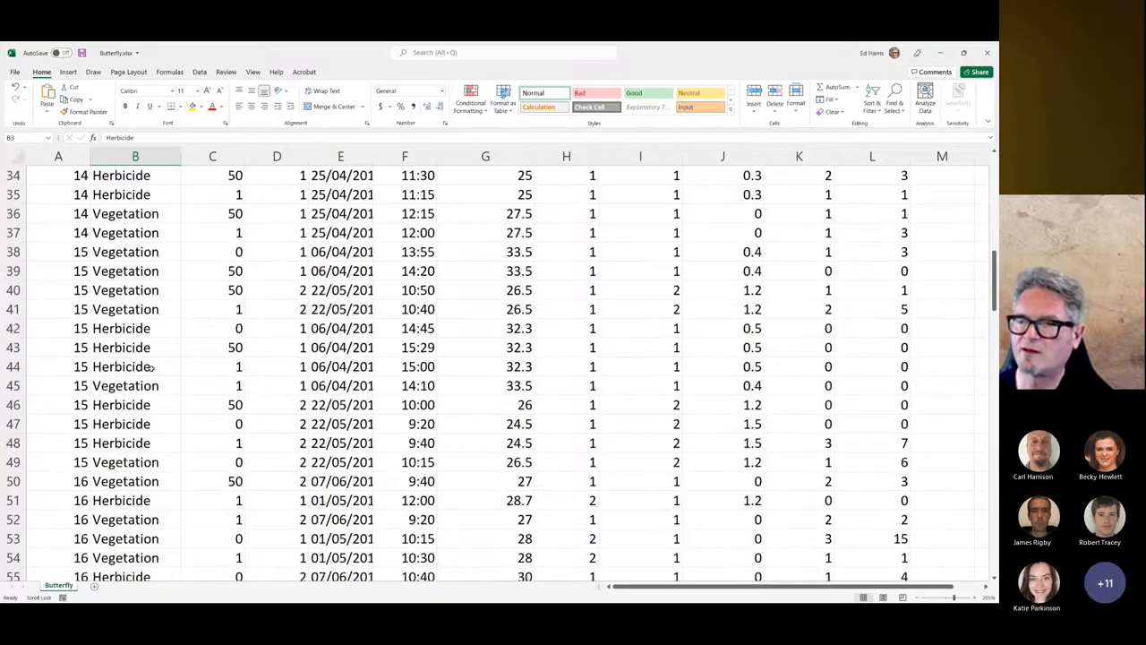
pyautogui.scroll(3)
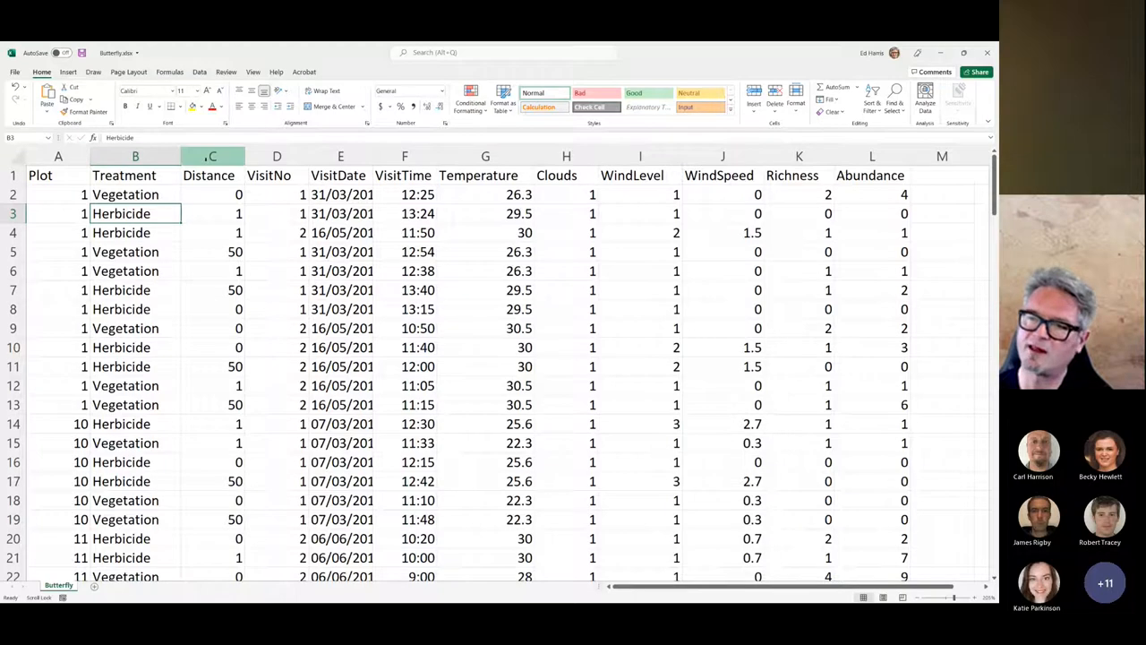
pyautogui.click(212, 156)
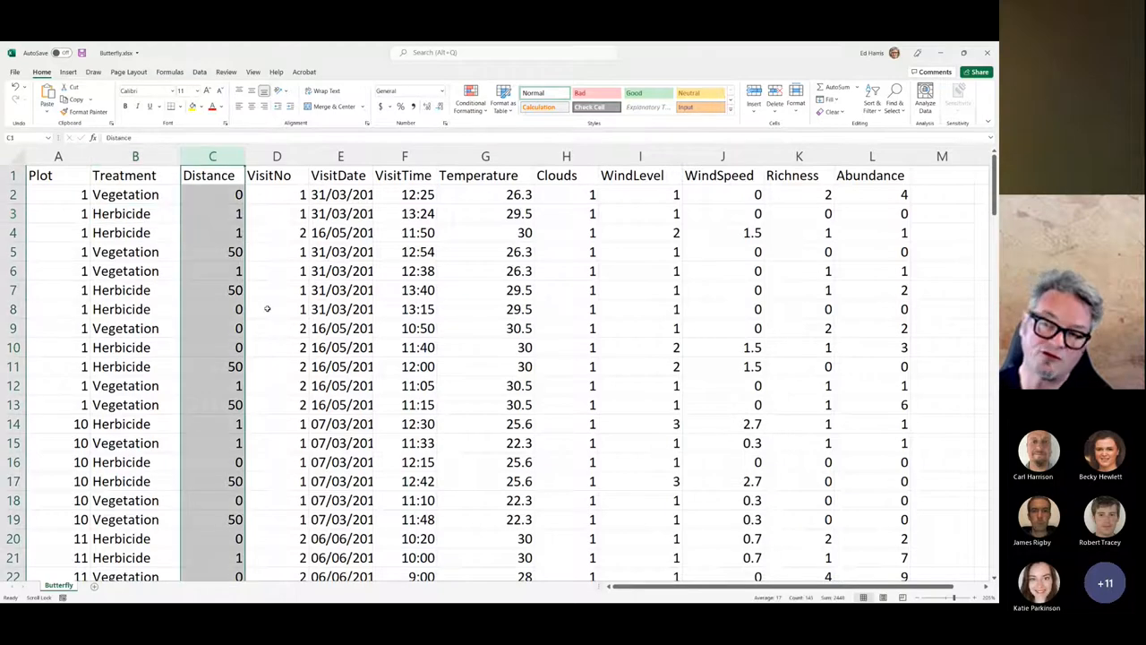
pyautogui.click(212, 194)
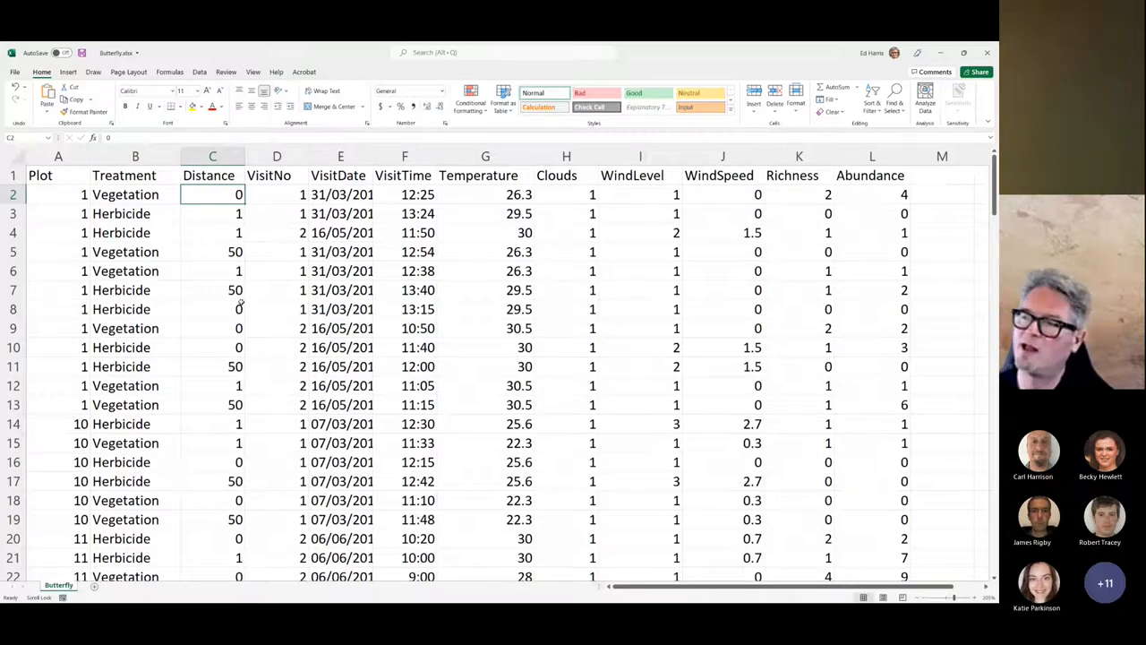
pyautogui.moveTo(282, 309)
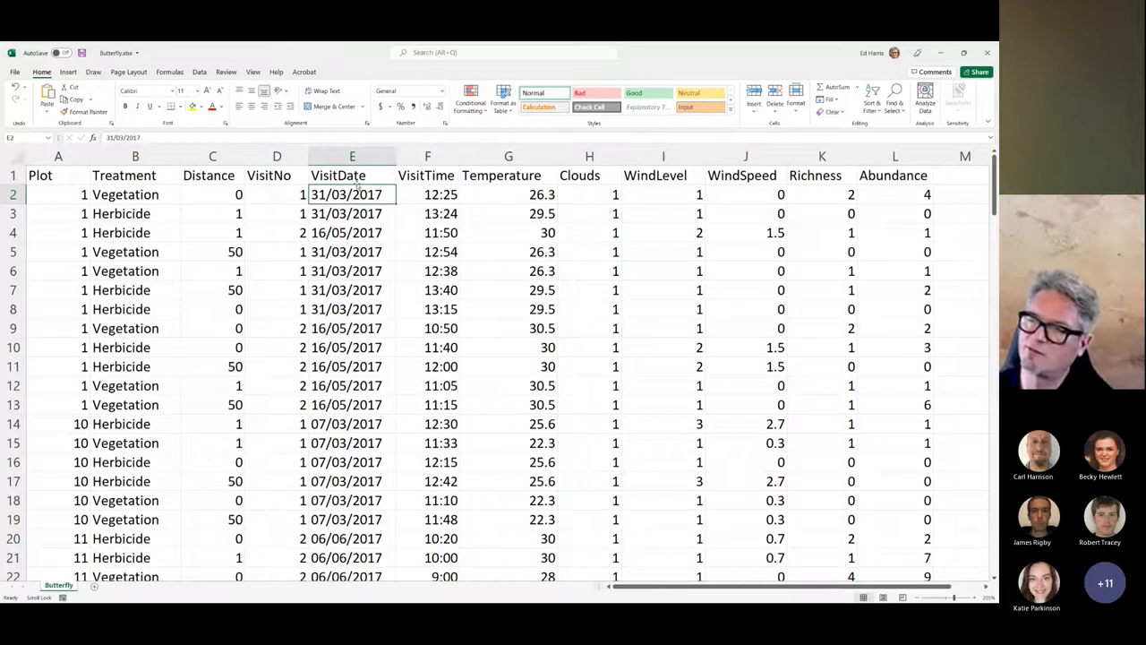
pyautogui.click(352, 156)
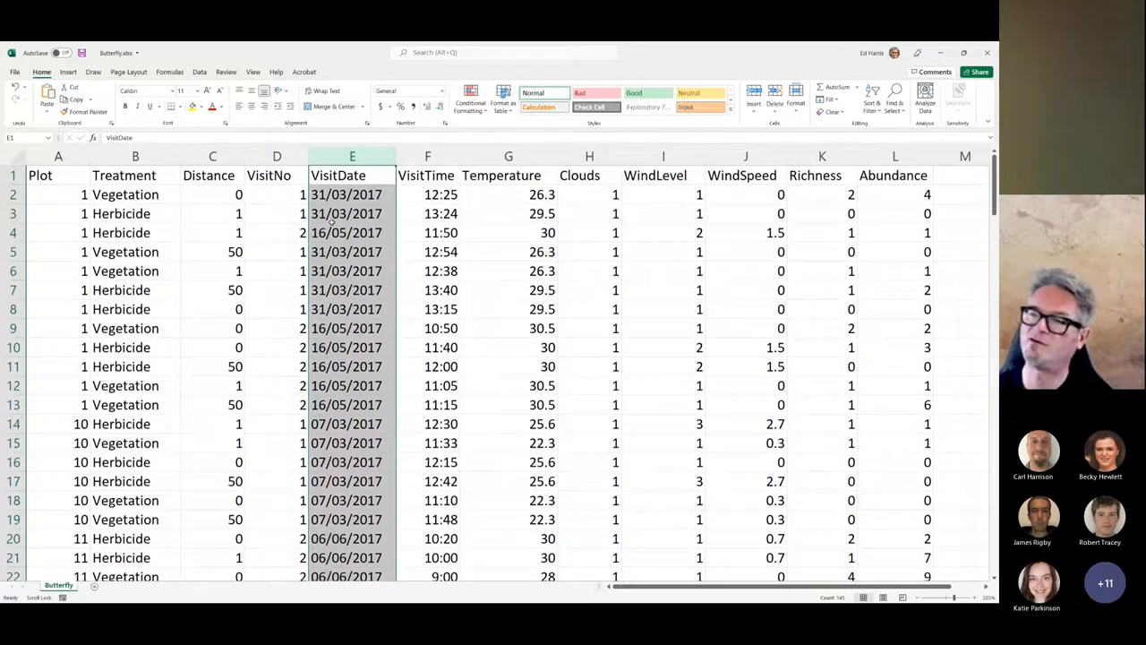
pyautogui.click(352, 213)
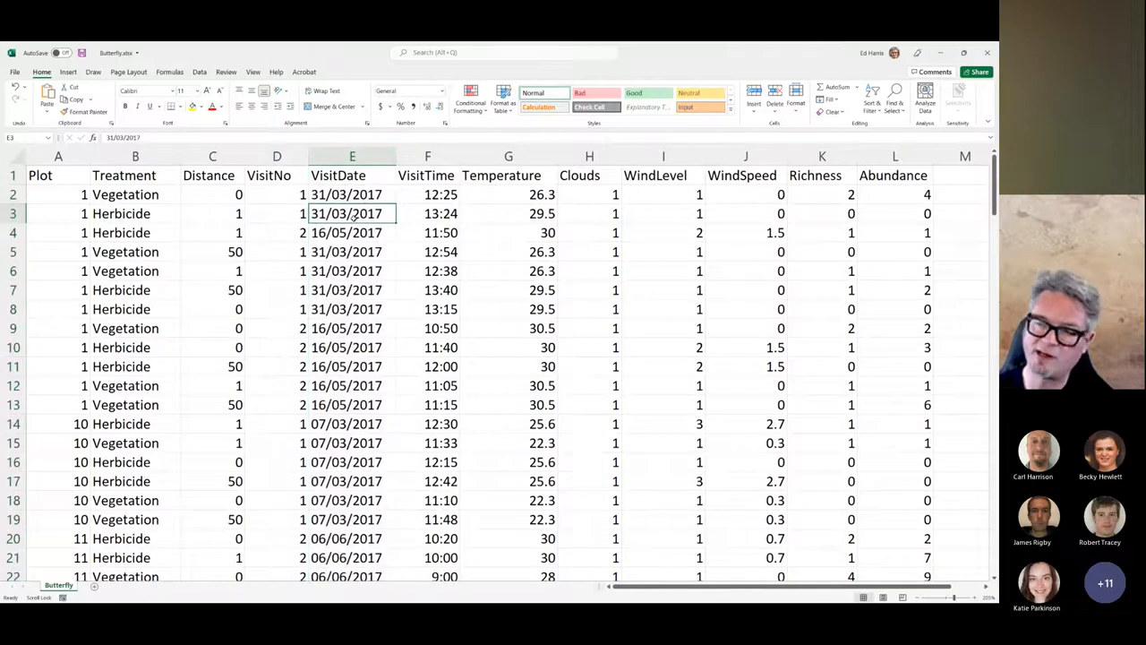
pyautogui.click(352, 195)
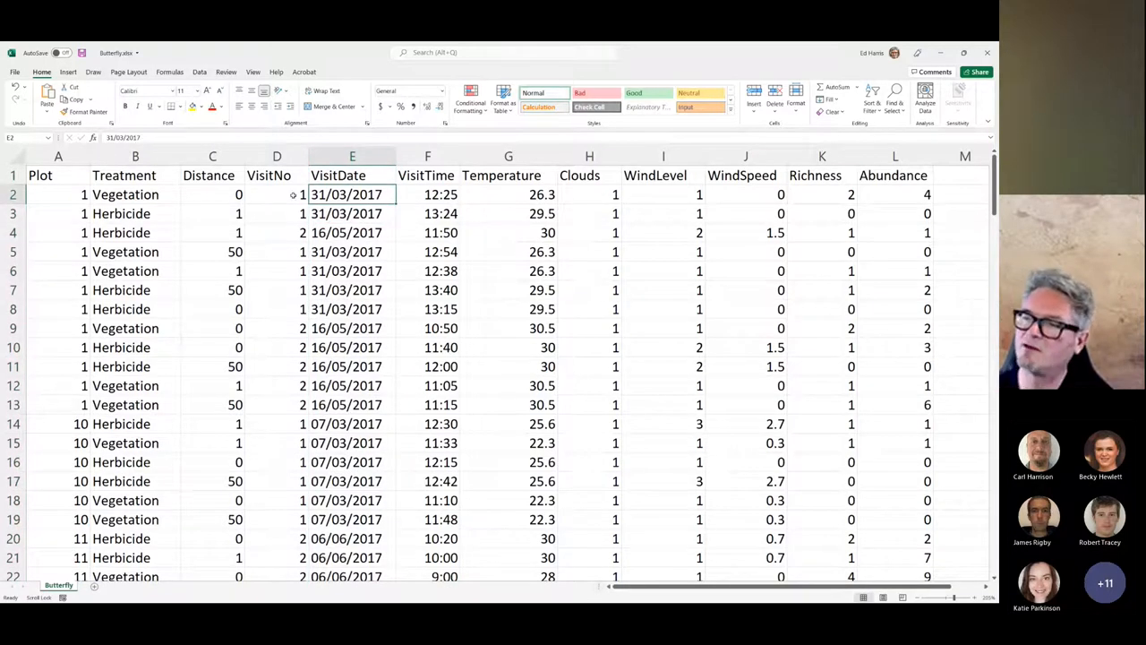
pyautogui.click(277, 194)
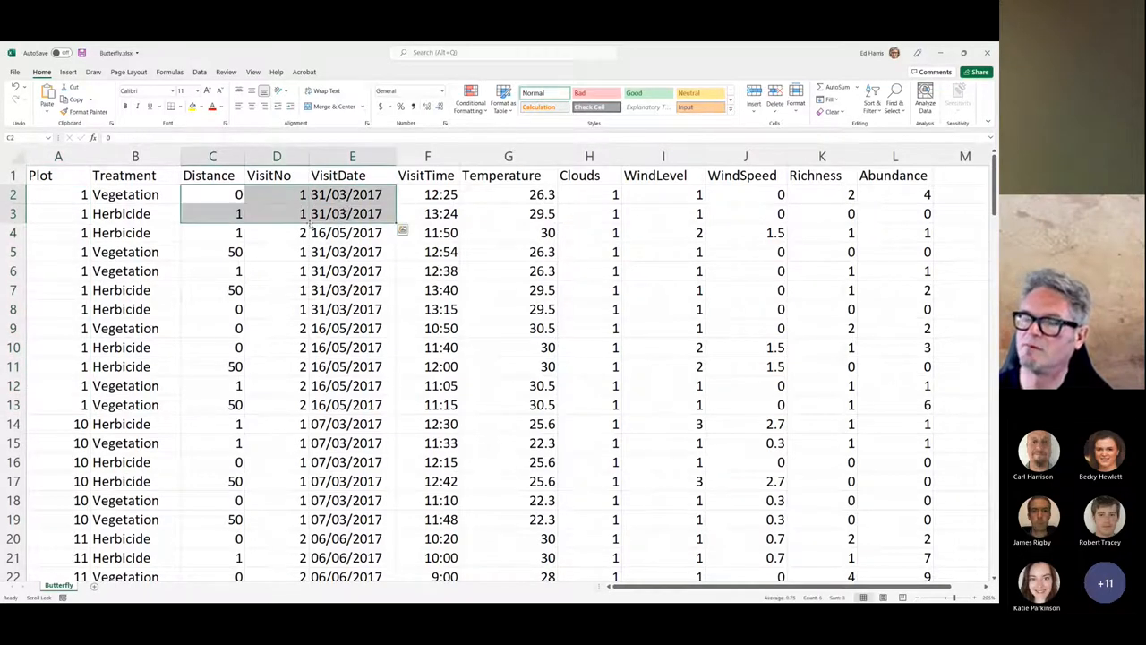
pyautogui.click(277, 213)
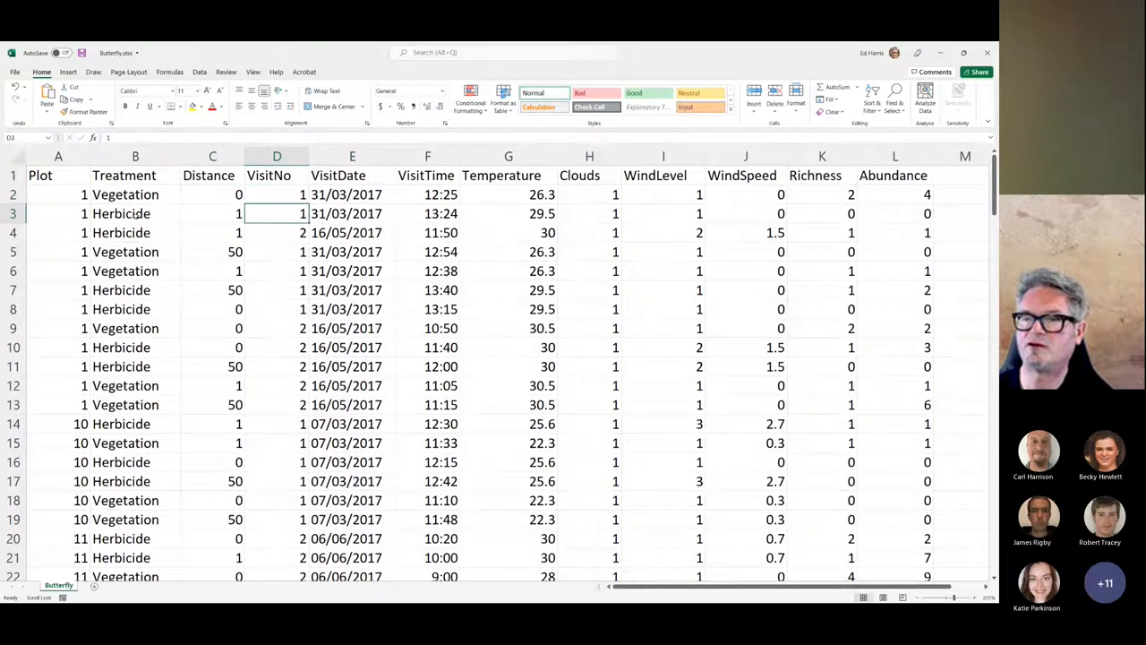
pyautogui.click(58, 194)
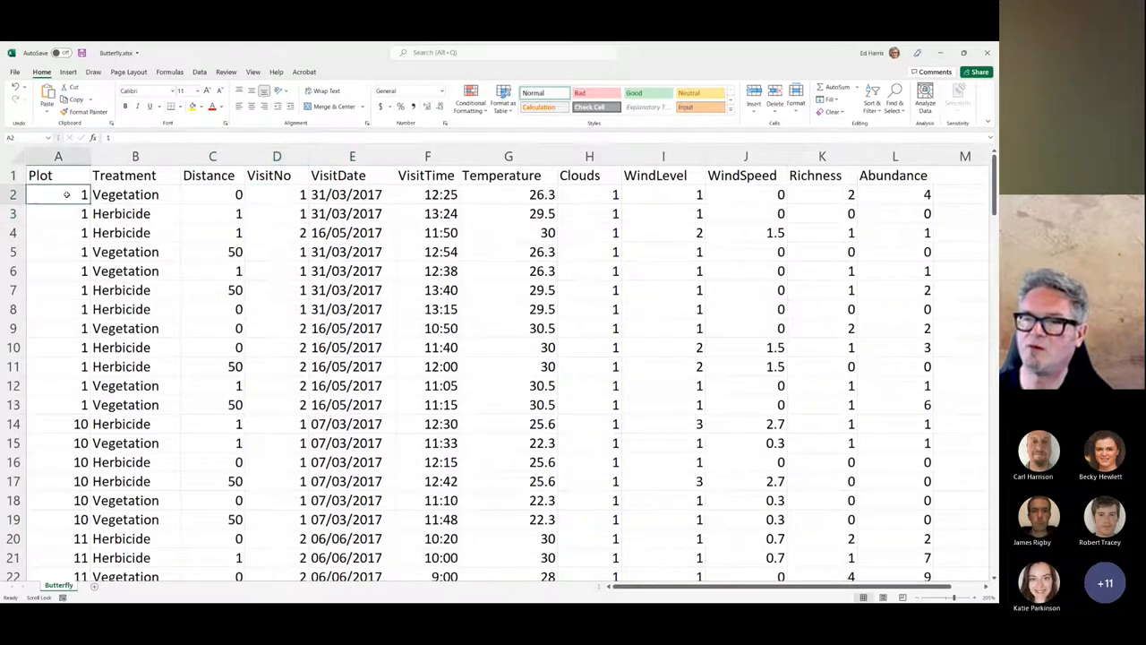
pyautogui.click(351, 195)
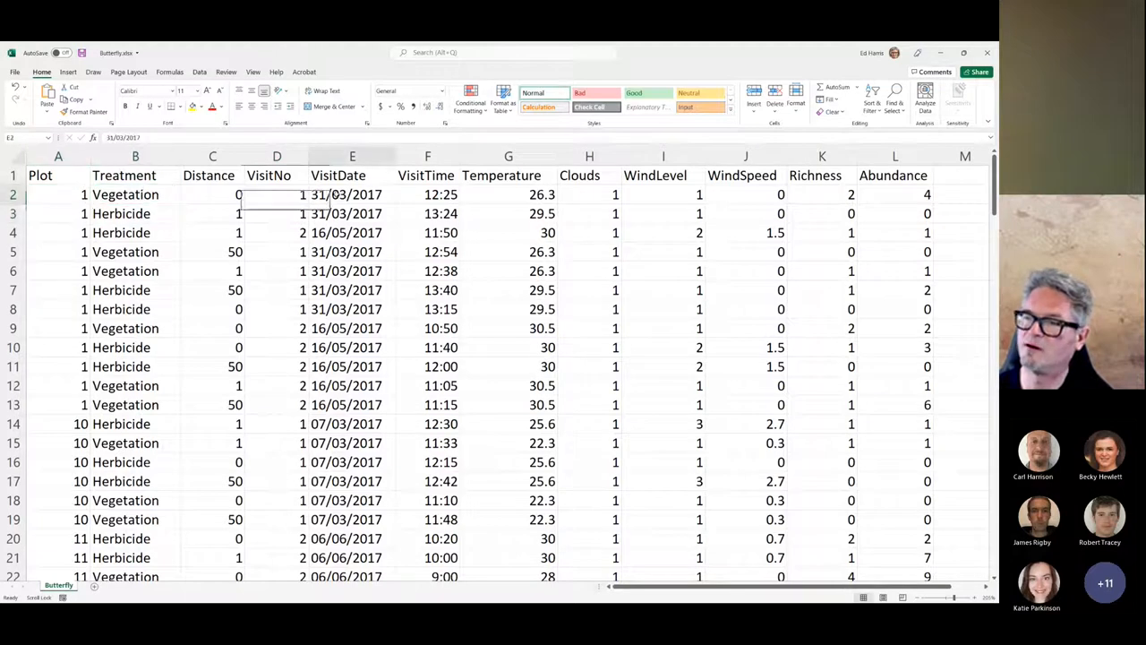
pyautogui.click(352, 213)
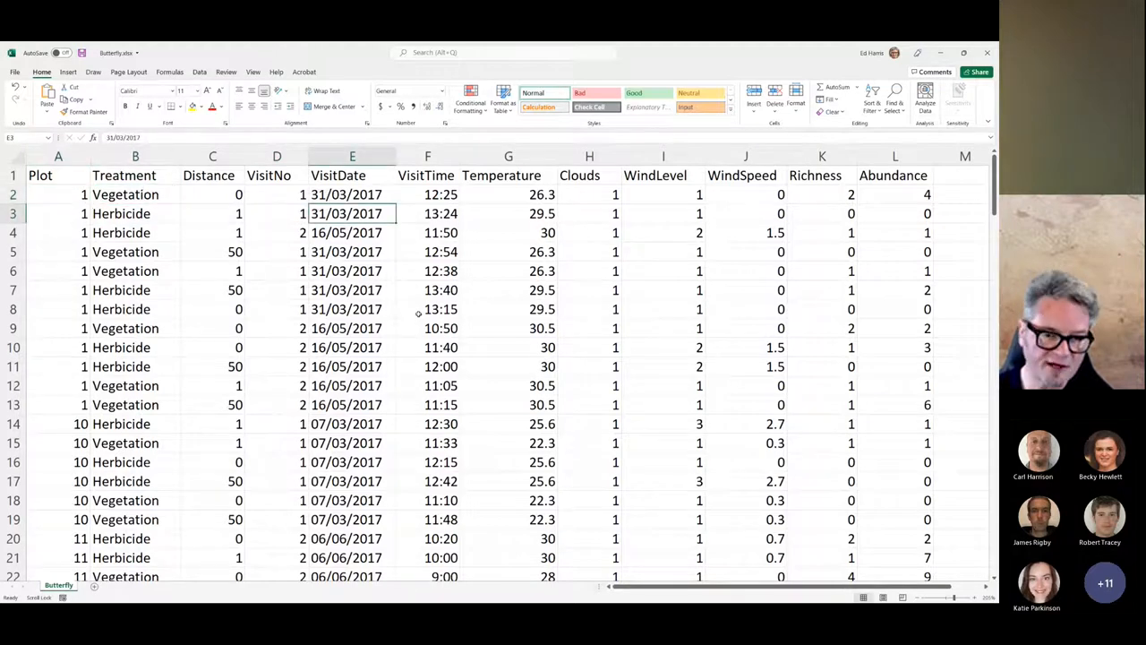
pyautogui.click(427, 156)
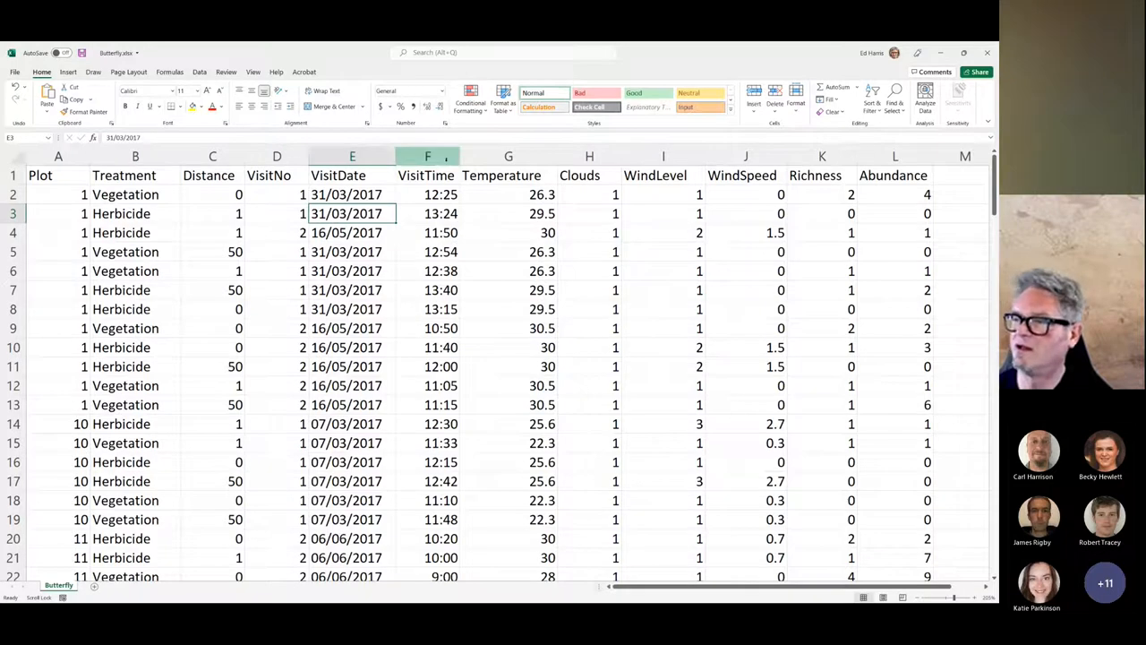
pyautogui.click(427, 156)
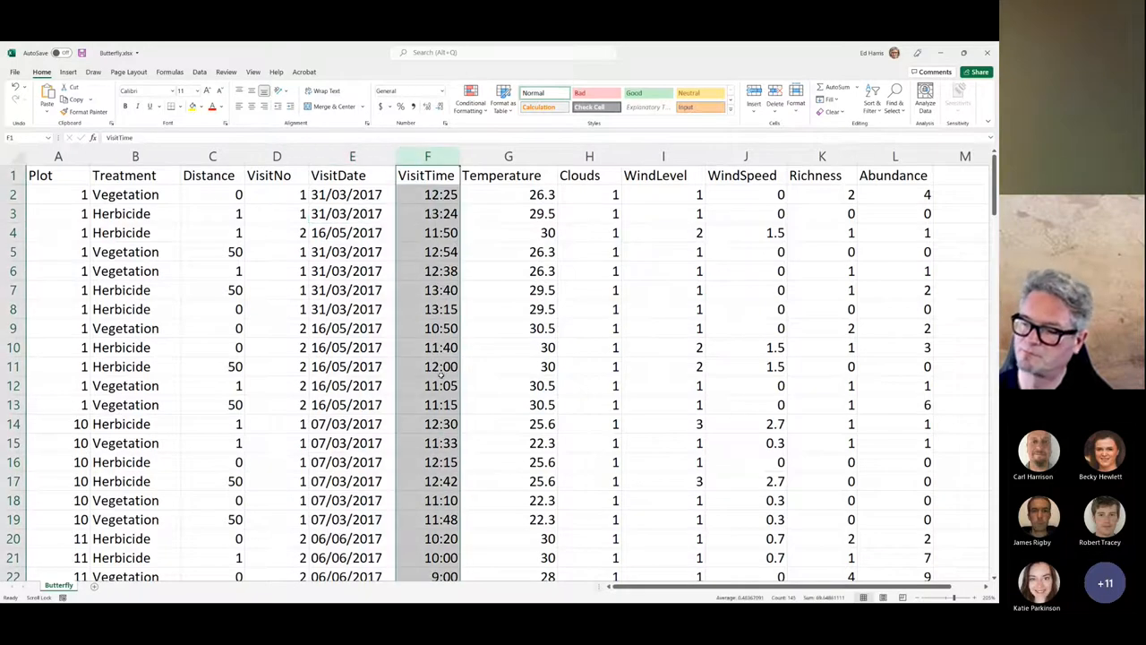
pyautogui.scroll(-3)
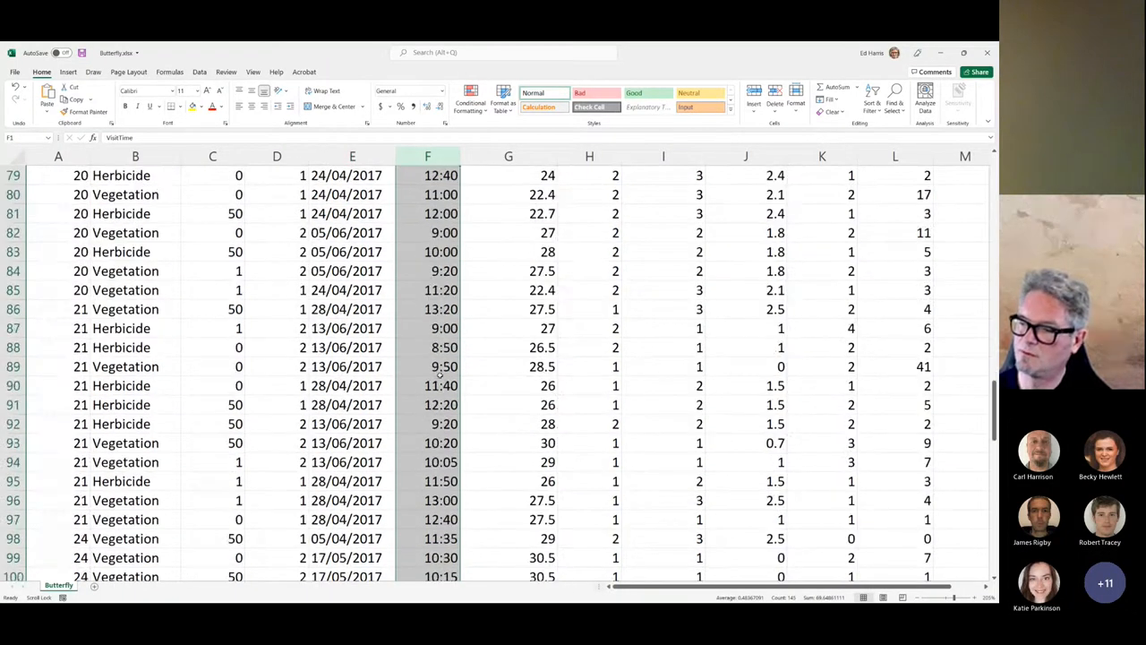
pyautogui.scroll(3)
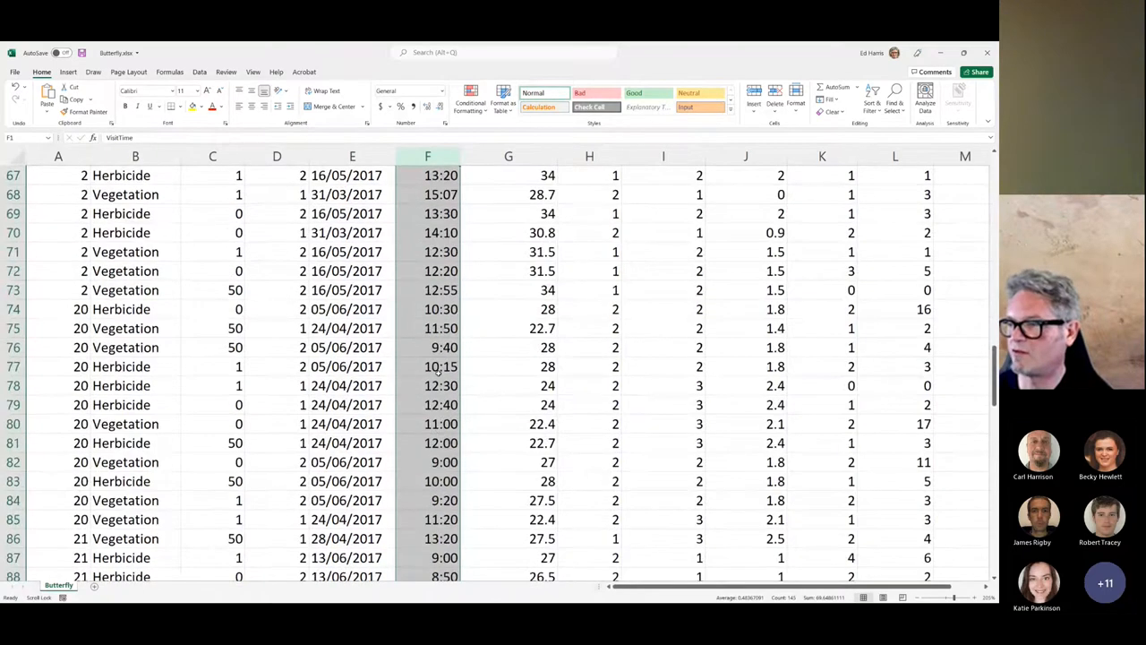
pyautogui.click(427, 232)
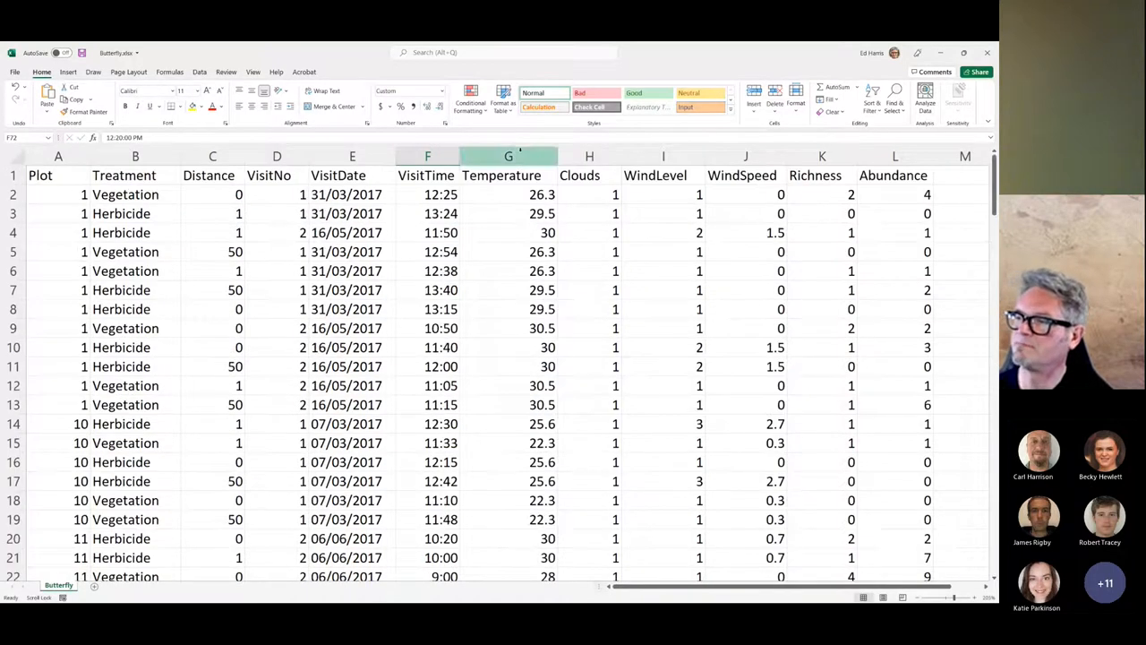
pyautogui.click(508, 156)
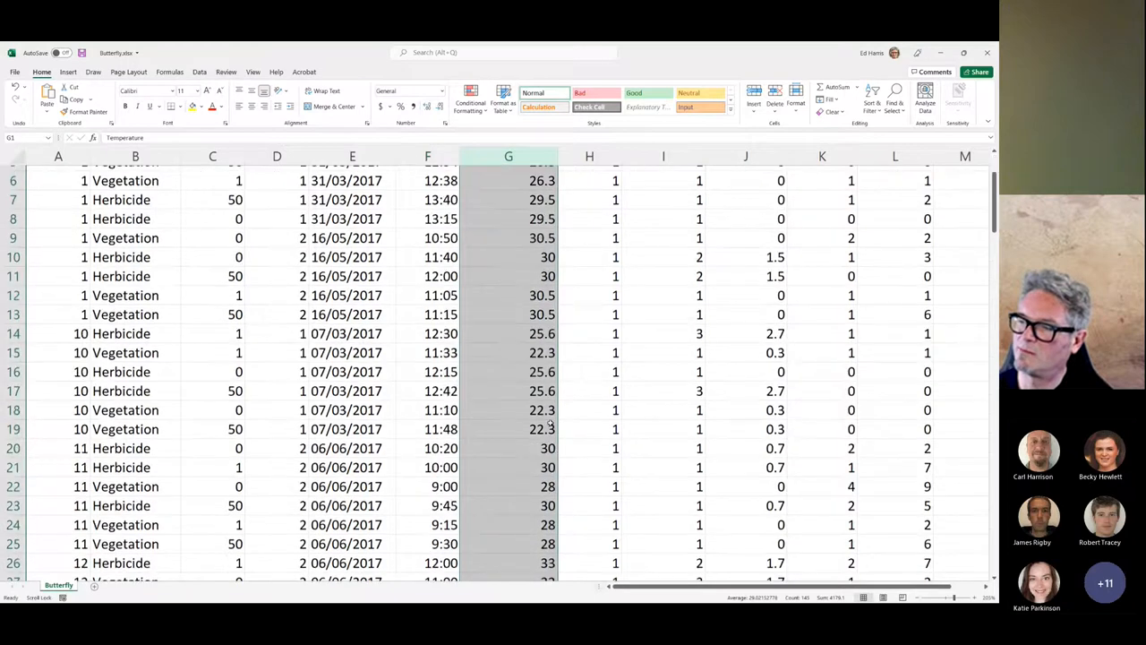
pyautogui.scroll(-3)
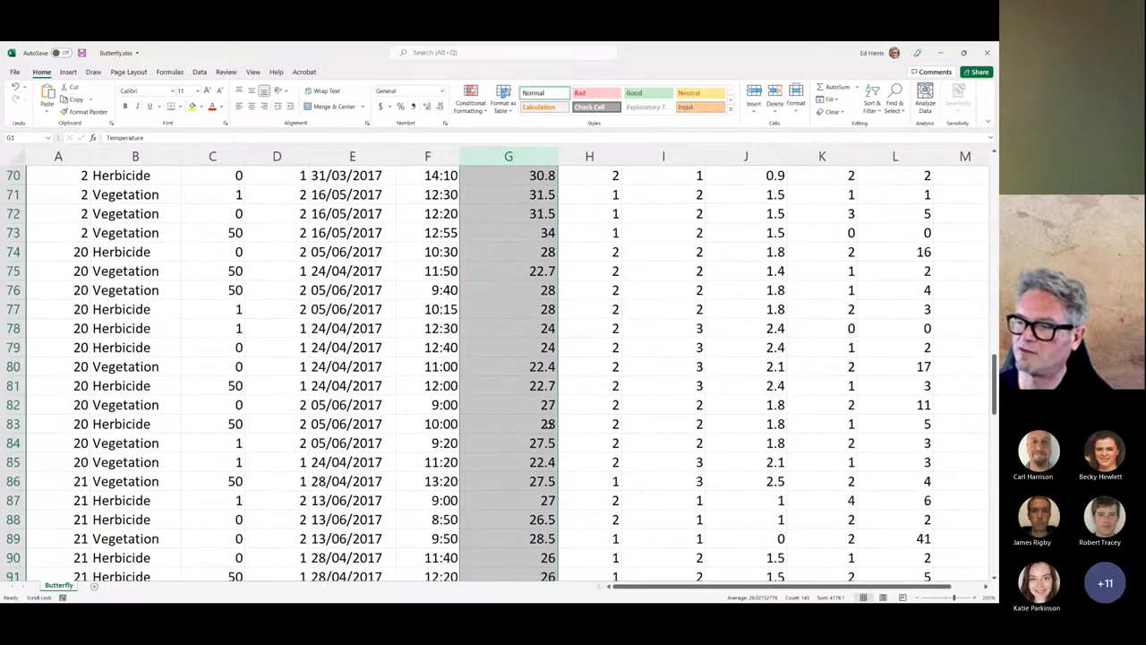
pyautogui.scroll(-3)
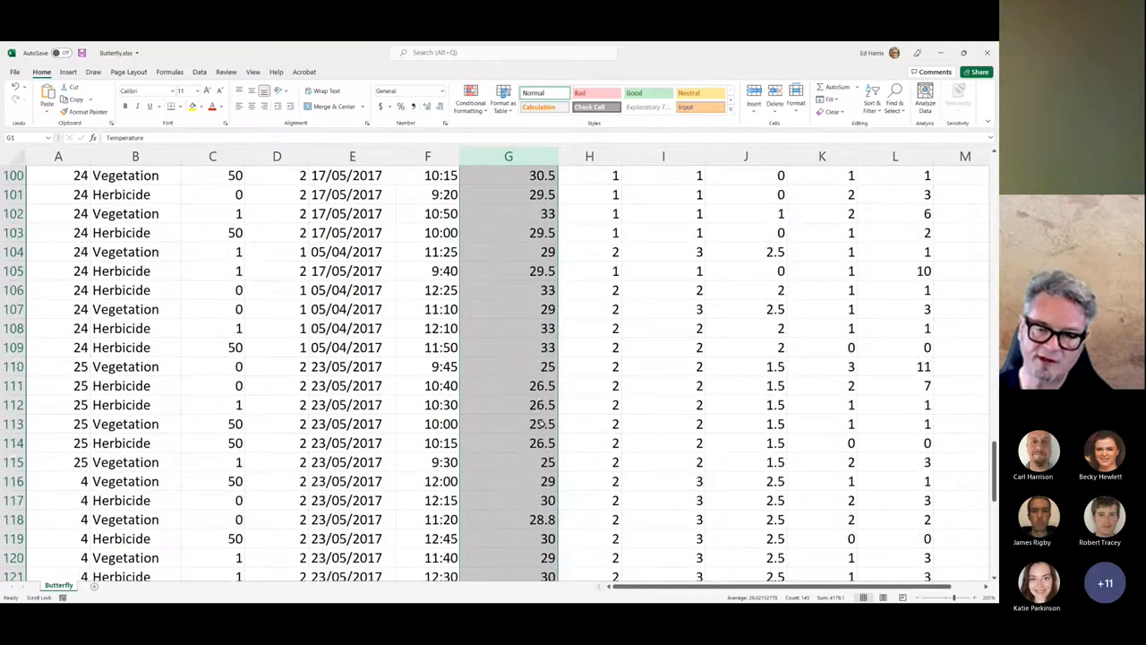
pyautogui.scroll(3)
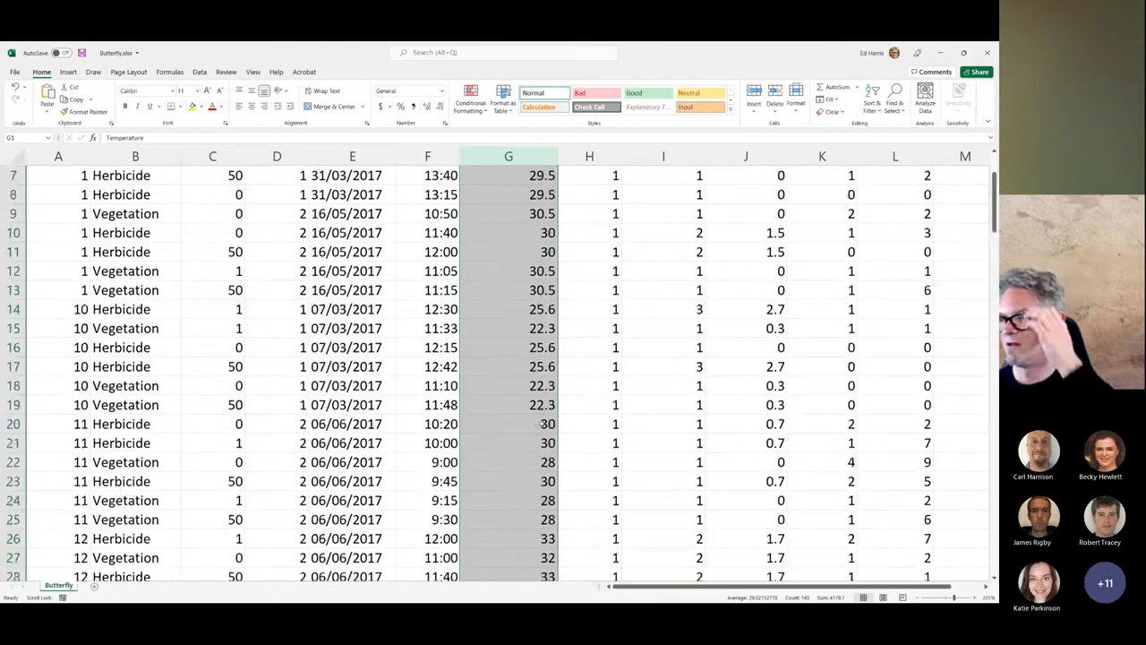
pyautogui.scroll(3)
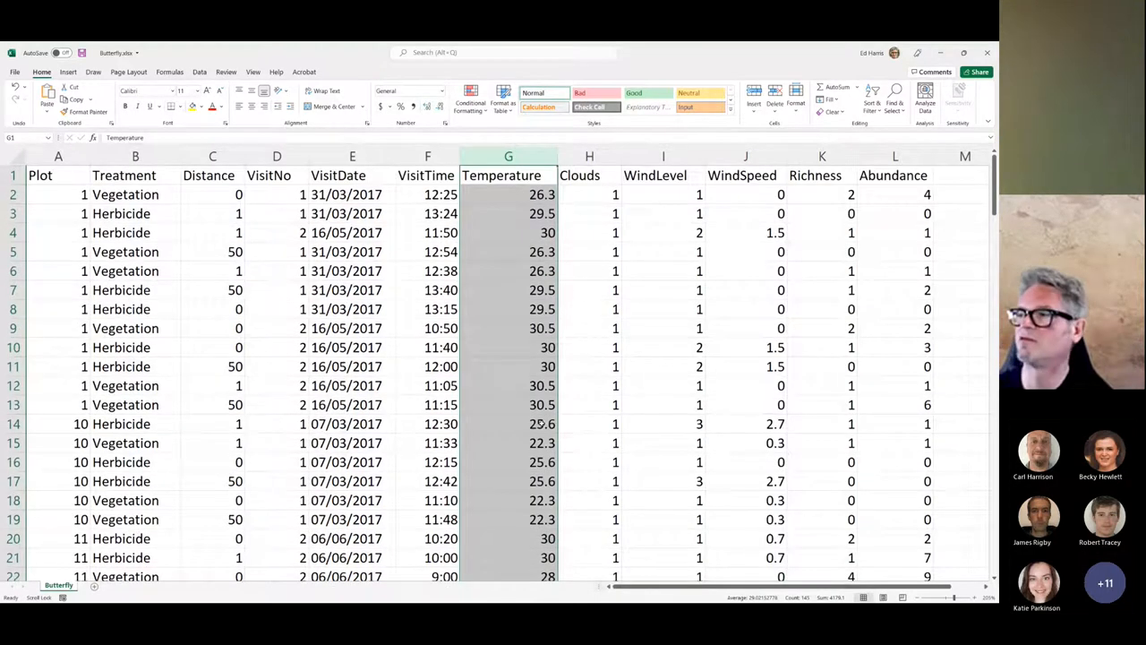
pyautogui.click(589, 156)
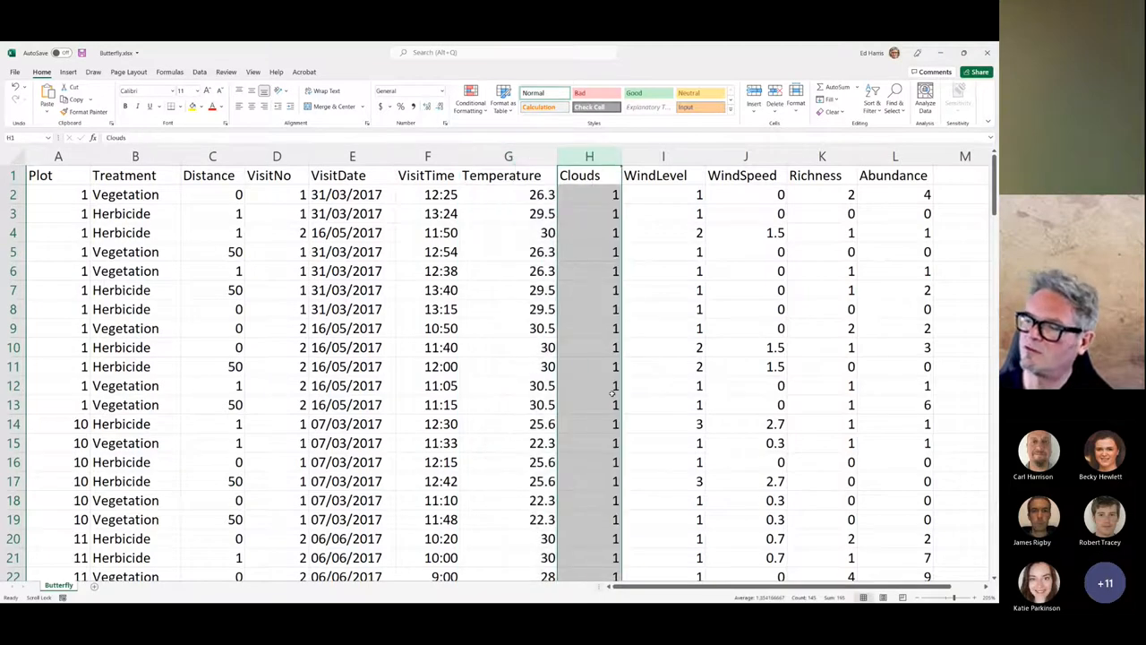
pyautogui.scroll(-3)
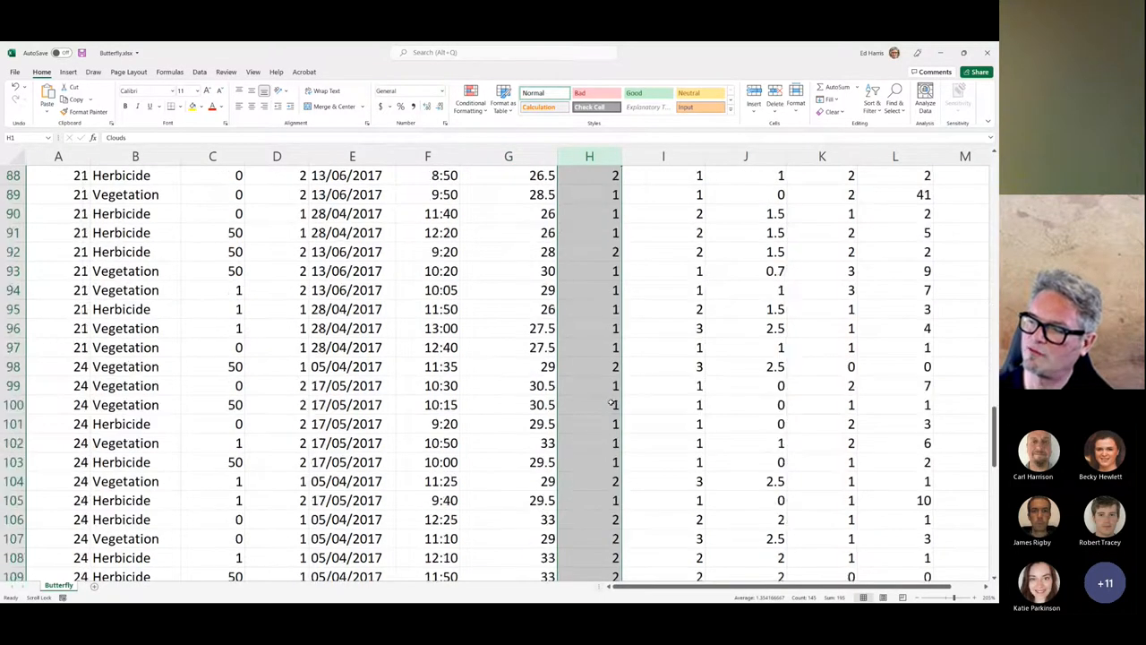
pyautogui.scroll(-3)
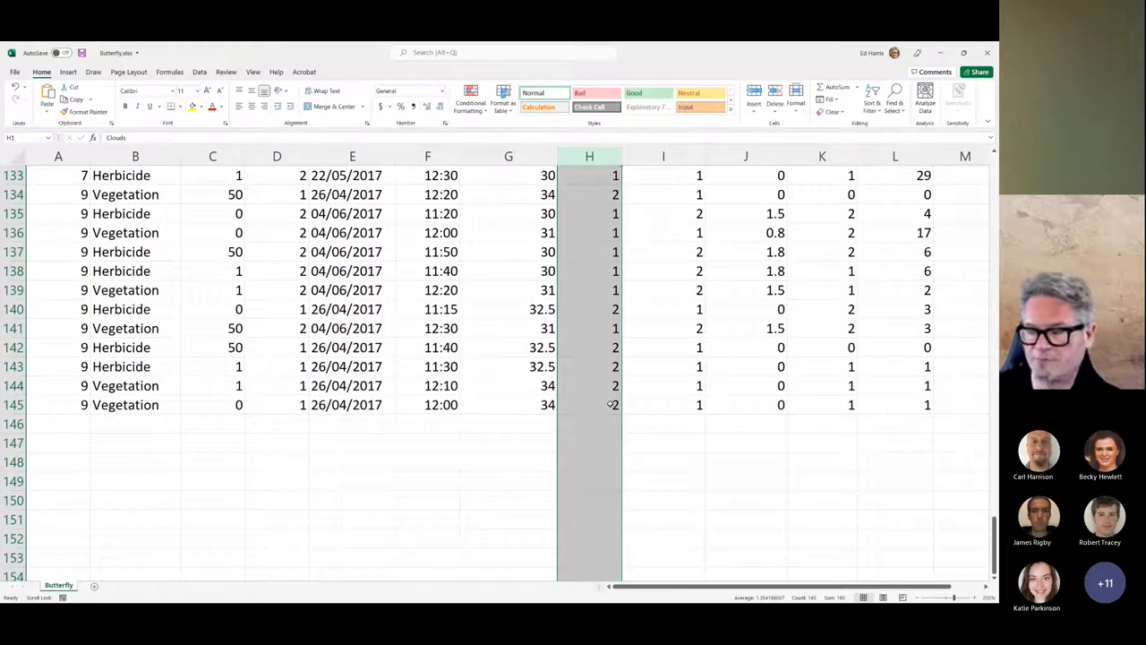
pyautogui.scroll(3)
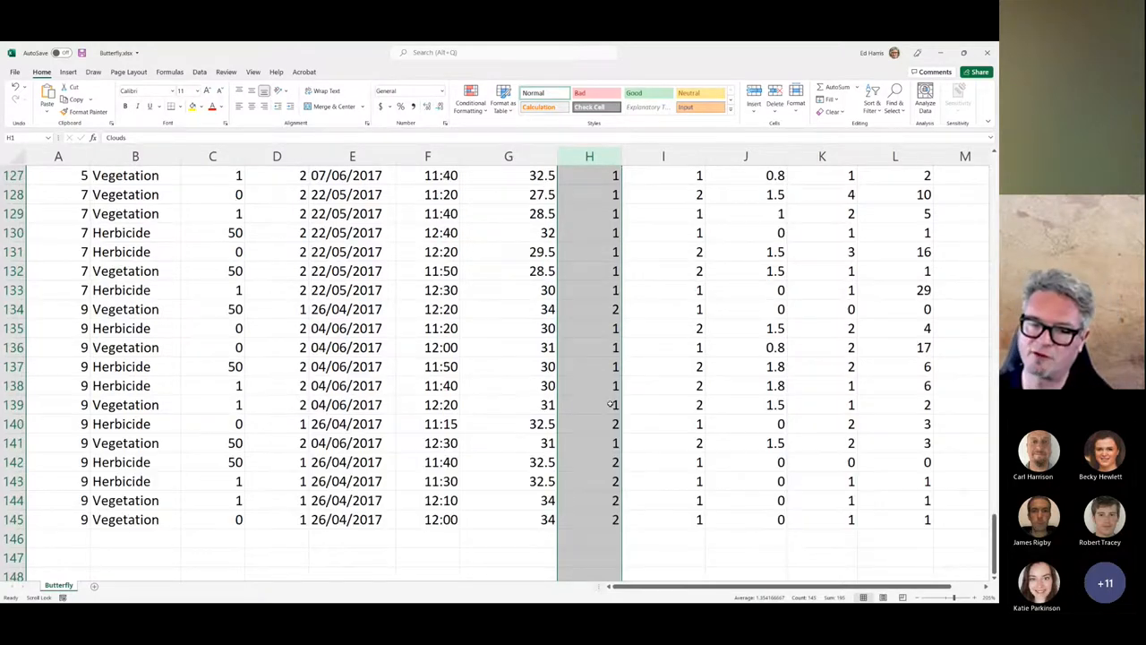
pyautogui.scroll(3)
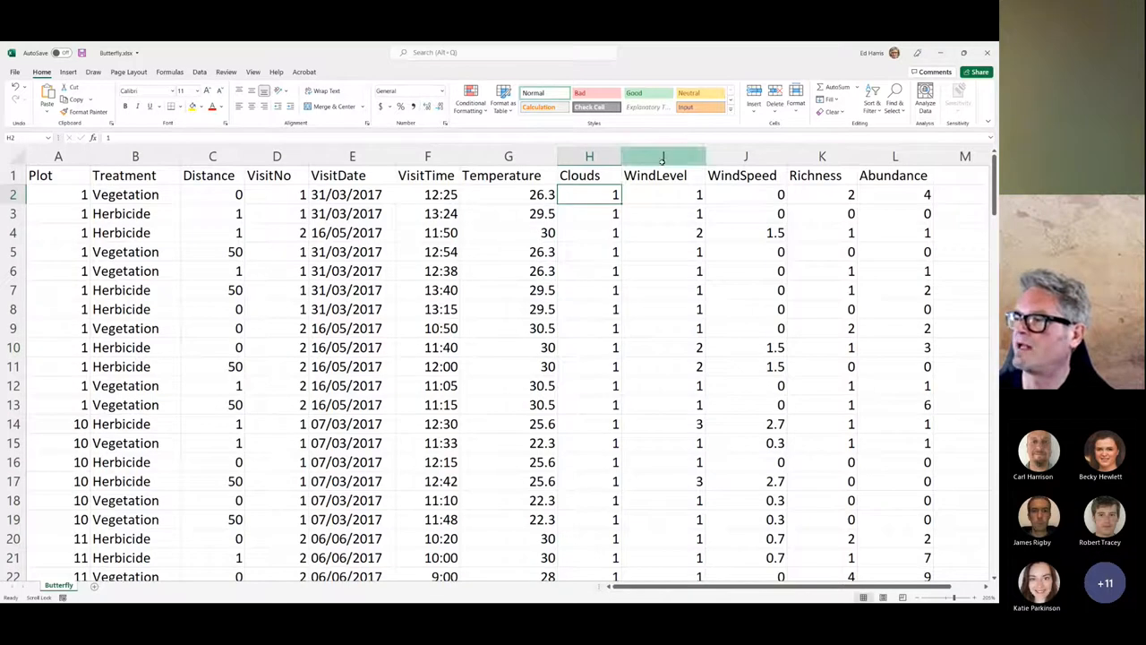
pyautogui.click(662, 155)
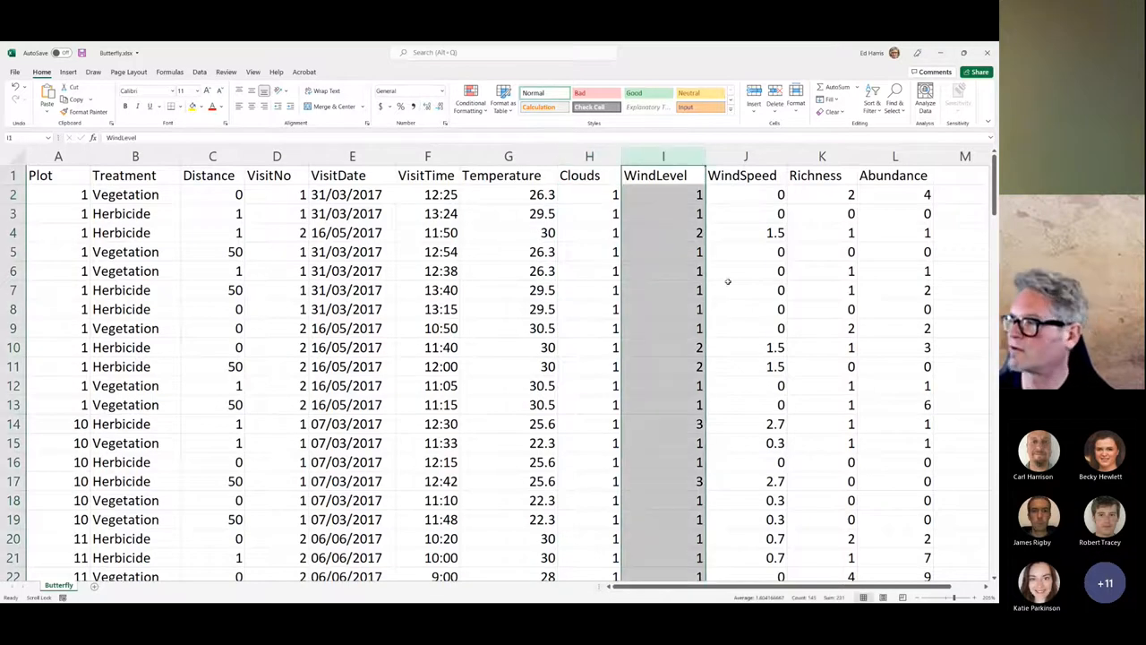
pyautogui.click(745, 157)
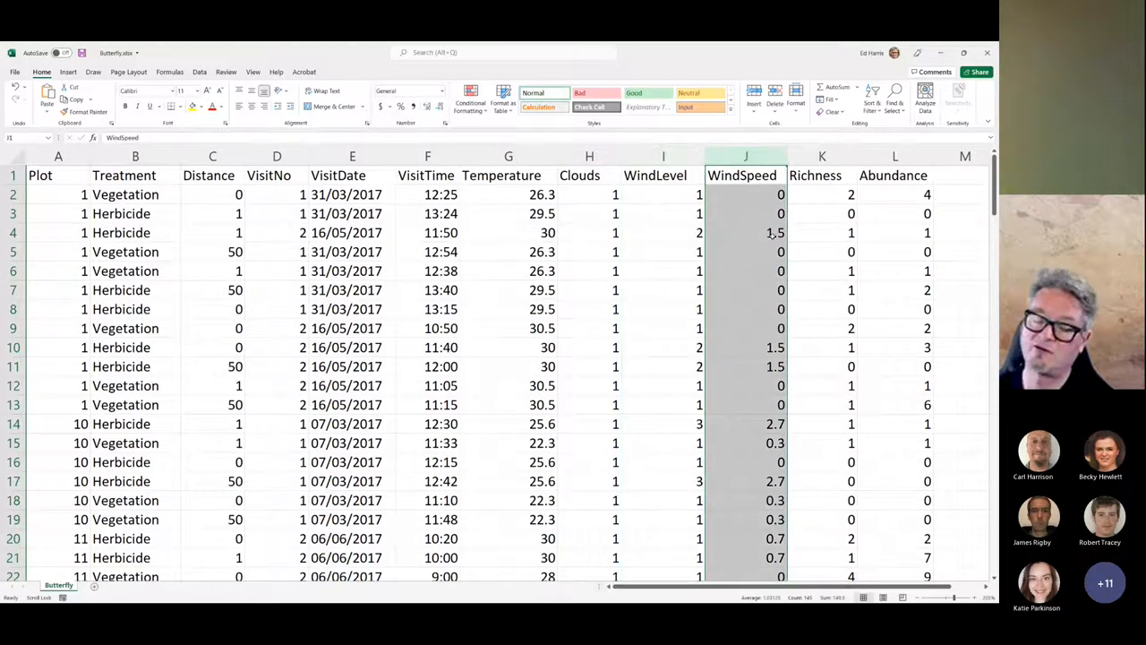
pyautogui.click(821, 155)
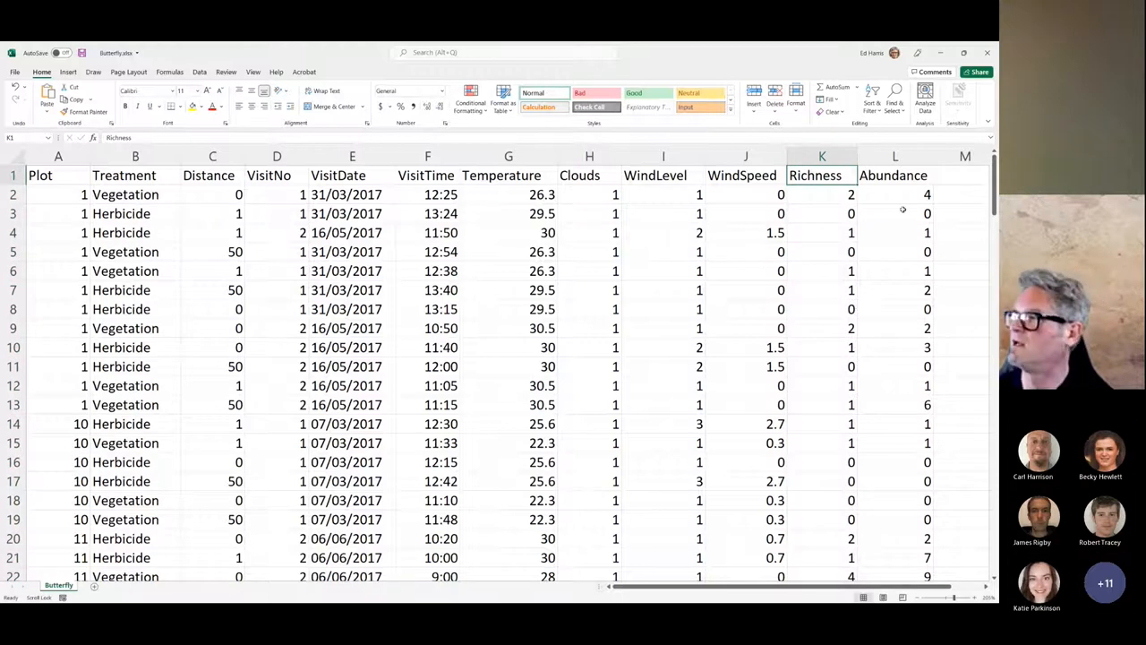
pyautogui.click(895, 194)
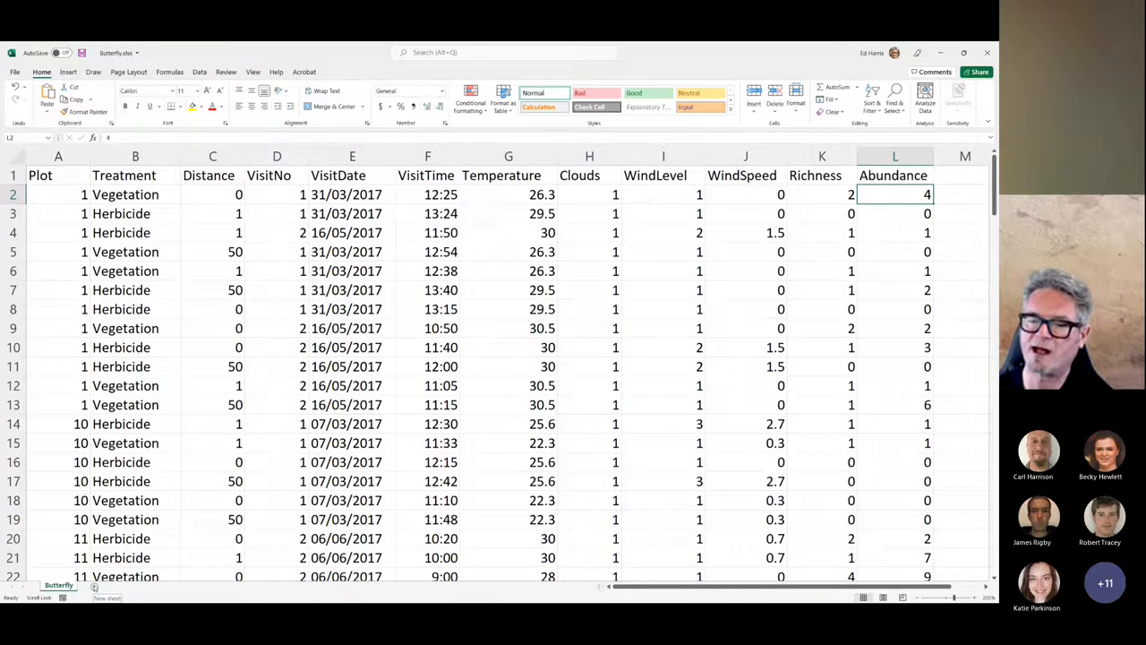
# - Add a blank sheet named Dictionary, then select the Butterfly header row A1:L1
pyautogui.click(124, 584)
pyautogui.write('Dictionary')
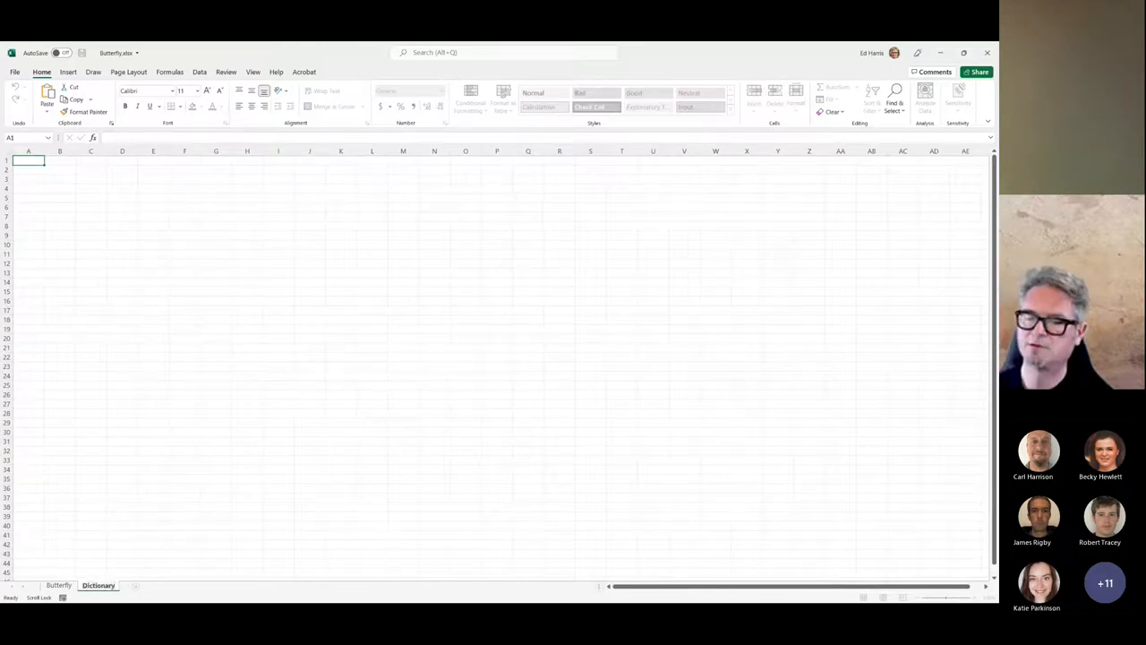
pyautogui.click(58, 584)
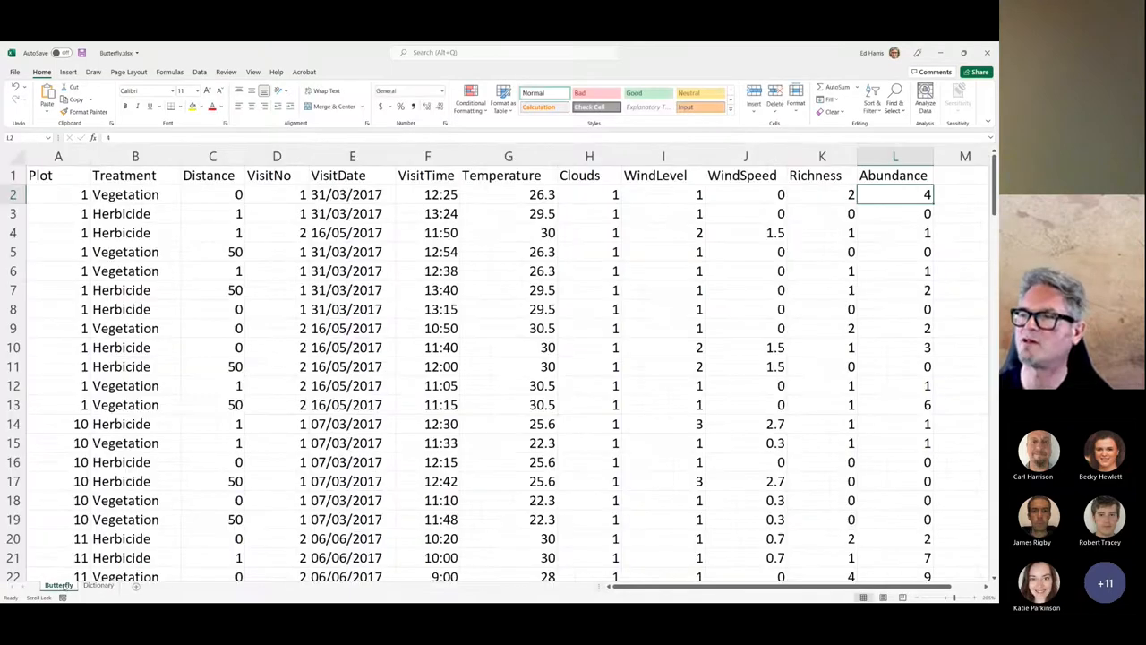
pyautogui.click(58, 175)
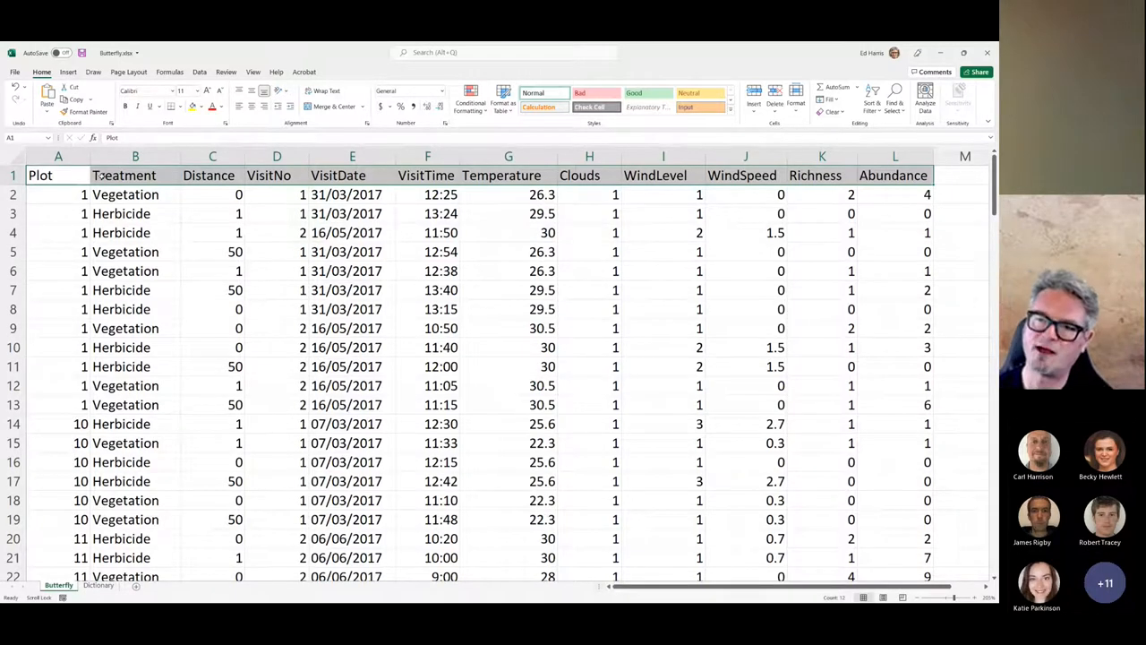
# - Copy header row A1:L1 and Paste Special it transposed into Dictionary cell A2
pyautogui.rightClick(124, 175)
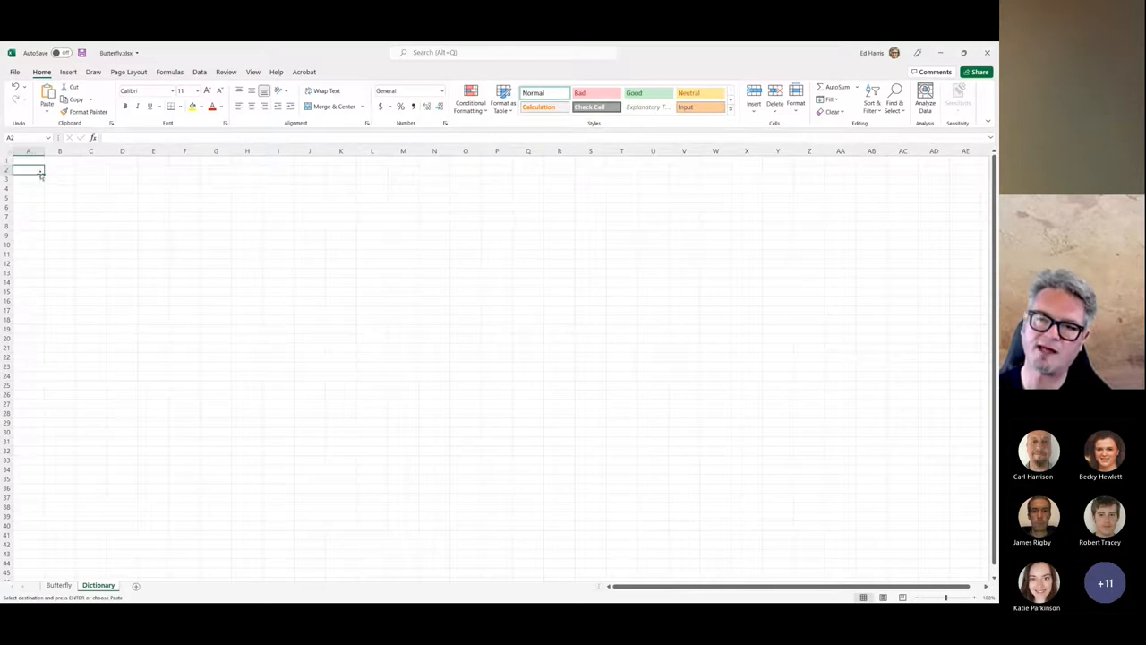
pyautogui.rightClick(29, 169)
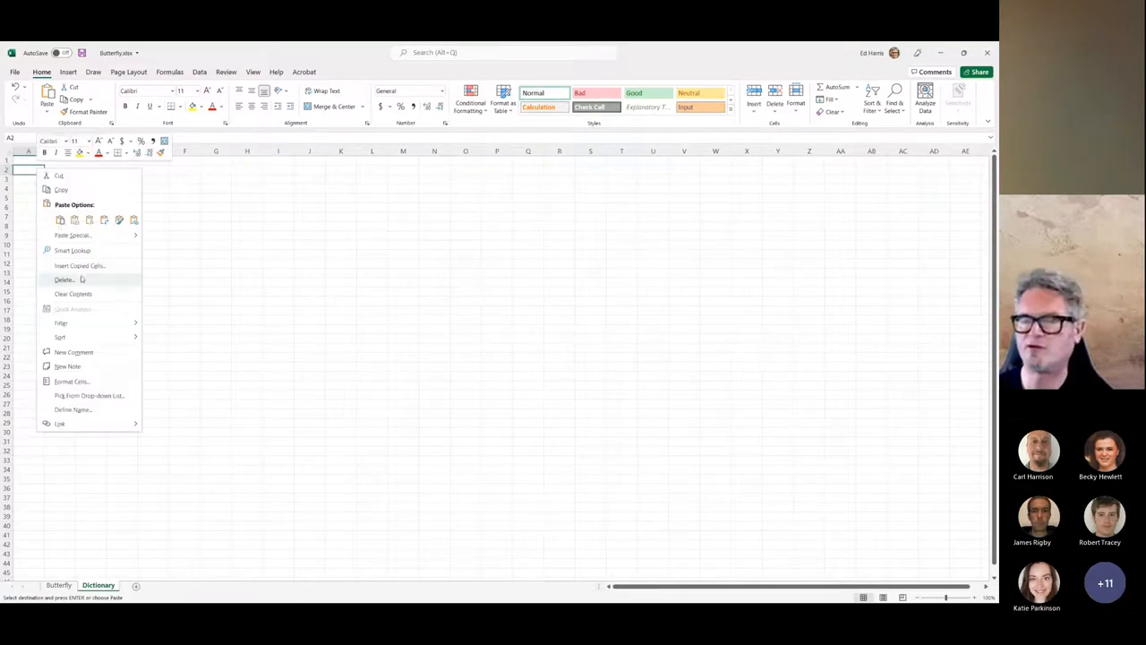
pyautogui.moveTo(72, 235)
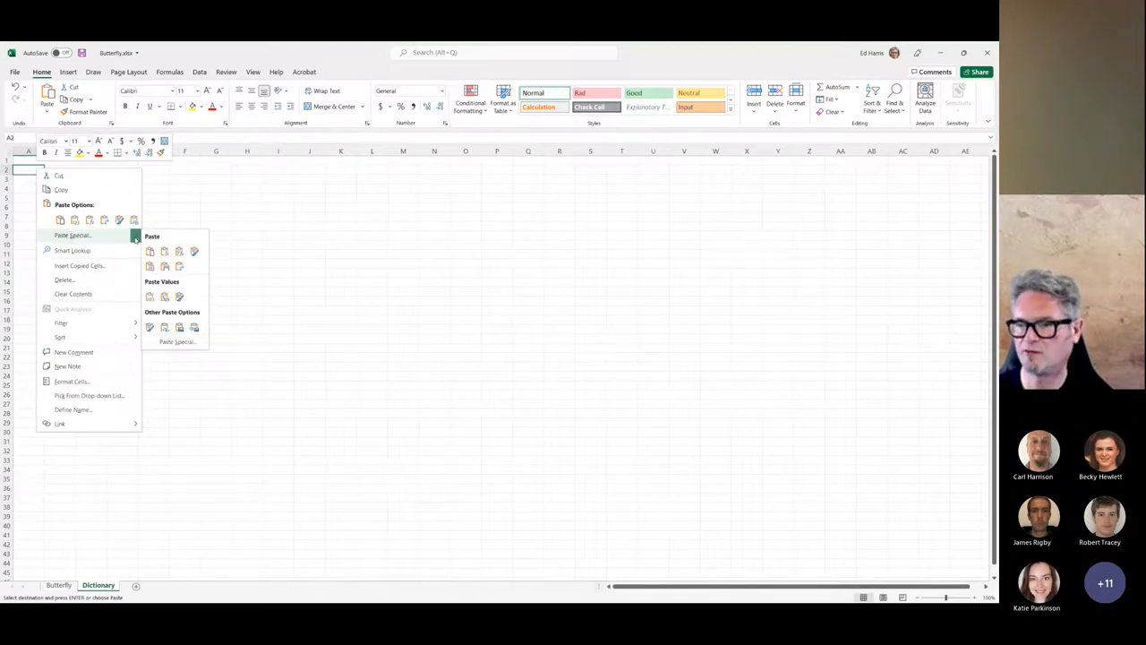
pyautogui.click(176, 341)
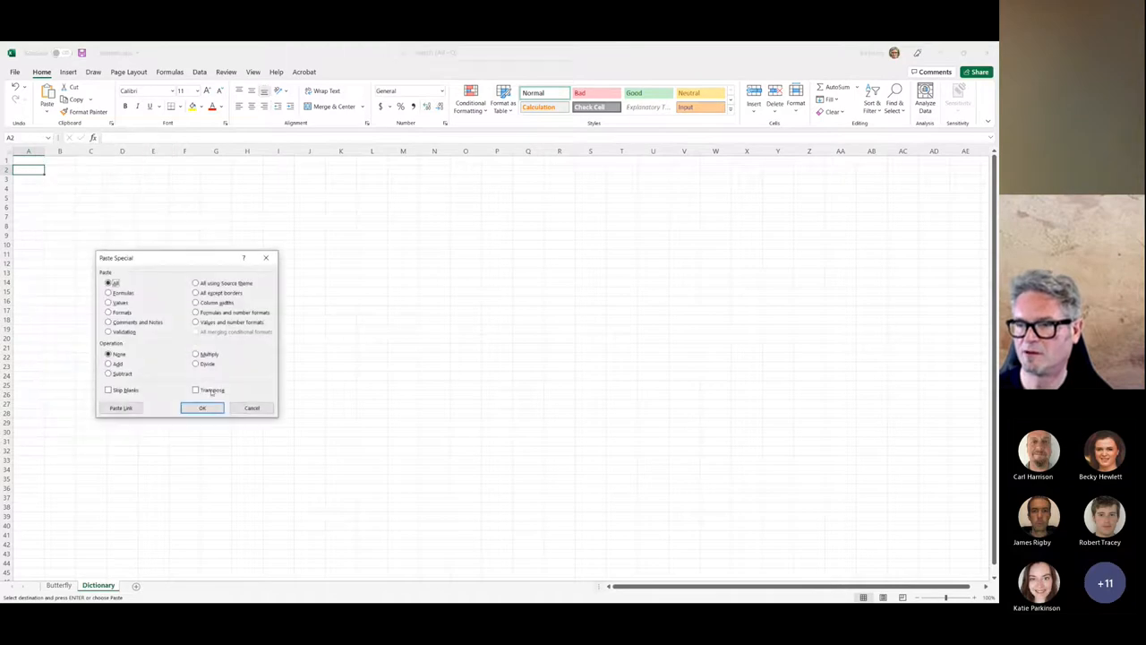
pyautogui.click(201, 407)
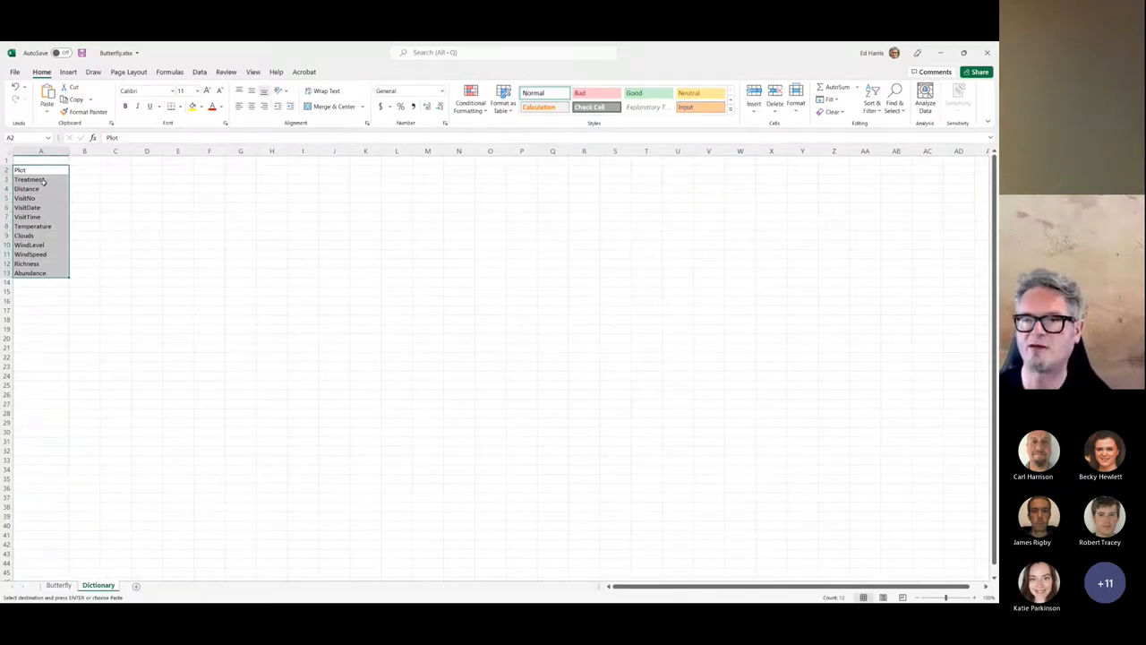
pyautogui.click(30, 273)
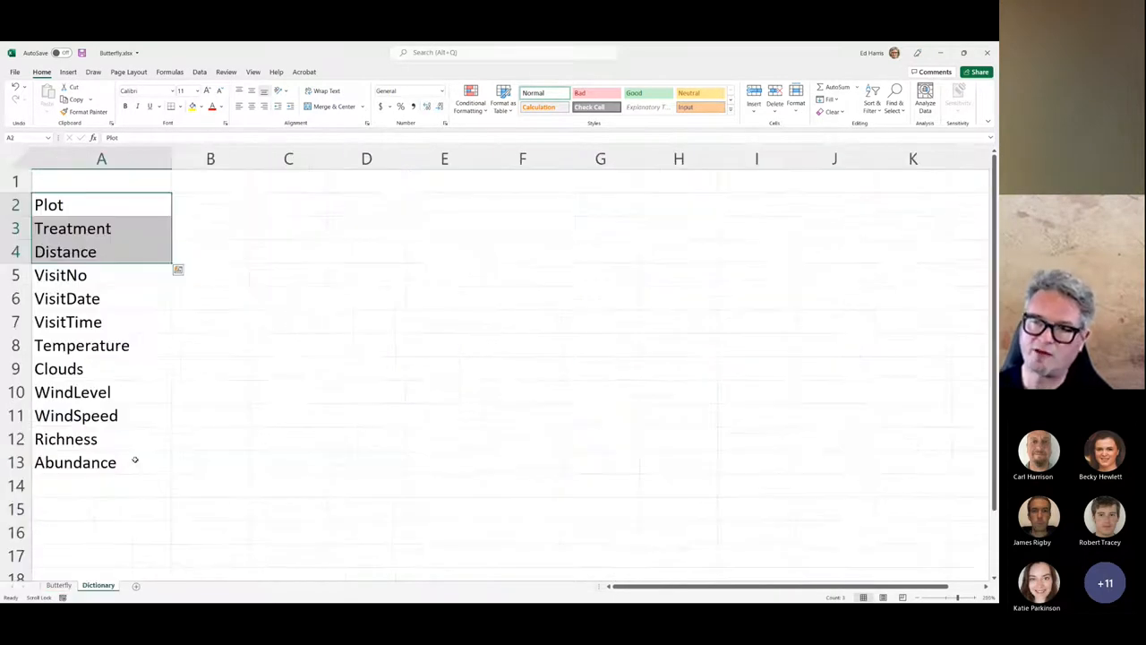
# - Widen column B and enter headings 'Variable' in A1 and 'Description' in B1
pyautogui.click(210, 204)
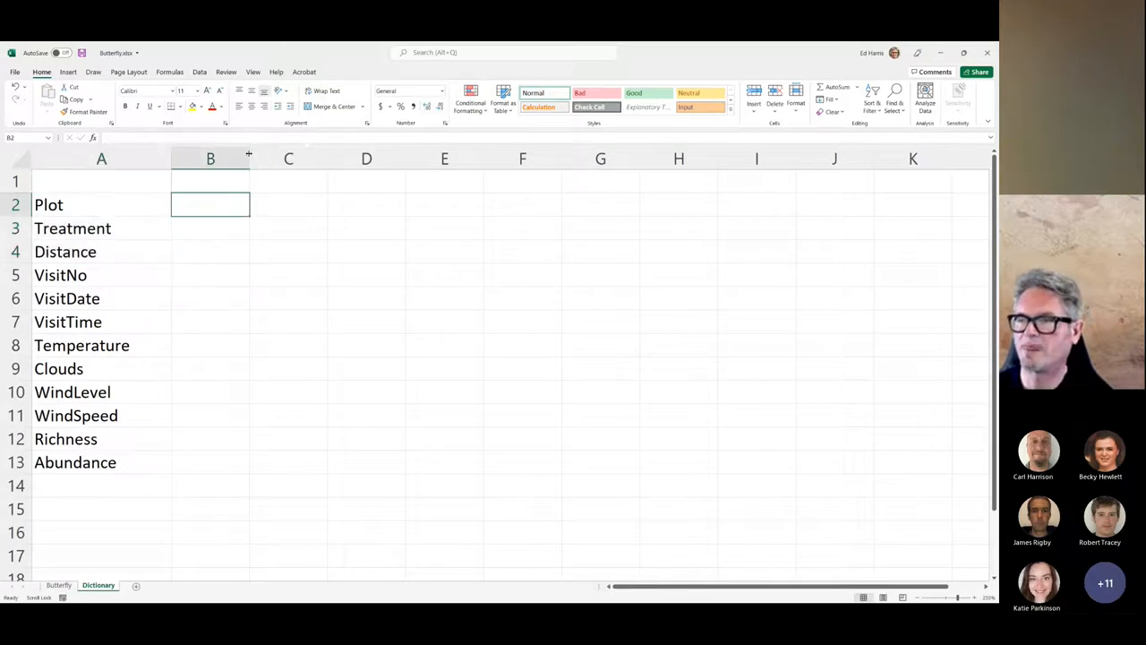
pyautogui.moveTo(249, 158); pyautogui.dragTo(849, 158)
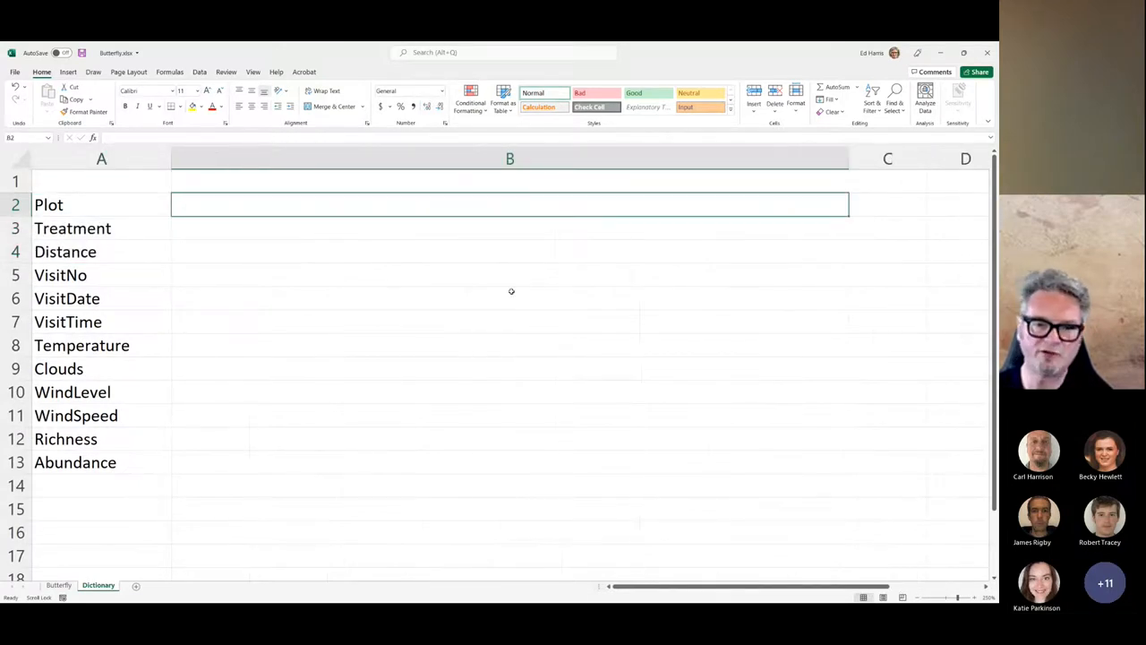
pyautogui.click(101, 180)
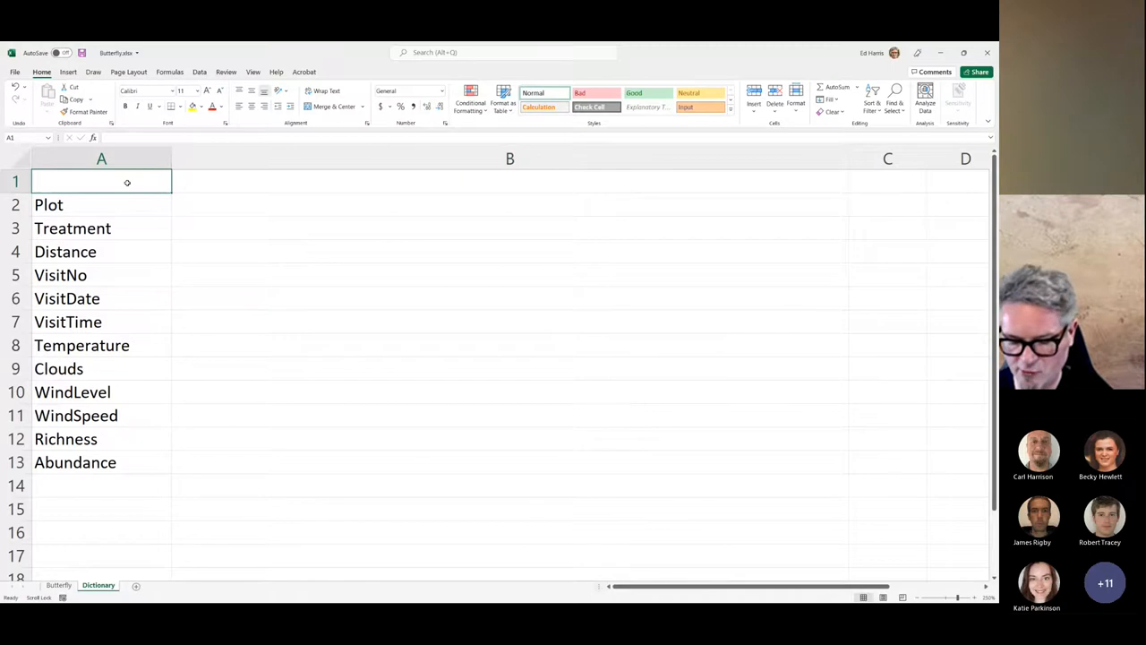
pyautogui.write('Variable')
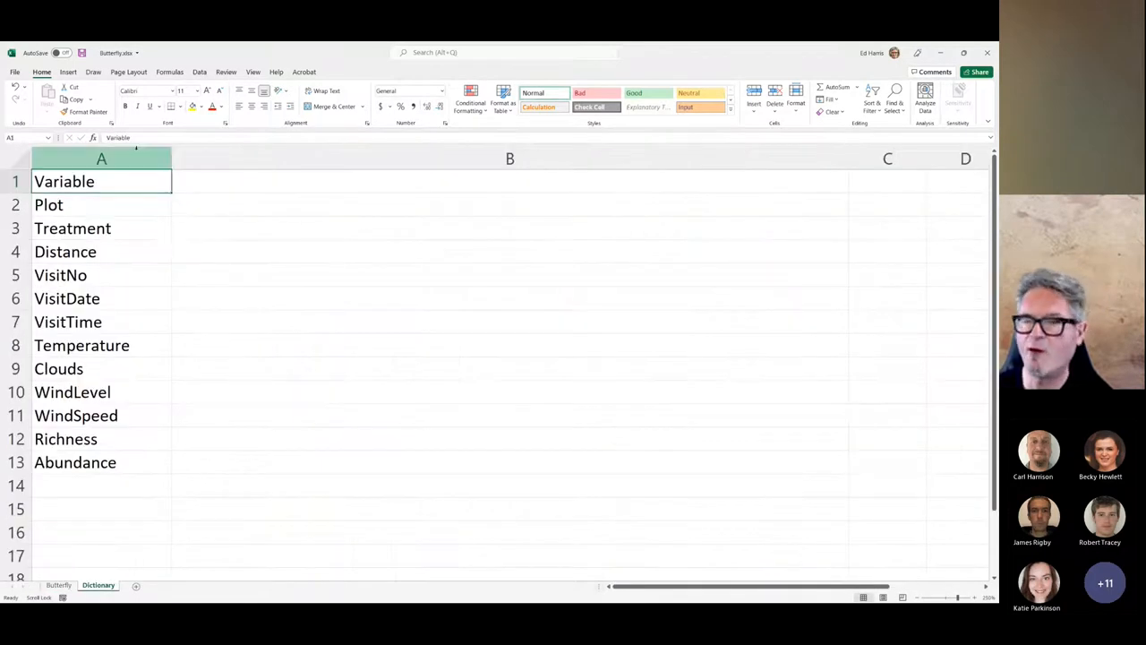
pyautogui.click(510, 181)
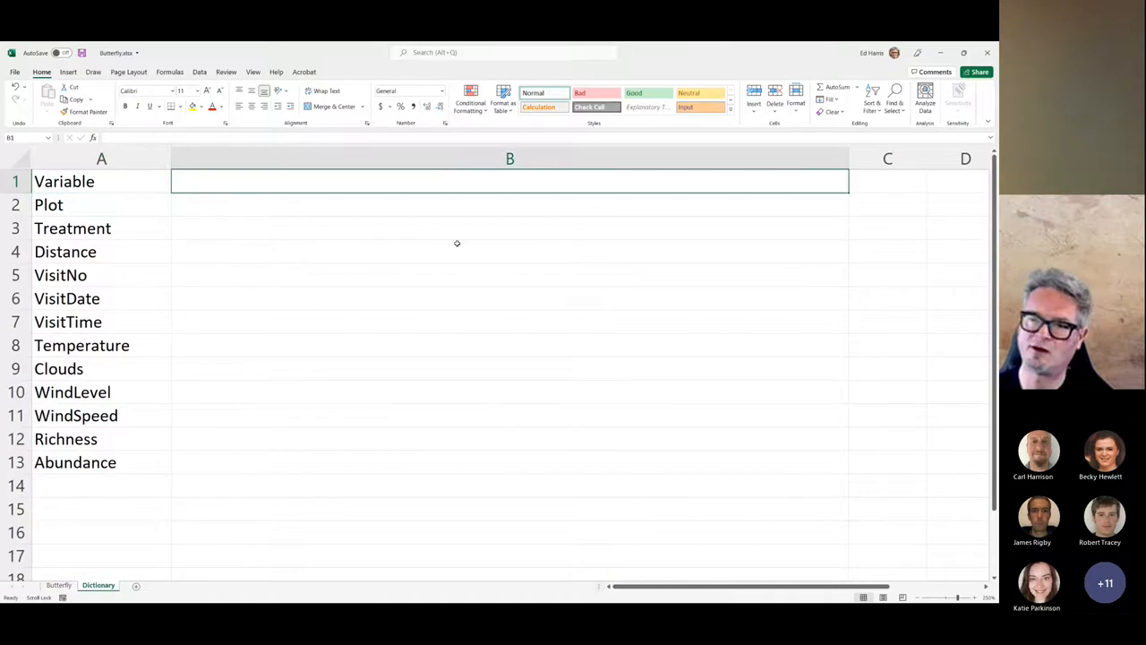
pyautogui.write('Des')
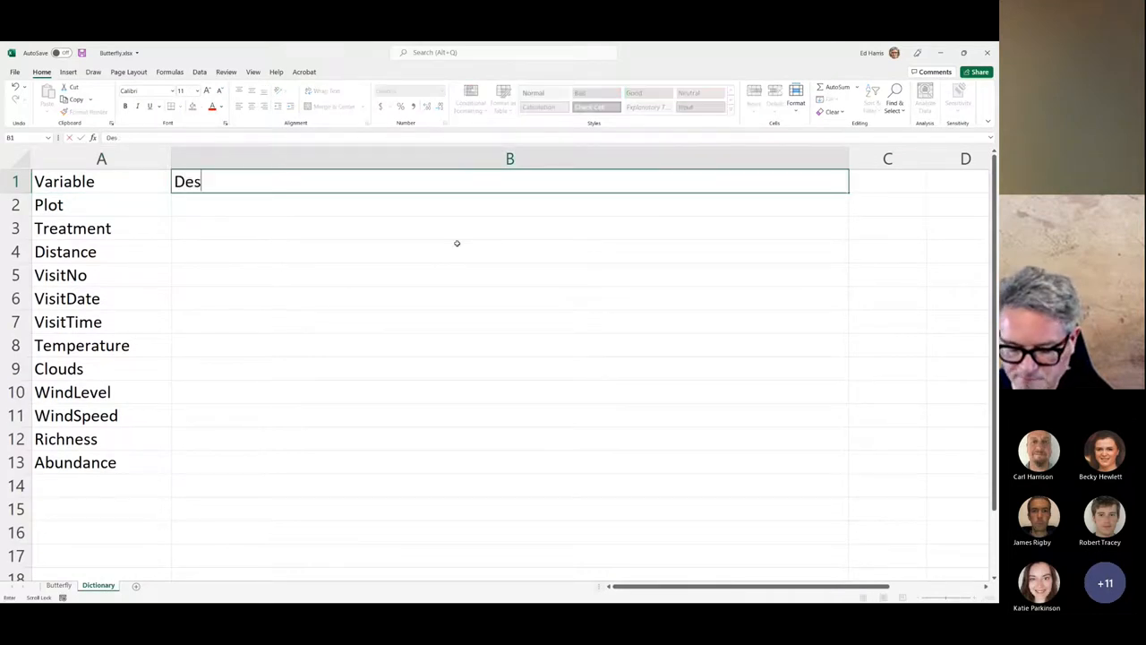
pyautogui.write('cription')
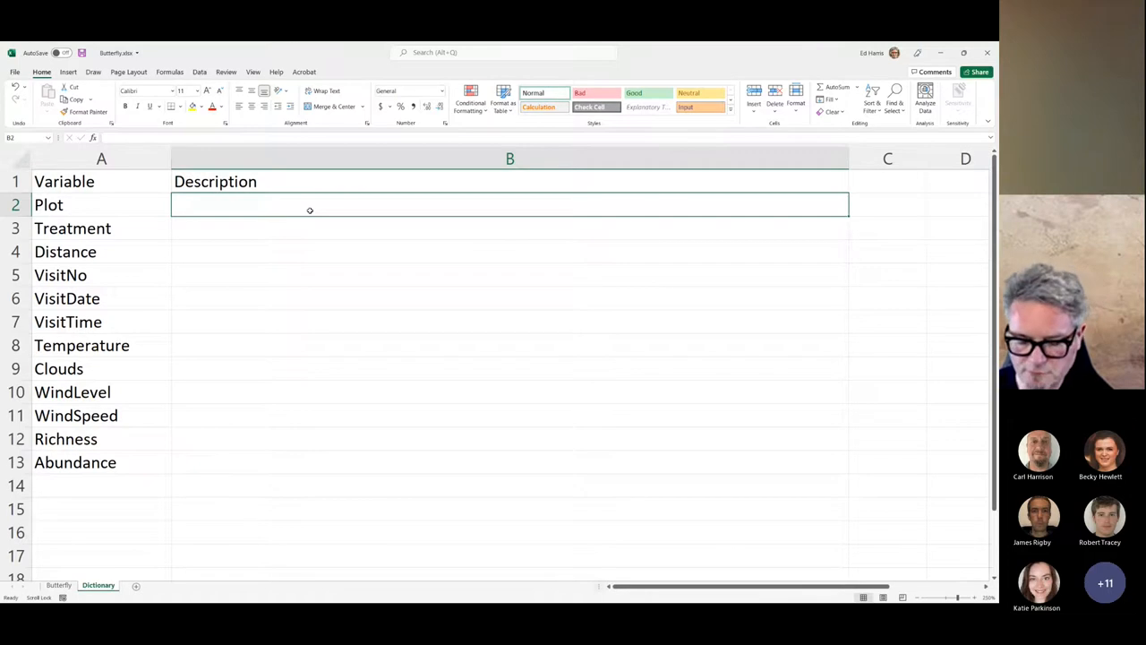
# - Enter "Categorical factor from '1' to '25'" in B2 beside Plot, checking the data
pyautogui.write('Categori')
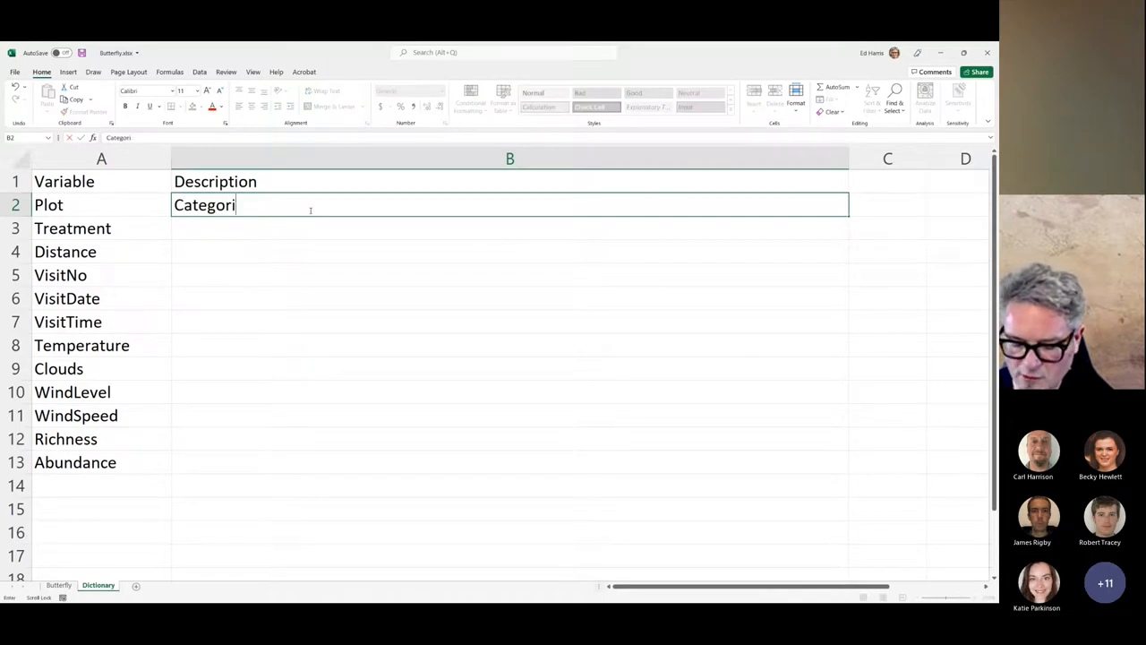
pyautogui.write('cal factor')
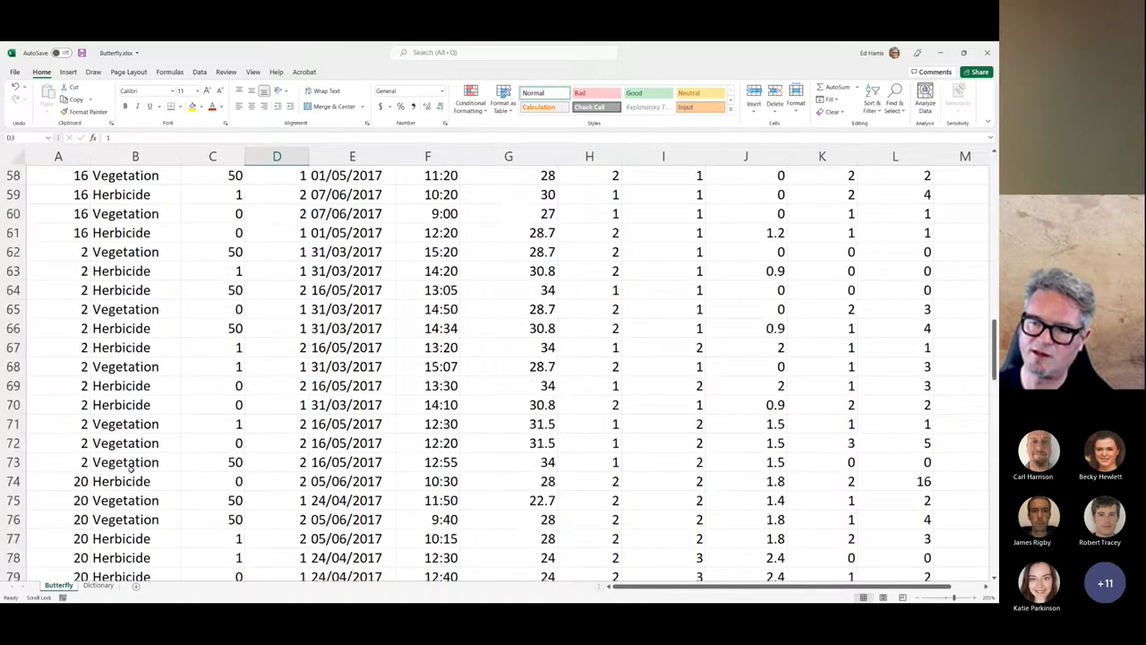
pyautogui.scroll(-3)
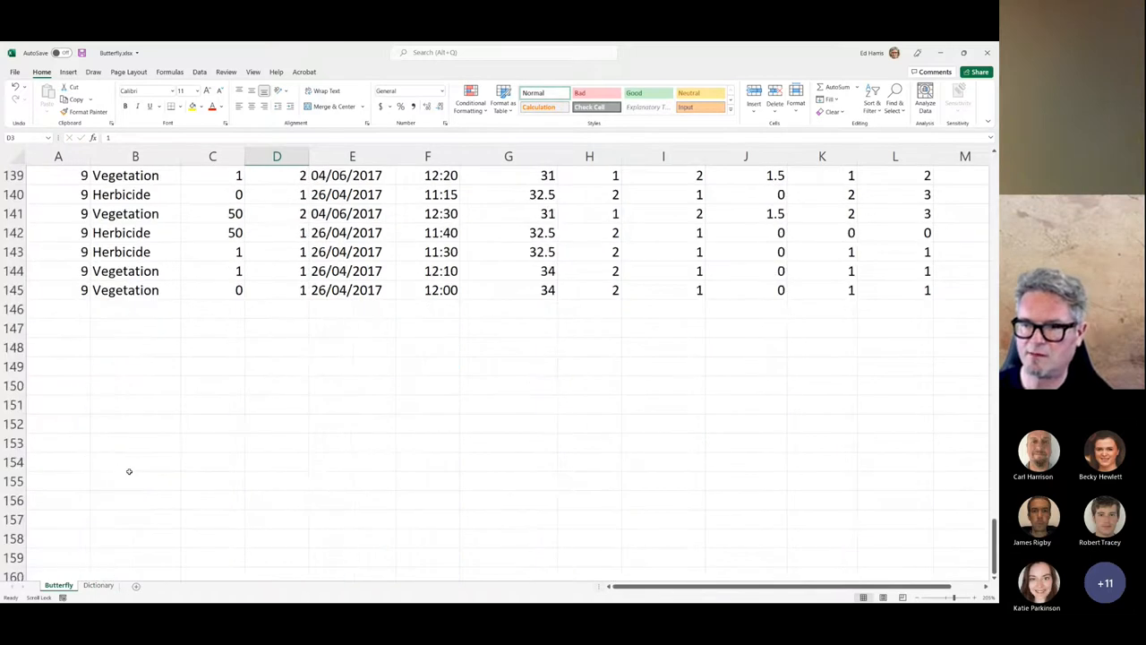
pyautogui.scroll(3)
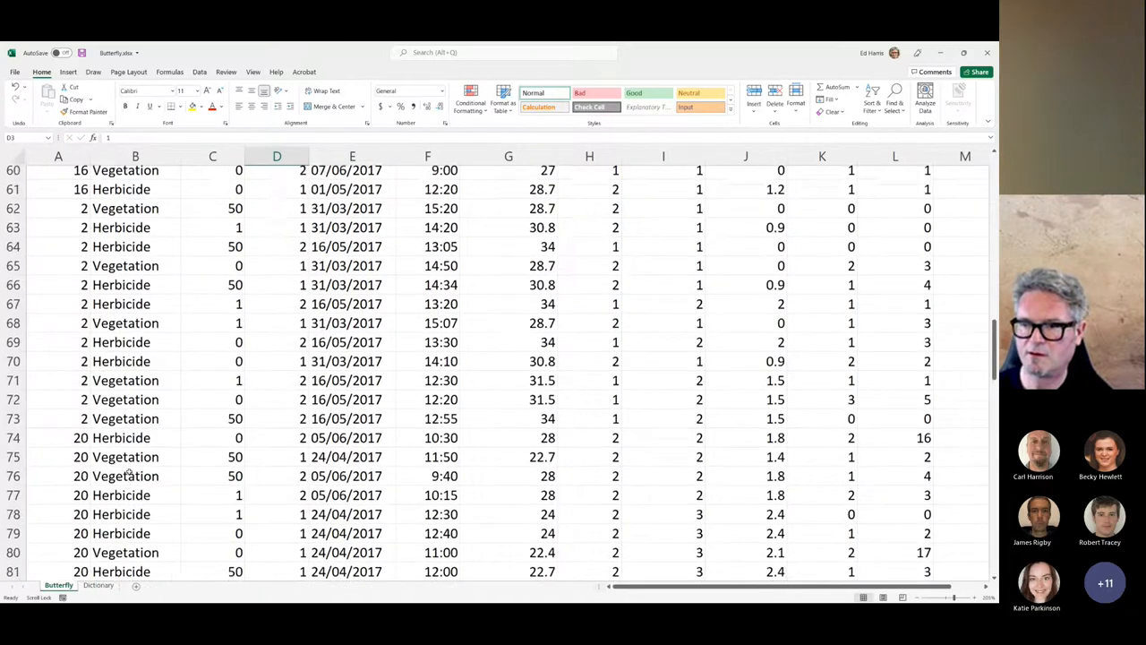
pyautogui.scroll(3)
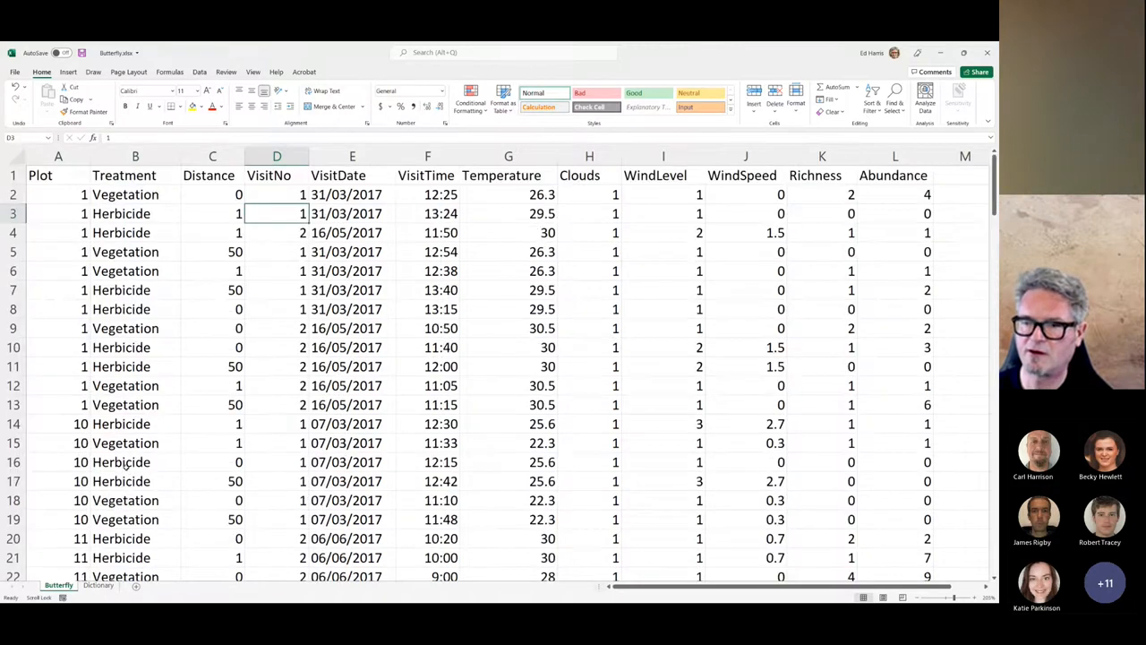
pyautogui.scroll(-3)
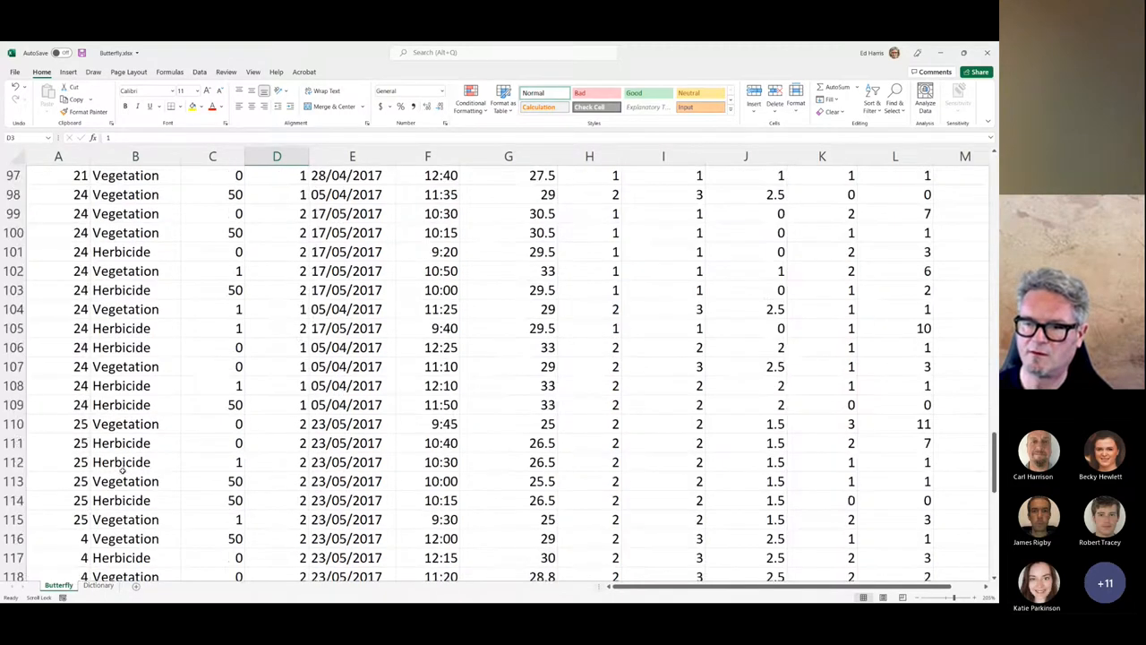
pyautogui.scroll(3)
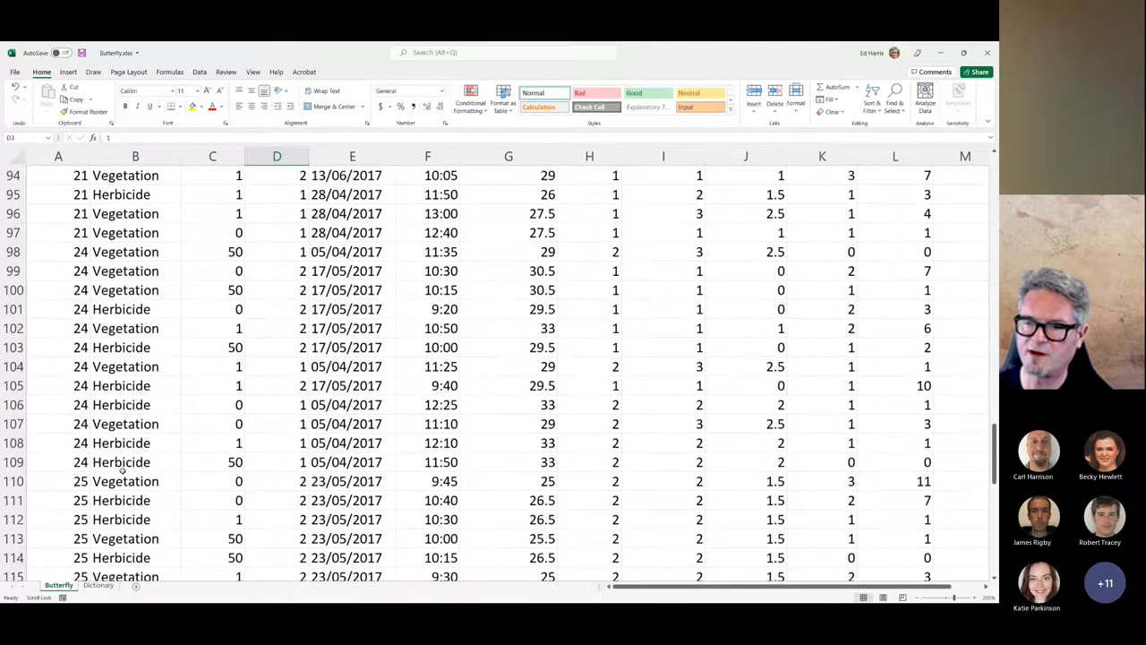
pyautogui.scroll(-3)
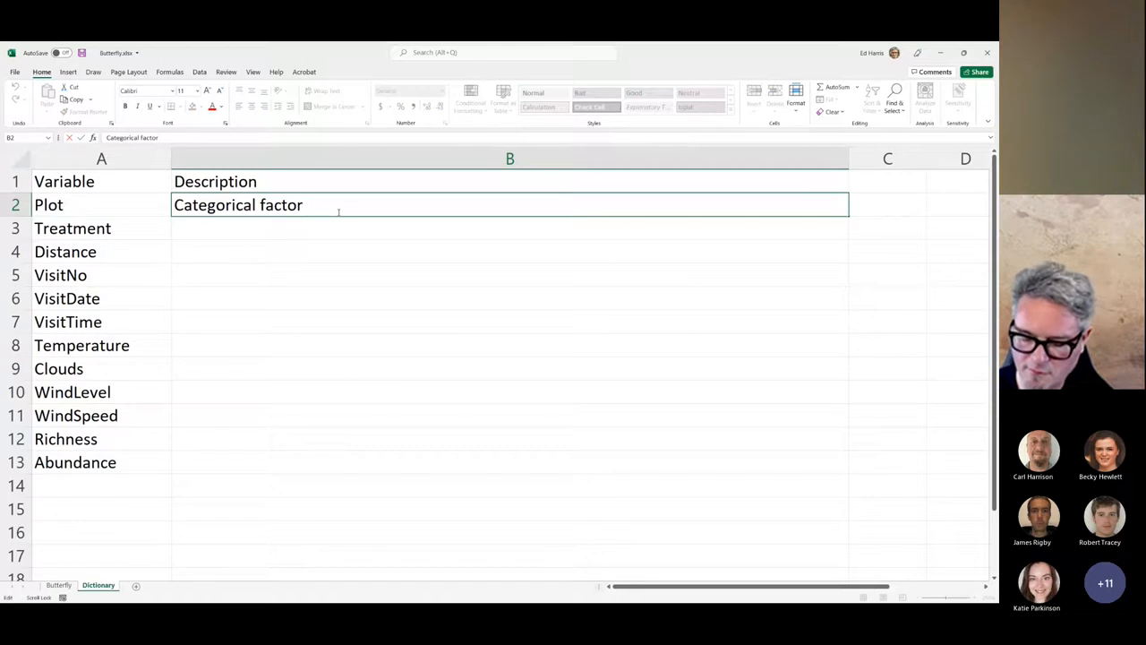
pyautogui.write("from '")
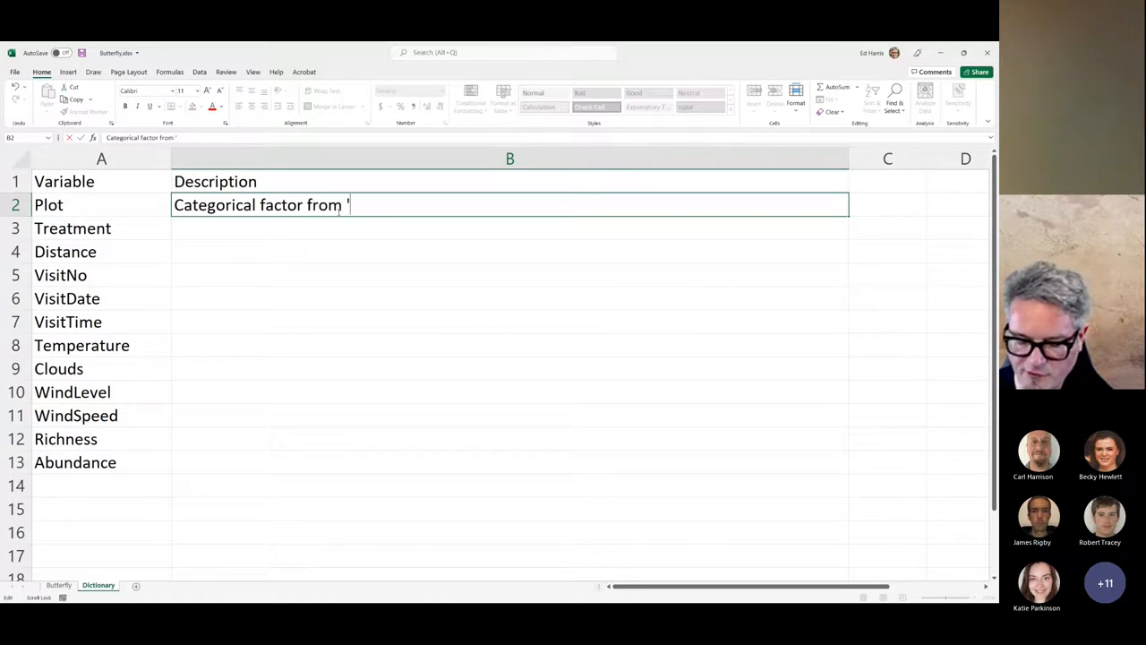
pyautogui.write("1' to")
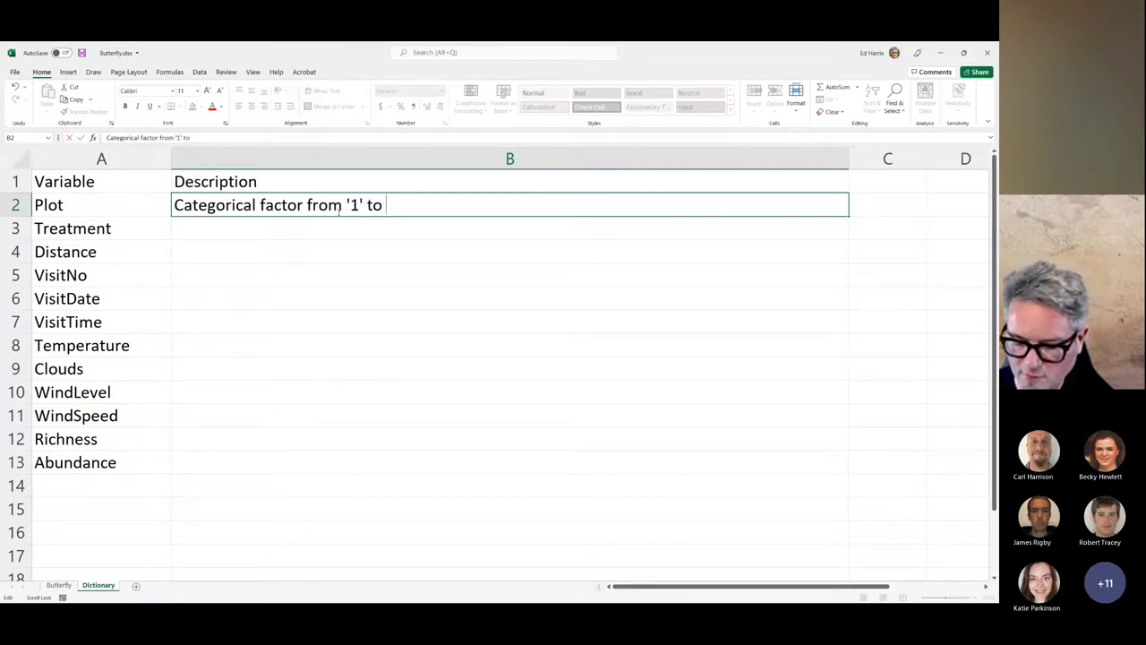
pyautogui.write('25')
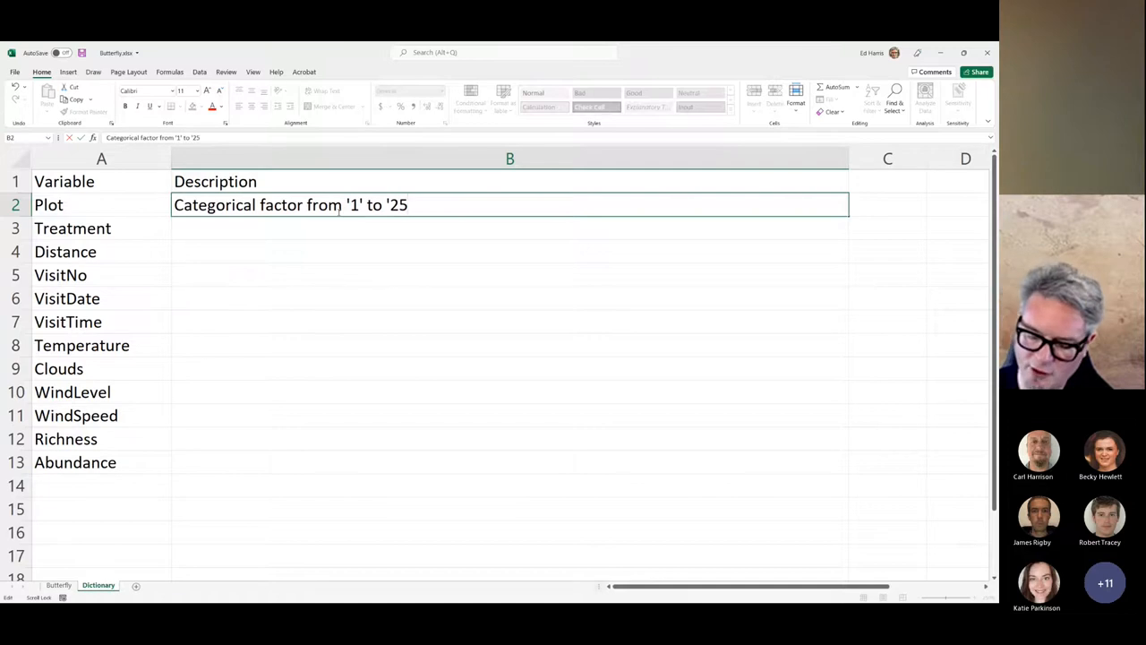
pyautogui.write("'")
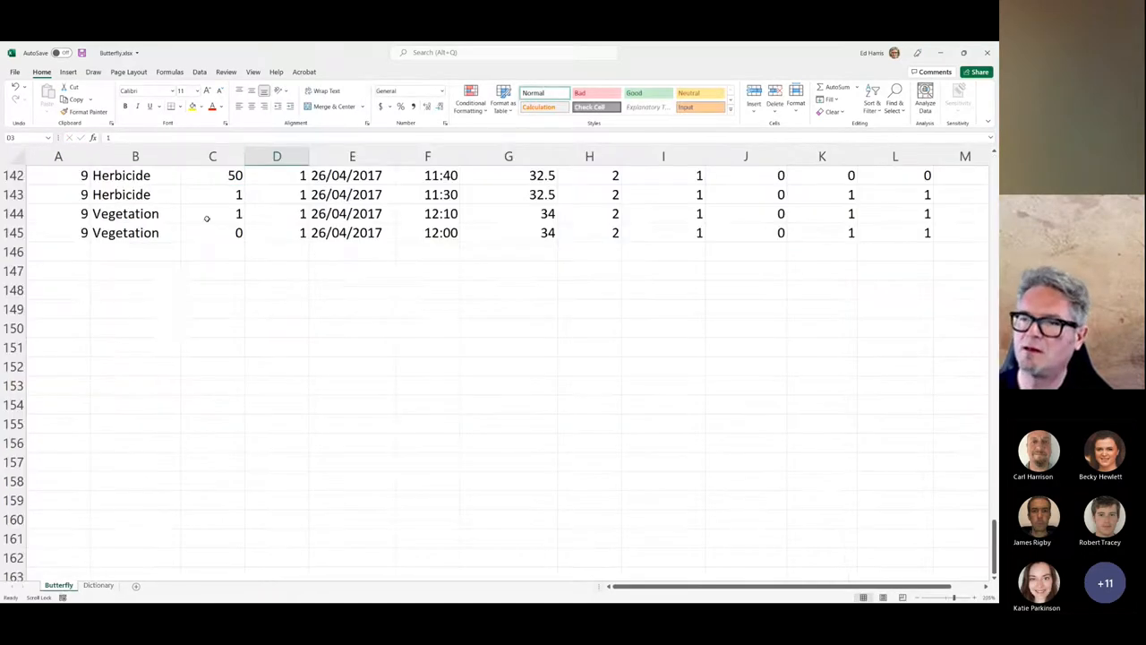
pyautogui.scroll(3)
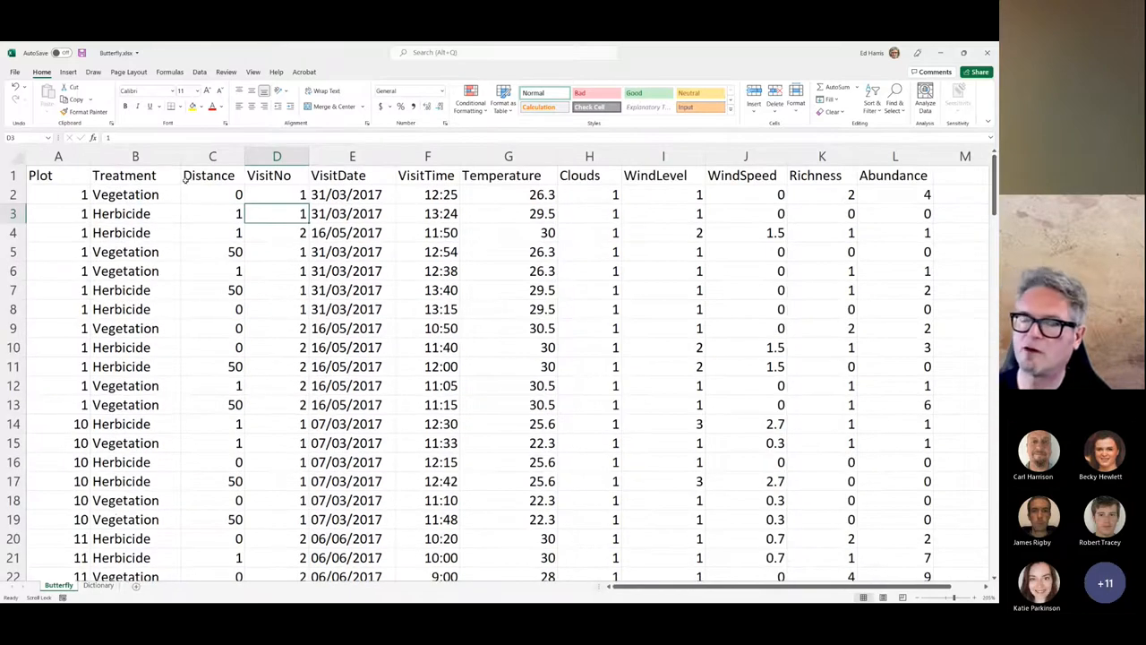
pyautogui.click(135, 155)
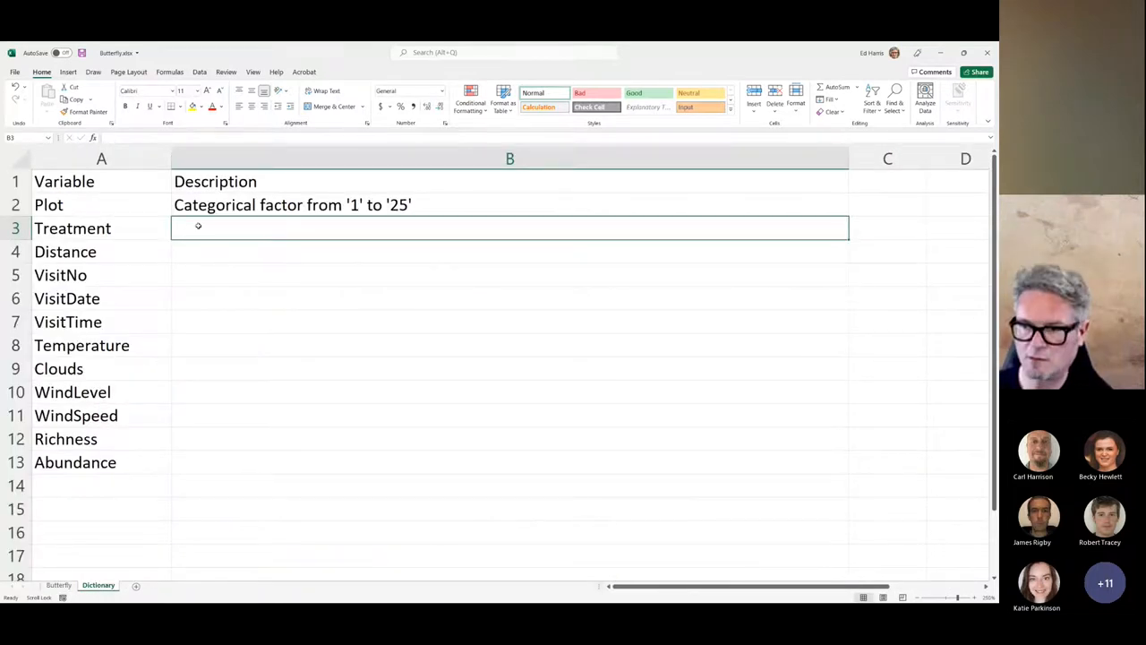
# - Enter "Categorical factor 2 levels 'Herbicide' and 'Vegetation'" in B3 for Treatment
pyautogui.write("Categorical factor from '1' to '25'")
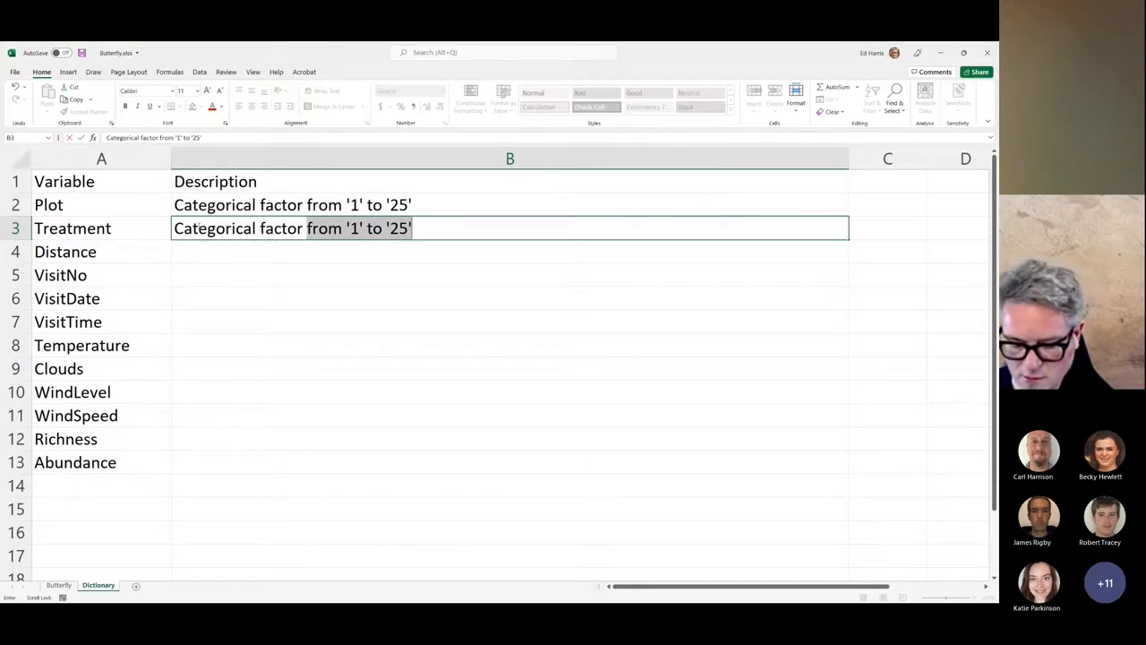
pyautogui.write('Categorical factor 2 level')
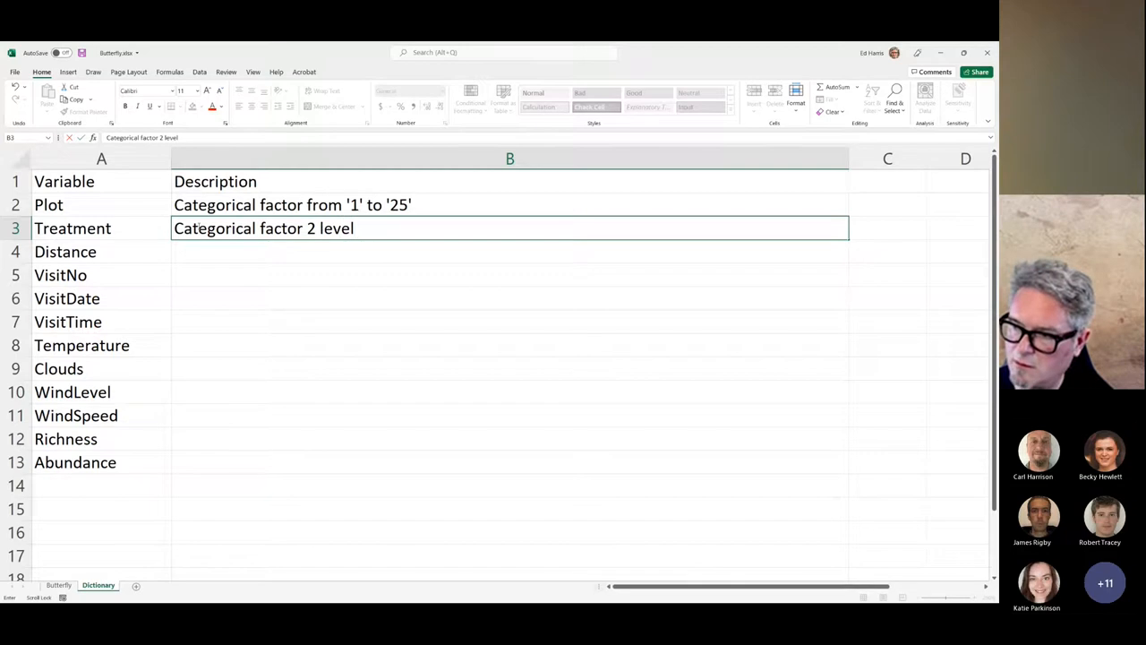
pyautogui.write('s')
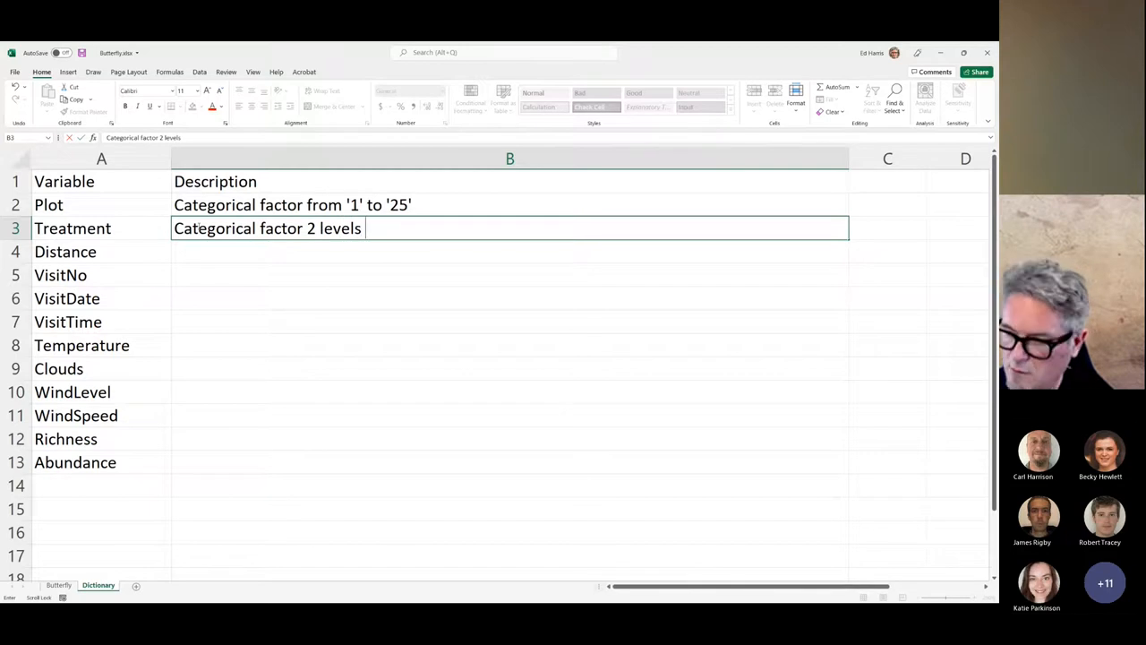
pyautogui.write("'")
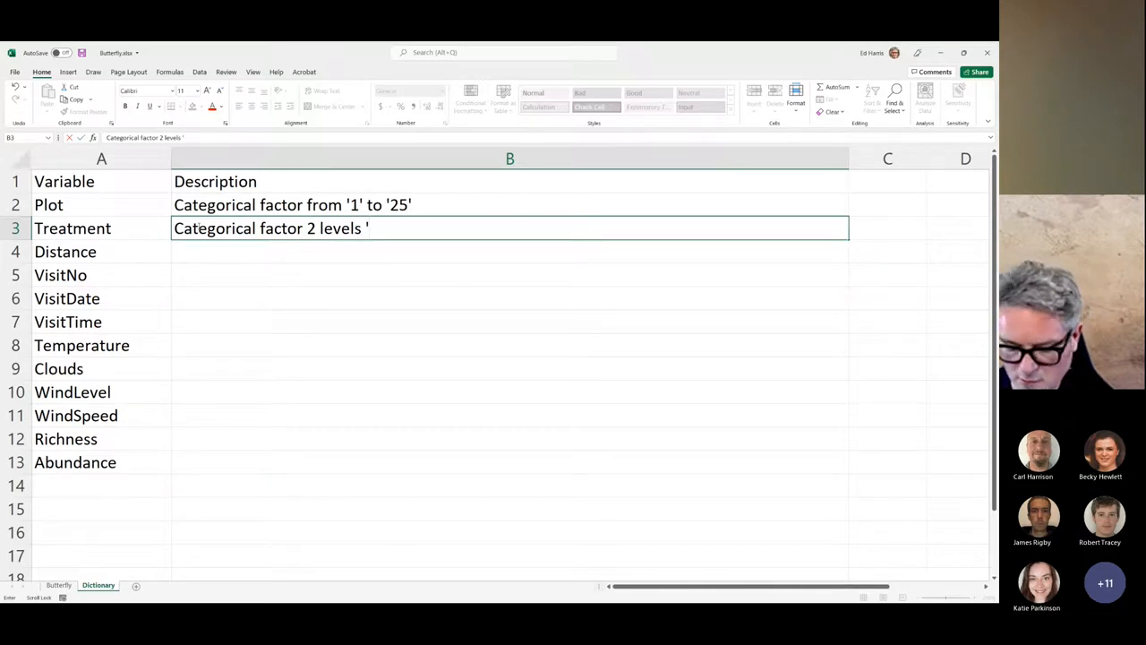
pyautogui.write('Herbicide')
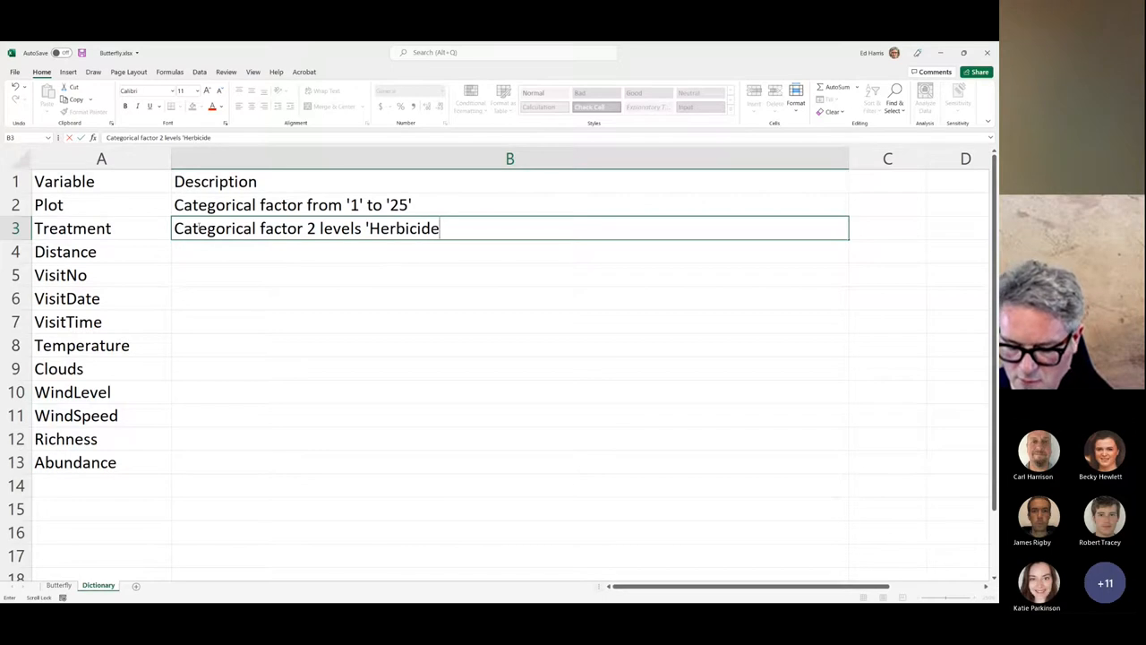
pyautogui.write("' and")
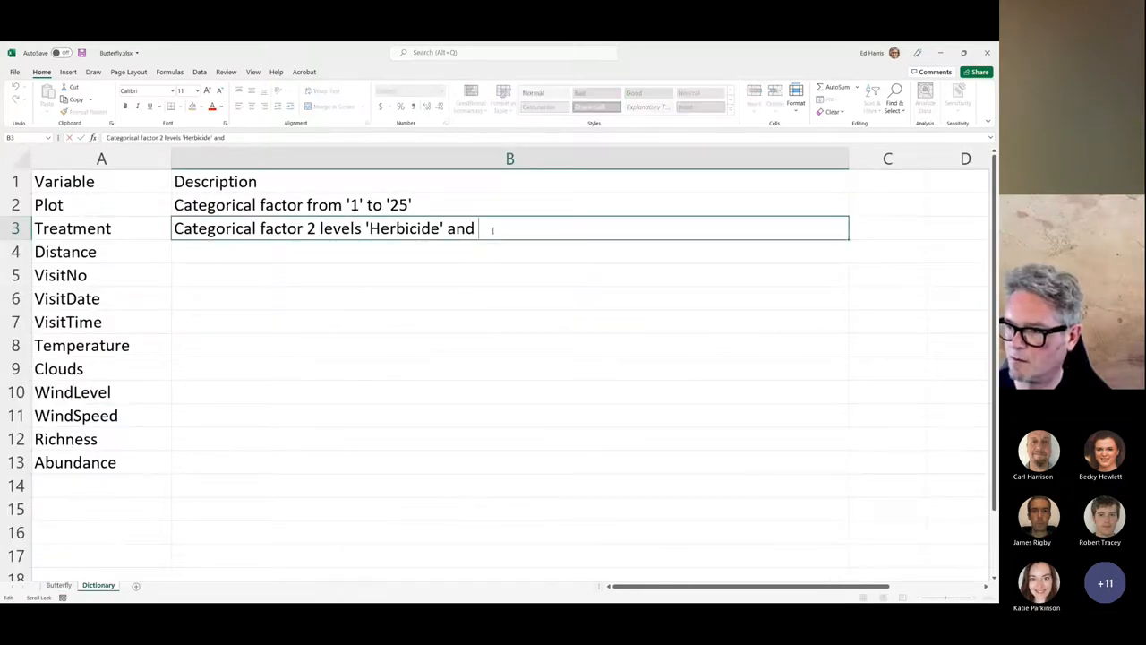
pyautogui.write("'Vegentatio")
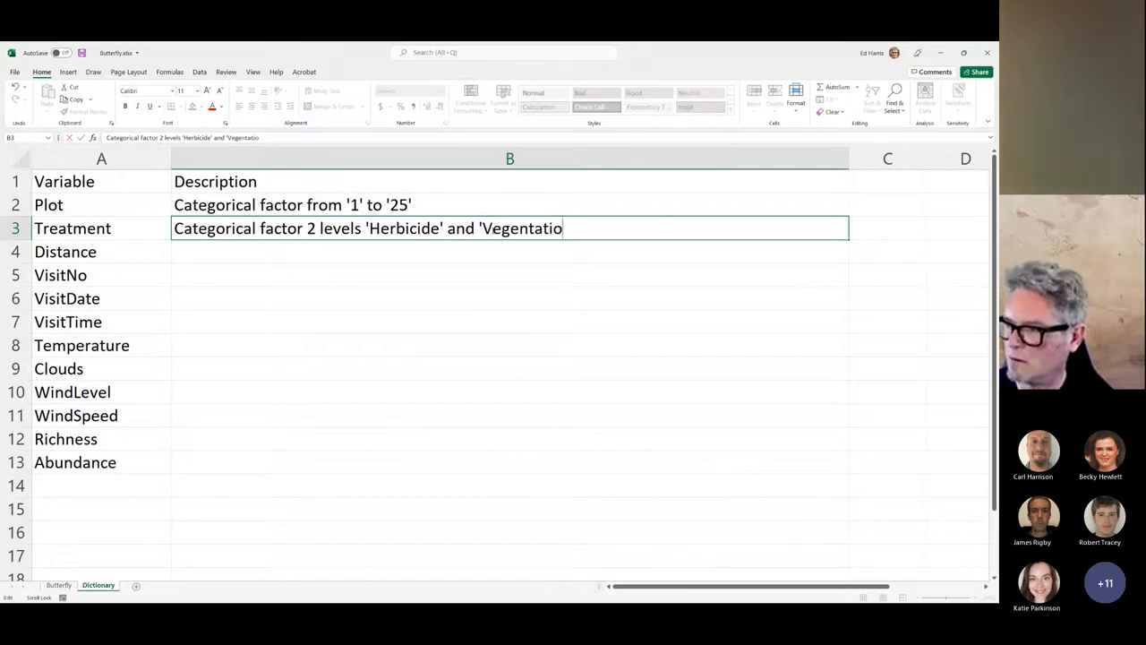
pyautogui.press('Backspace')
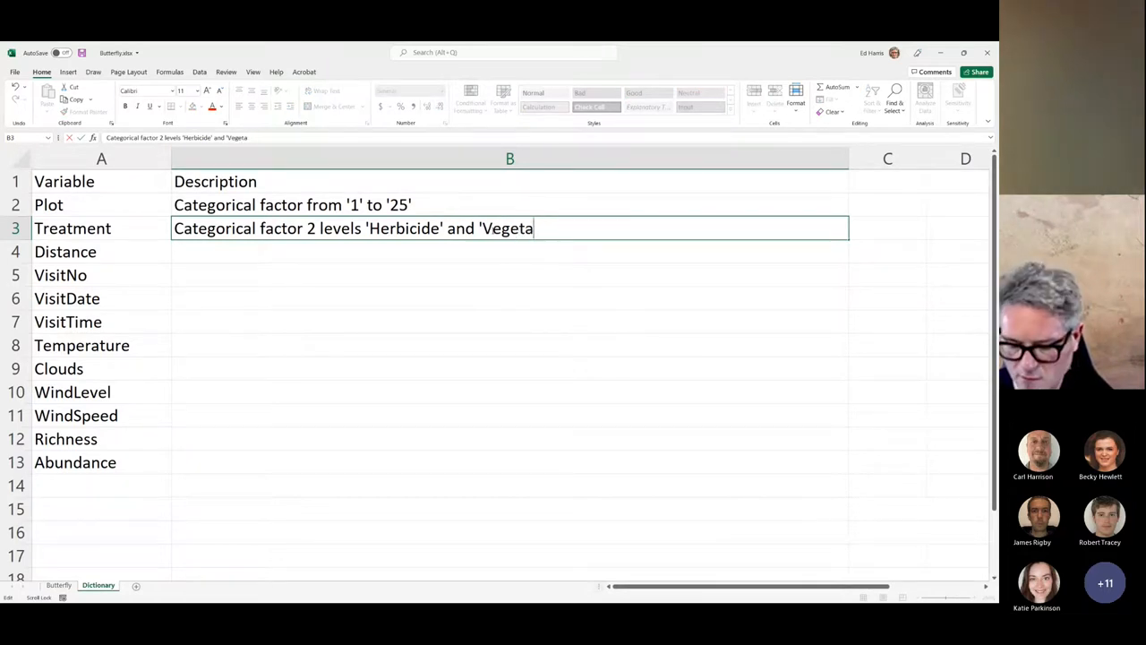
pyautogui.write("tion'")
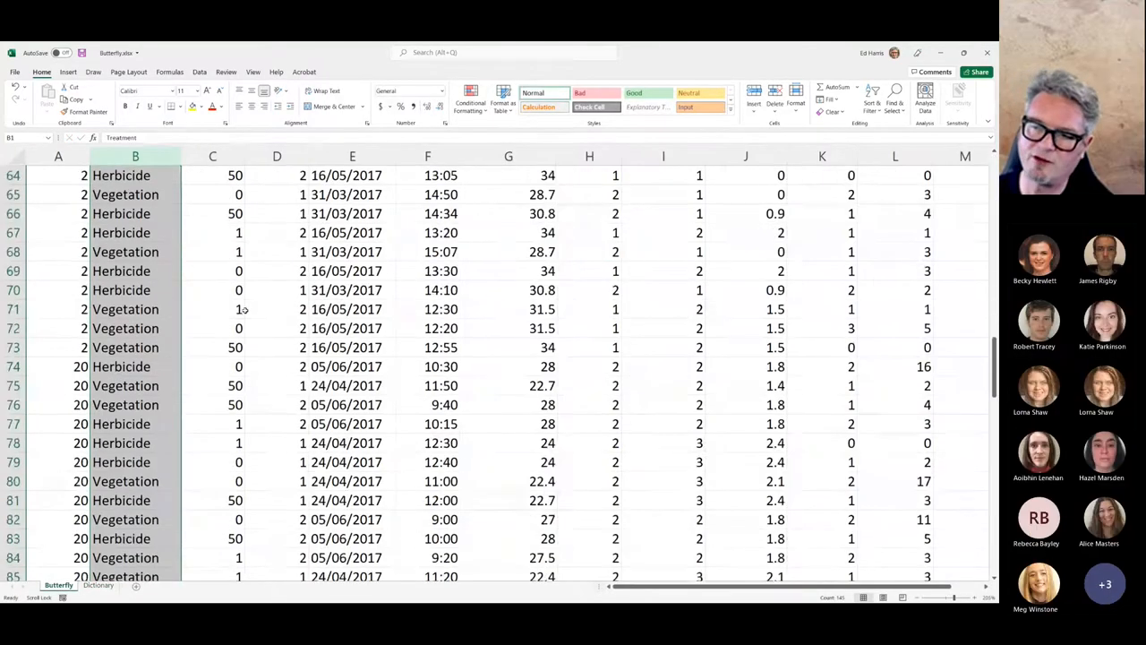
# - Scroll through the Treatment column on the Butterfly sheet to confirm its two levels
pyautogui.scroll(-3)
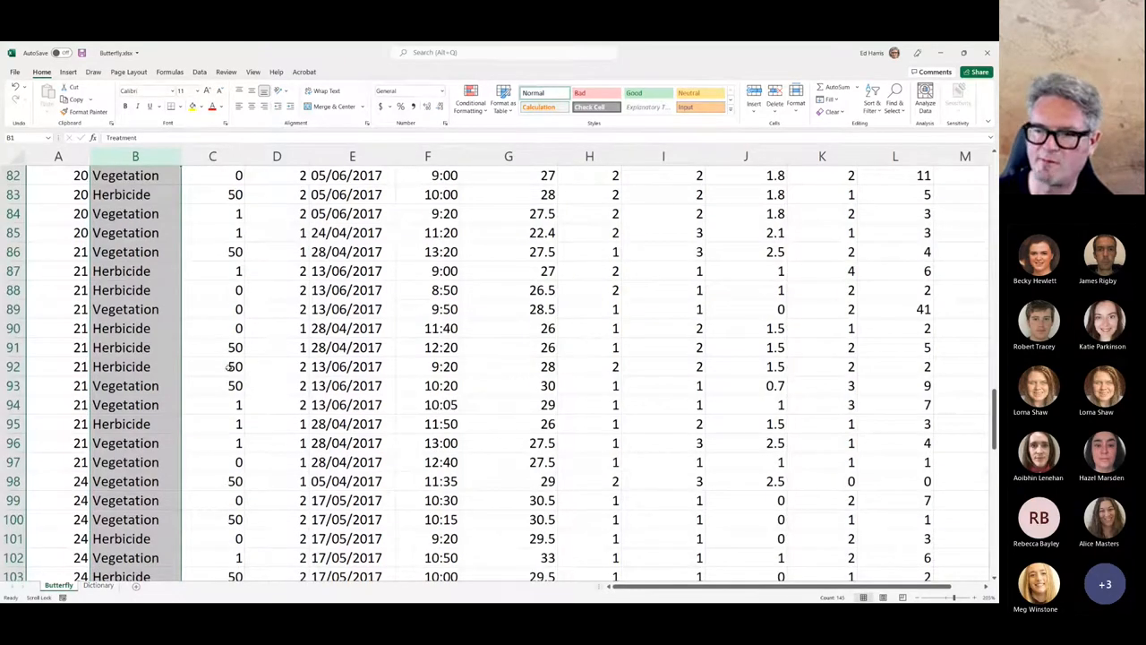
pyautogui.scroll(-3)
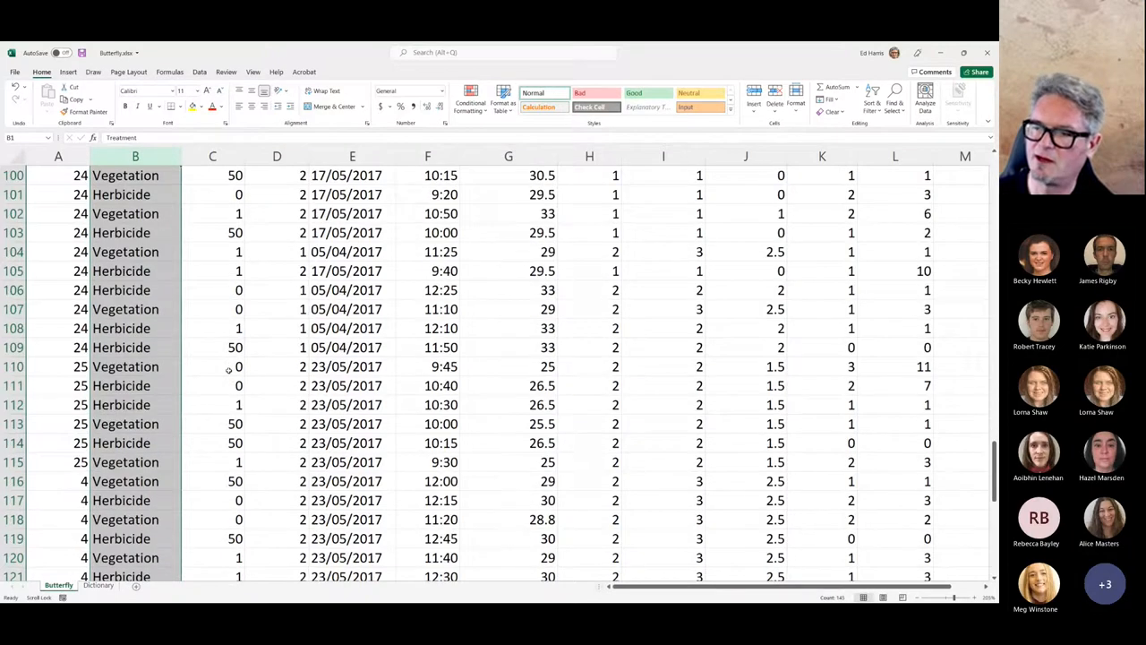
pyautogui.scroll(-3)
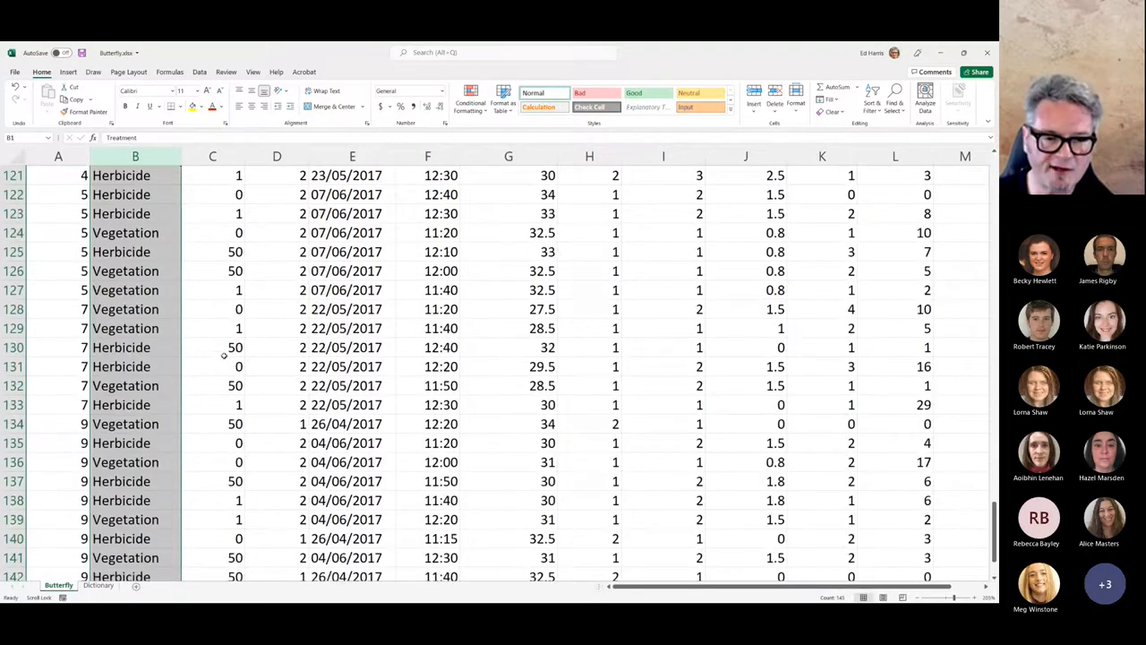
pyautogui.scroll(3)
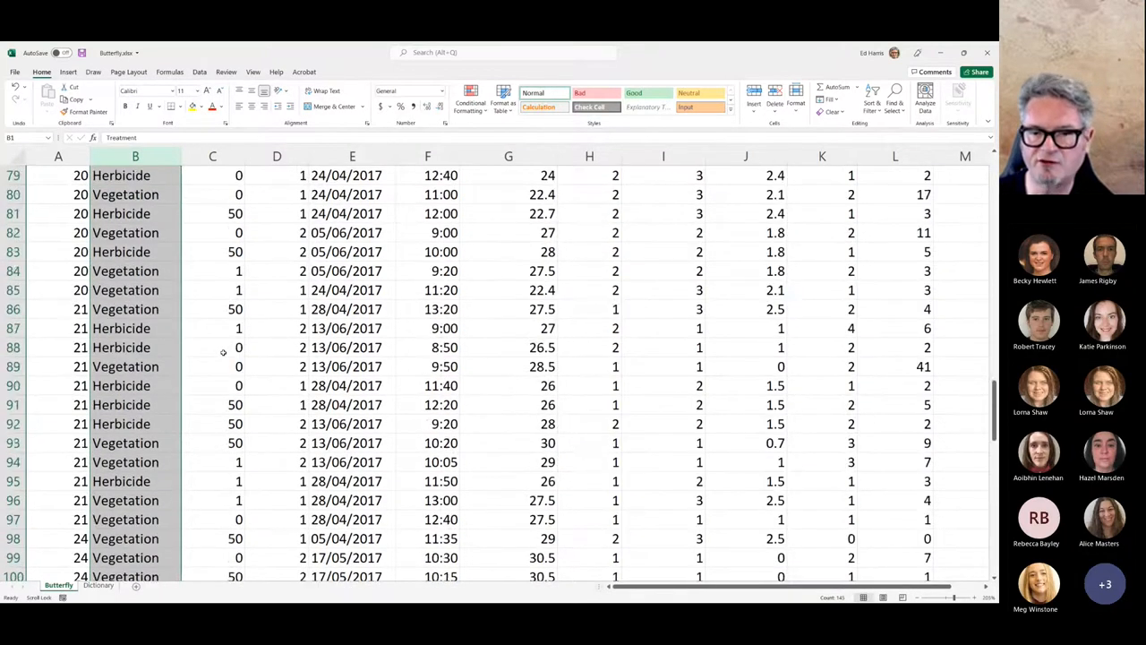
pyautogui.scroll(3)
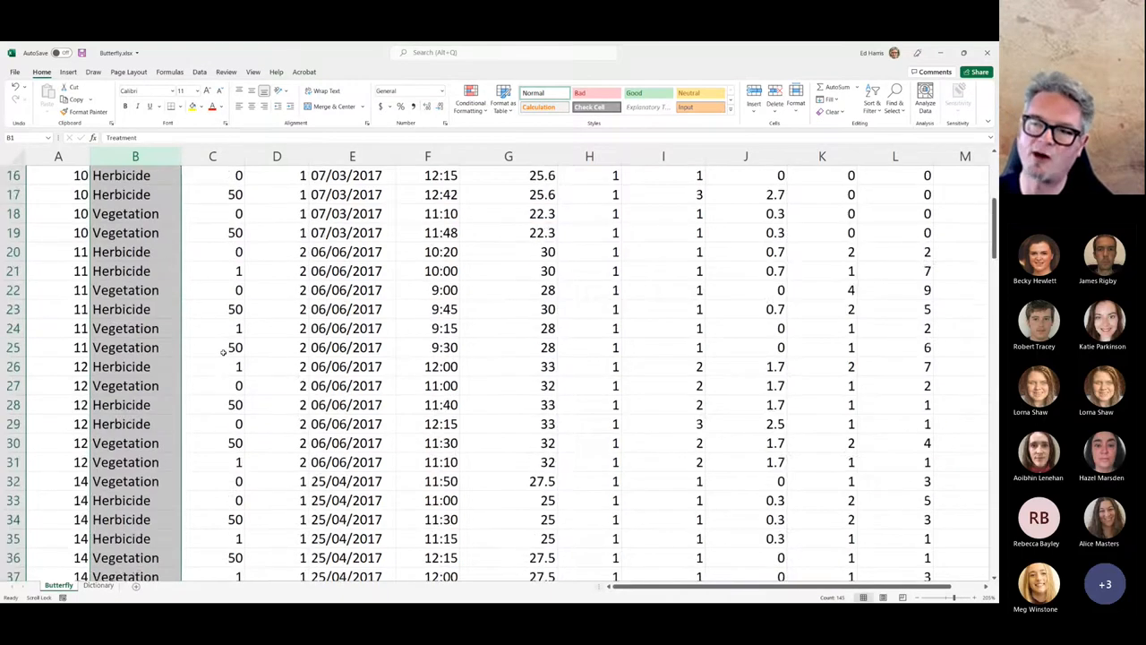
pyautogui.scroll(3)
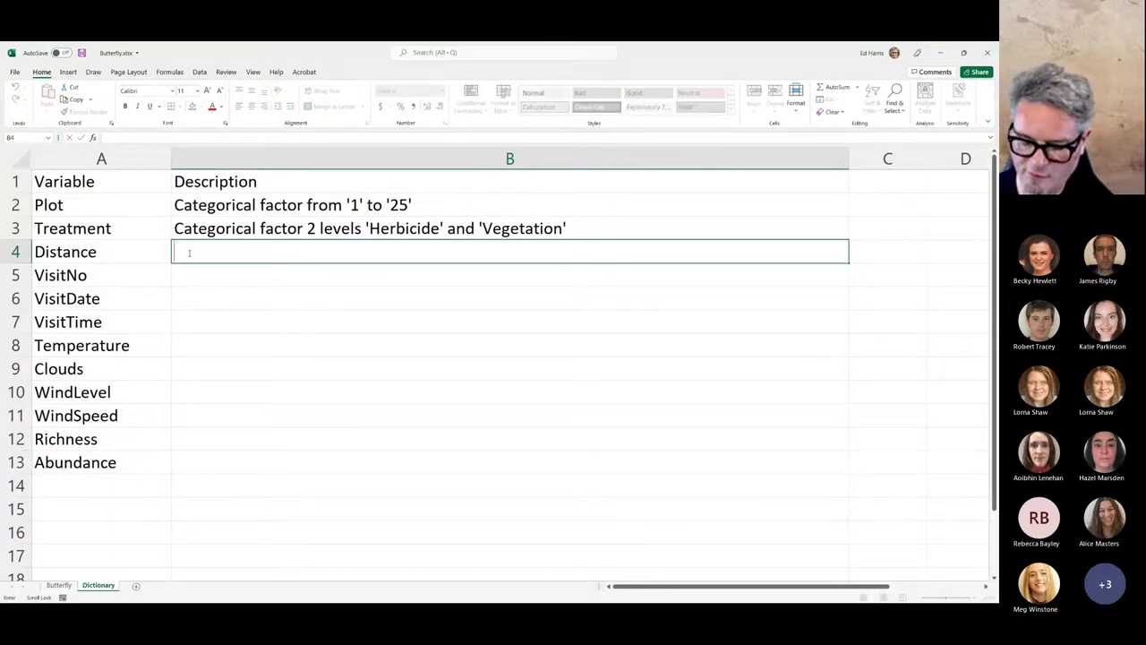
# - Describe Distance in B4 as 'Numeric measurement of distance (units unknown), ranges from 0 to ~50'
pyautogui.write('Numeric')
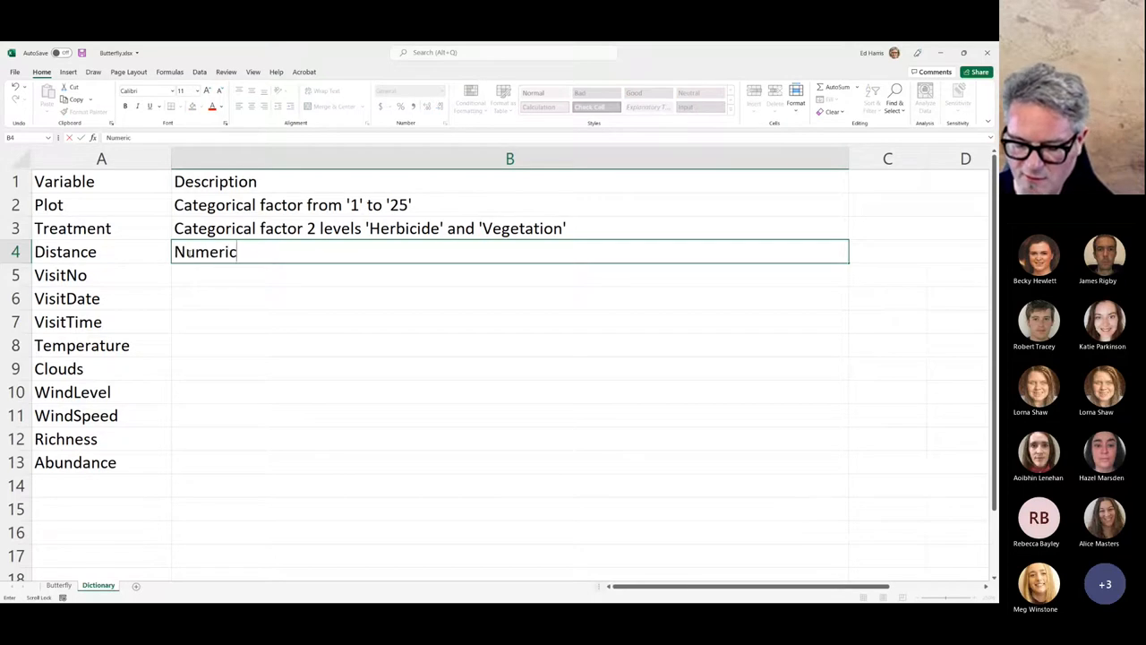
pyautogui.write('measurement of')
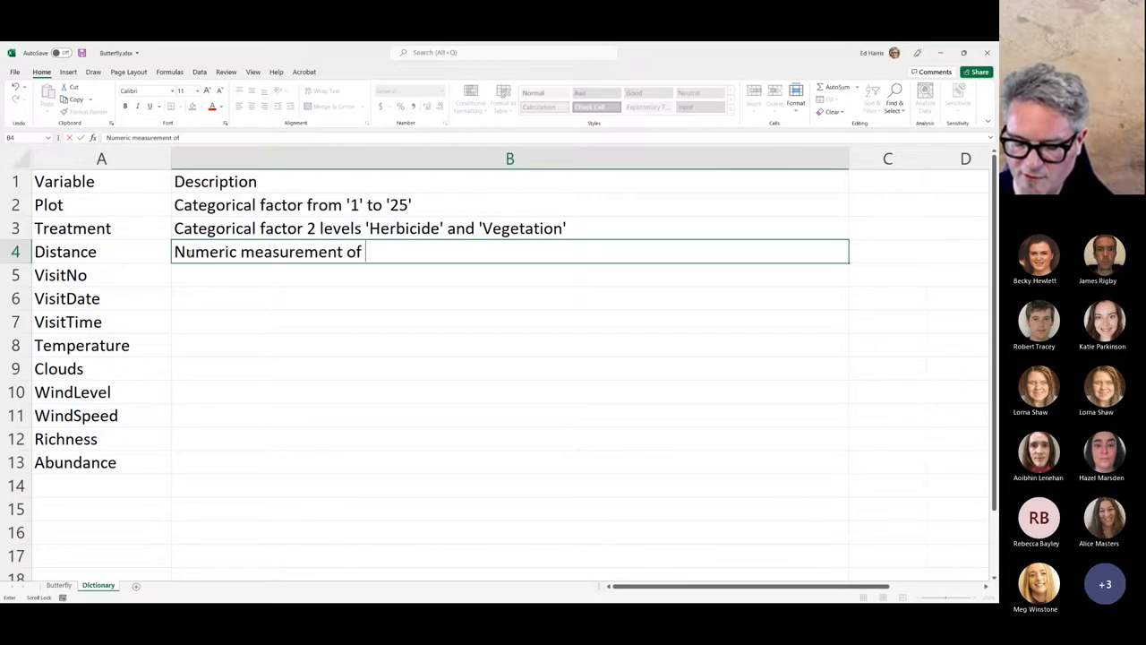
pyautogui.write('distance')
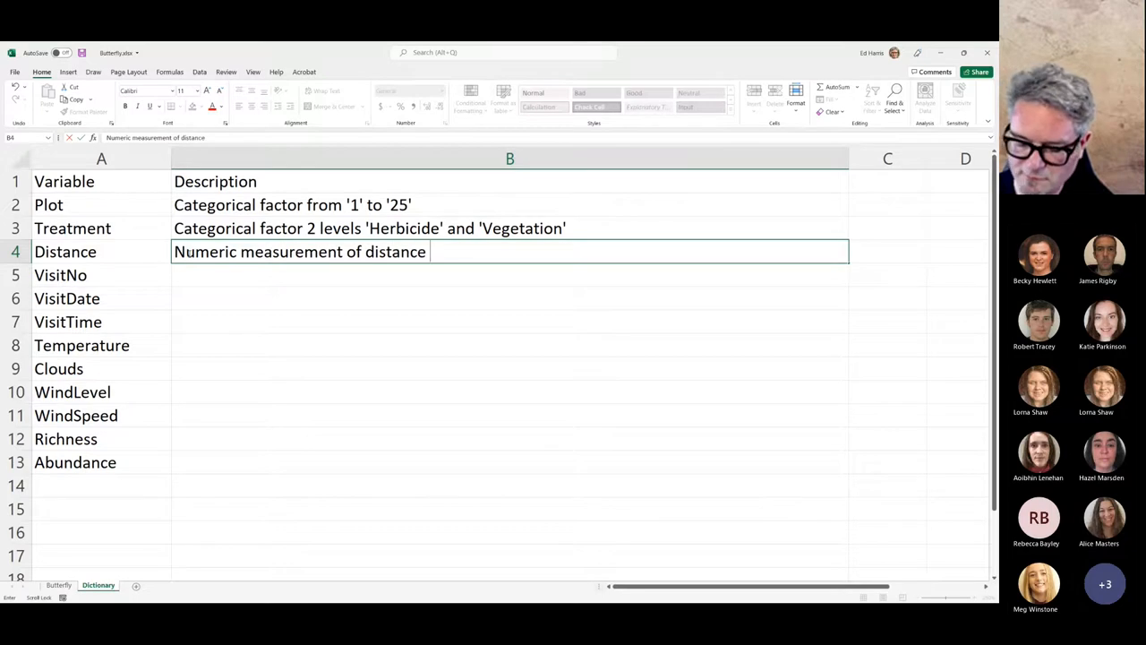
pyautogui.write('(units')
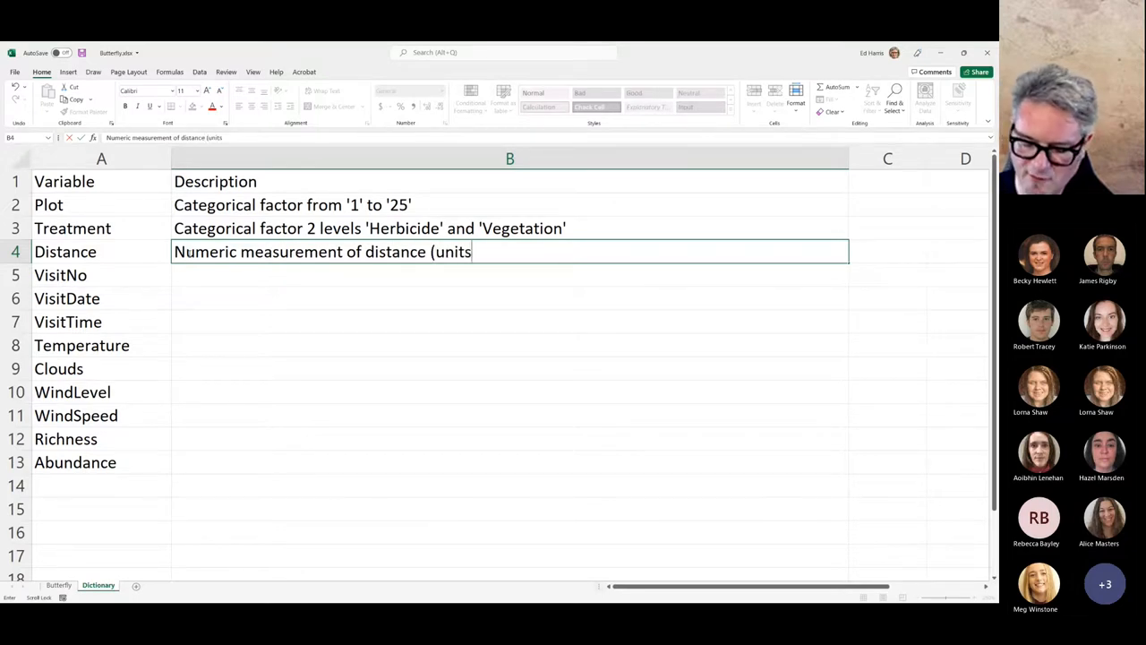
pyautogui.write('unknown')
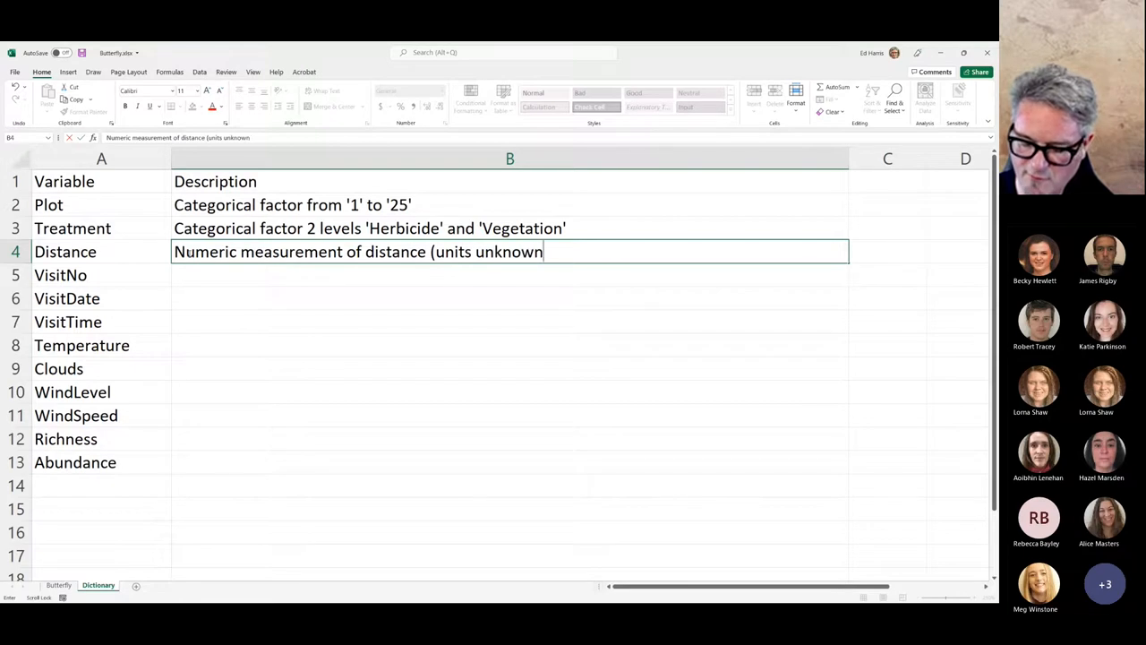
pyautogui.write(')')
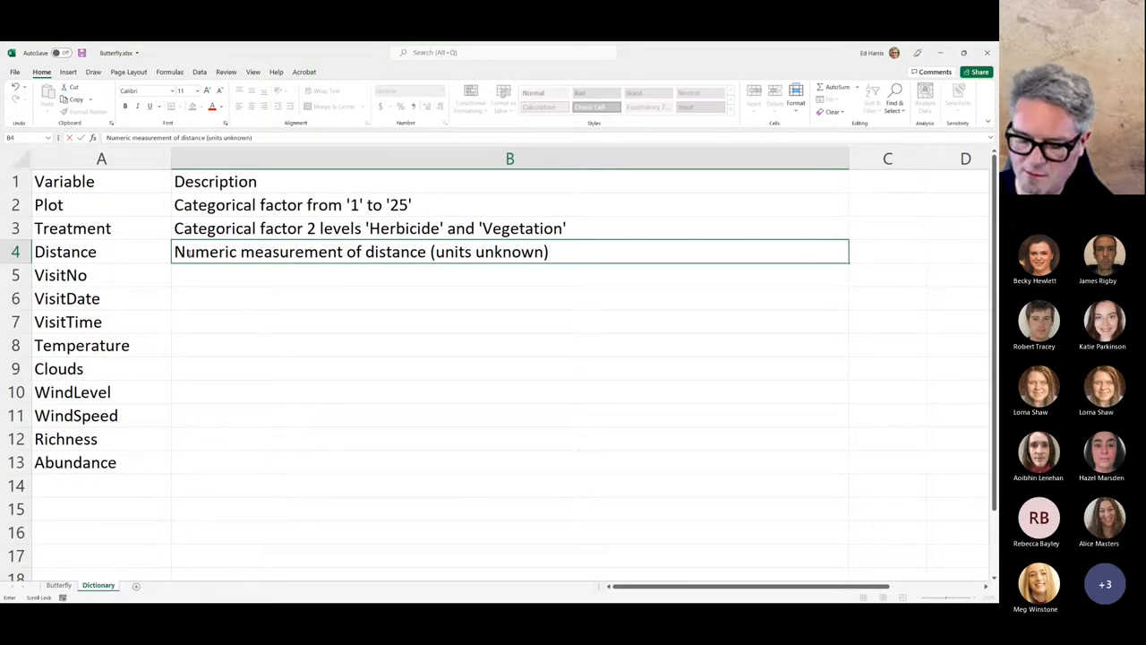
pyautogui.write(',')
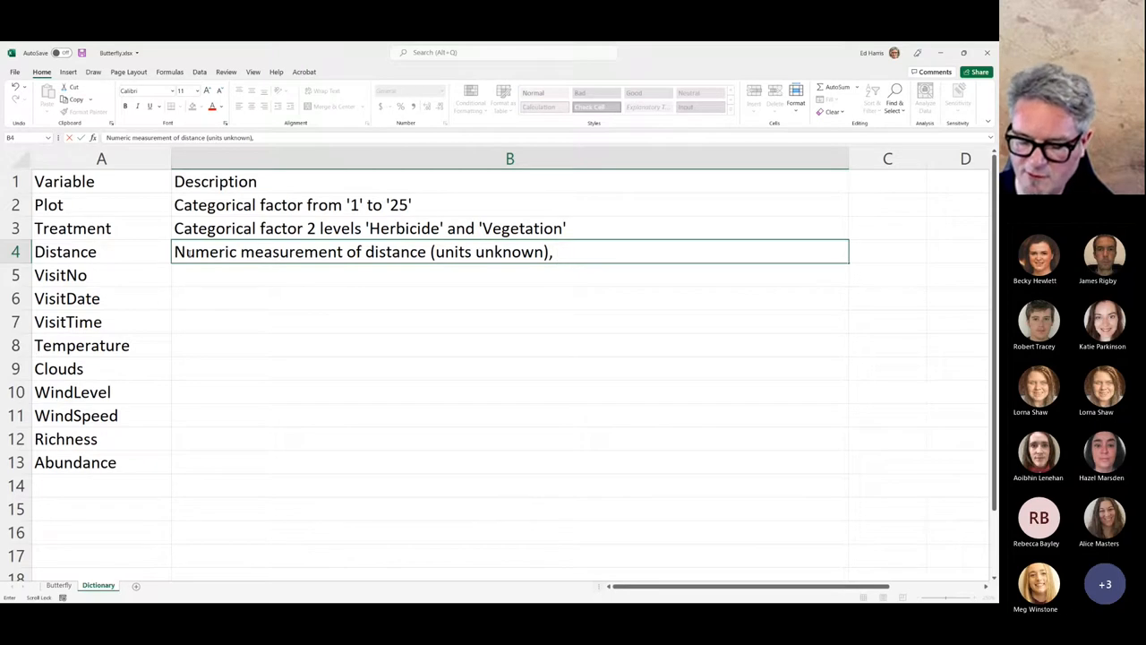
pyautogui.write('ranges frop')
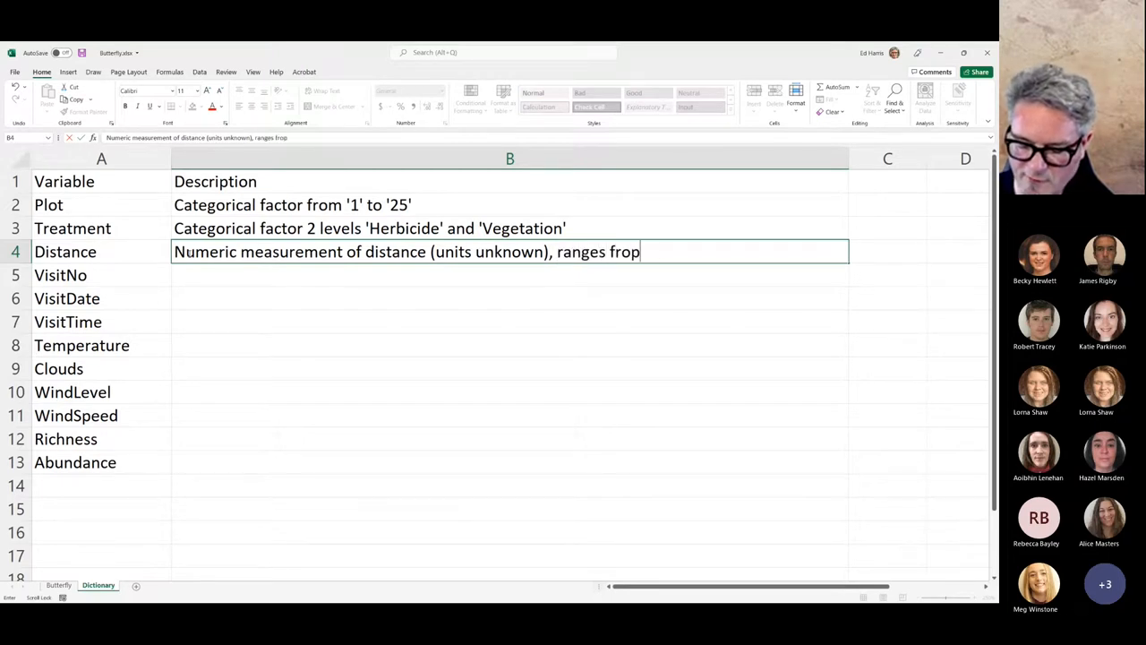
pyautogui.press('Backspace')
pyautogui.write('m 0')
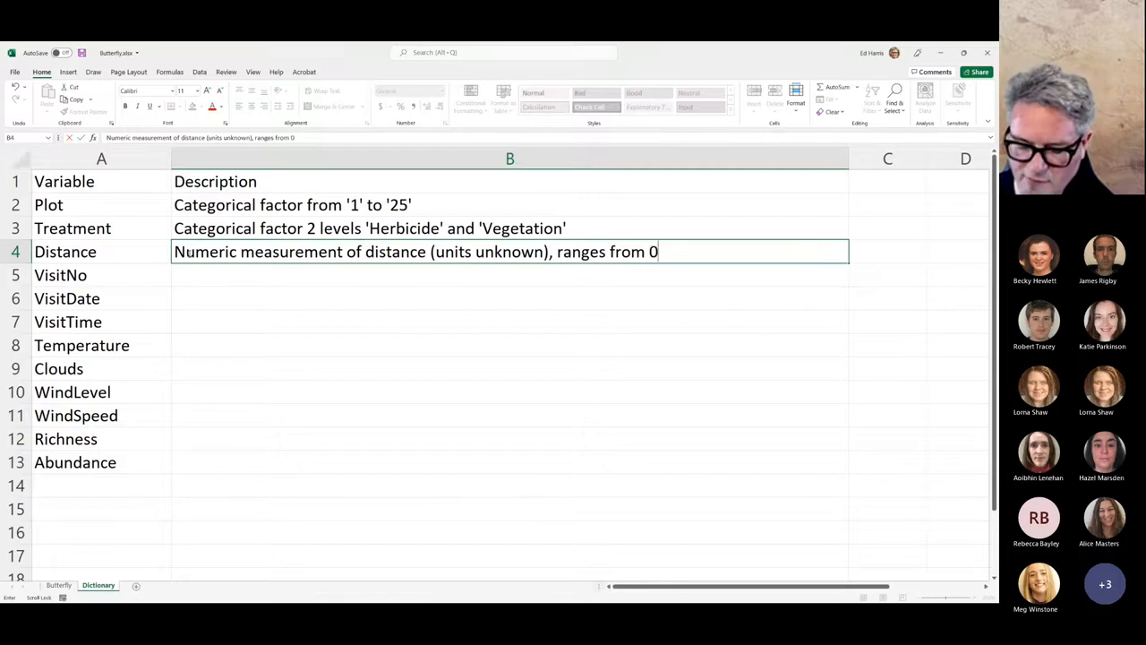
pyautogui.write('to')
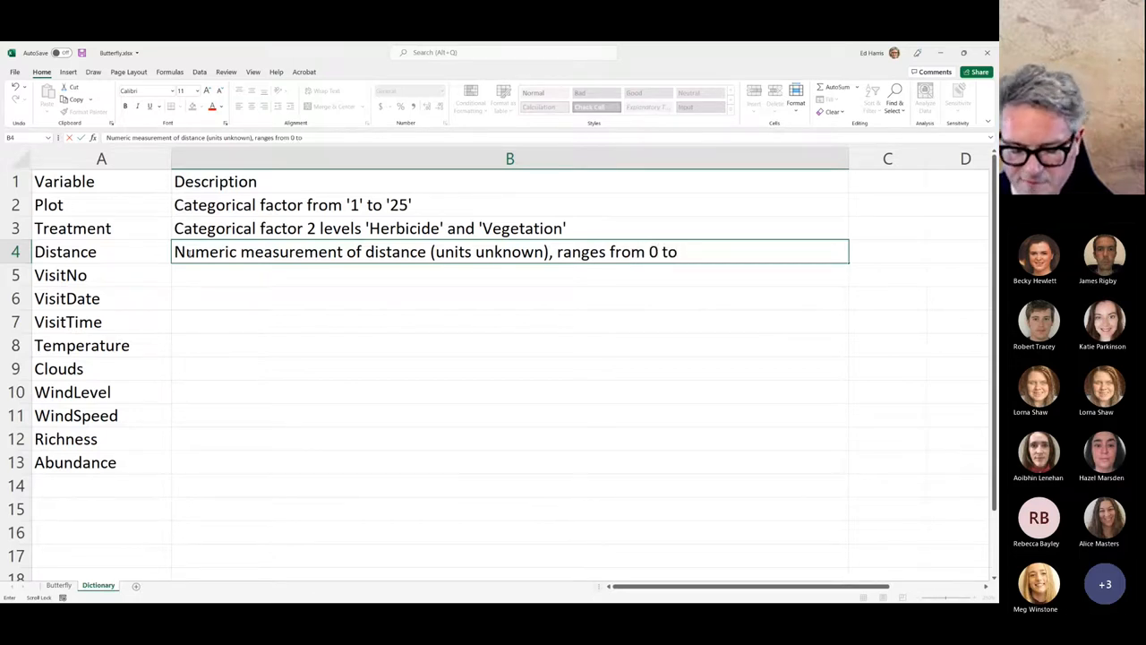
pyautogui.write('~50')
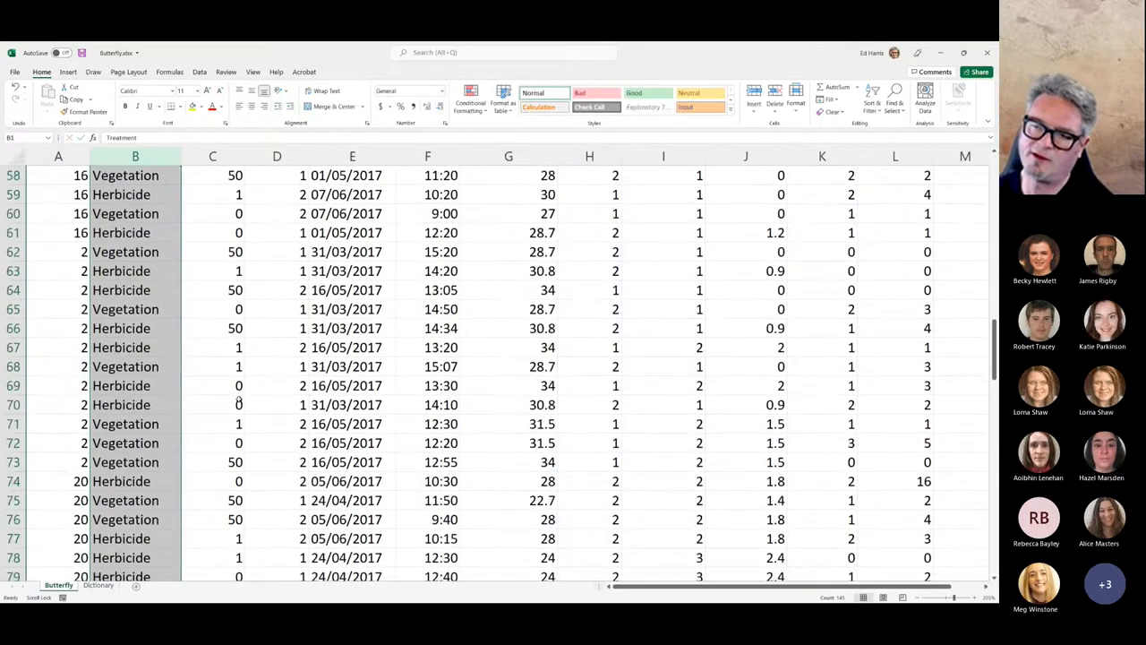
# - Scroll through the Butterfly data and inspect the first Distance value in C2
pyautogui.scroll(-3)
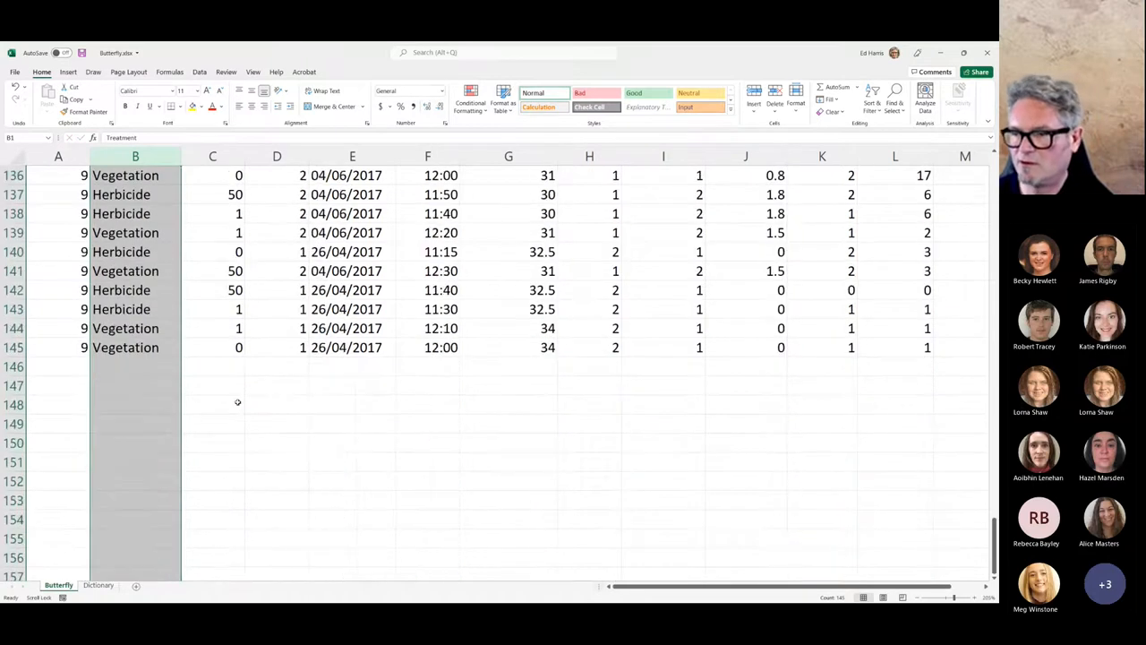
pyautogui.scroll(3)
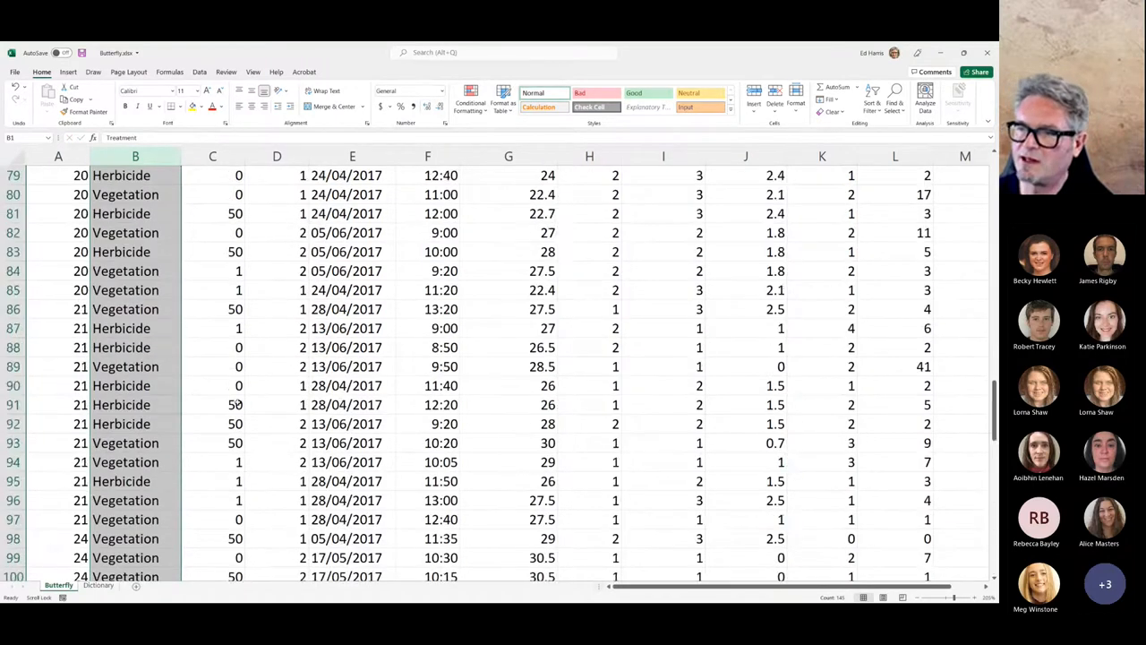
pyautogui.scroll(3)
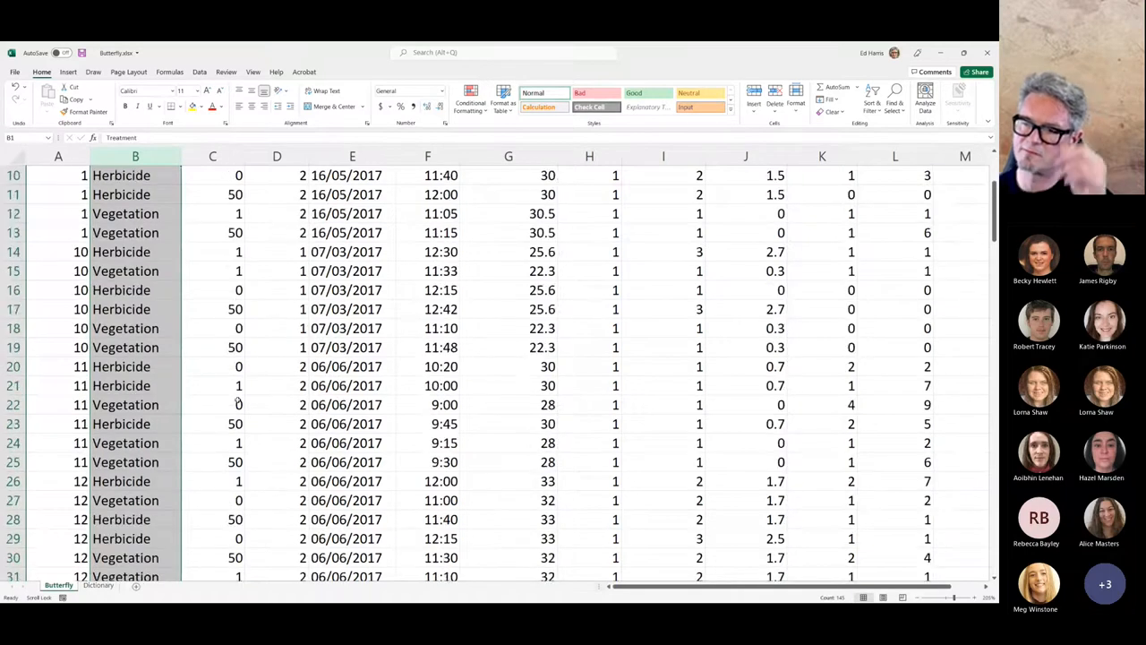
pyautogui.scroll(3)
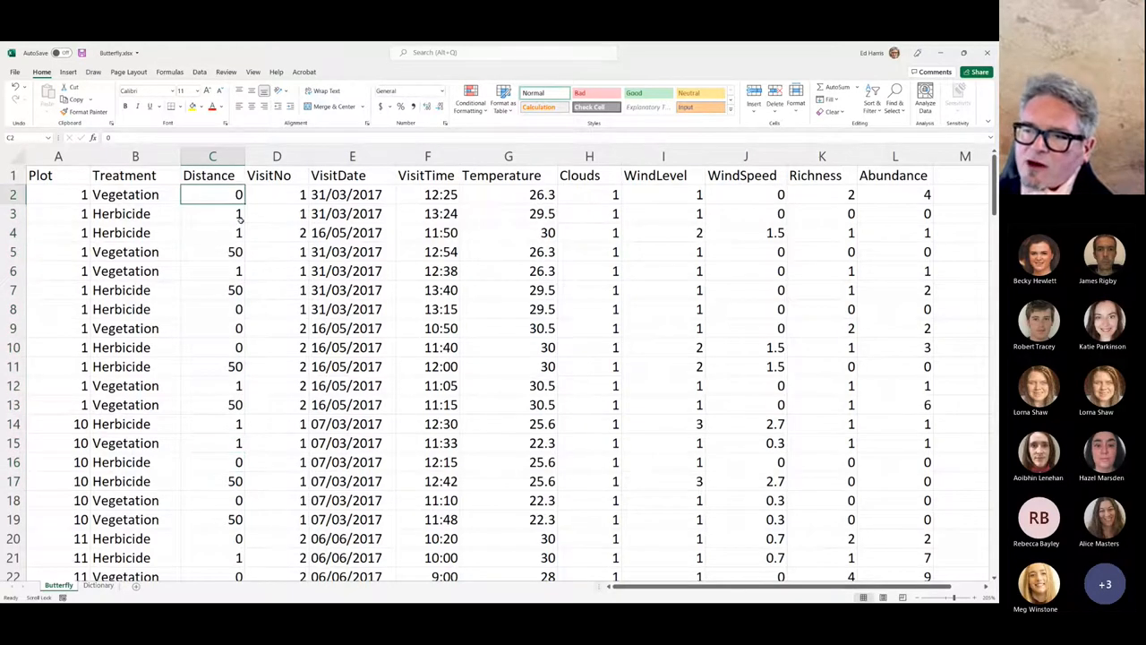
pyautogui.click(212, 232)
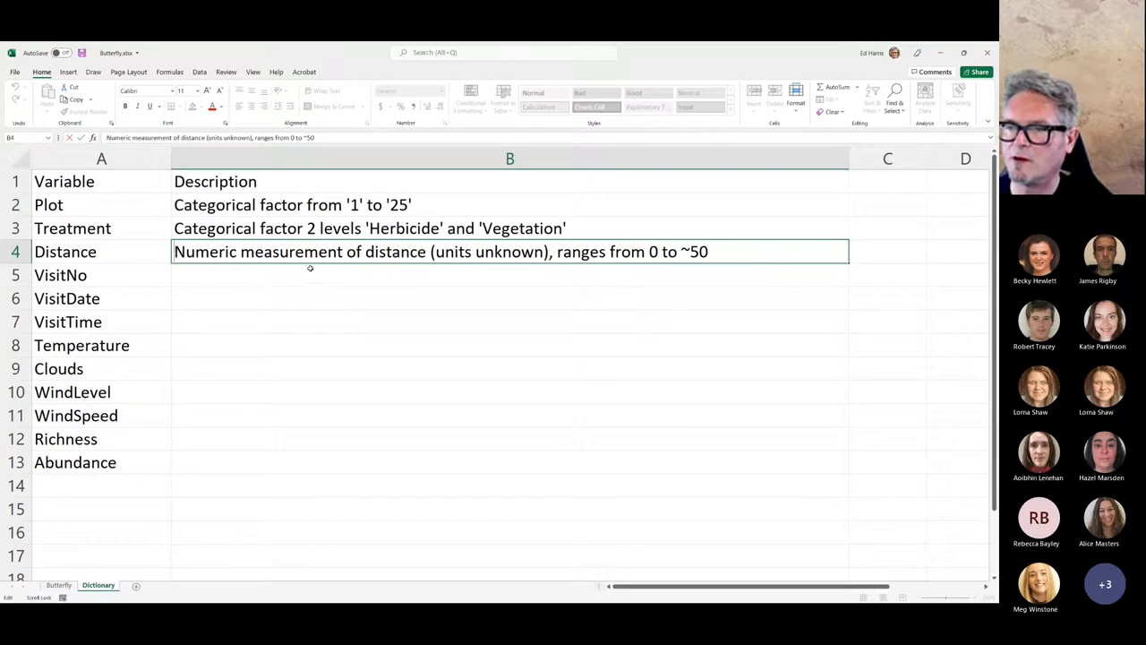
# - Prefix the Distance description with 'NB possibly categorical (0, 1, 50) or', then return to the data
pyautogui.write('NB')
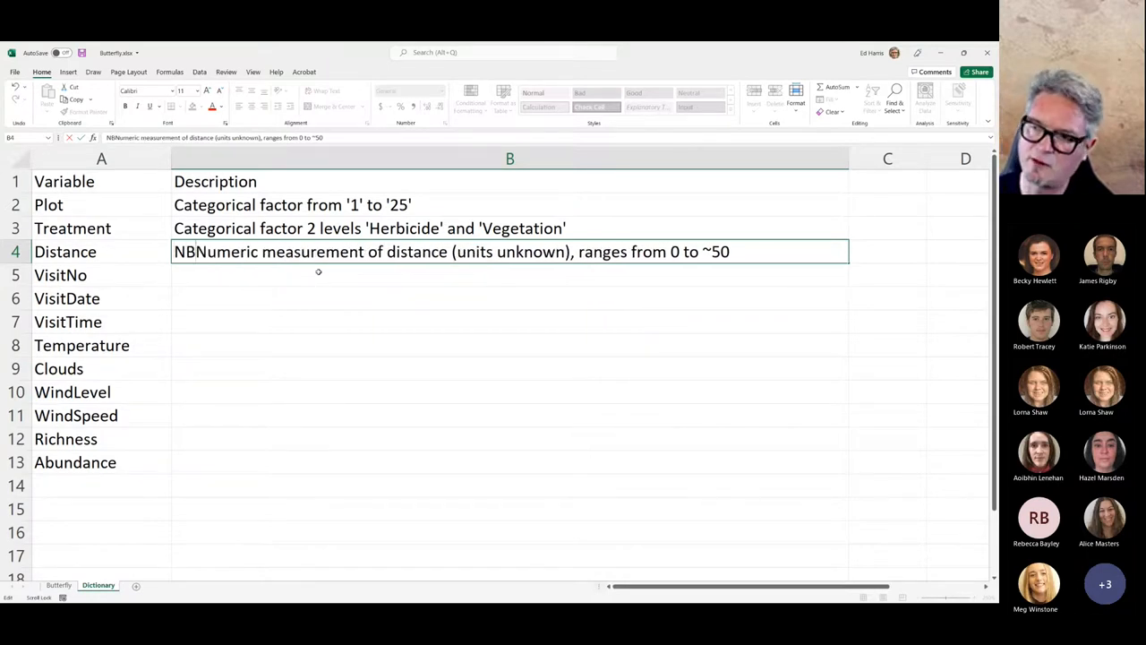
pyautogui.write('possibly cate')
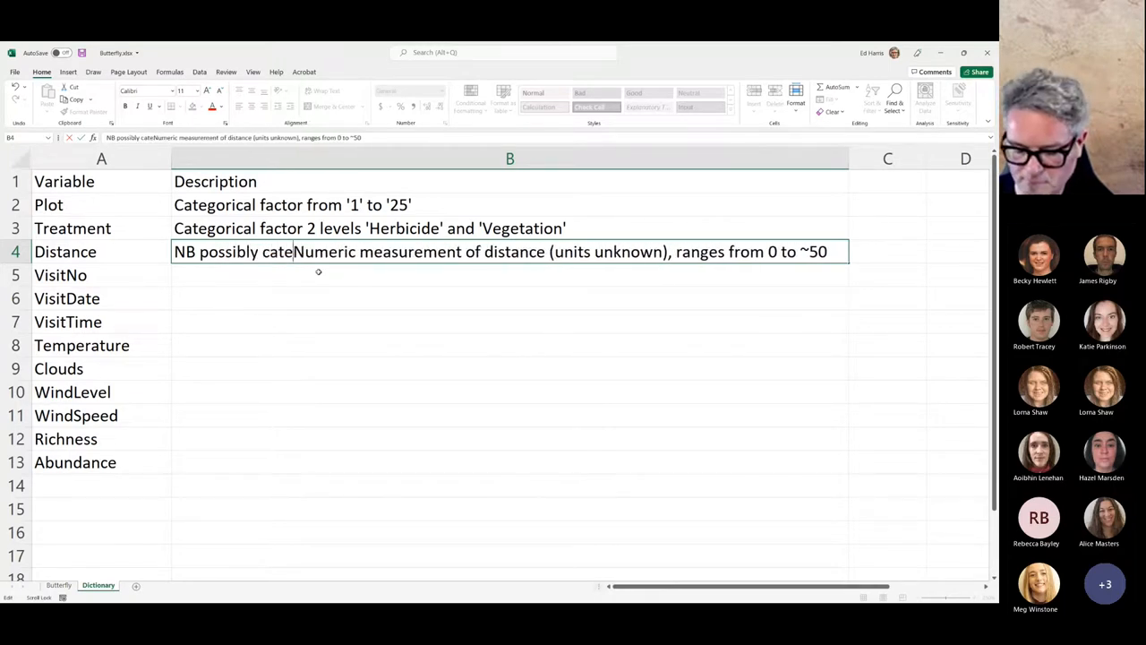
pyautogui.write('gorical')
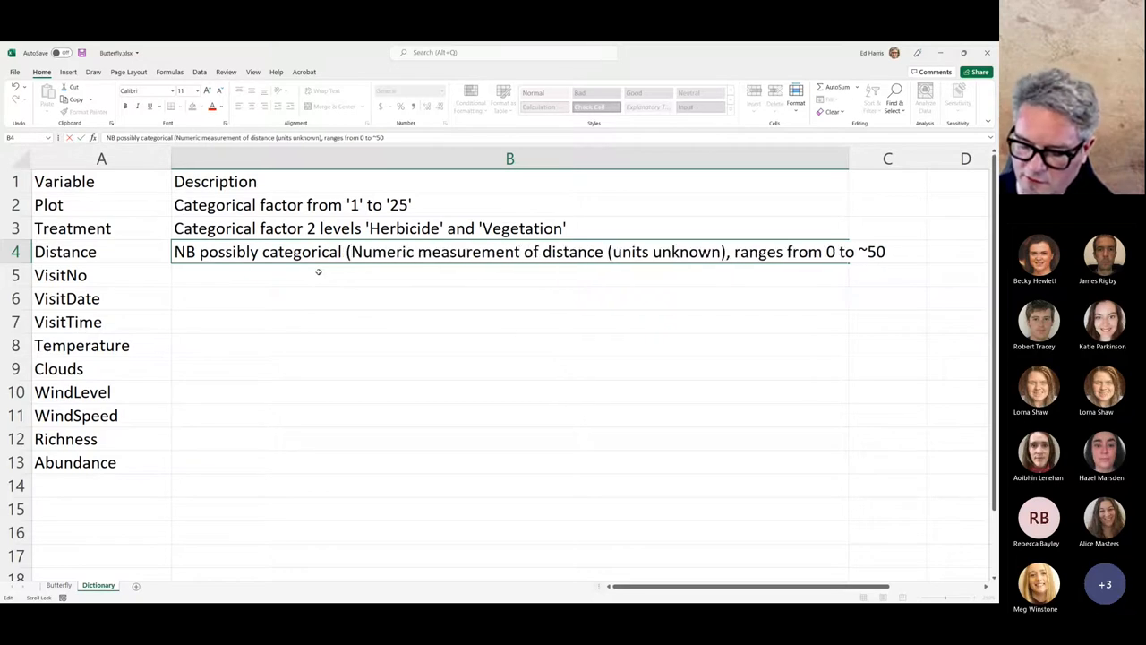
pyautogui.write('(0, 1,')
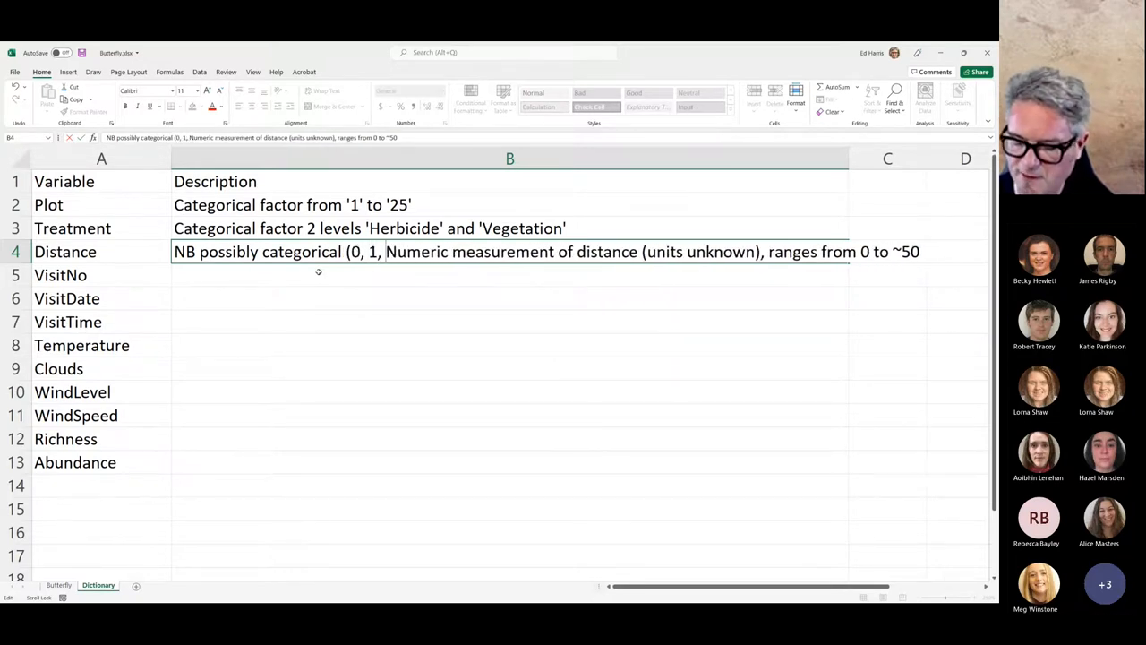
pyautogui.write('50)')
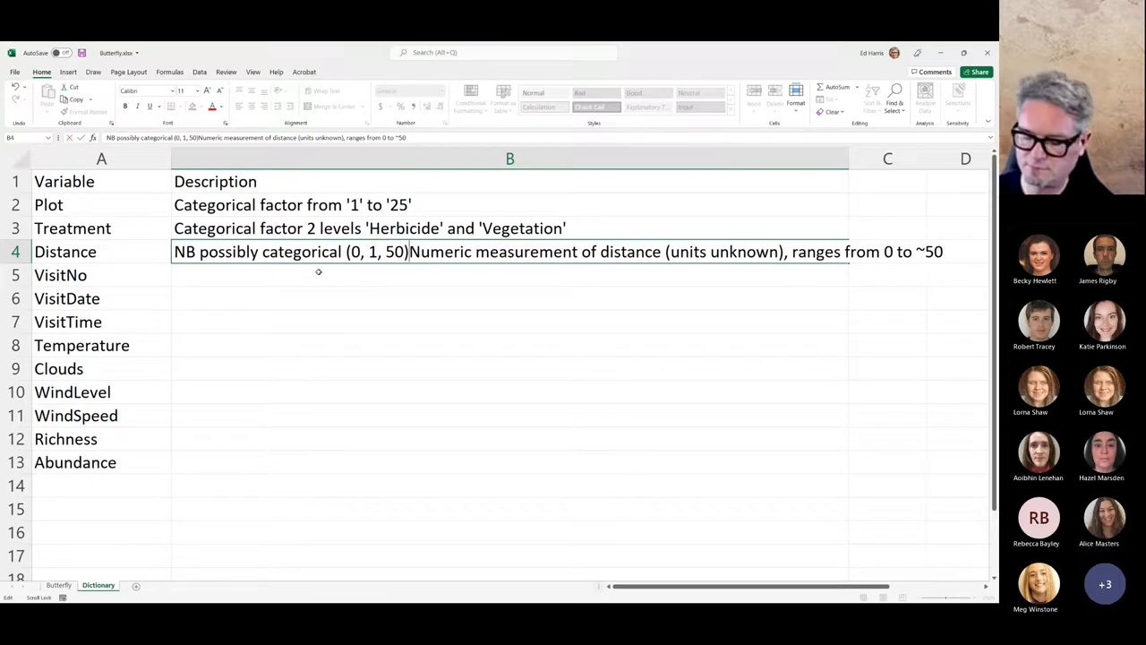
pyautogui.write('or')
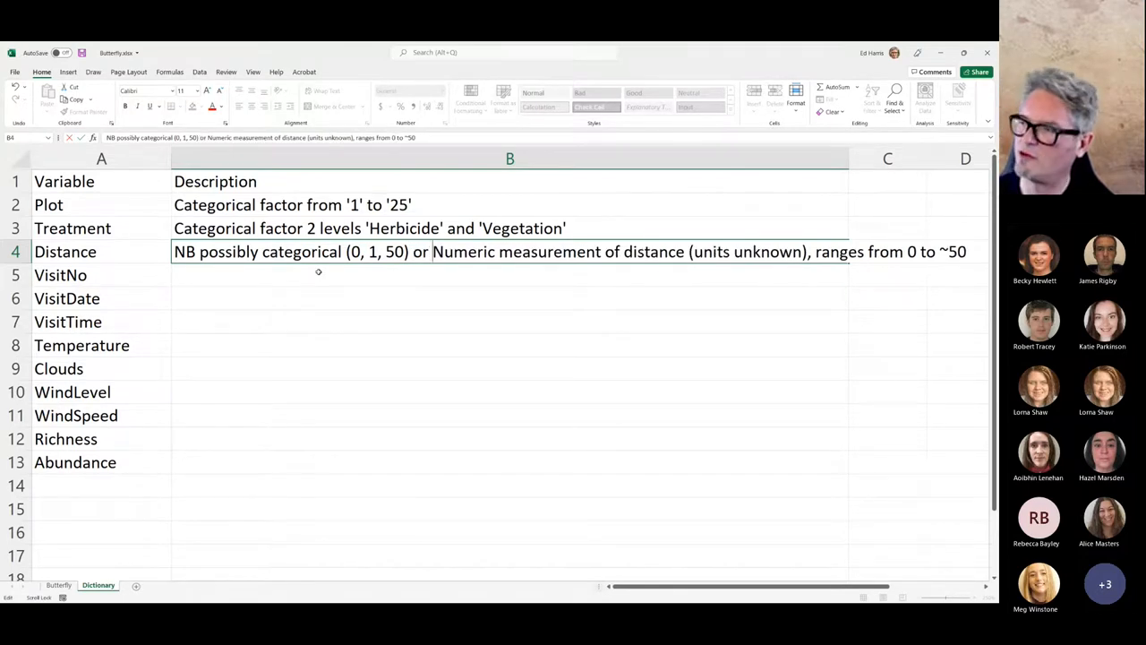
pyautogui.click(60, 275)
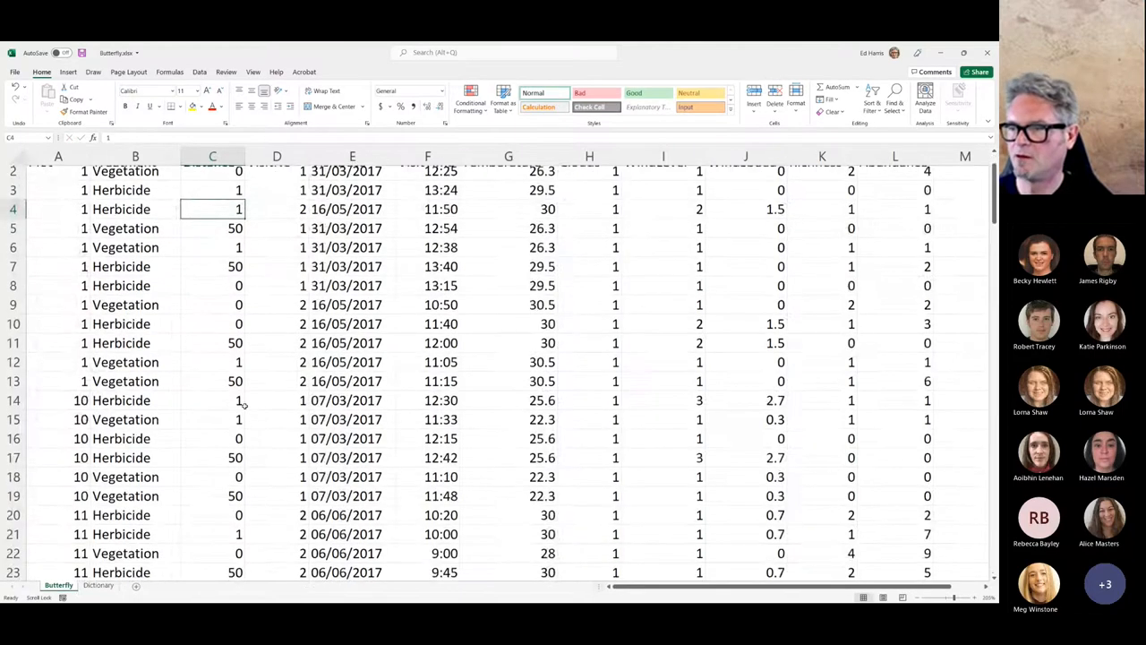
# - Compare VisitNo and VisitDate for records in rows 4 and 10, then return to the Dictionary
pyautogui.scroll(-3)
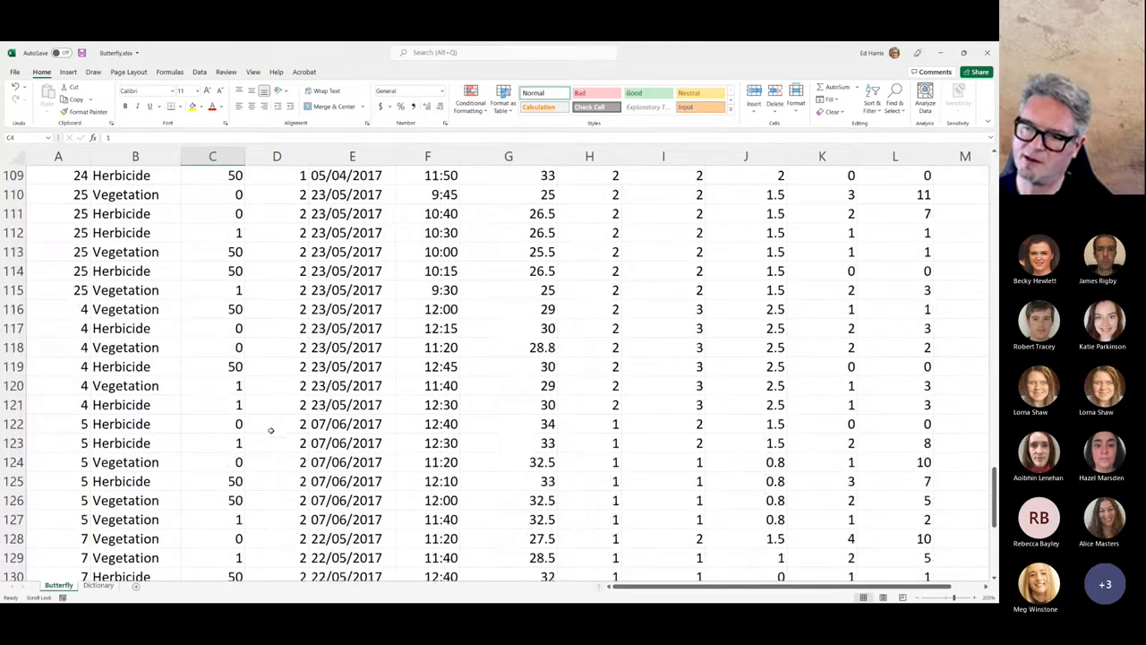
pyautogui.scroll(3)
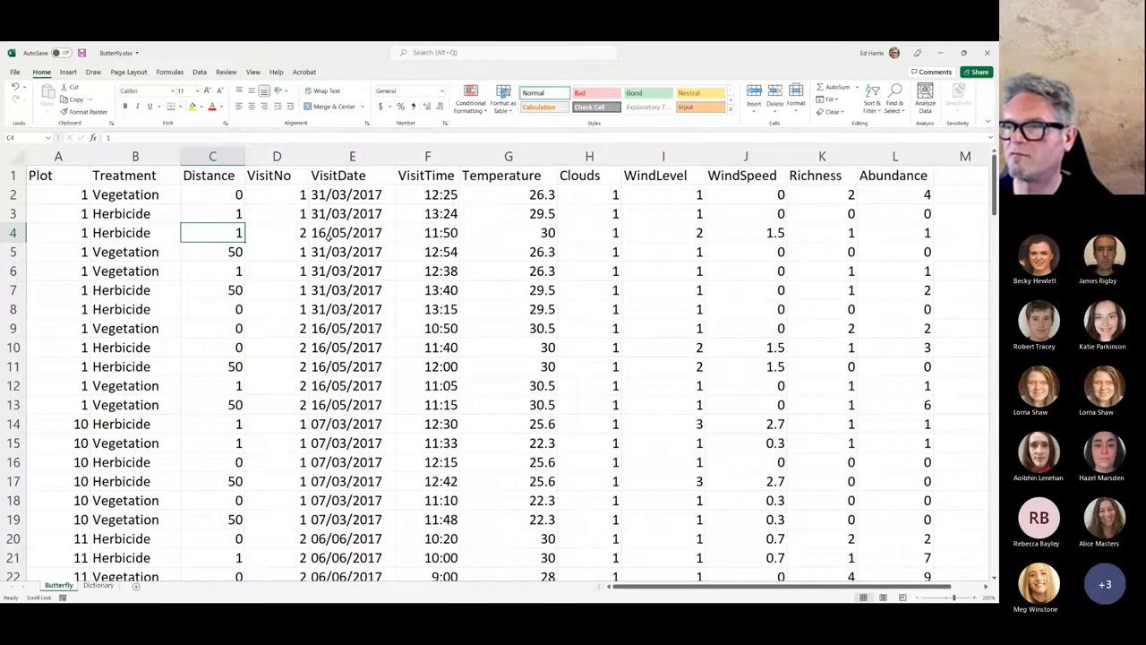
pyautogui.click(351, 232)
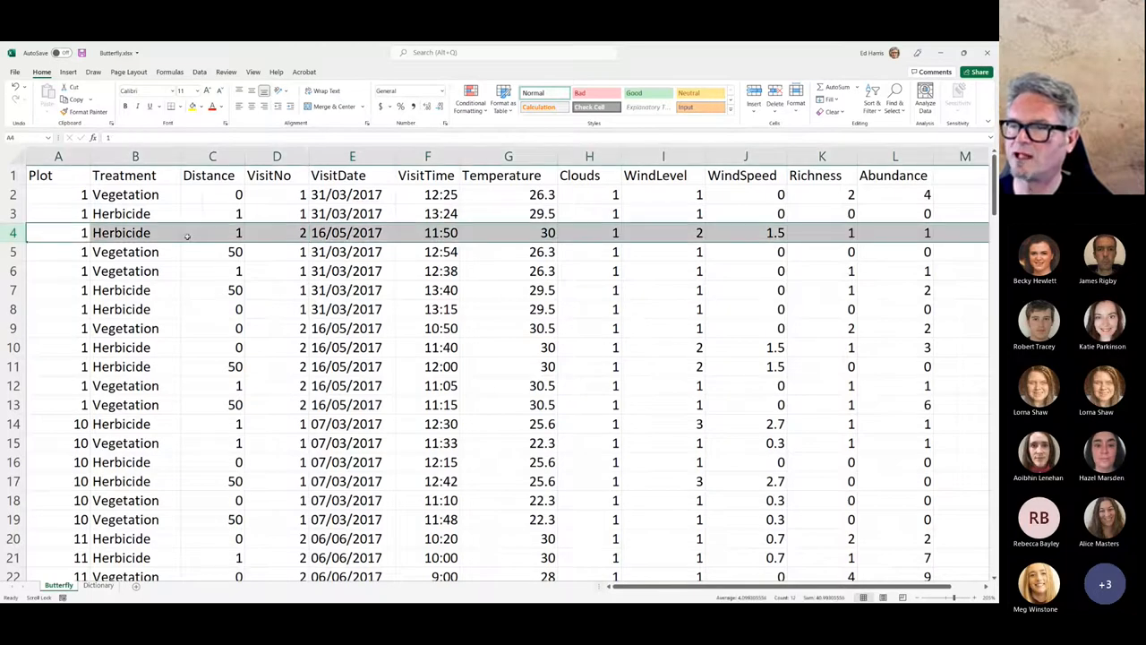
pyautogui.click(277, 231)
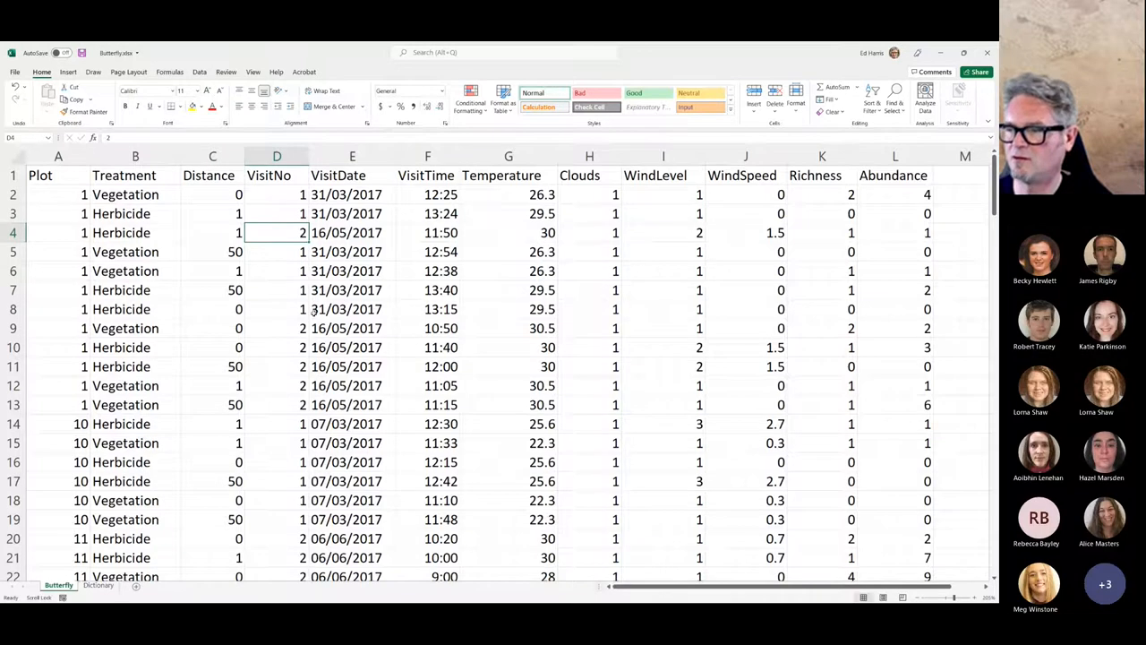
pyautogui.click(277, 347)
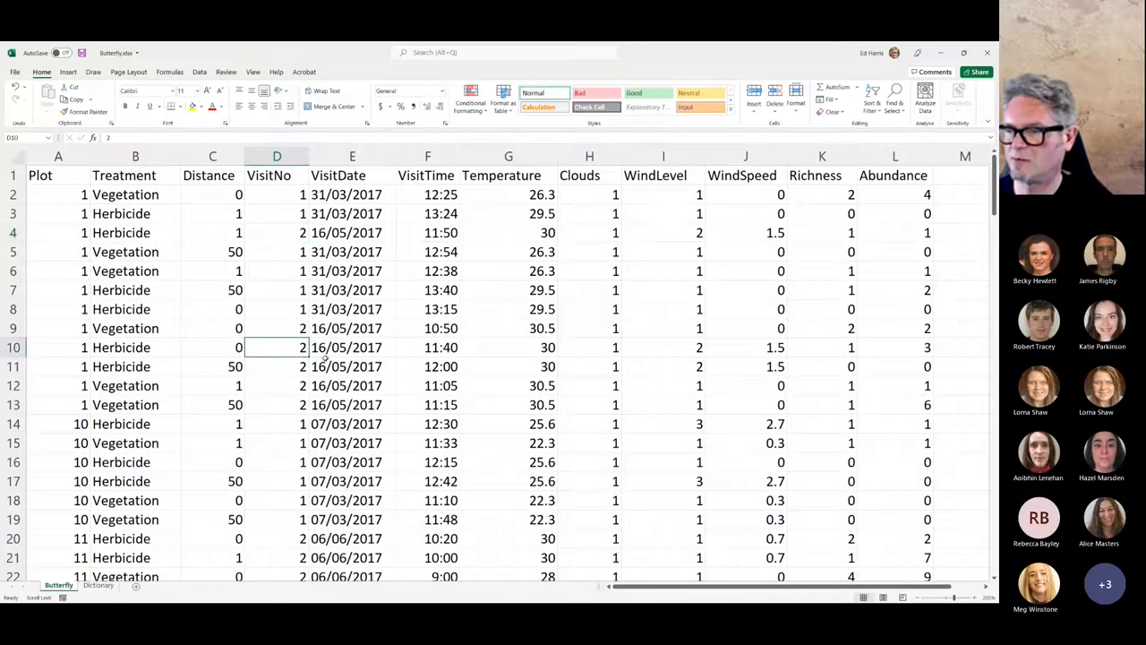
pyautogui.click(352, 347)
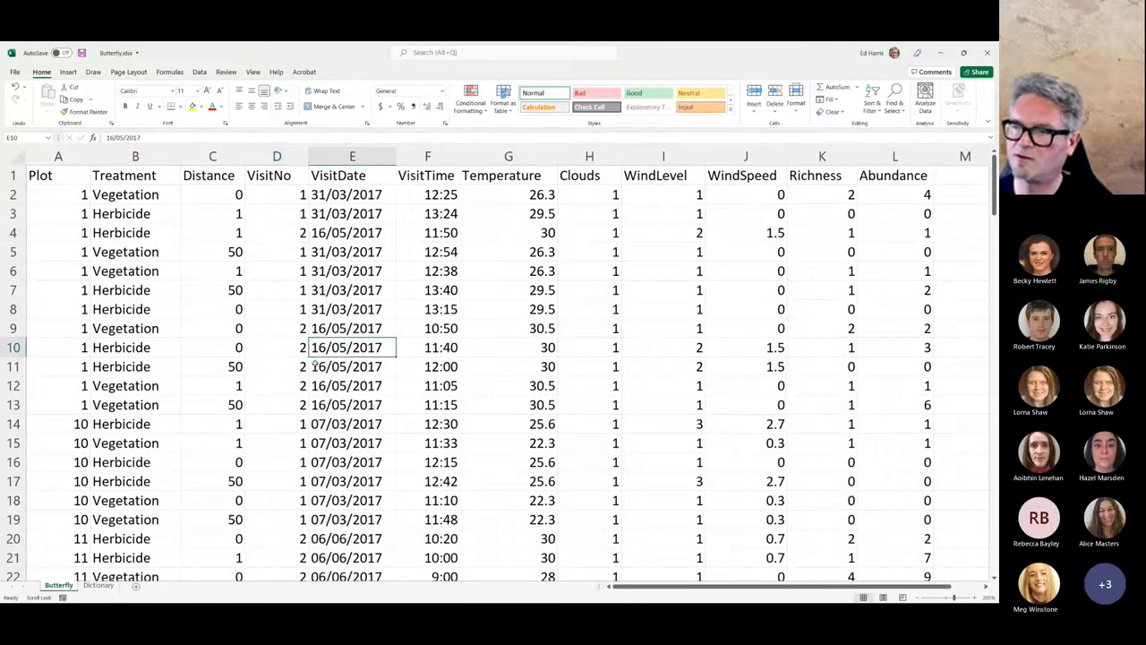
pyautogui.click(230, 213)
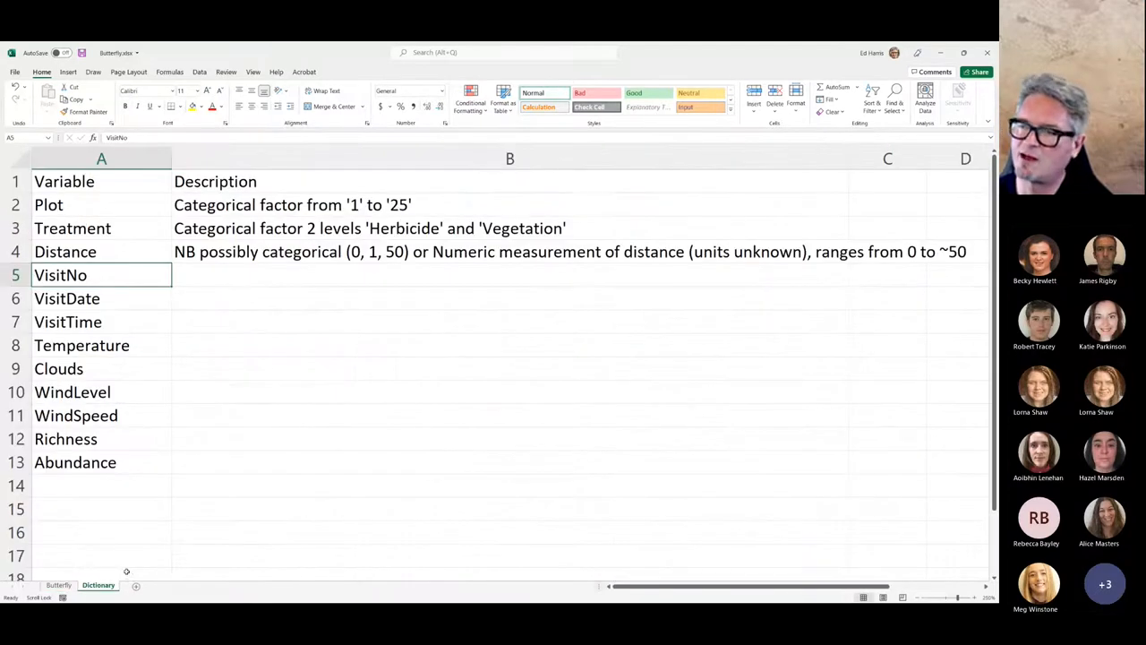
# - Enter 'Categorical factor, 1 or 2, ordinal' as the VisitNo description in B5
pyautogui.click(510, 275)
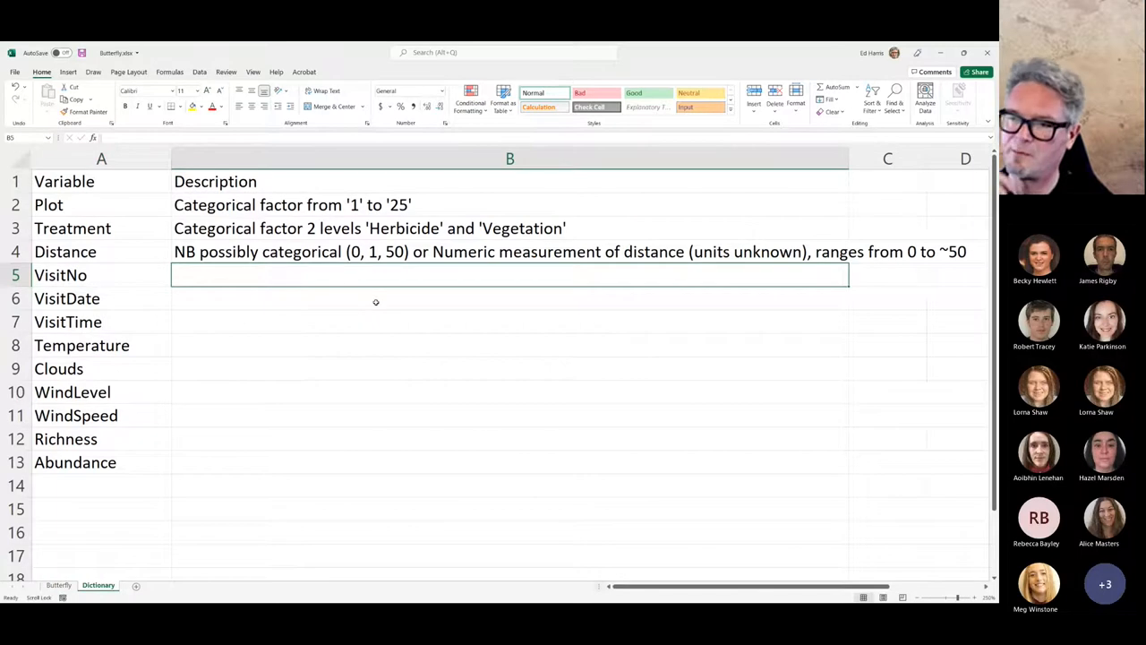
pyautogui.write('C')
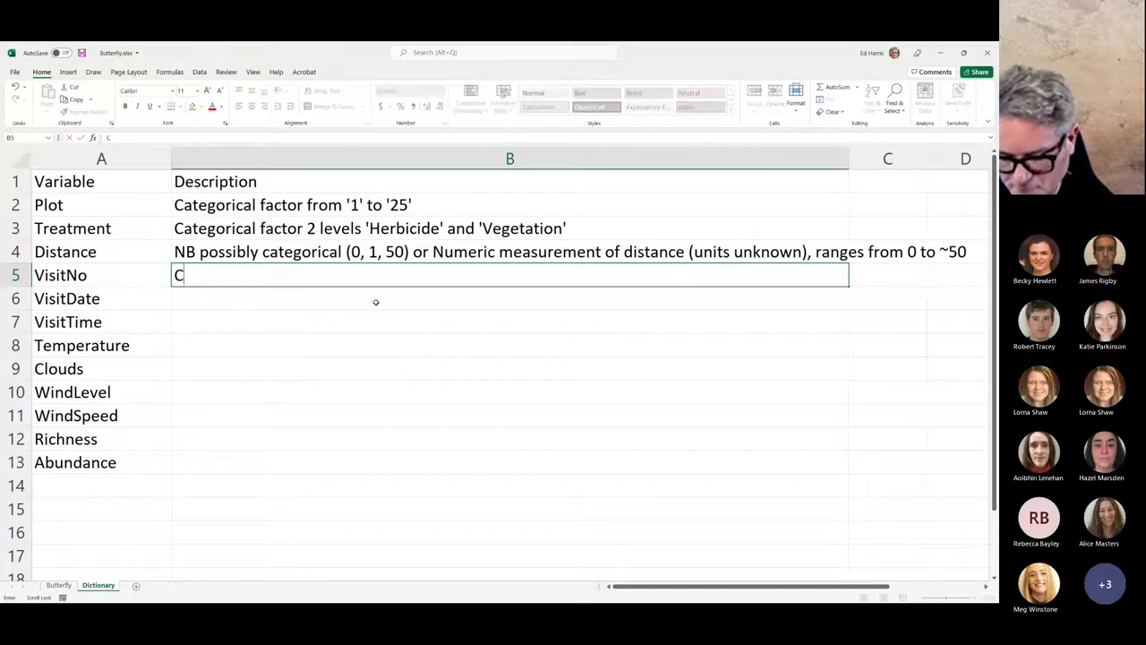
pyautogui.write('ategorical')
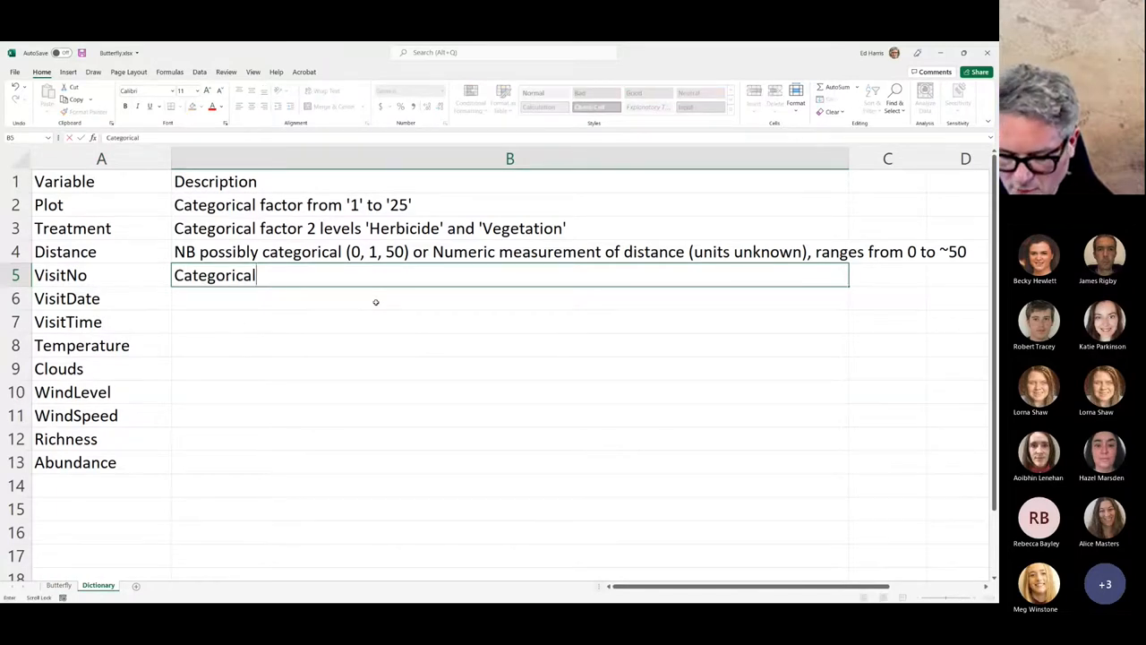
pyautogui.write('factor')
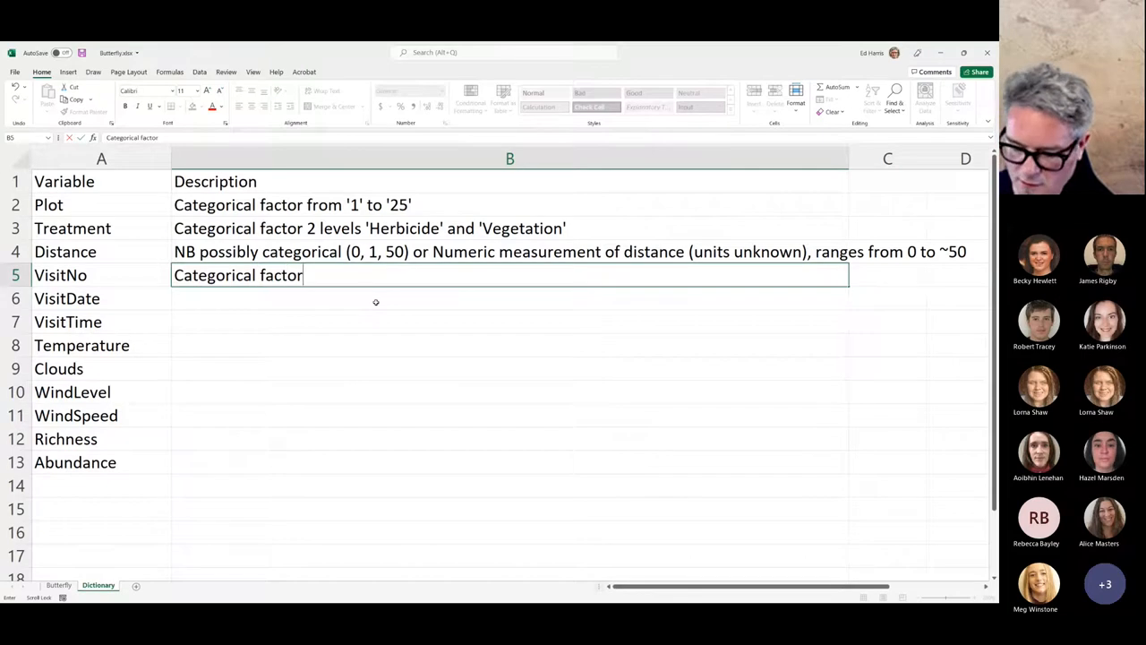
pyautogui.write(', 1')
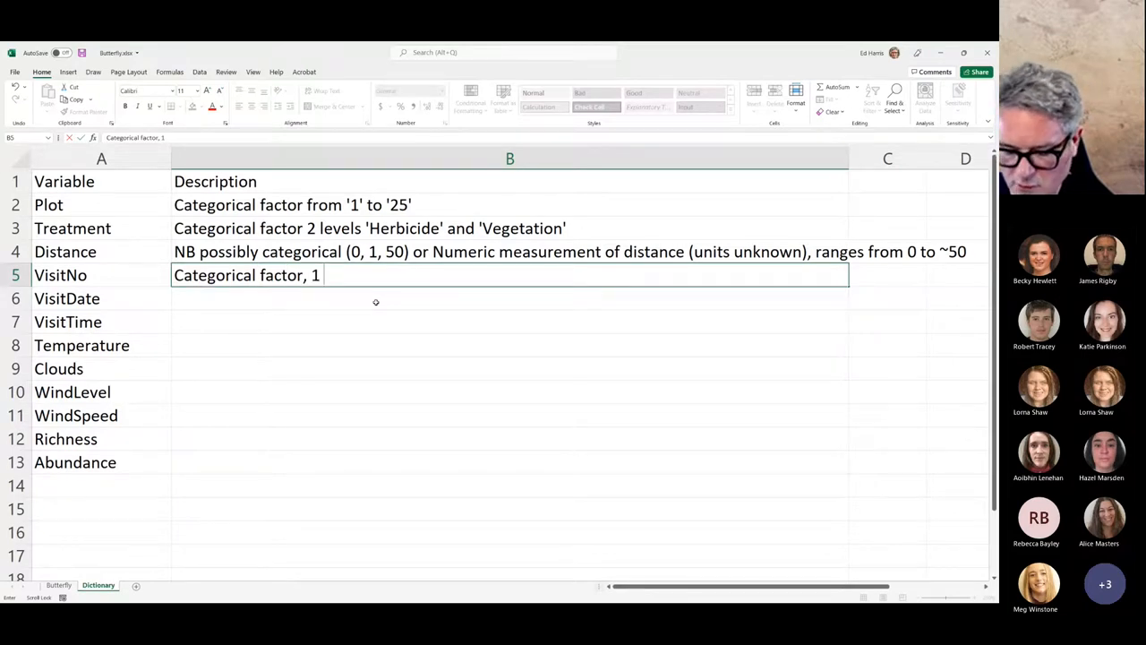
pyautogui.write('or 2,')
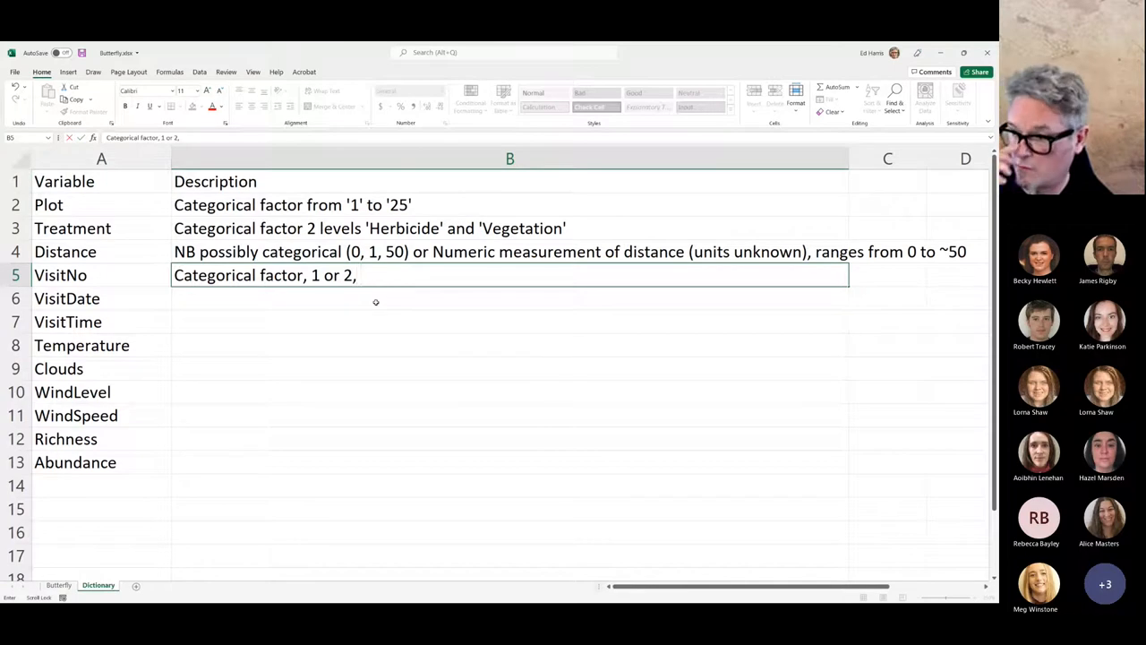
pyautogui.write('ordi')
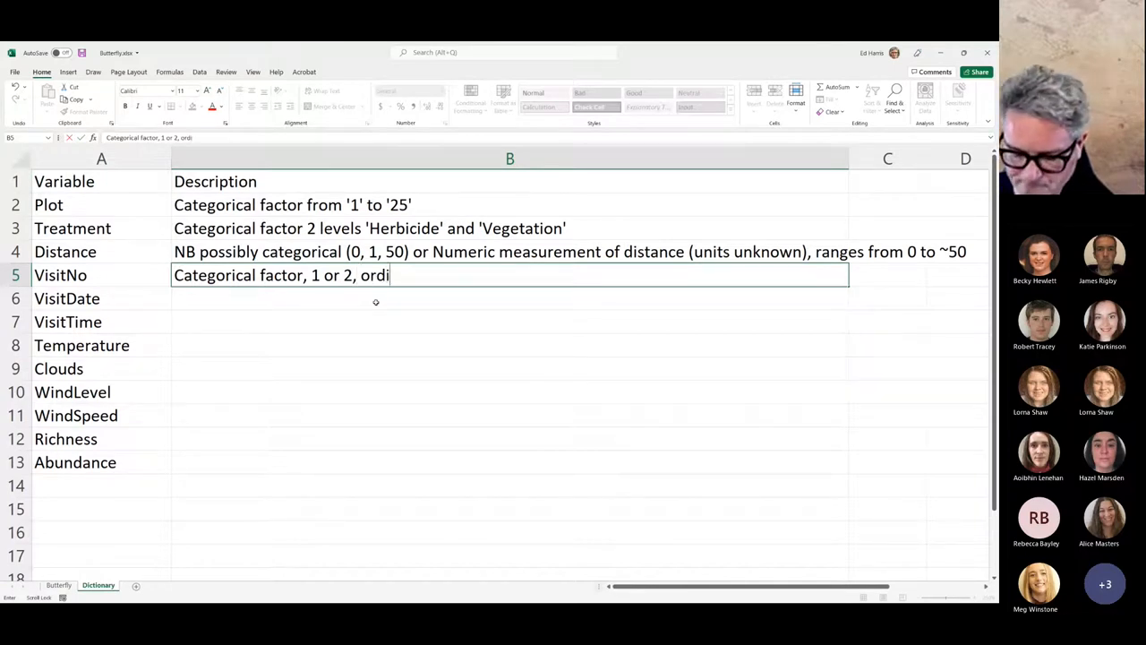
pyautogui.write('nal')
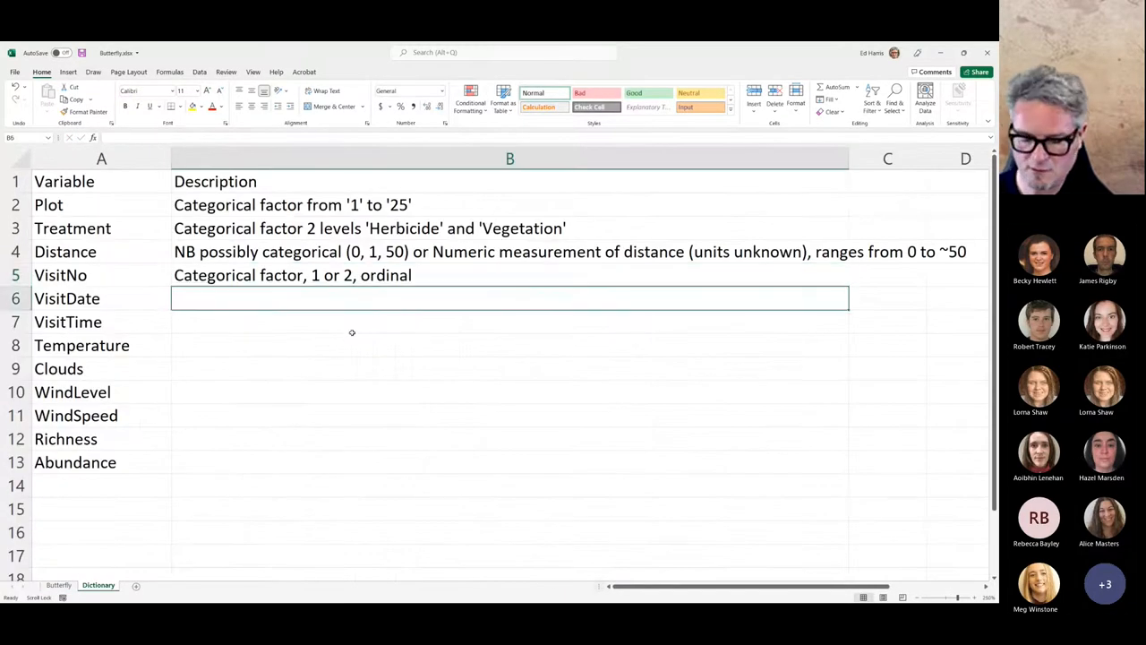
# - Describe VisitDate as a date variable and VisitTime as a 24-hour time variable
pyautogui.write('Date')
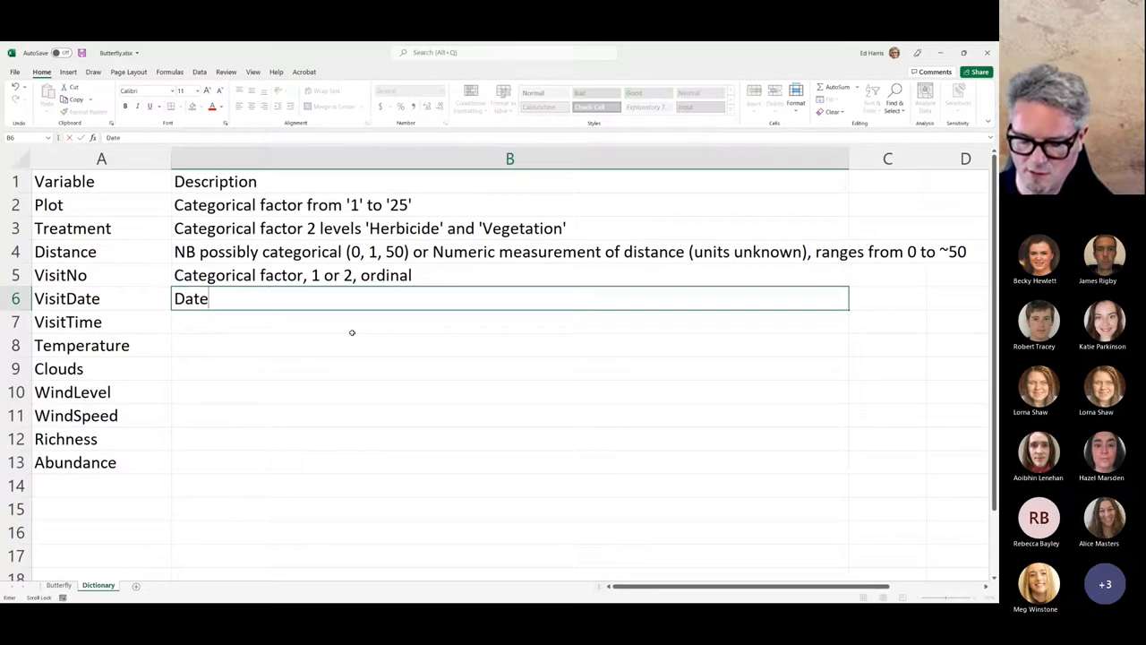
pyautogui.write('variable')
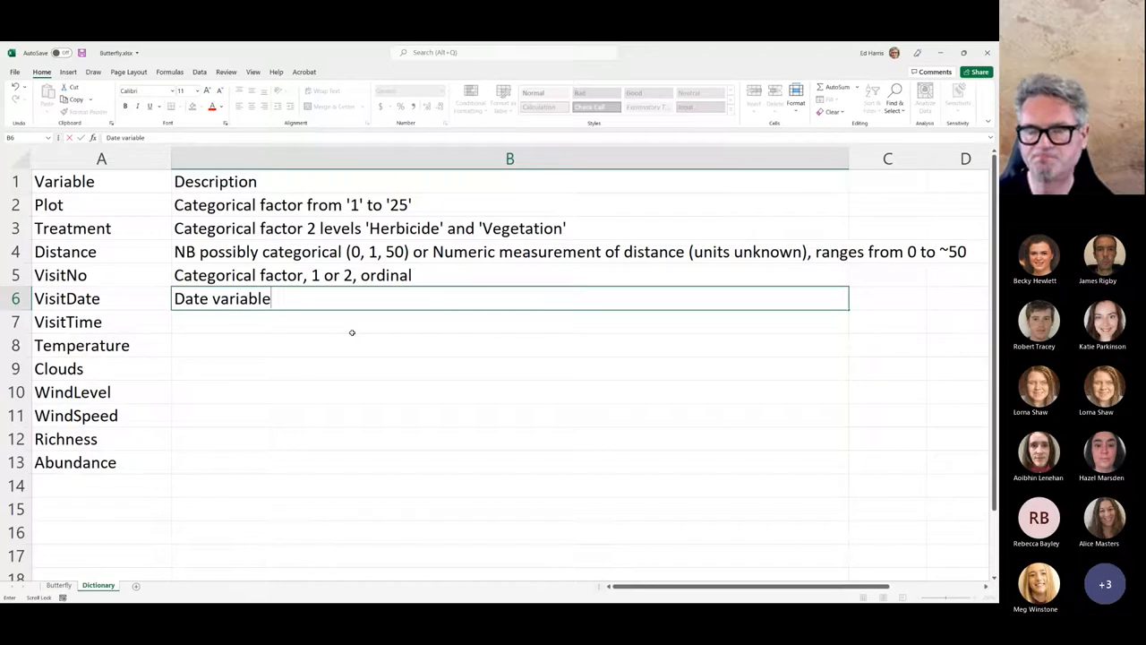
pyautogui.moveTo(213, 388)
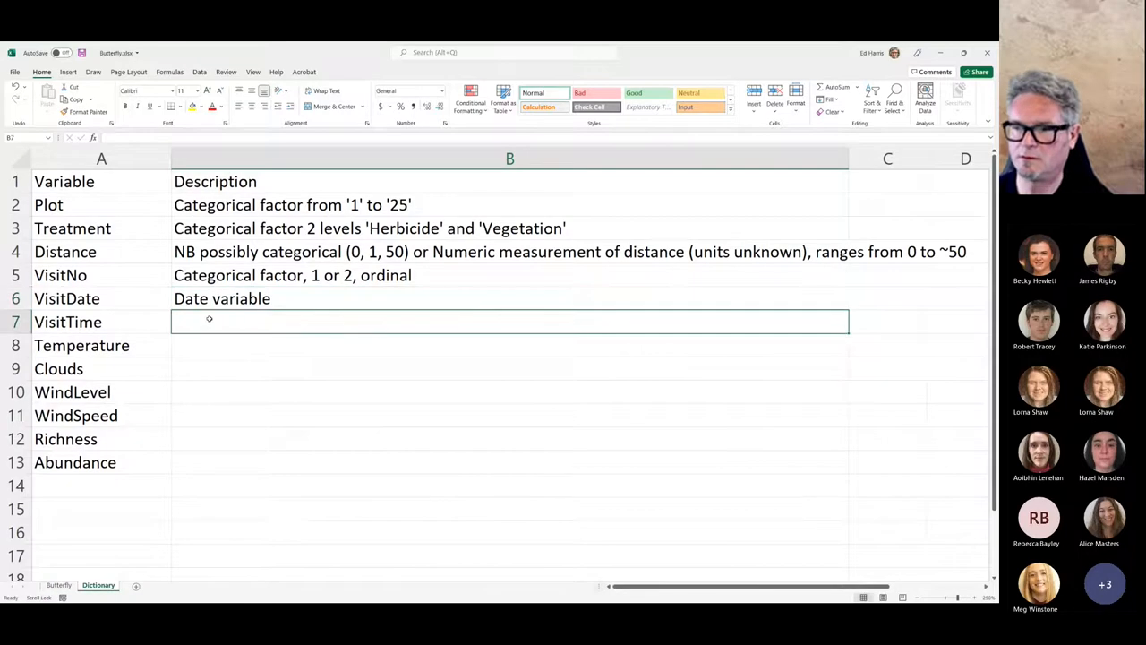
pyautogui.write('T')
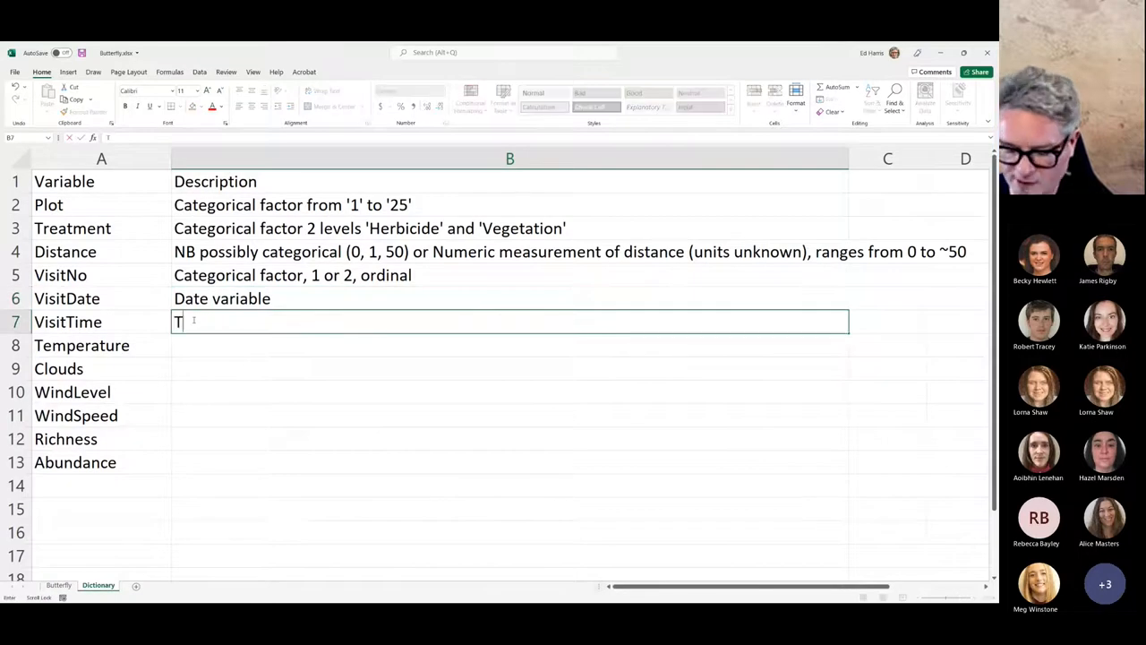
pyautogui.write('ime variable 24 hour')
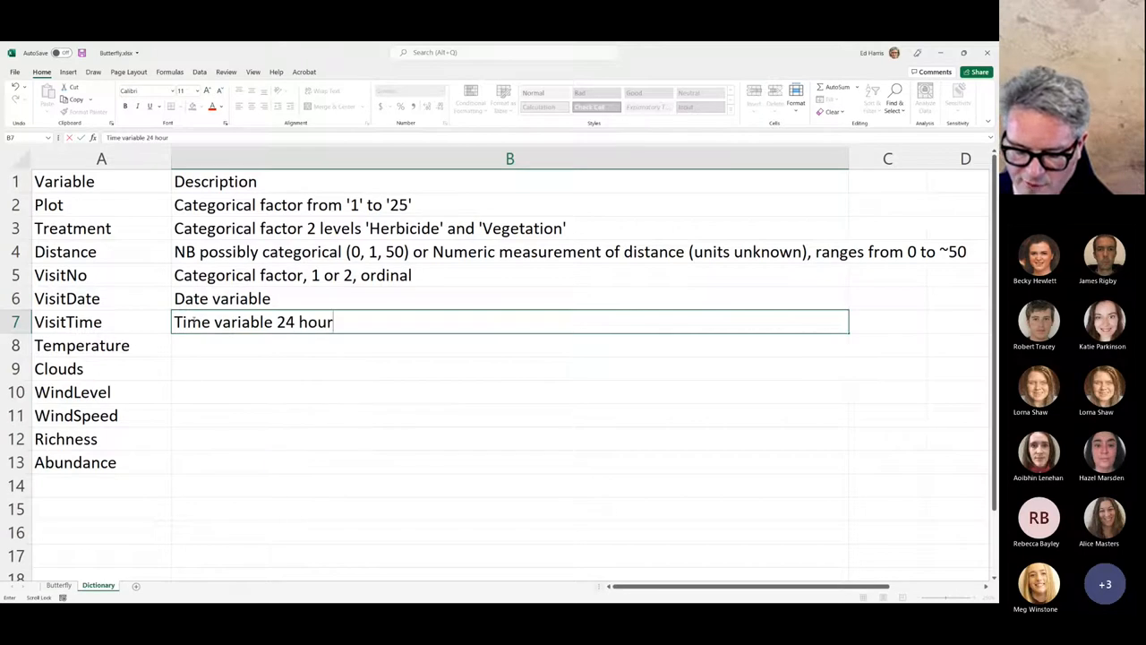
pyautogui.write('scale')
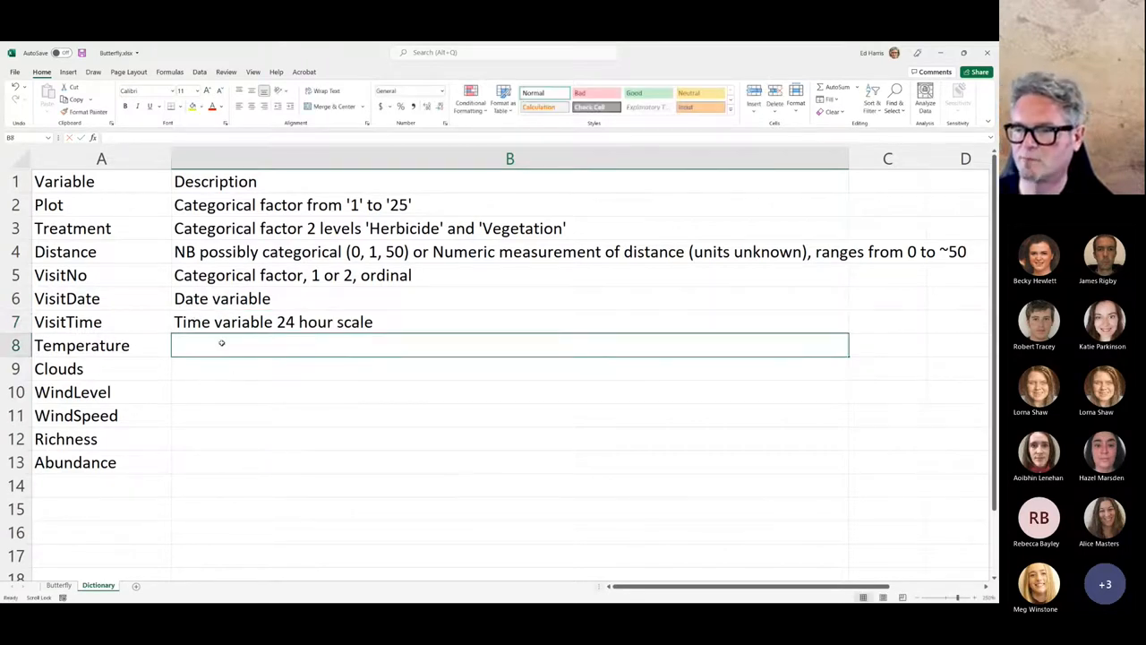
# - Describe Temperature as 'Temerpature numeric (Celcius) accurate to 0.1'
pyautogui.write('Temerp')
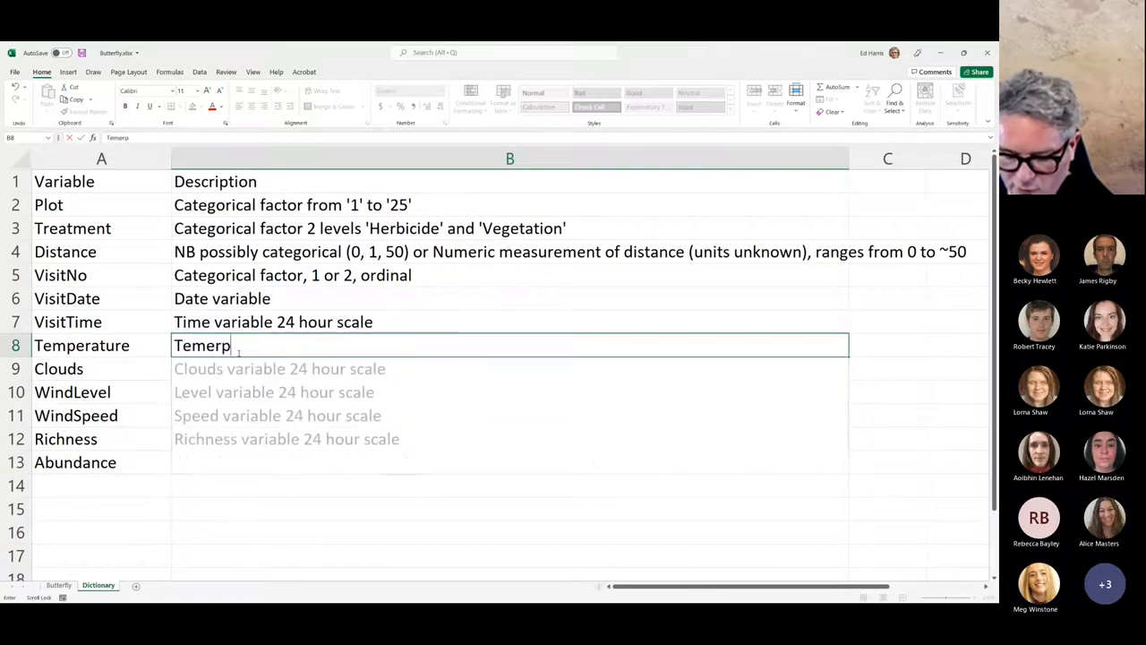
pyautogui.write('arture n')
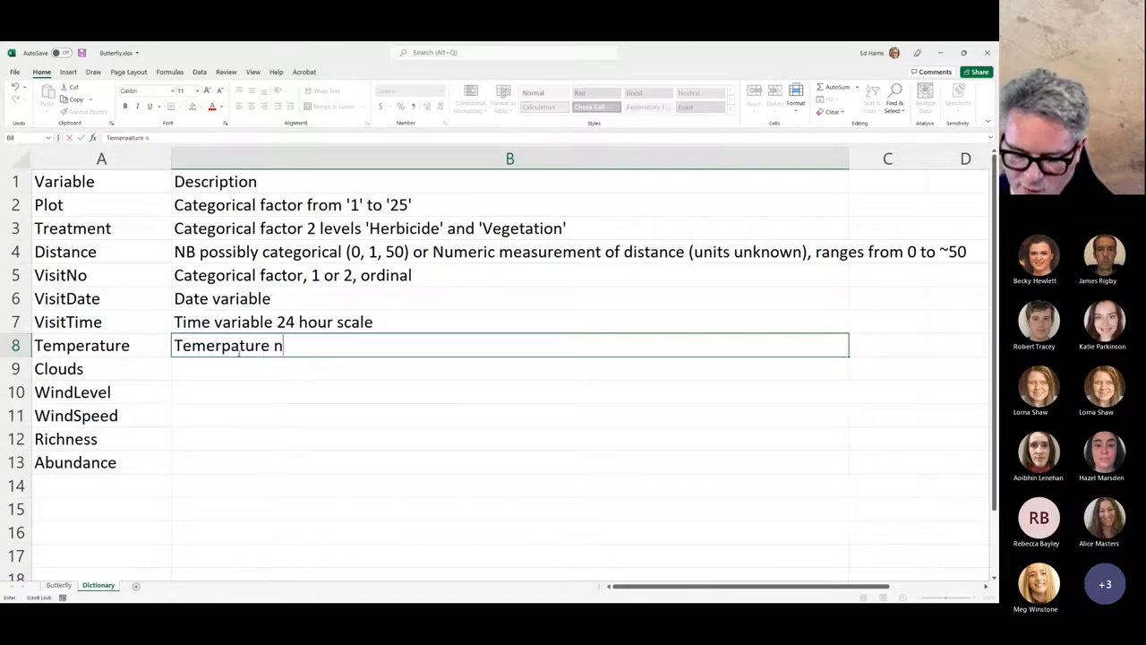
pyautogui.write('umeric')
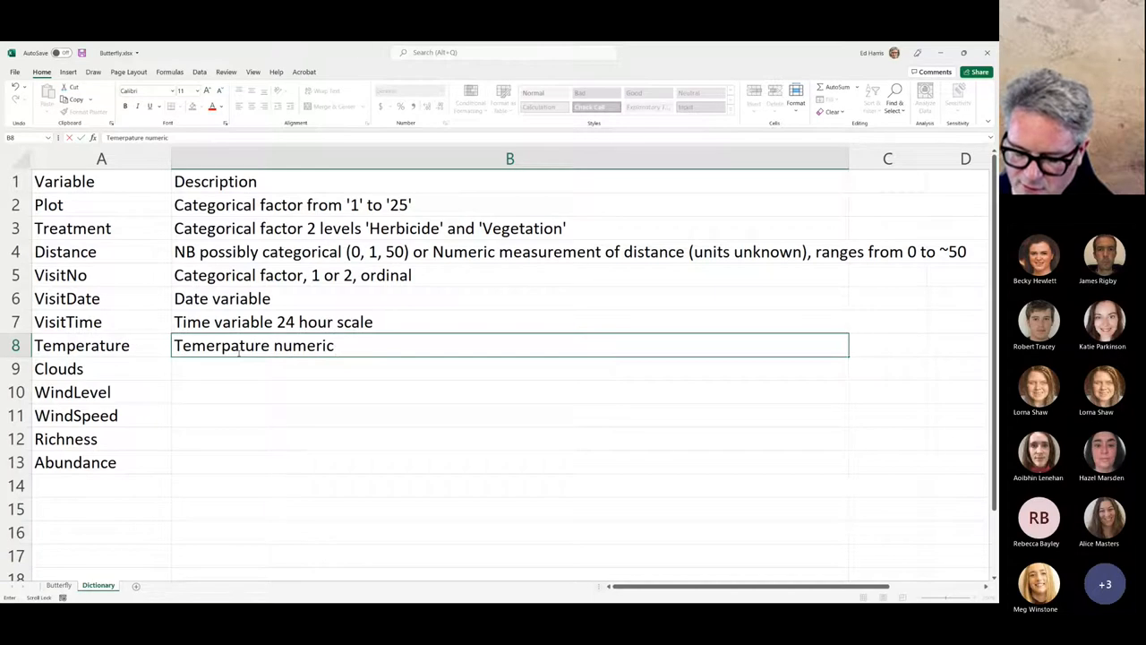
pyautogui.write('(Celc')
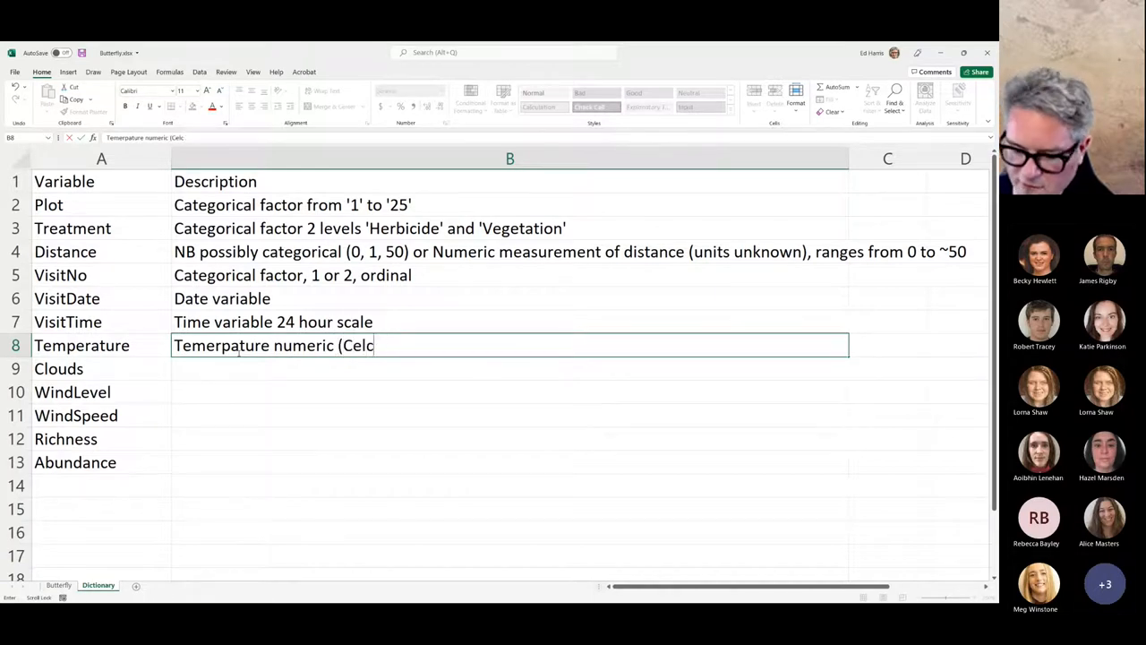
pyautogui.write('ious')
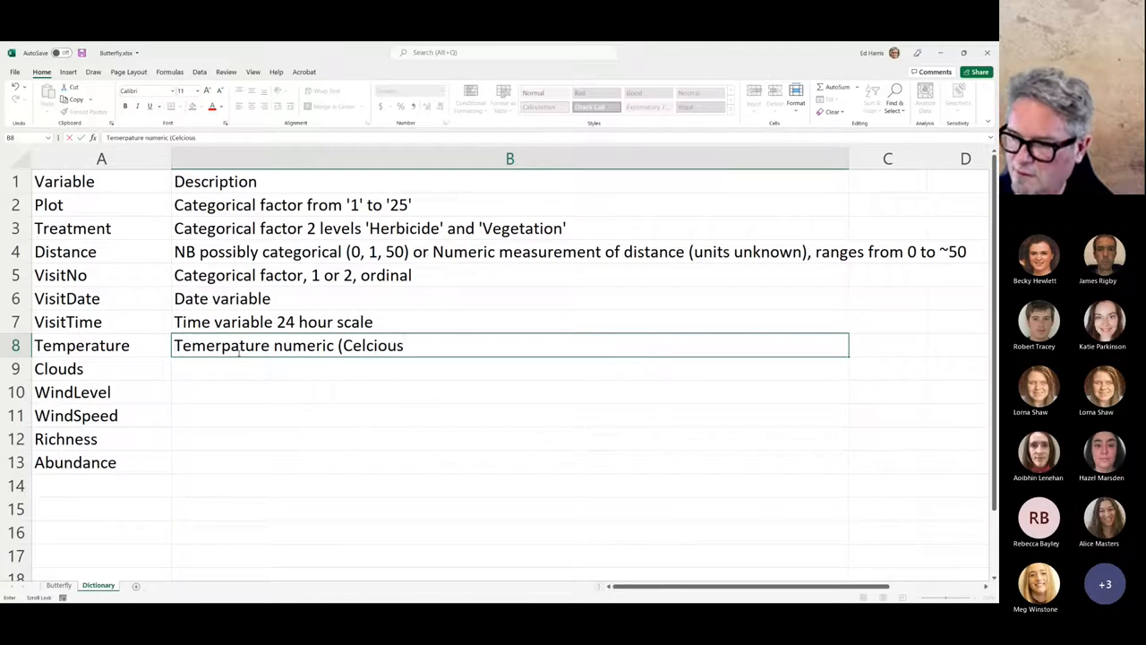
pyautogui.press('Backspace')
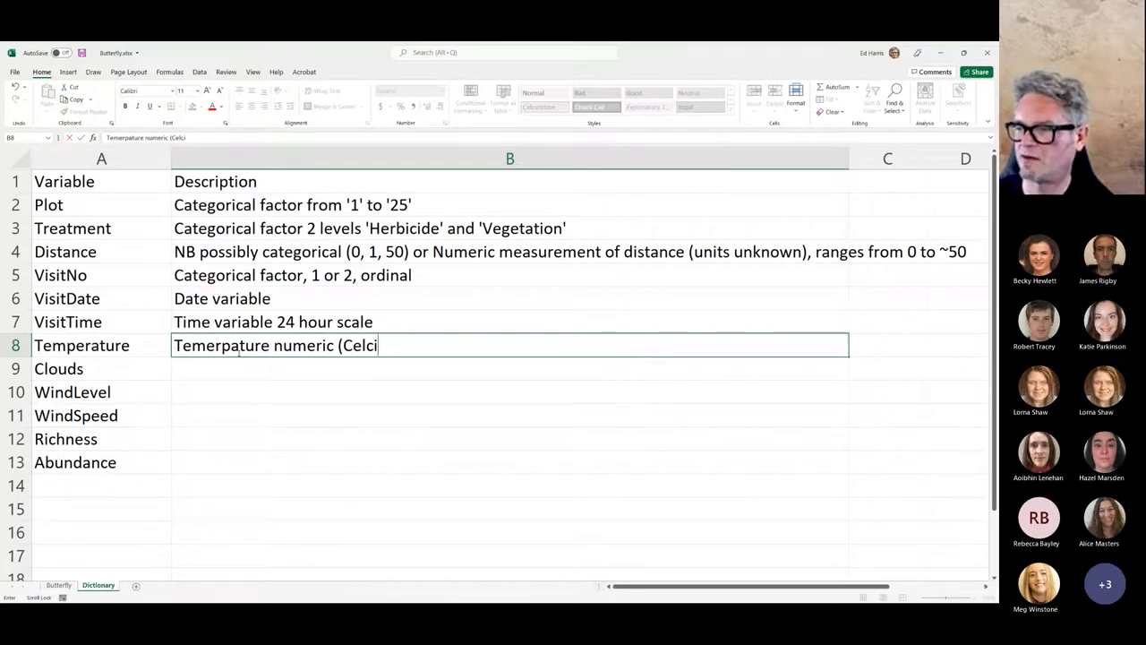
pyautogui.write('us)')
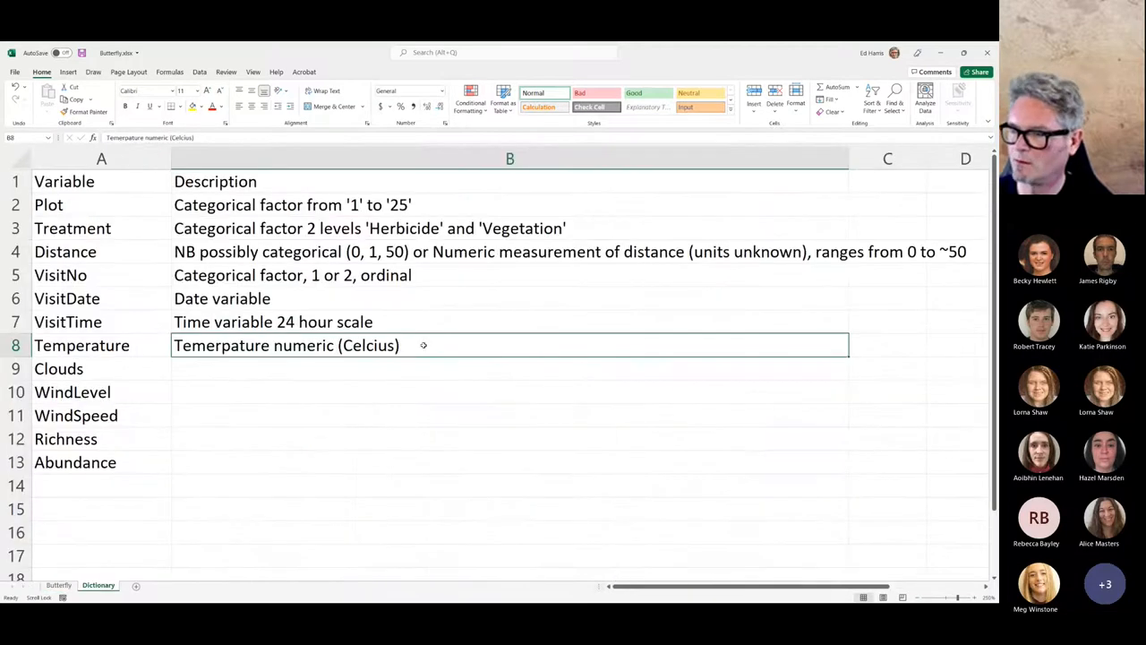
pyautogui.write('accur')
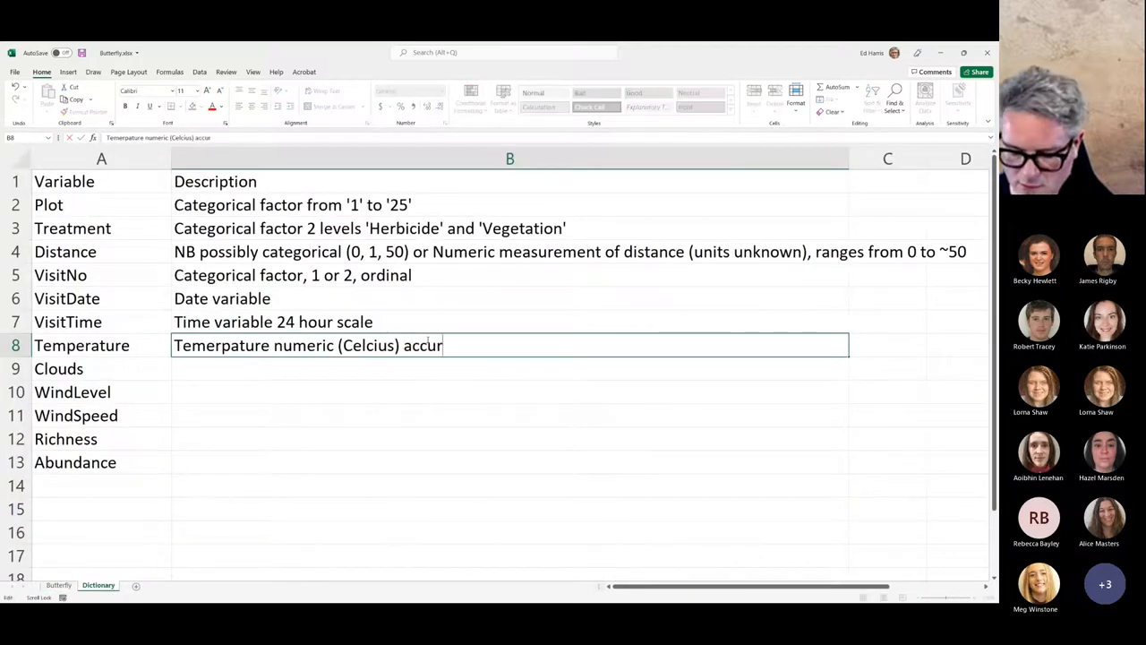
pyautogui.write('ater to 0.')
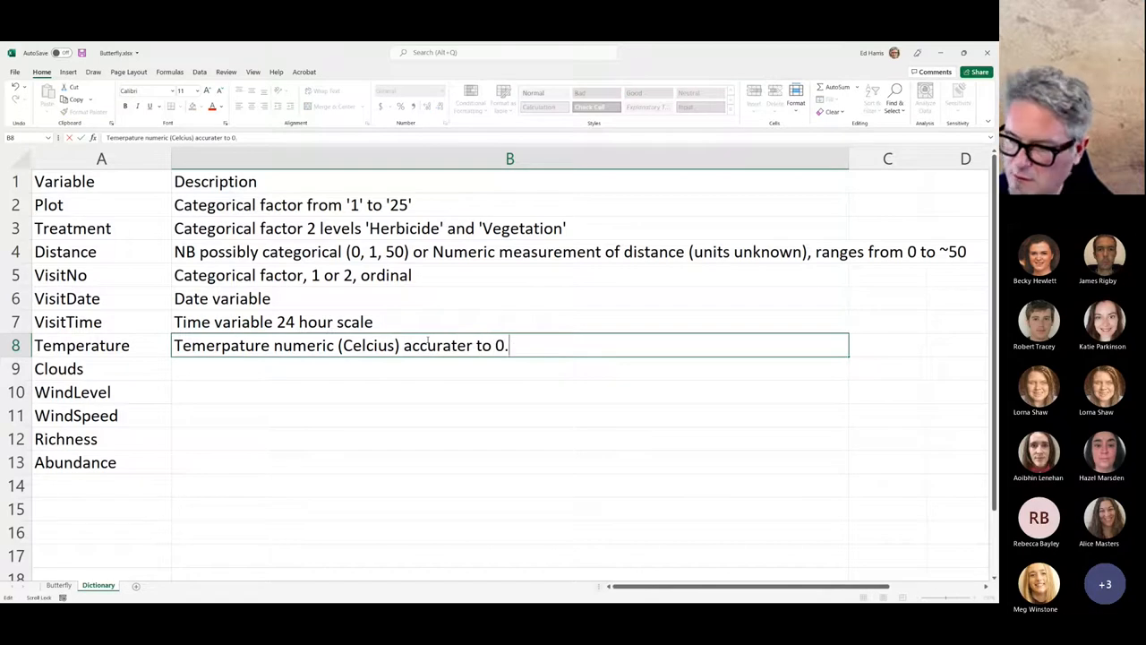
pyautogui.write('1')
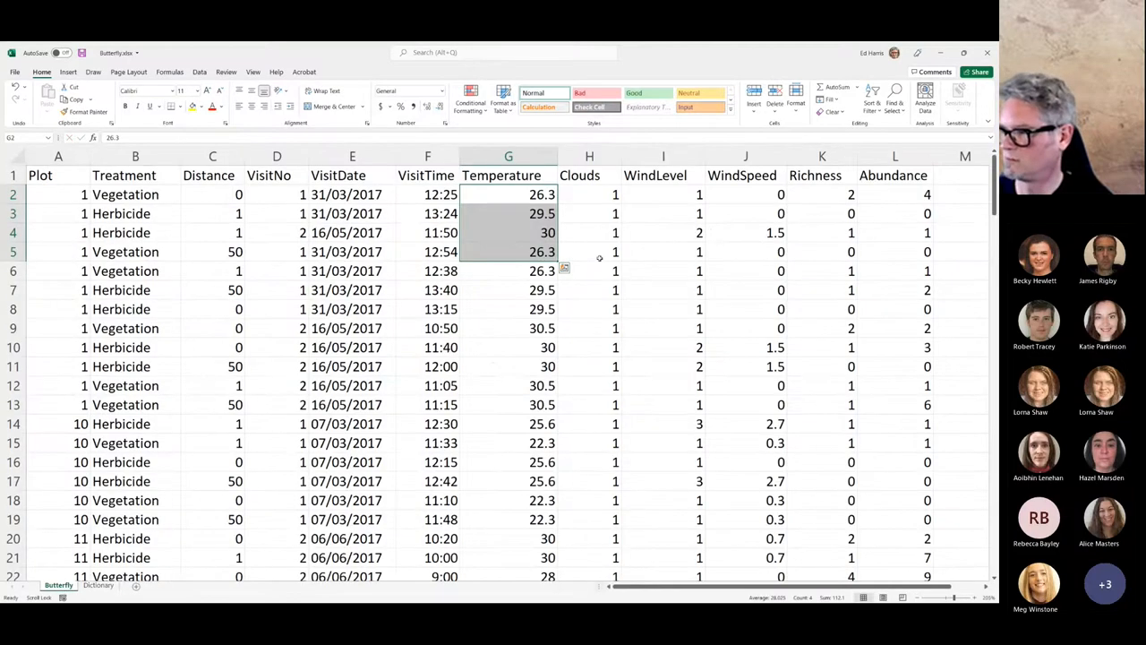
# - Scroll down through the survey records on the Butterfly sheet
pyautogui.scroll(-3)
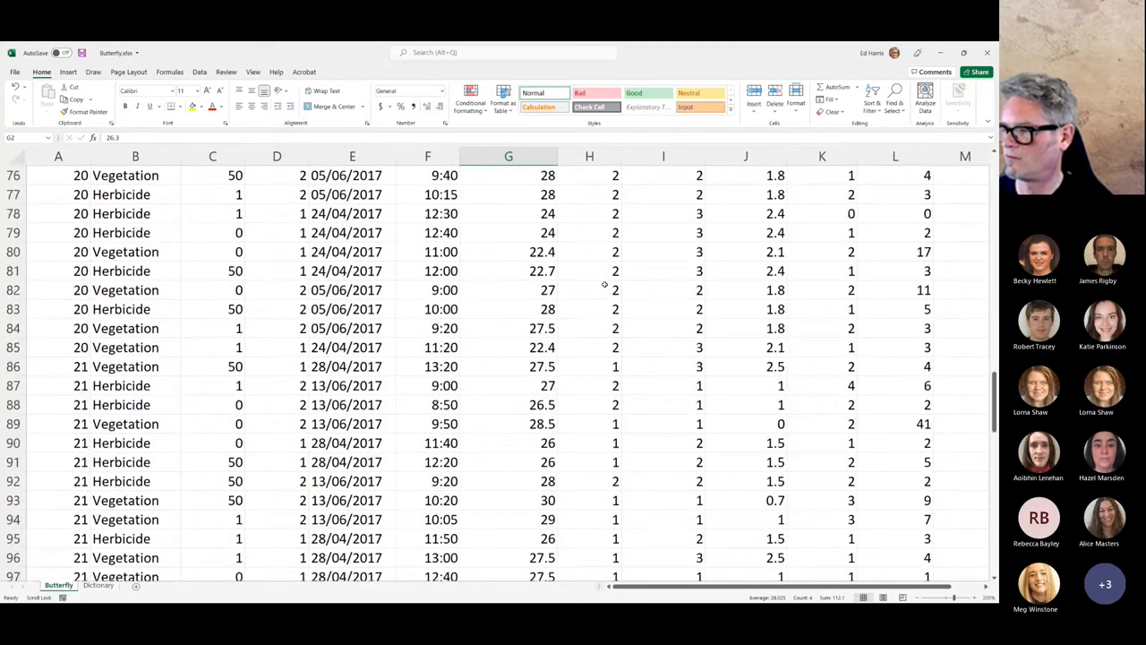
pyautogui.scroll(-3)
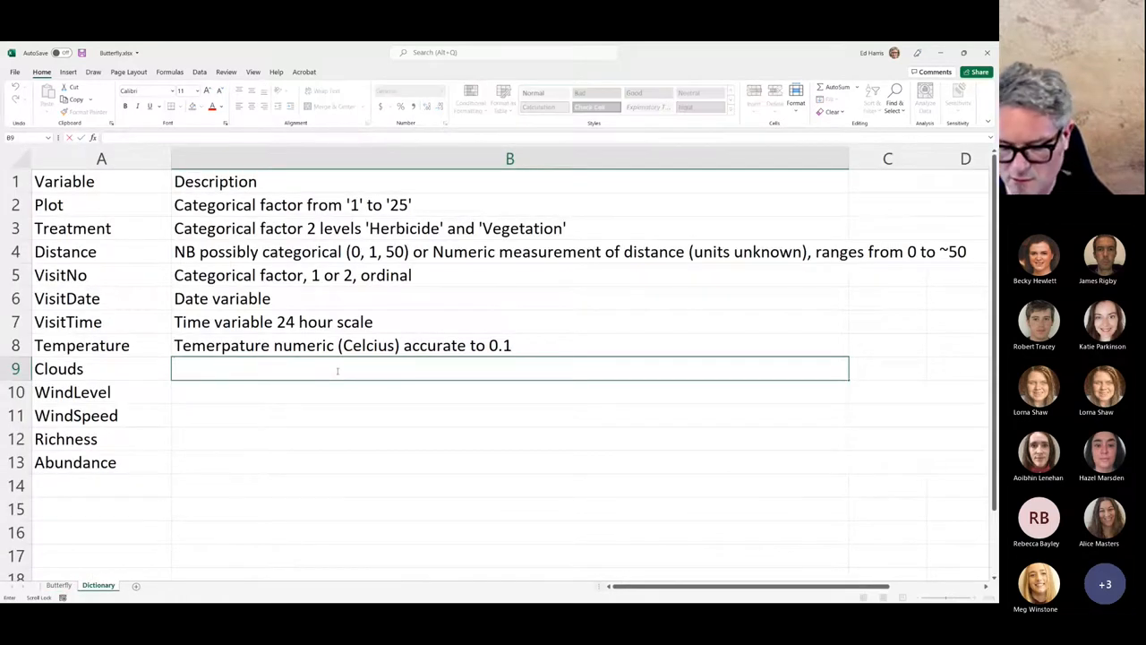
# - Enter "Categorical factor '1' or '2' (meaning?)" as the Clouds description in B9
pyautogui.write('Cat')
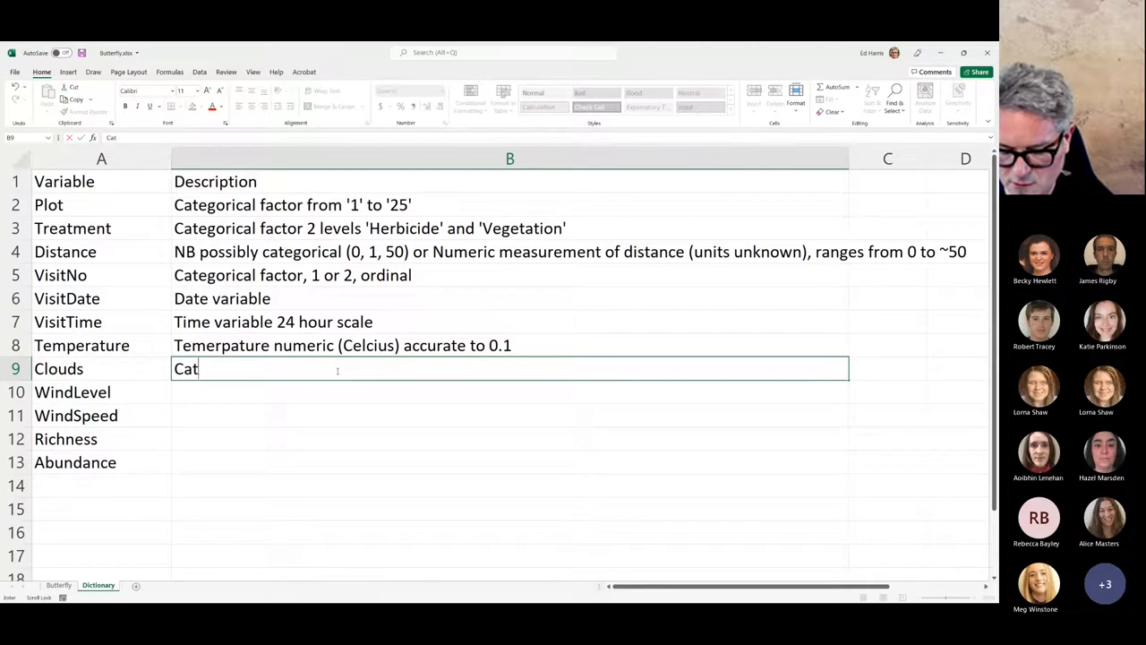
pyautogui.write('egorical')
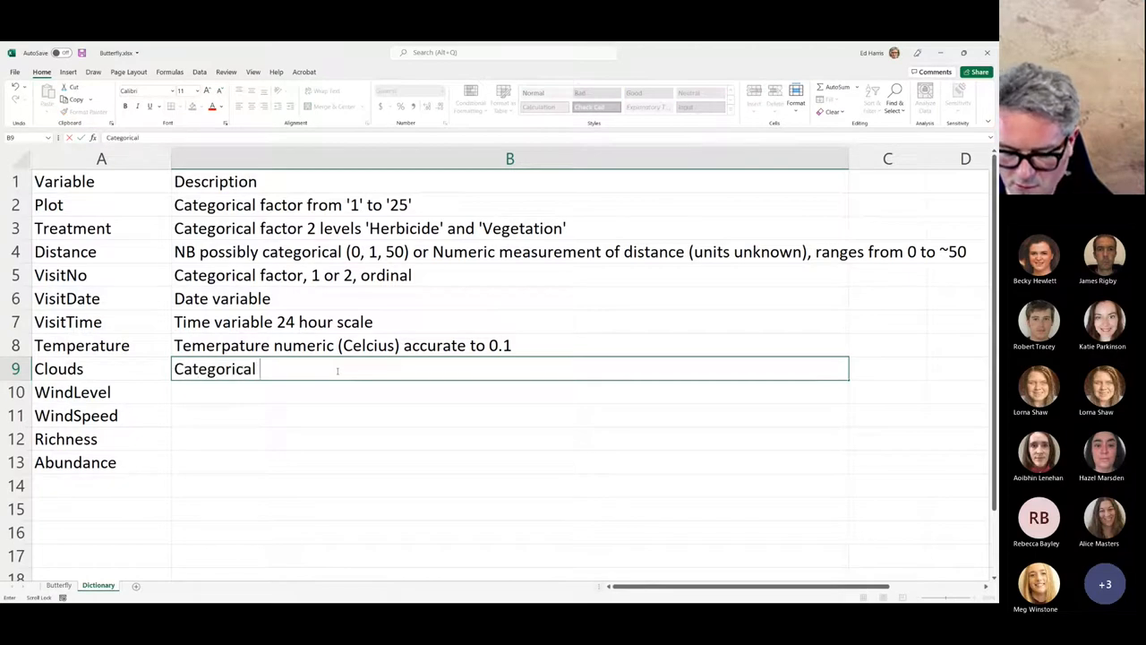
pyautogui.write('factor')
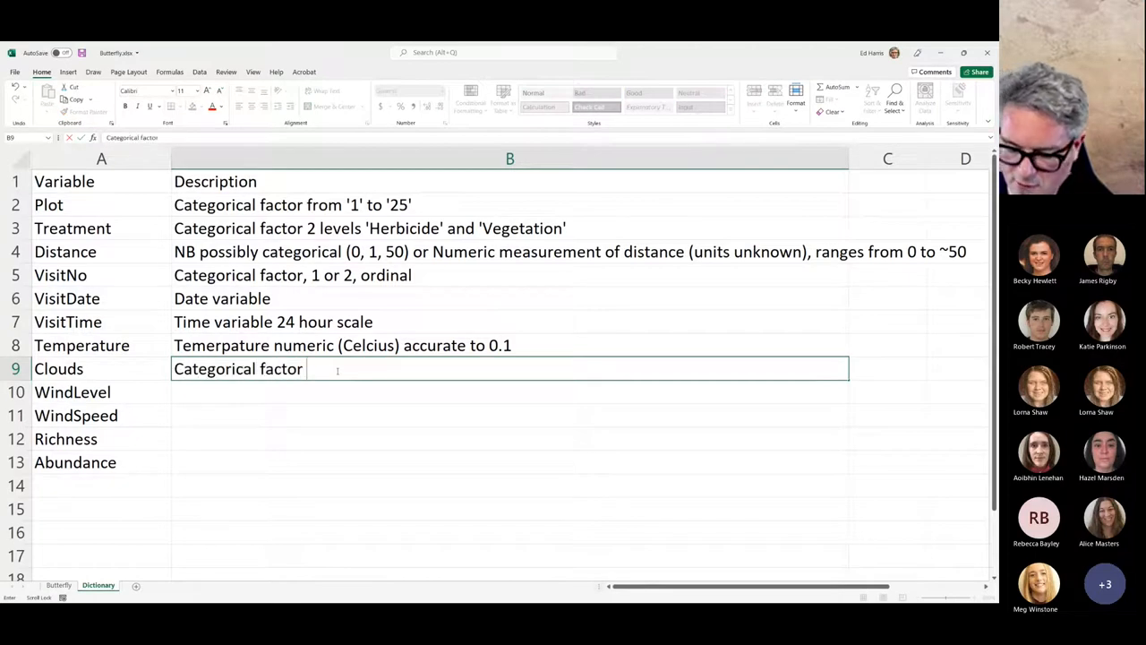
pyautogui.write("'1'")
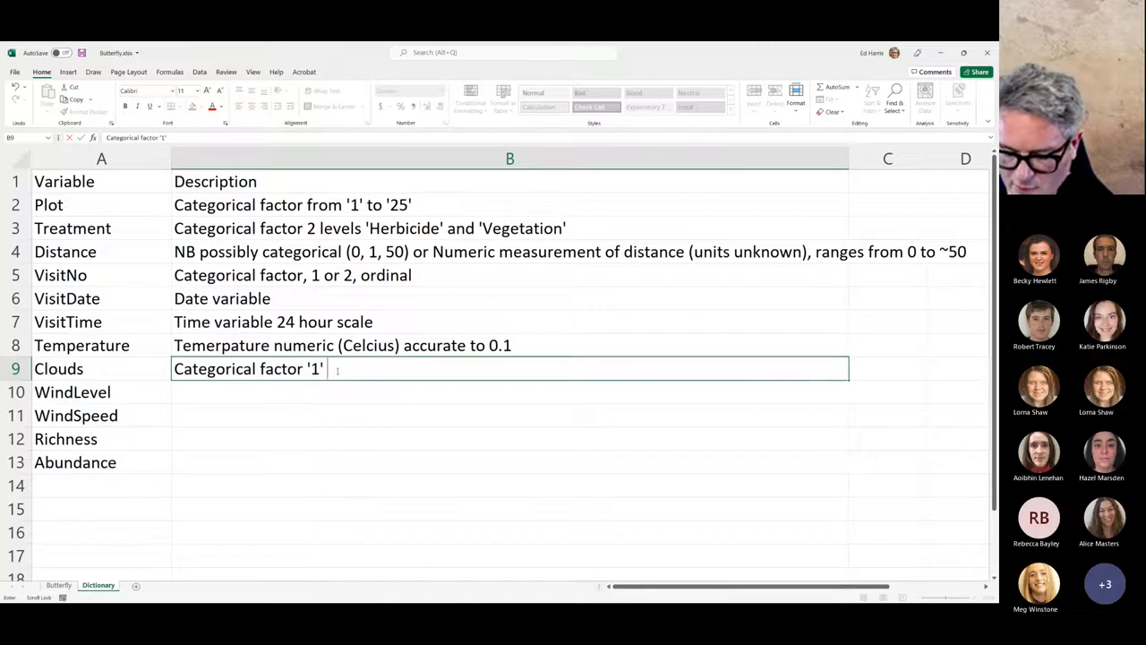
pyautogui.write("or '2'")
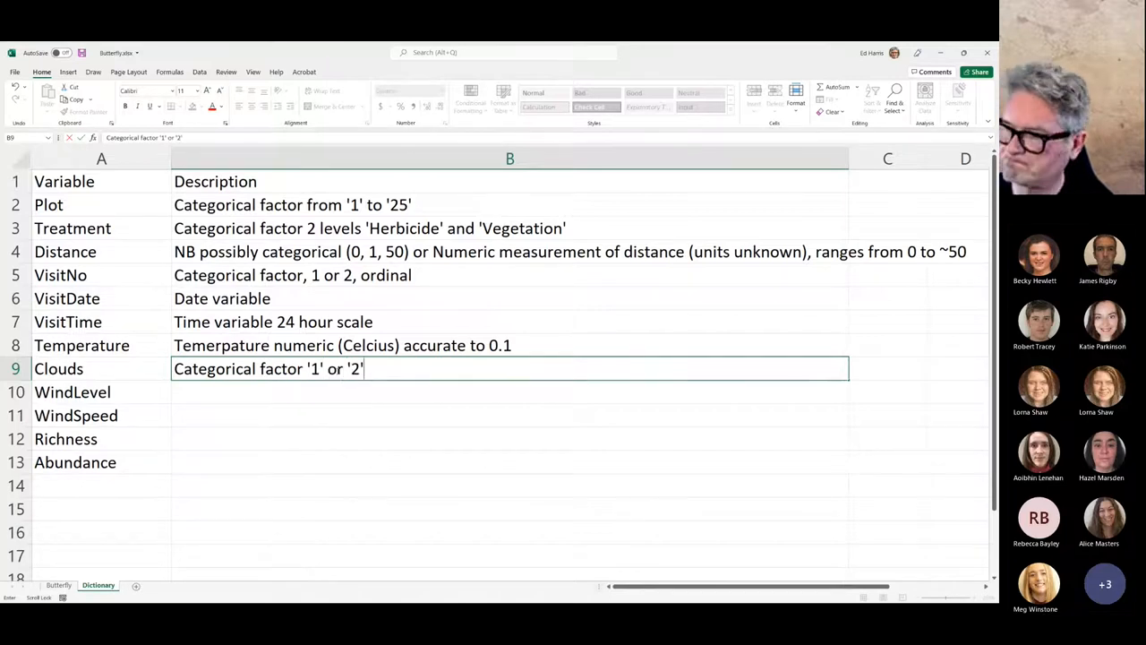
pyautogui.write('(')
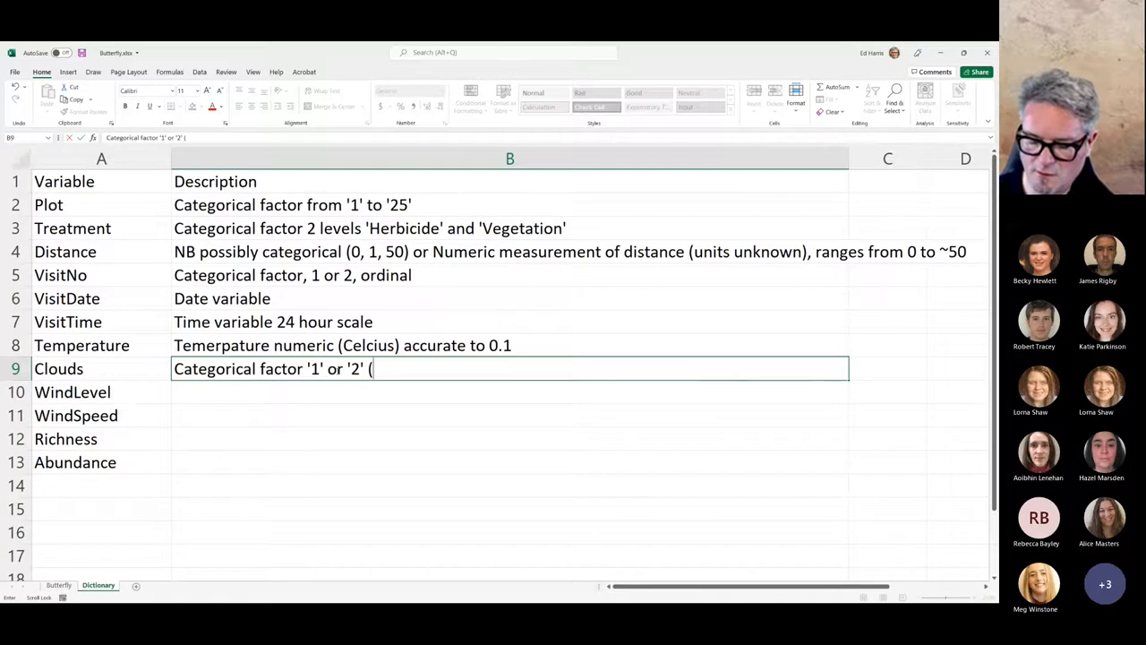
pyautogui.write('meaning?')
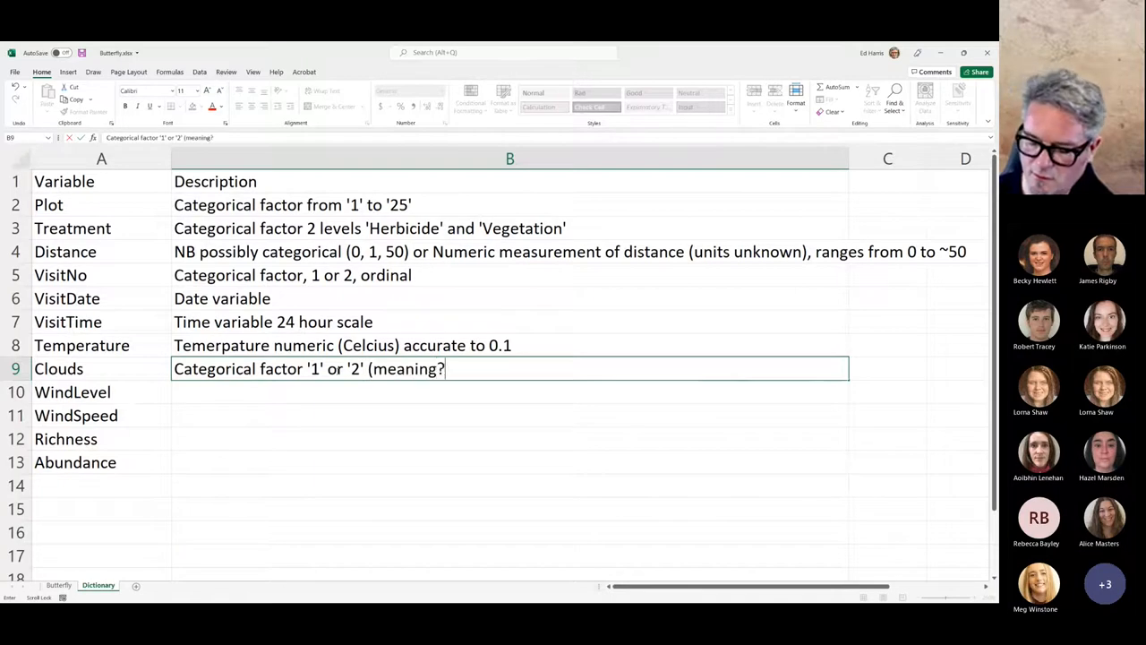
pyautogui.write(')')
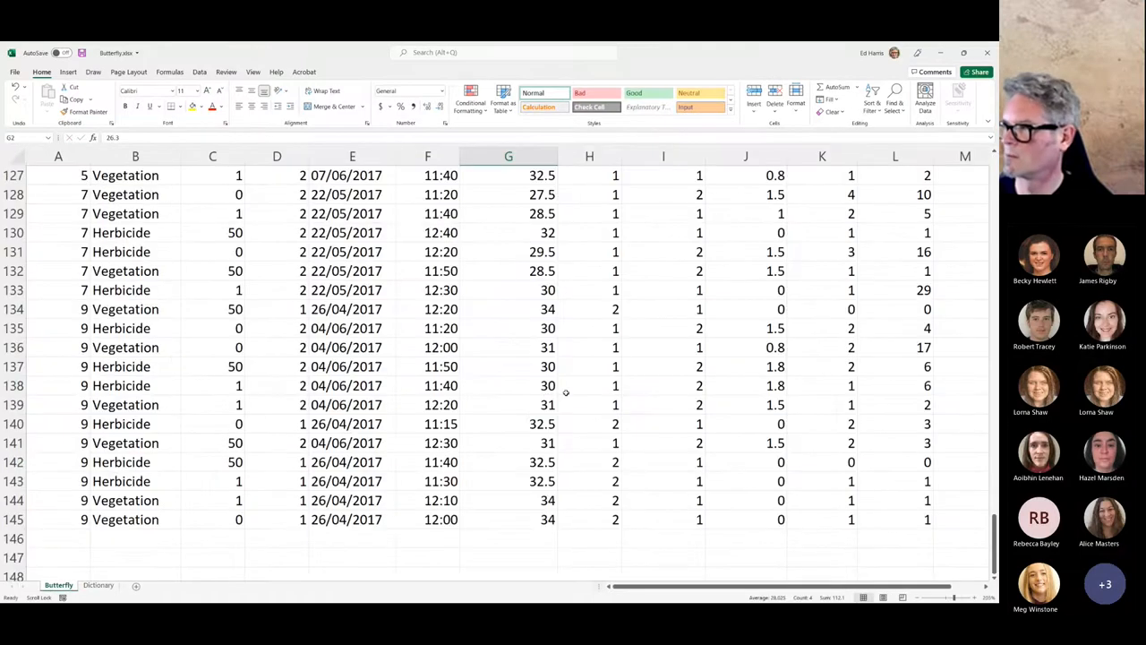
# - Scroll up and back down through the Butterfly survey records
pyautogui.scroll(3)
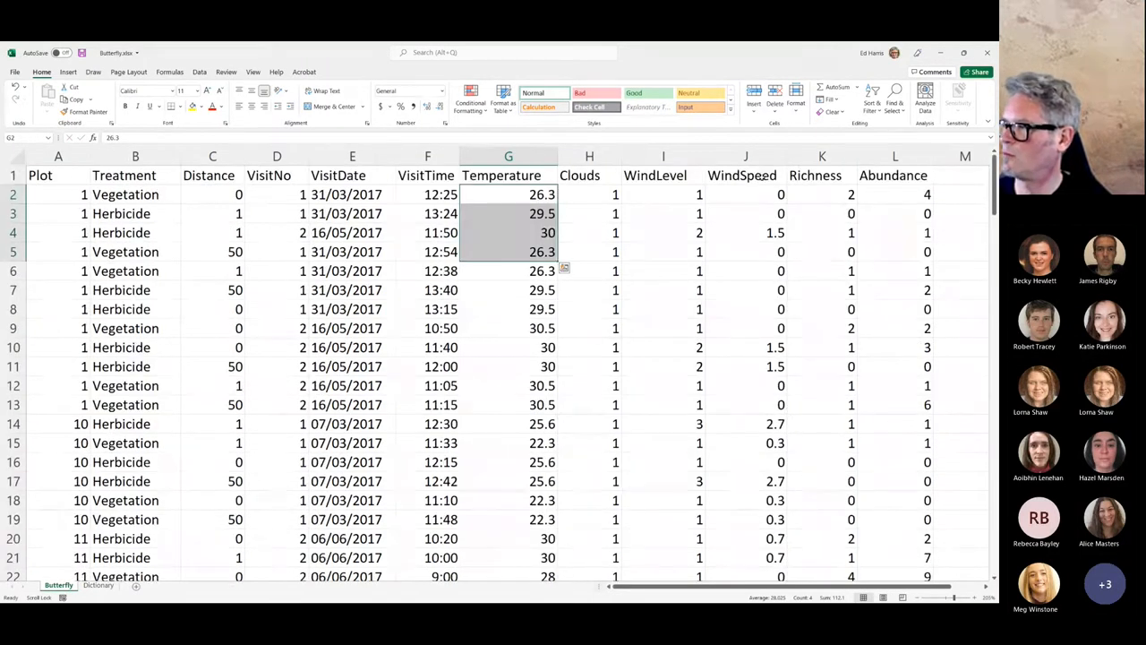
pyautogui.scroll(-3)
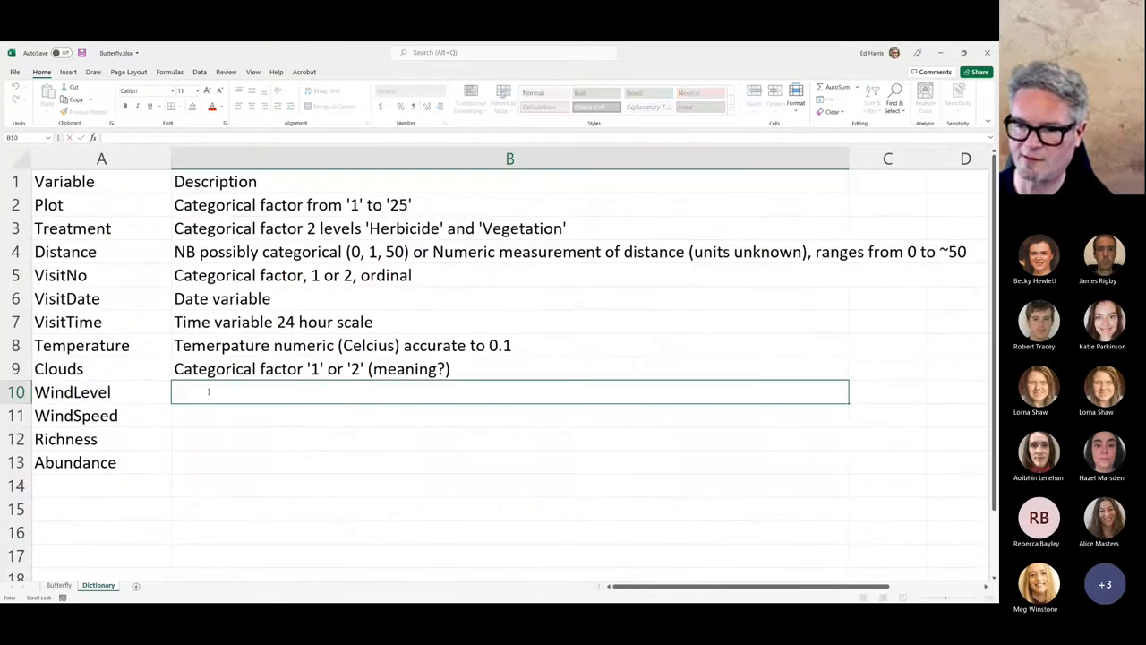
# - Describe WindLevel as "Categorical factor '1' or '2' (meaning?)" and WindSpeed as 'Numeric measurement (units?)'
pyautogui.write('Categorical f')
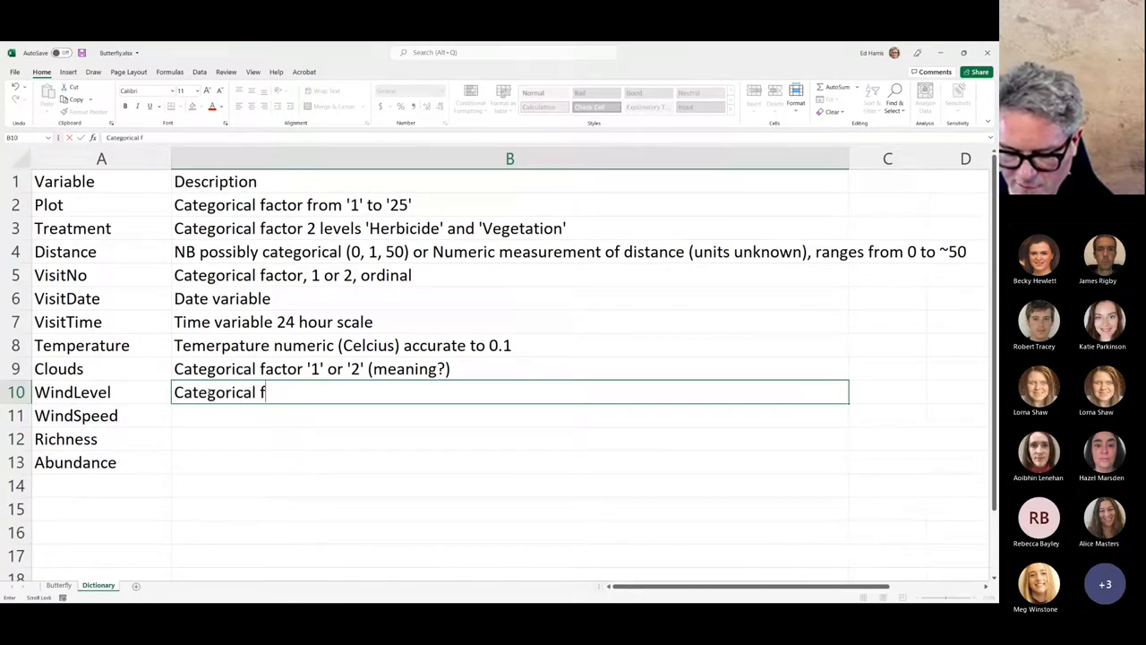
pyautogui.write("actor '1' or '2' (meaning?)")
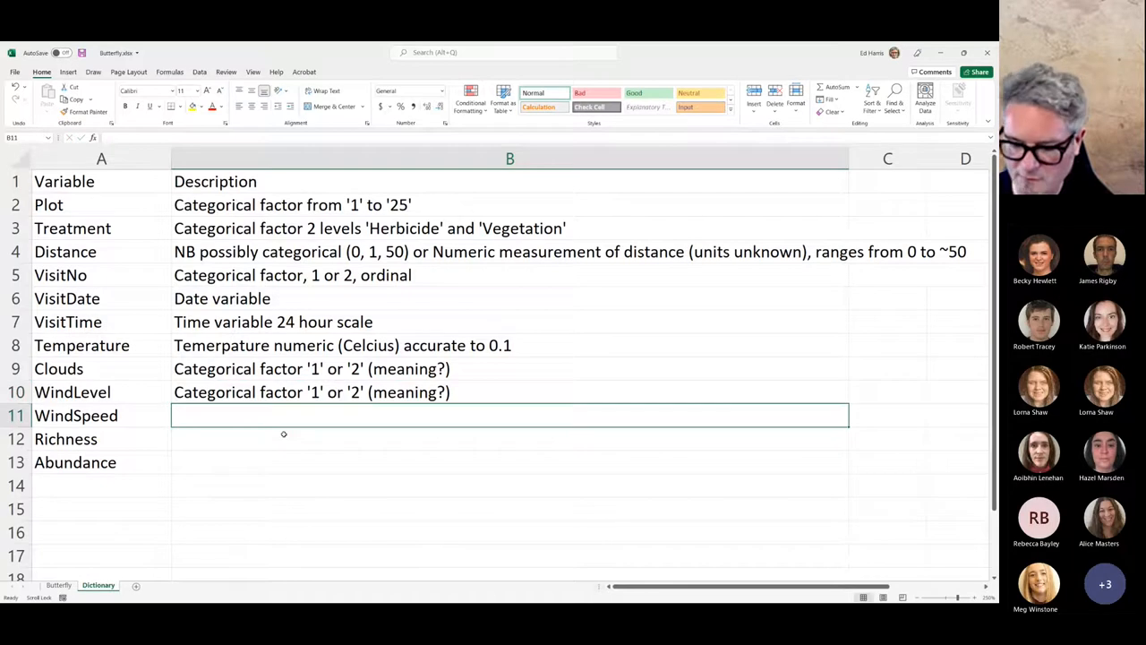
pyautogui.write('Numeric m')
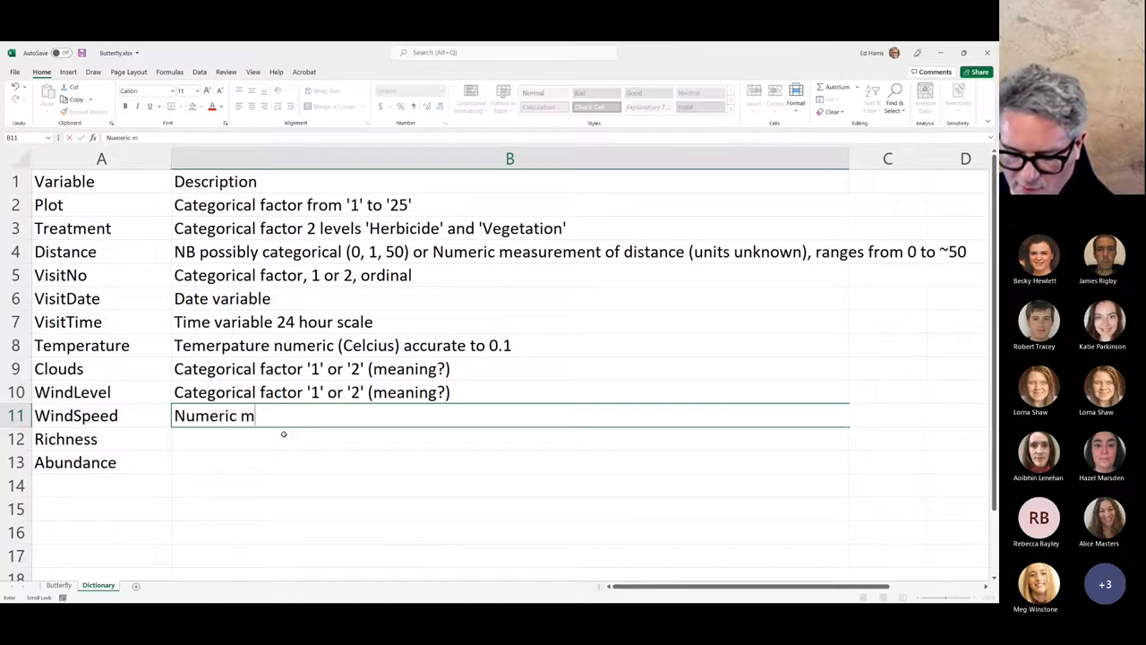
pyautogui.write('easurement')
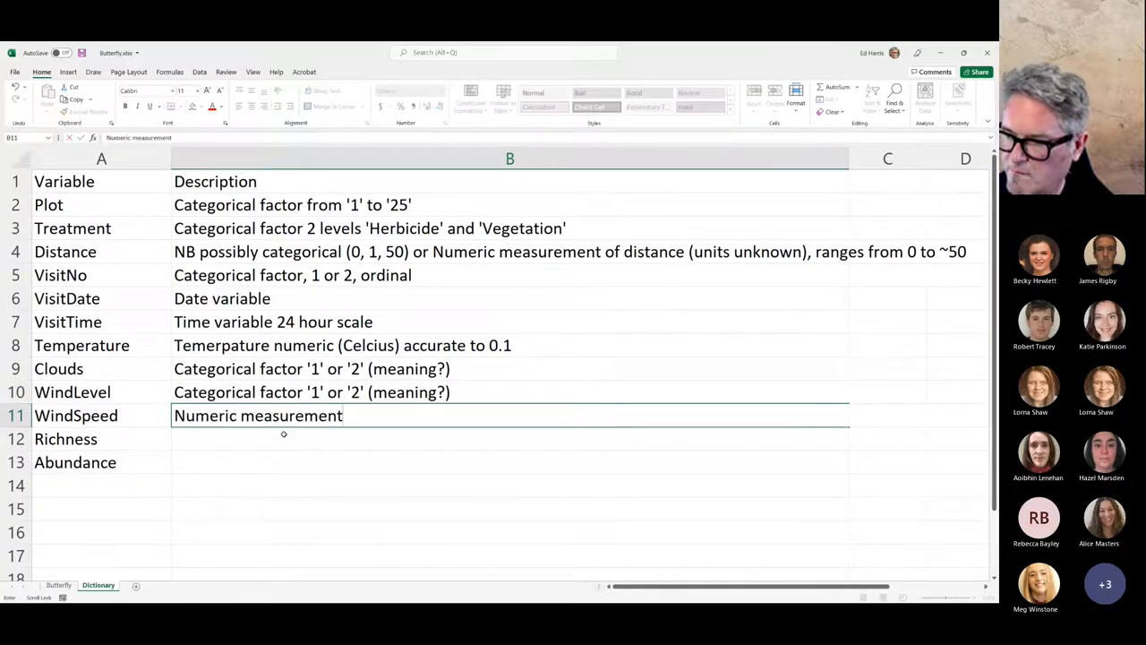
pyautogui.write('(unit')
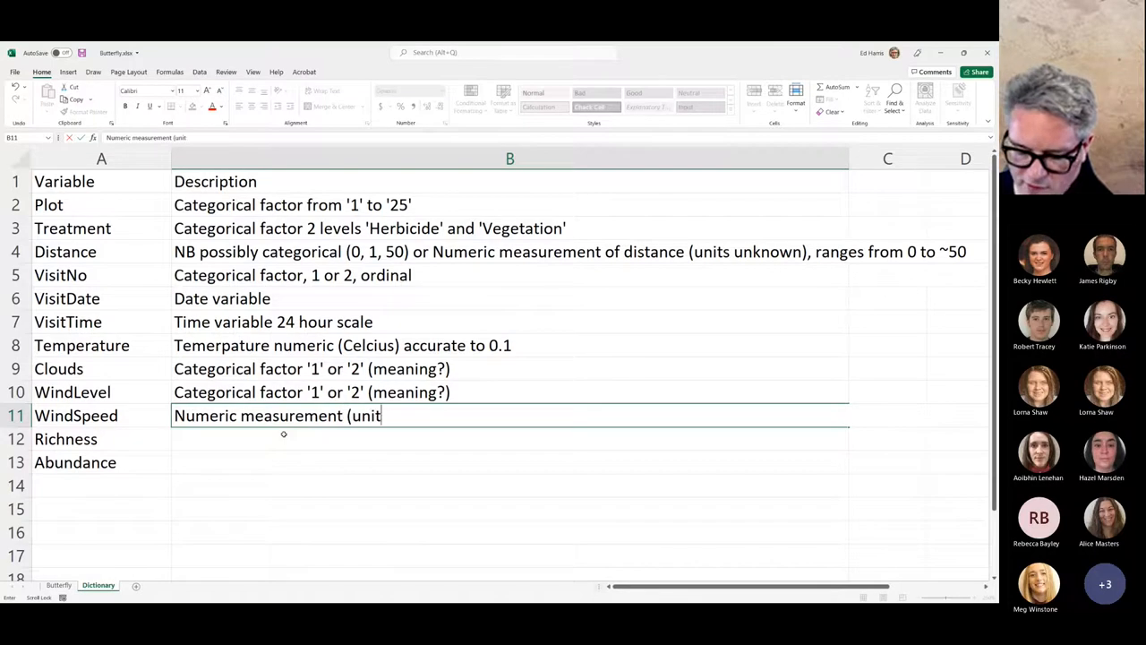
pyautogui.write('s?)')
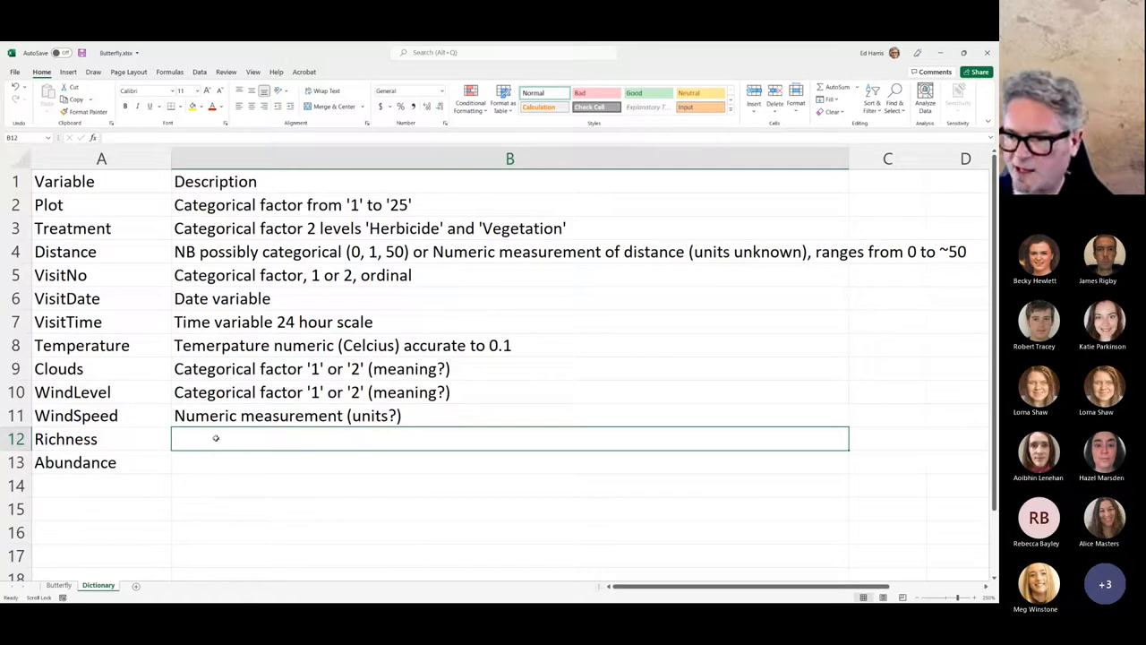
# - Describe Richness in B12 as 'number of butterfly species counted'
pyautogui.write('S')
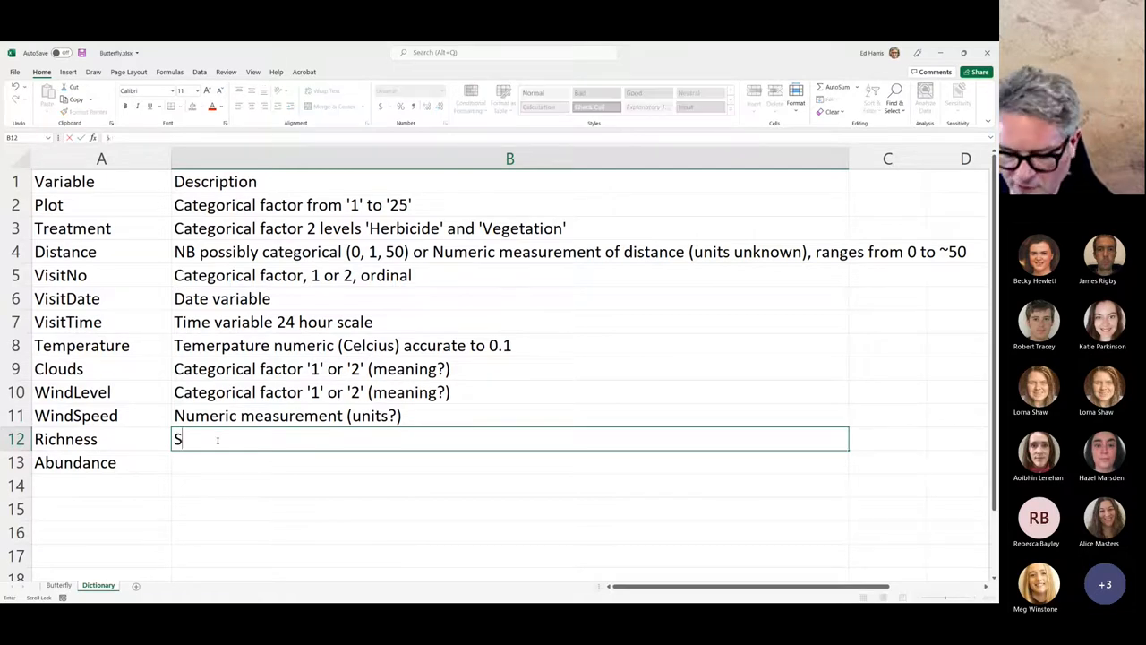
pyautogui.write('pecies')
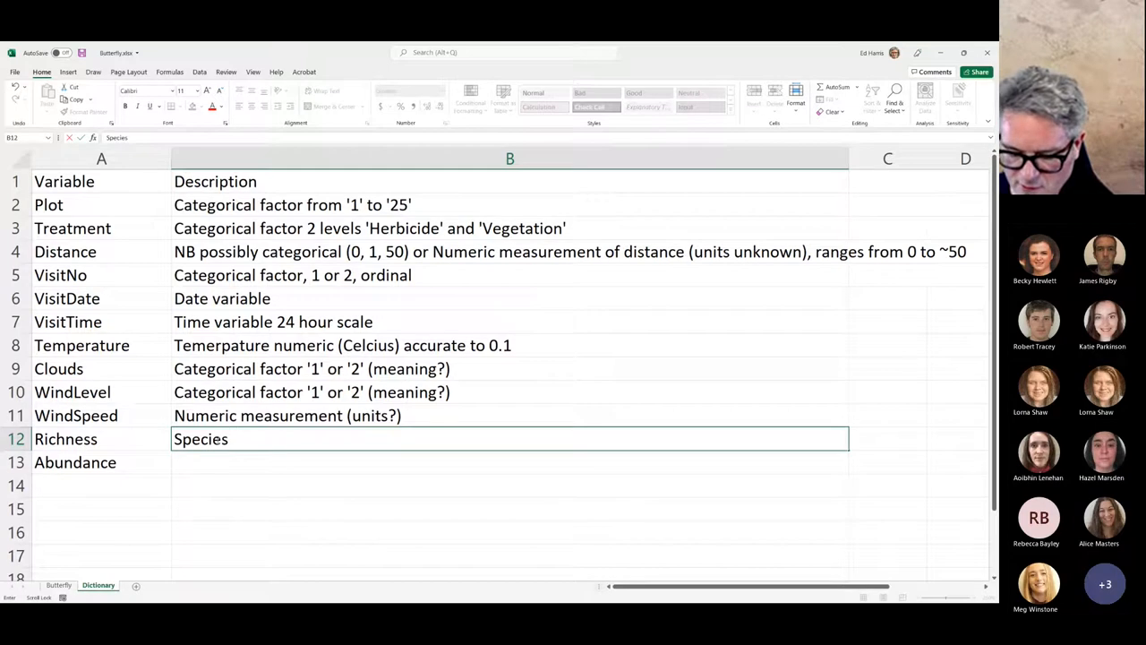
pyautogui.write('richness')
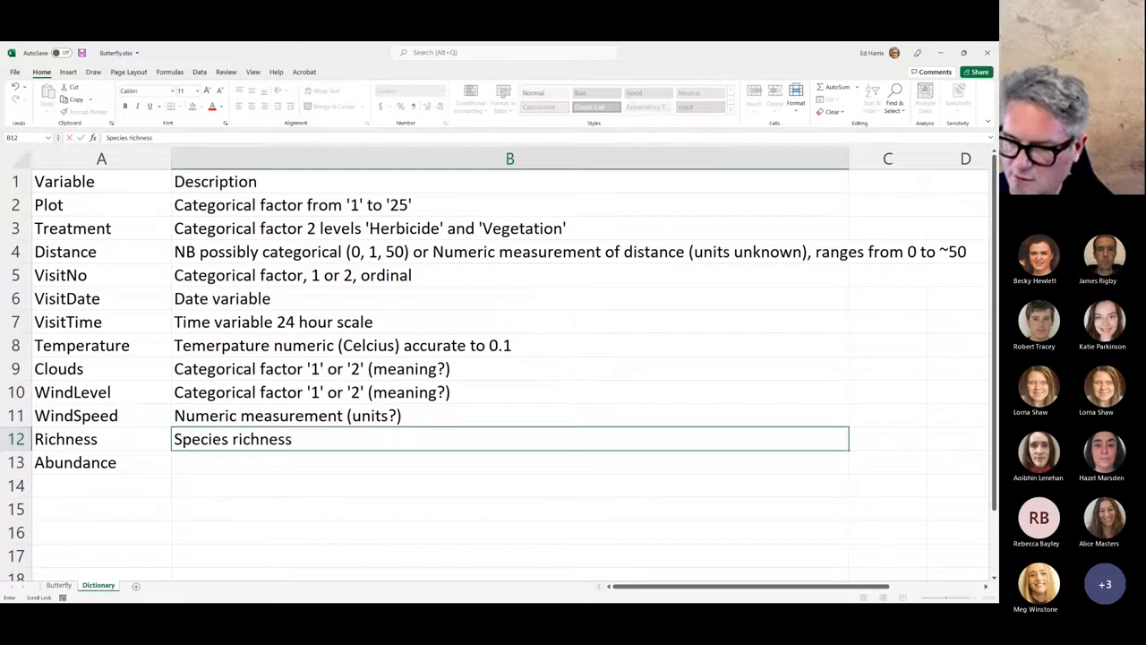
pyautogui.write('+A12:B12')
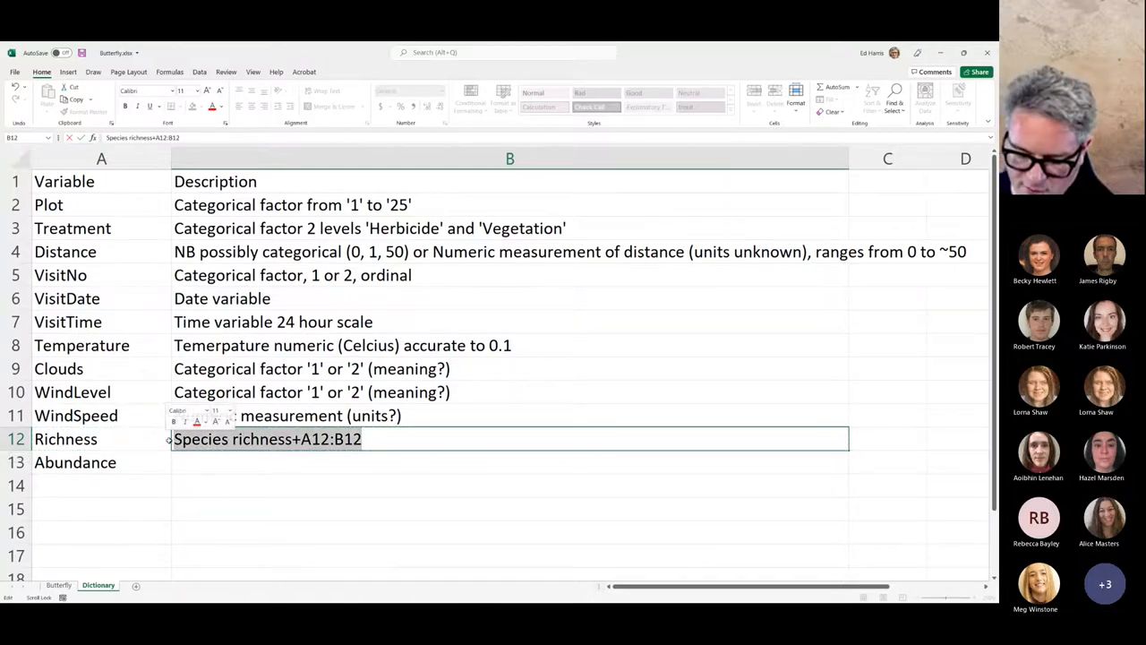
pyautogui.write('number')
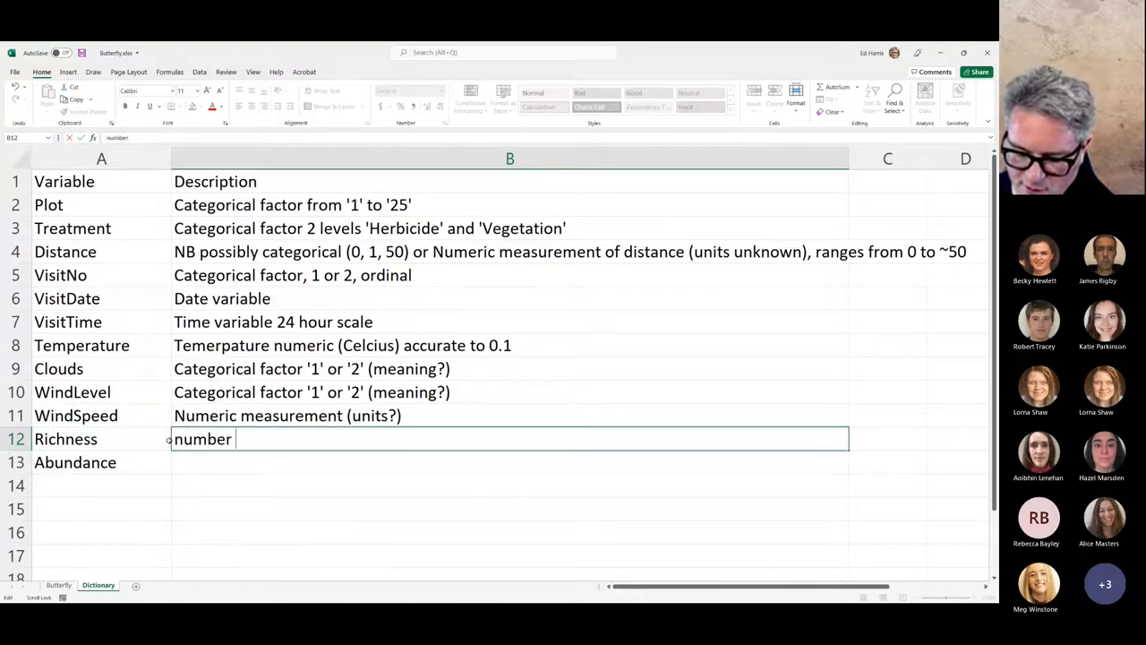
pyautogui.write('of butte')
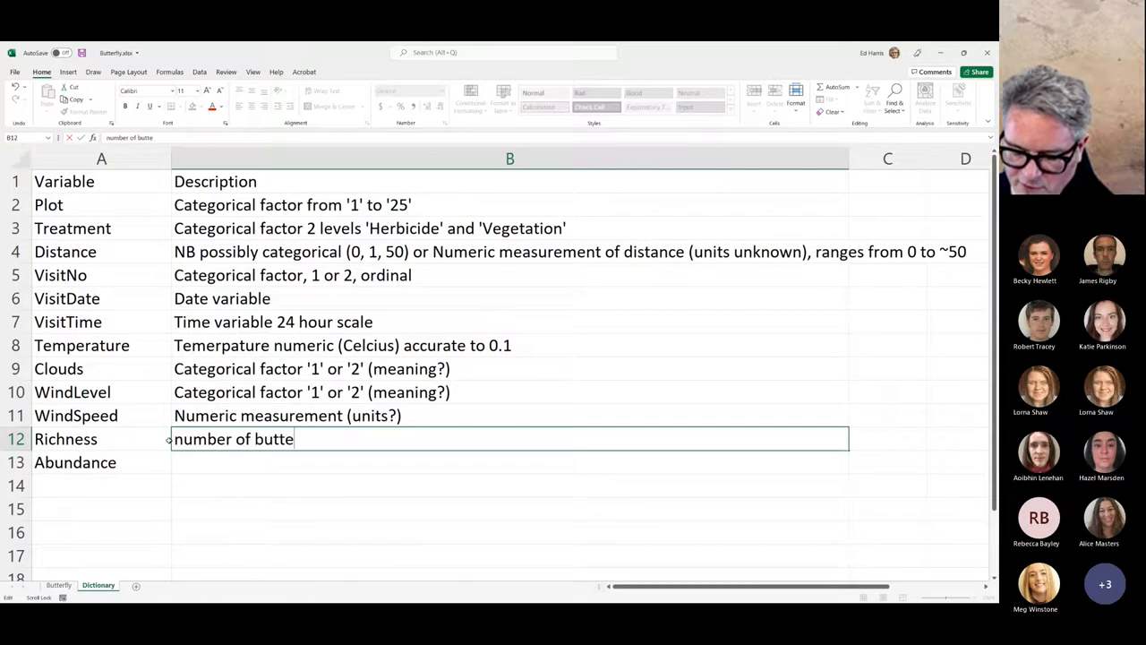
pyautogui.write('rfly')
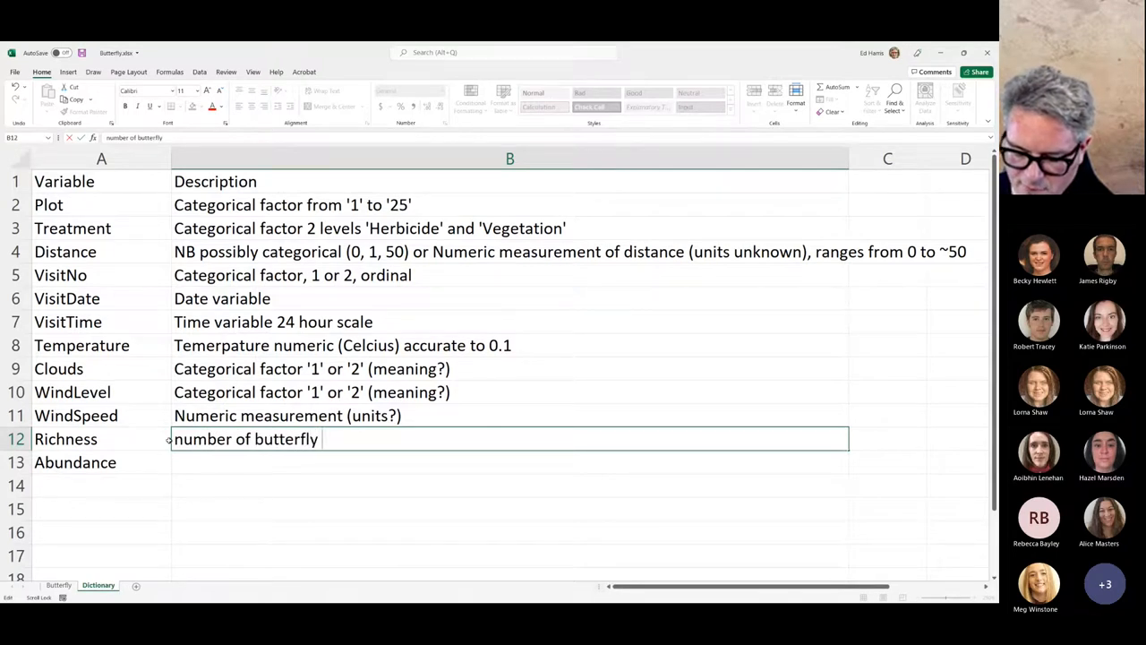
pyautogui.write('species counted')
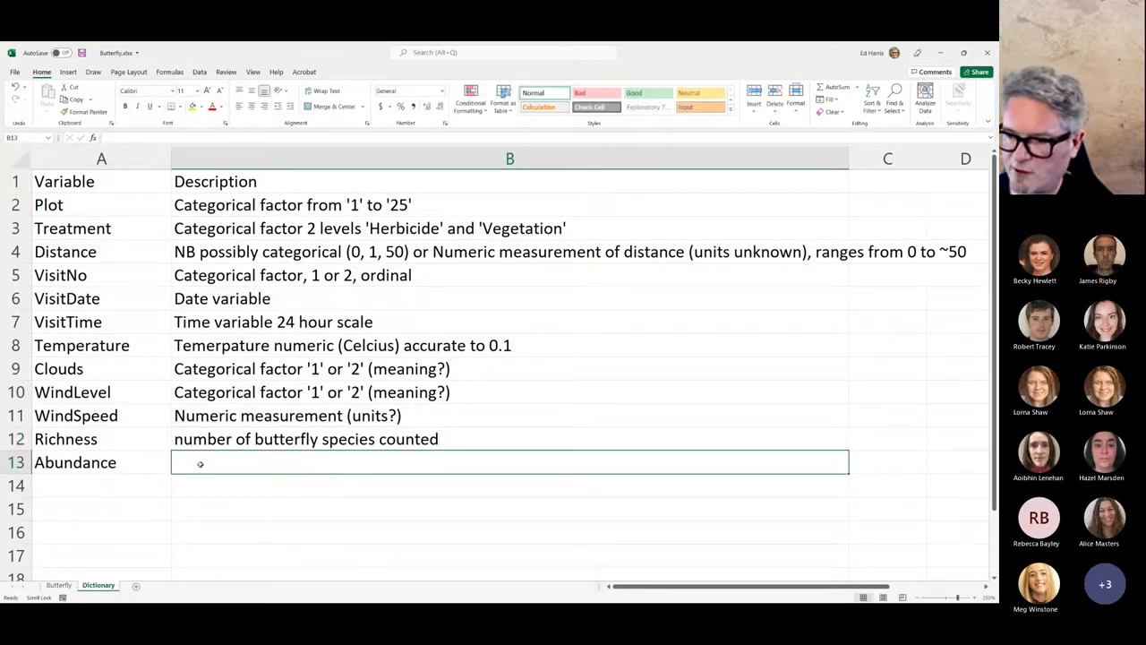
pyautogui.write('number of butterfly species counted')
pyautogui.write('number of indivi')
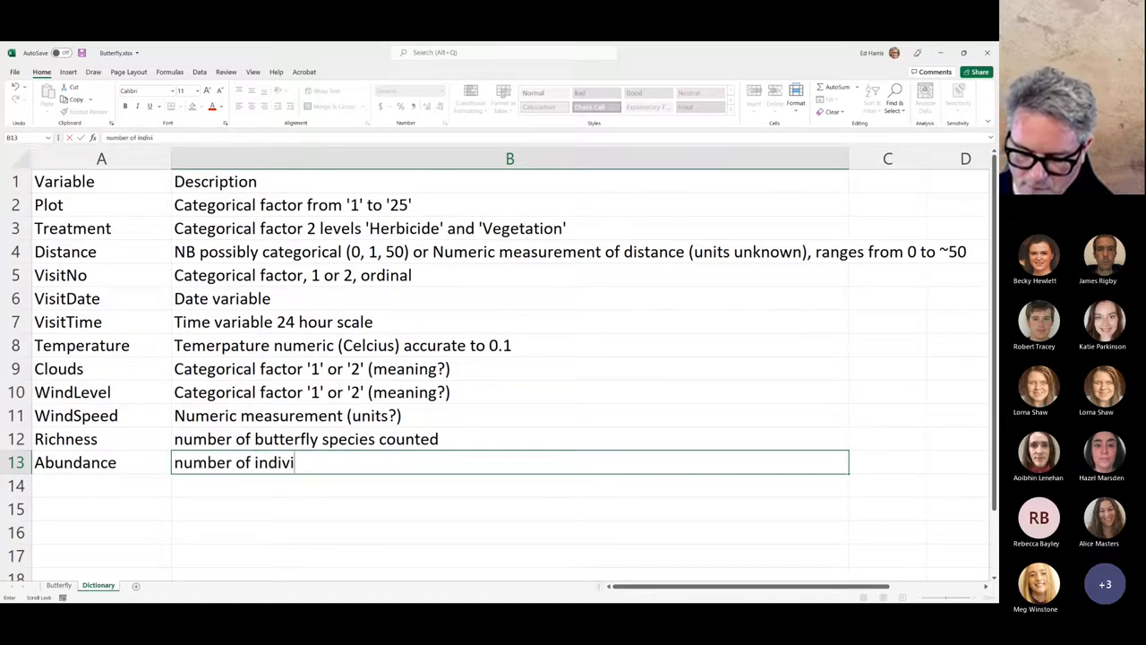
# - Describe Abundance in B13 as 'number of individual butterflies counted'
pyautogui.write('dual b')
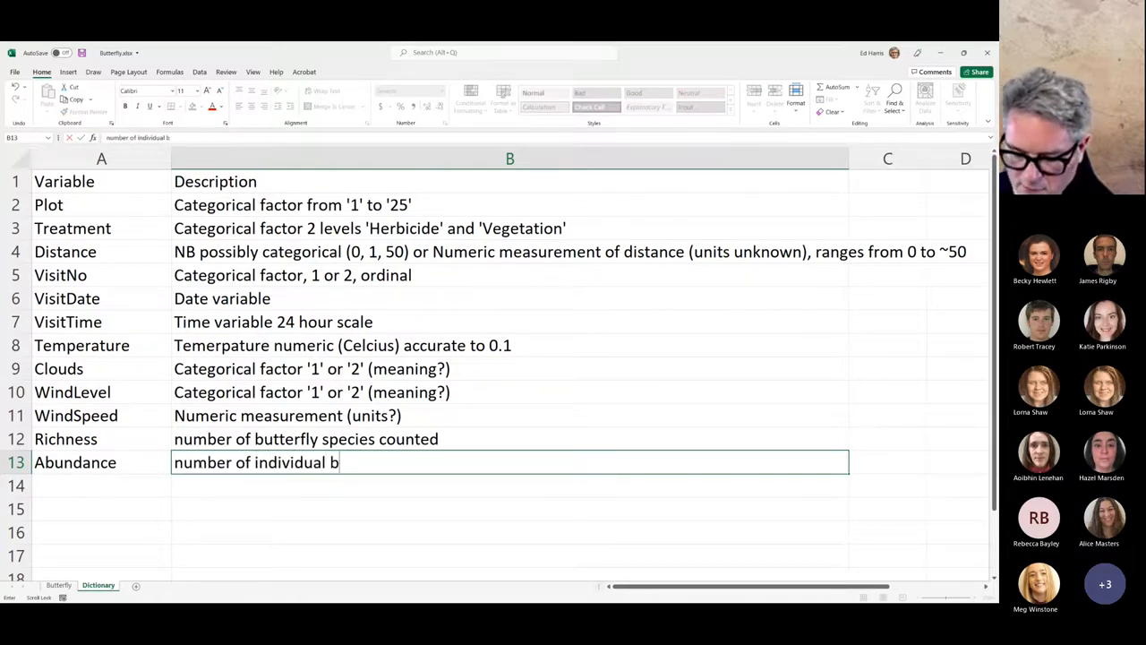
pyautogui.write('utterflies')
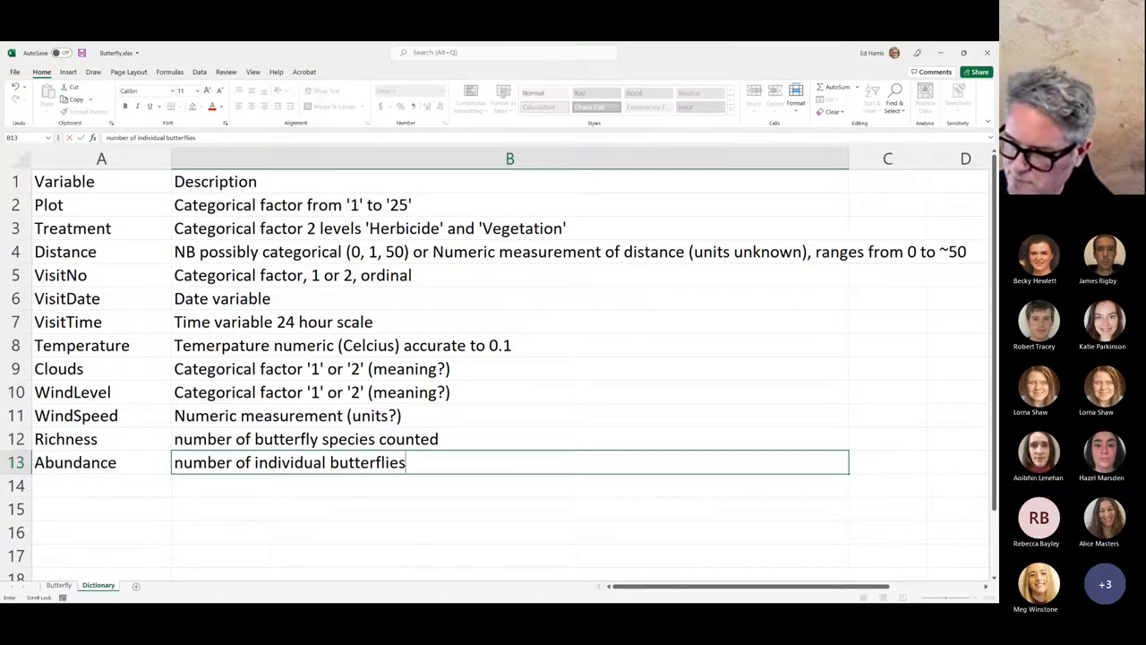
pyautogui.write('counted')
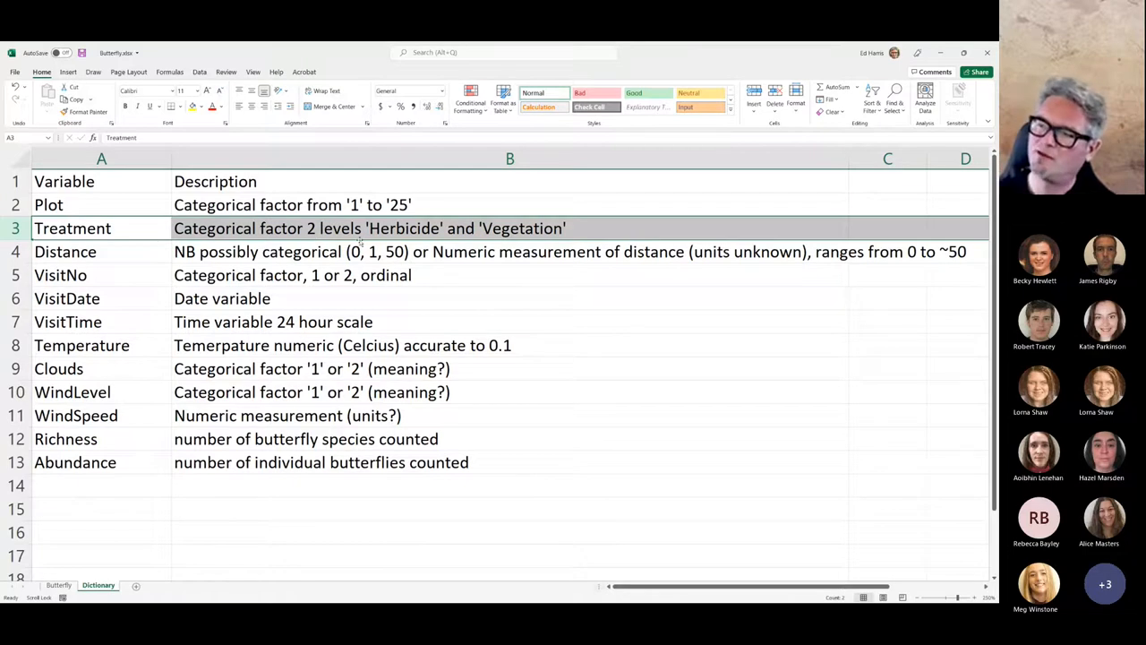
pyautogui.moveTo(502, 295)
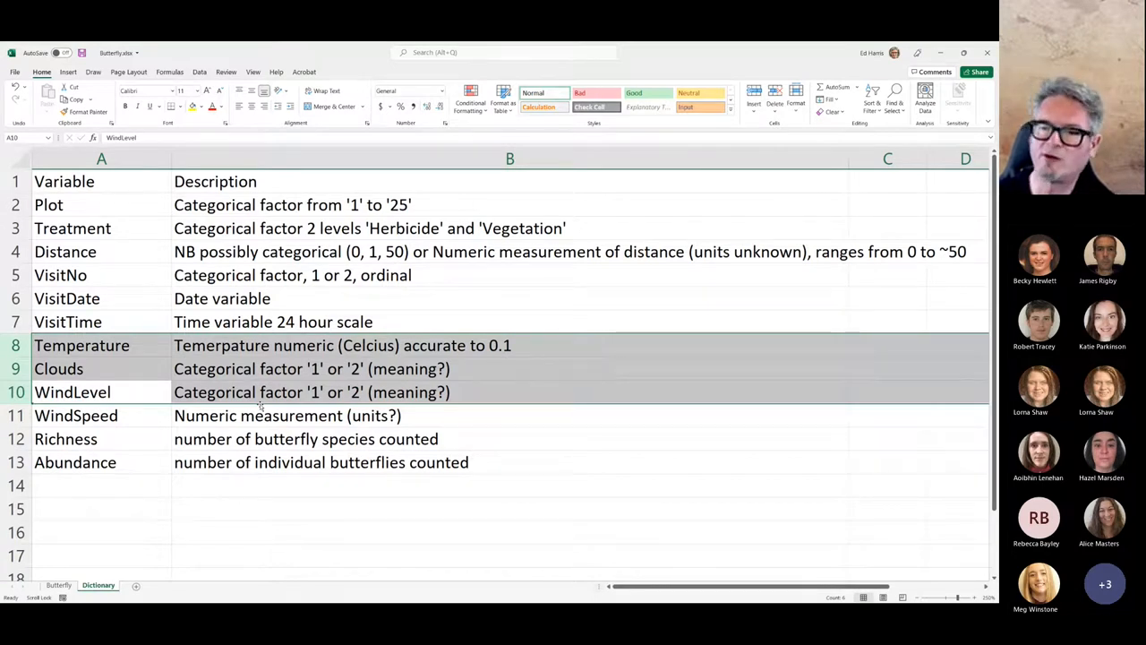
# - Highlight the Clouds row and the WindLevel description while reviewing the dictionary
pyautogui.click(58, 368)
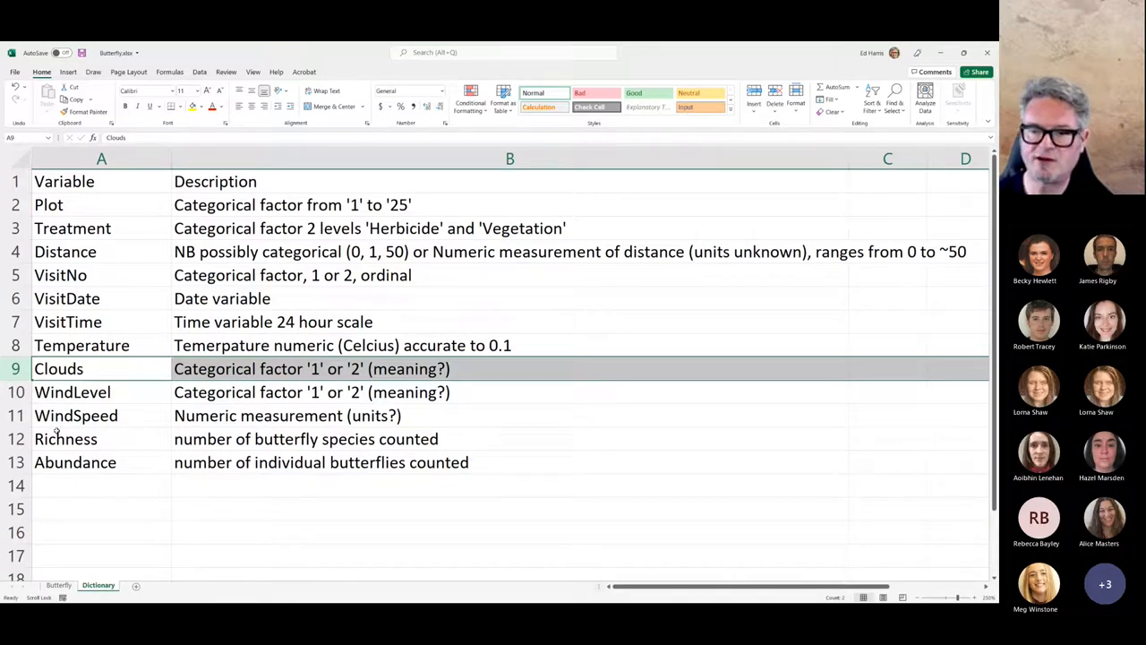
pyautogui.click(66, 439)
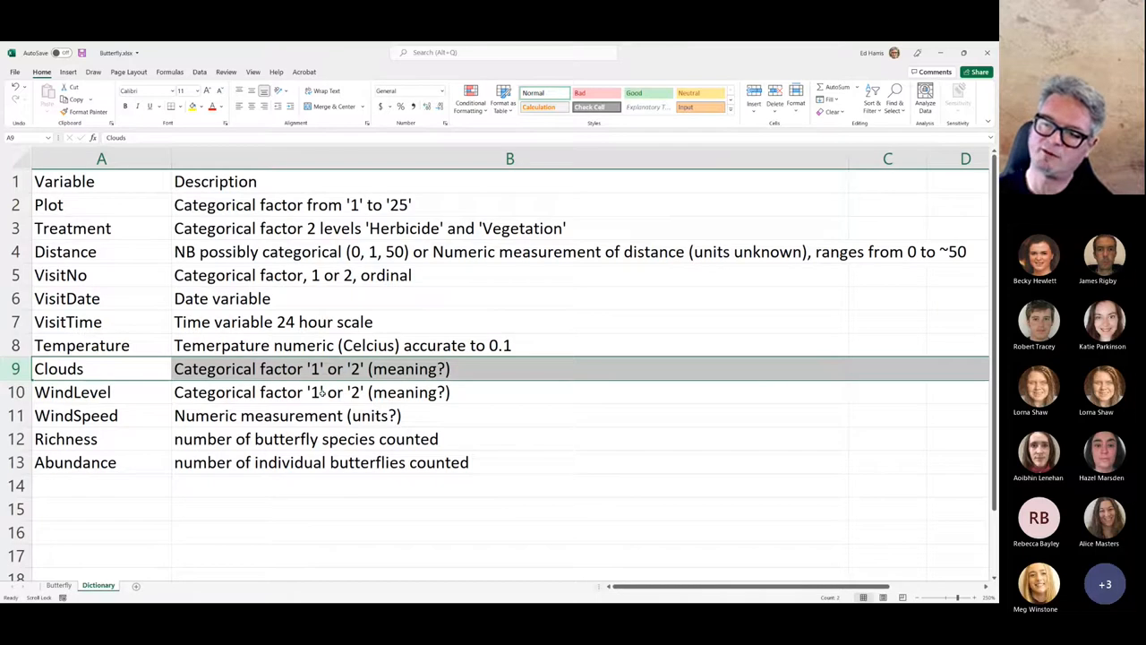
pyautogui.click(509, 367)
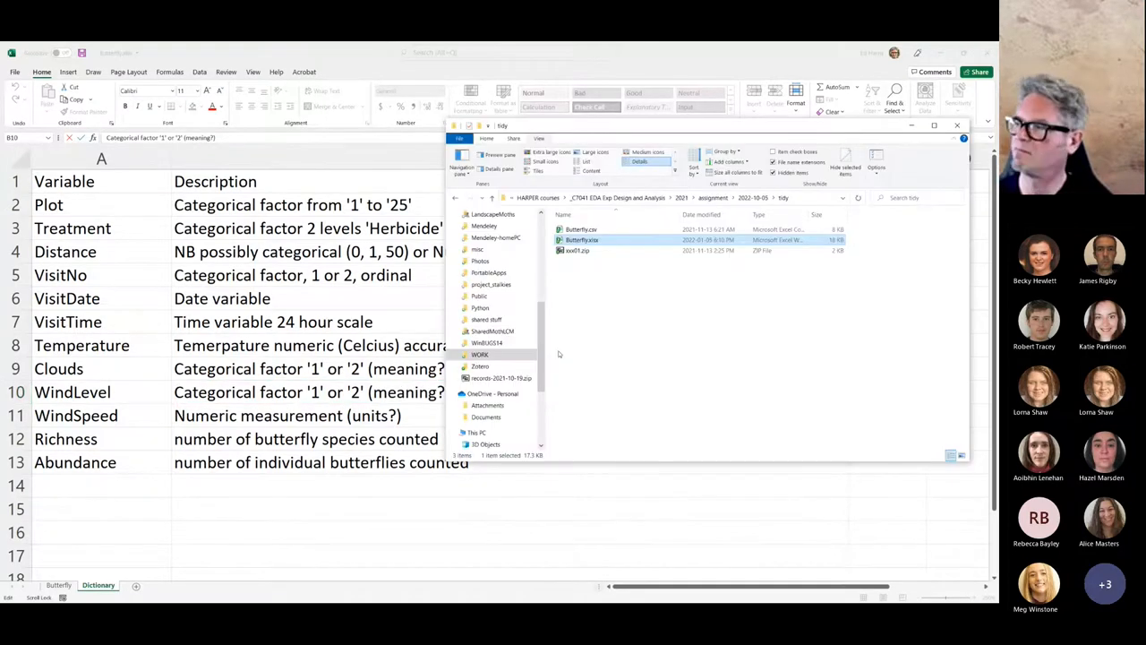
# - Open data-assignment.xlsx from the assignment folder
pyautogui.click(634, 318)
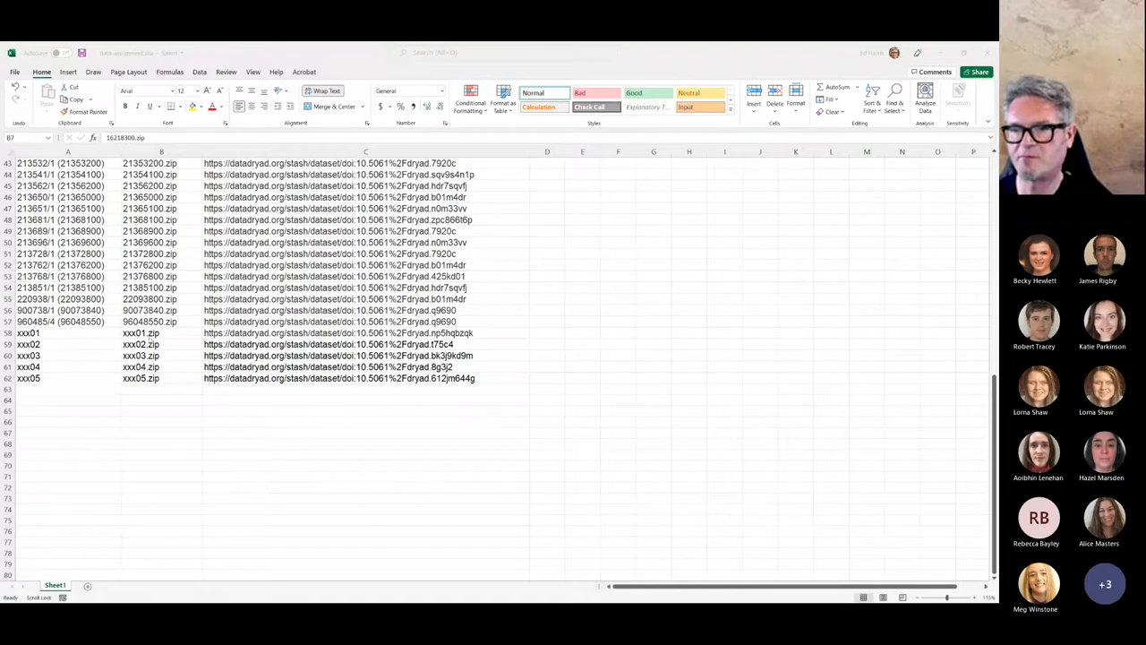
# - Compare dataset rows 49 and 58, then copy the xxx01 Dryad link in C58
pyautogui.click(365, 332)
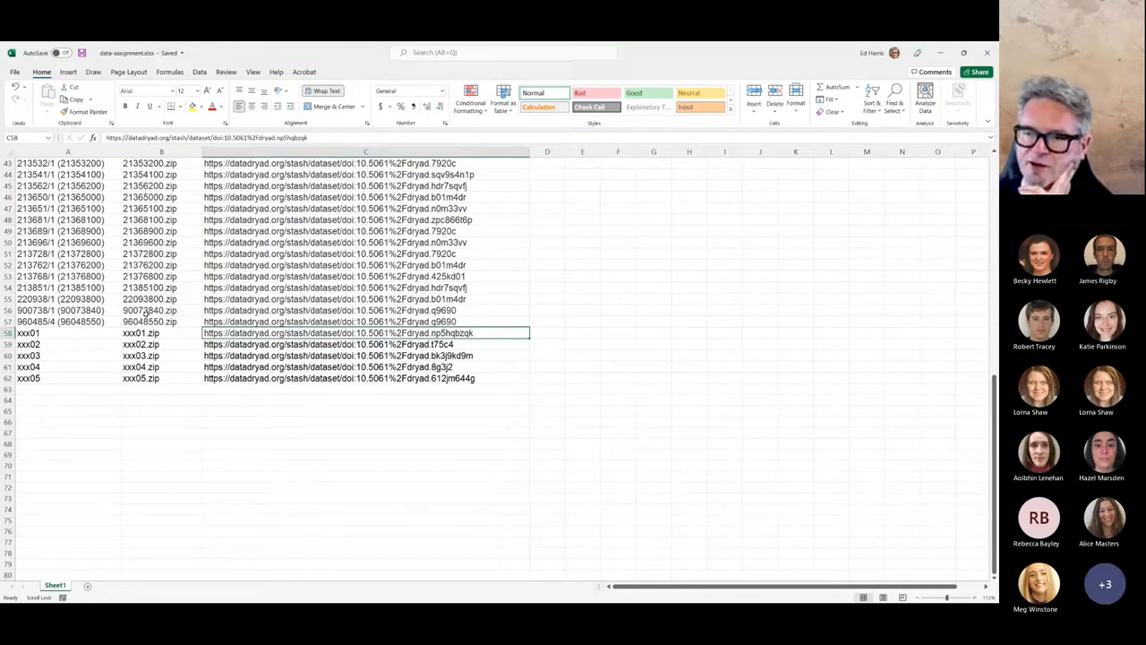
pyautogui.click(68, 231)
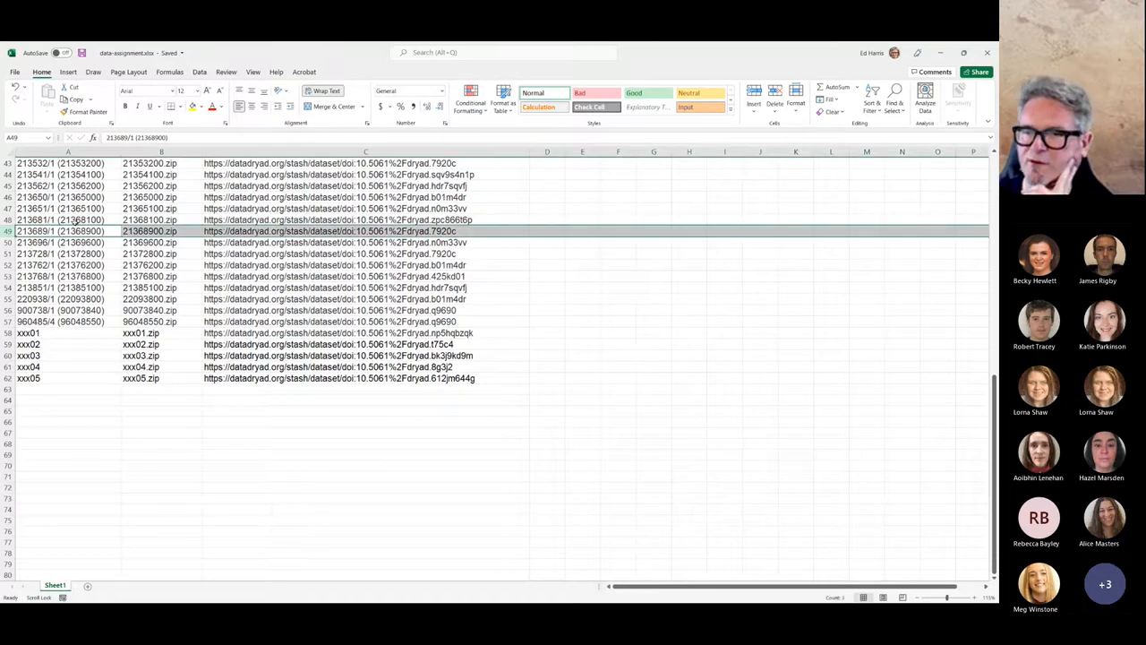
pyautogui.click(148, 231)
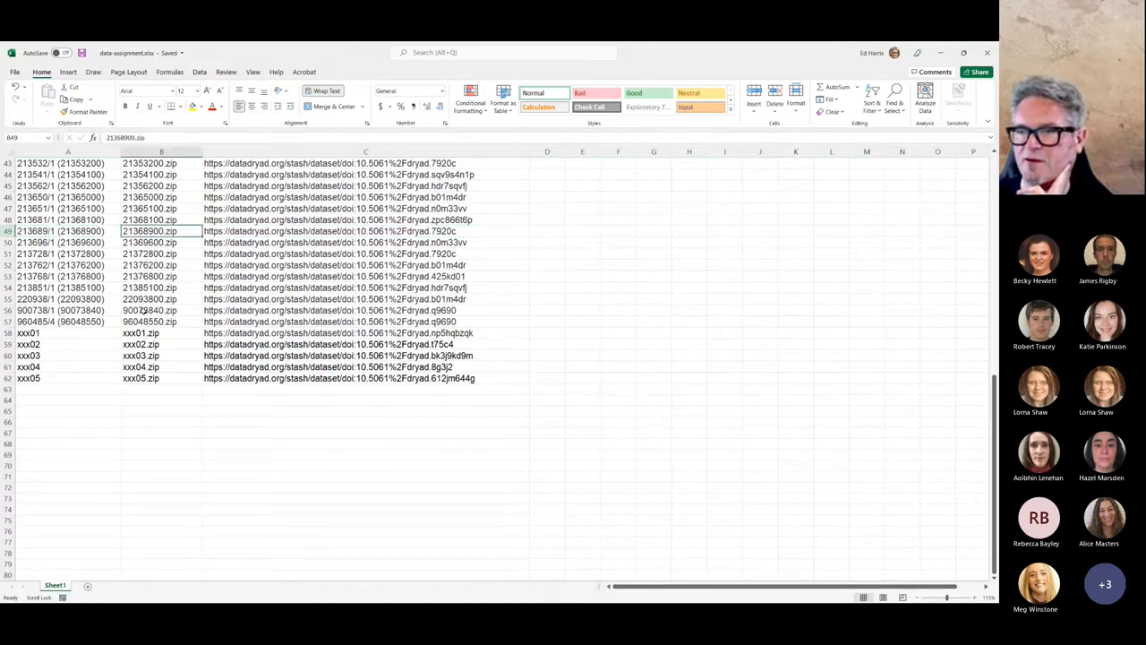
pyautogui.click(365, 231)
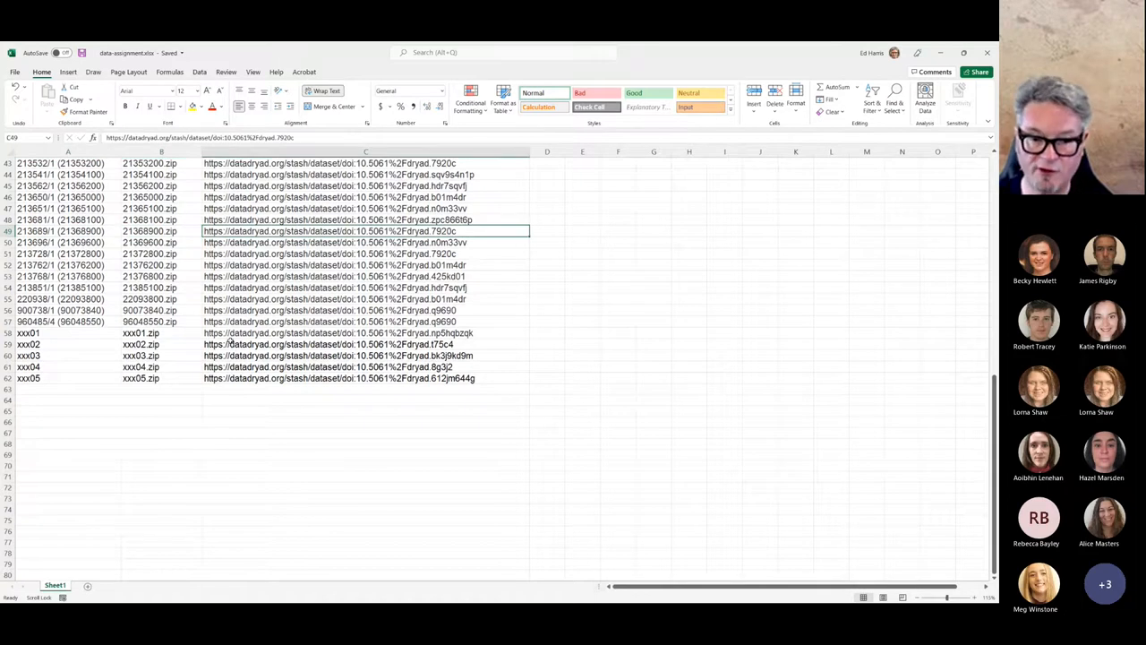
pyautogui.click(56, 332)
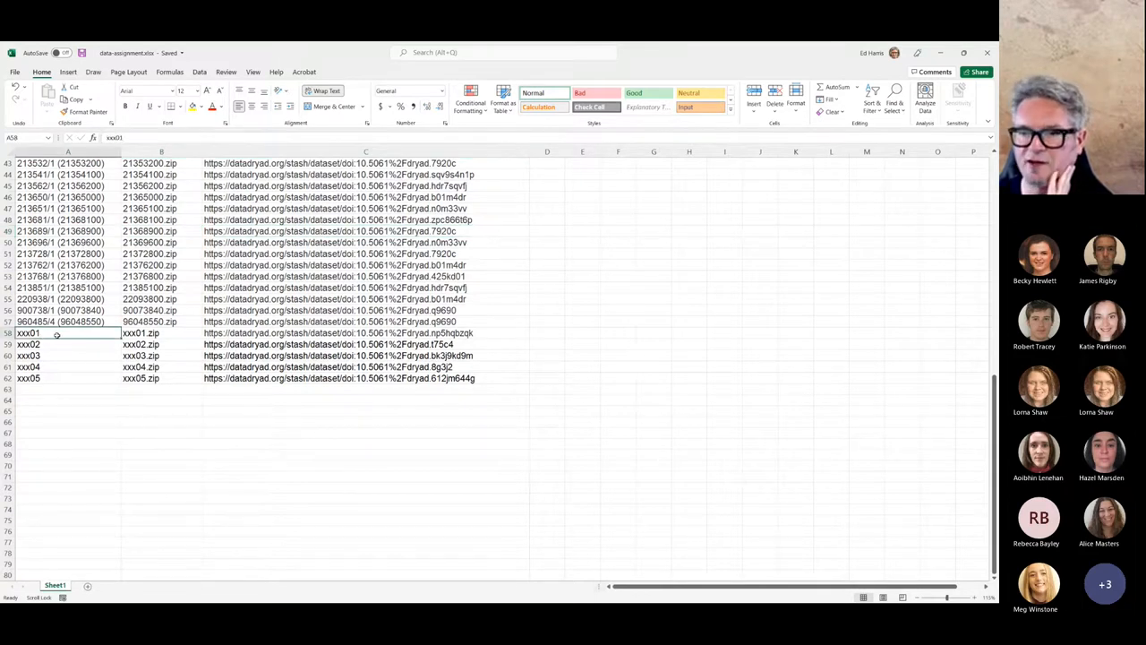
pyautogui.click(161, 332)
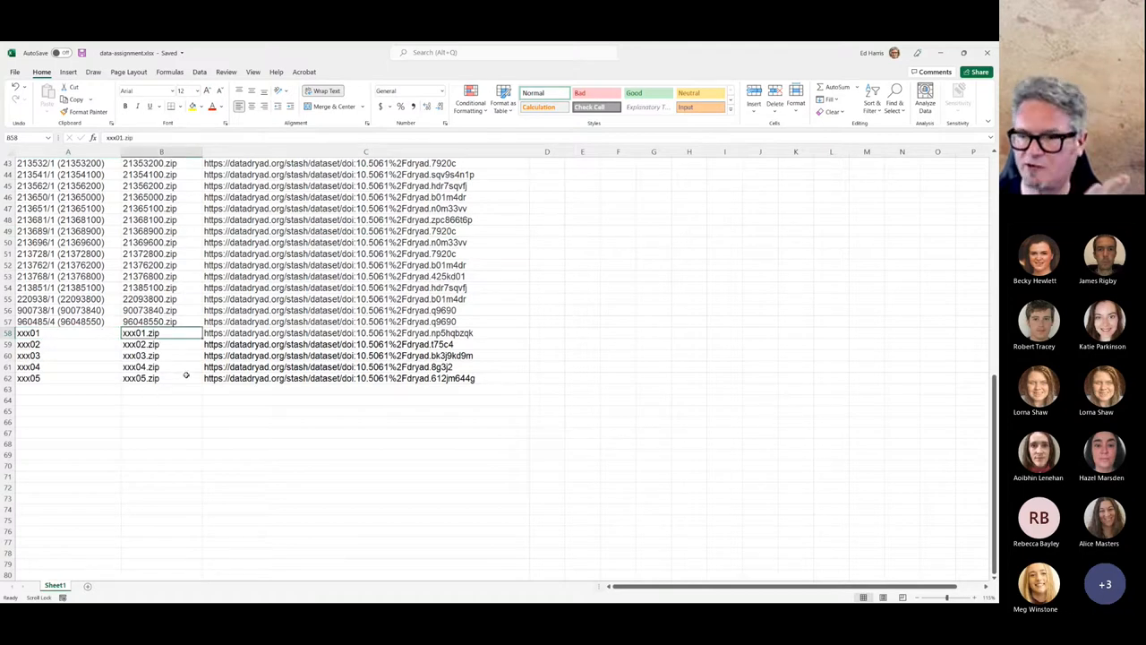
pyautogui.click(366, 332)
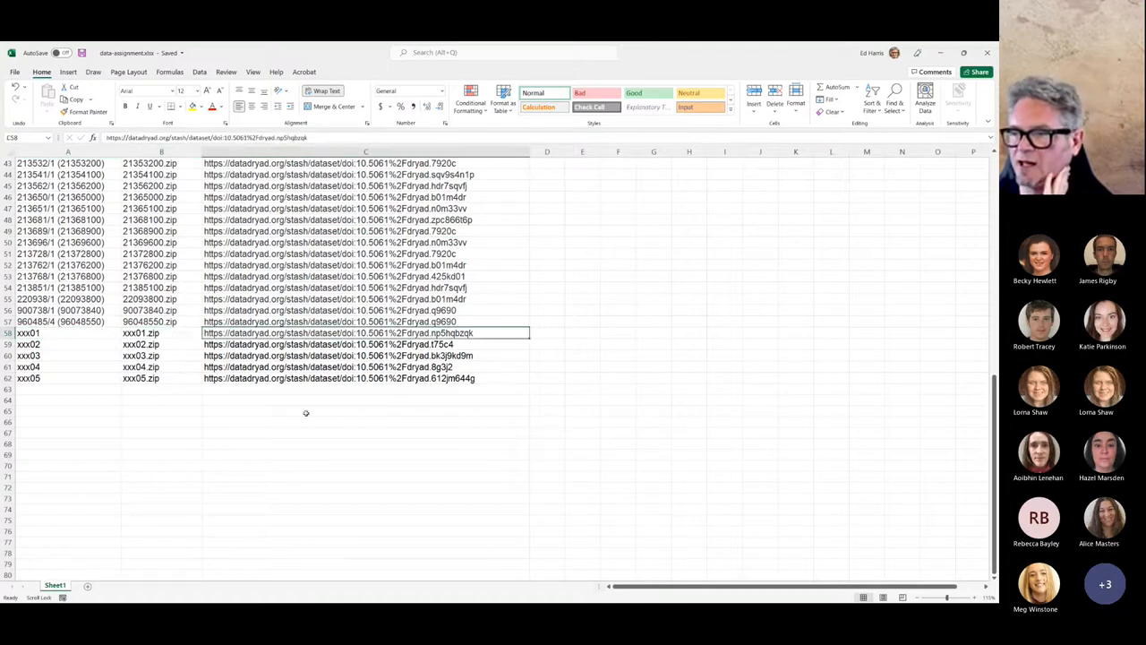
pyautogui.press('ctrl+c')
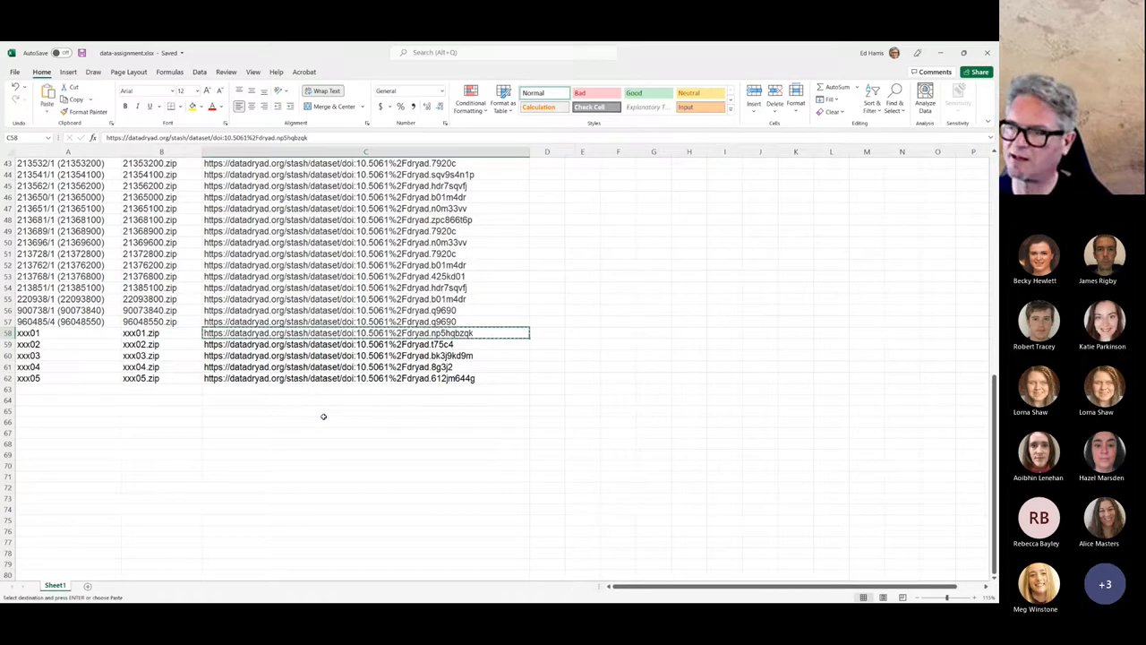
# - Use Open Hyperlink on cell C58 to load the xxx01 Dryad page in Chrome
pyautogui.rightClick(338, 333)
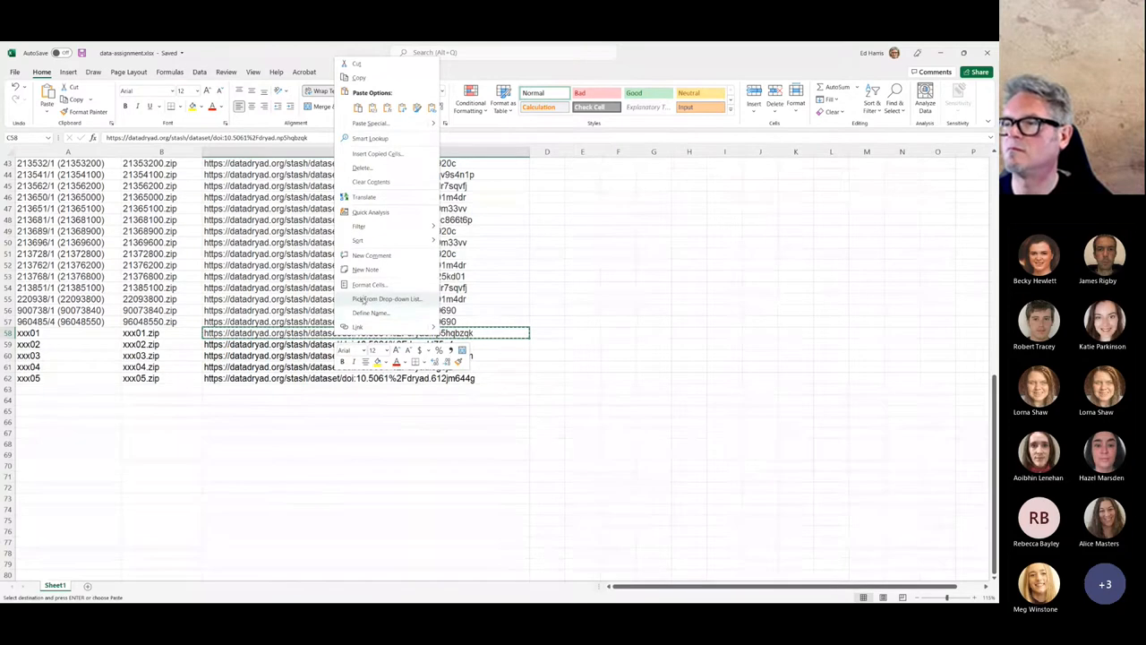
pyautogui.click(358, 93)
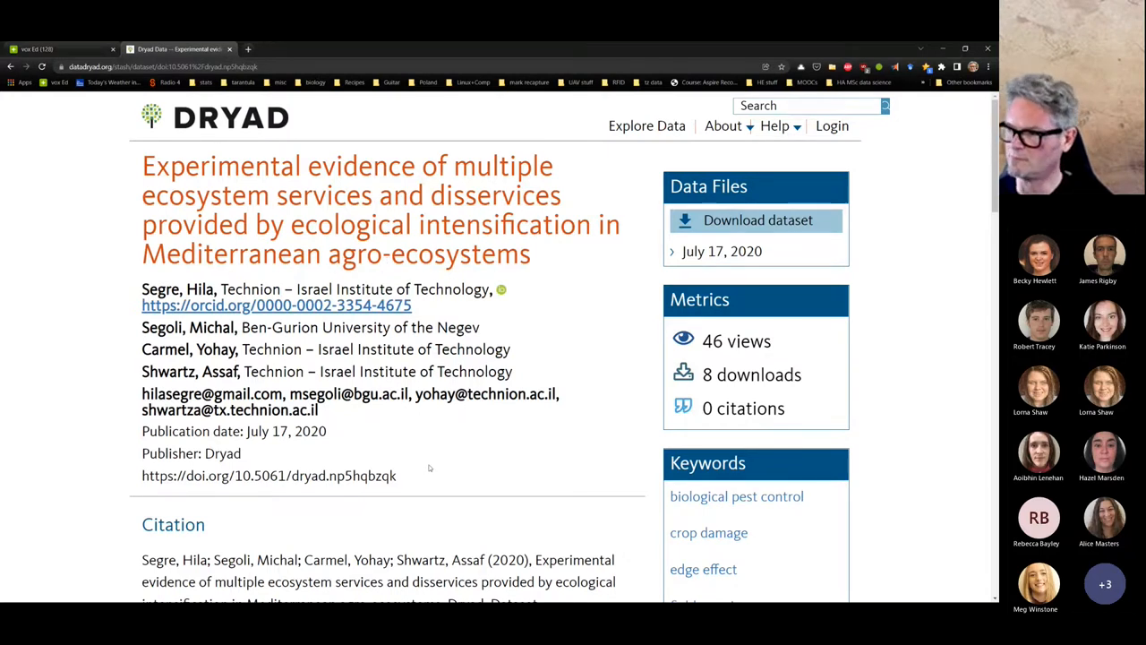
# - Scroll the Dryad dataset page and highlight part of the first abstract paragraph
pyautogui.scroll(-3)
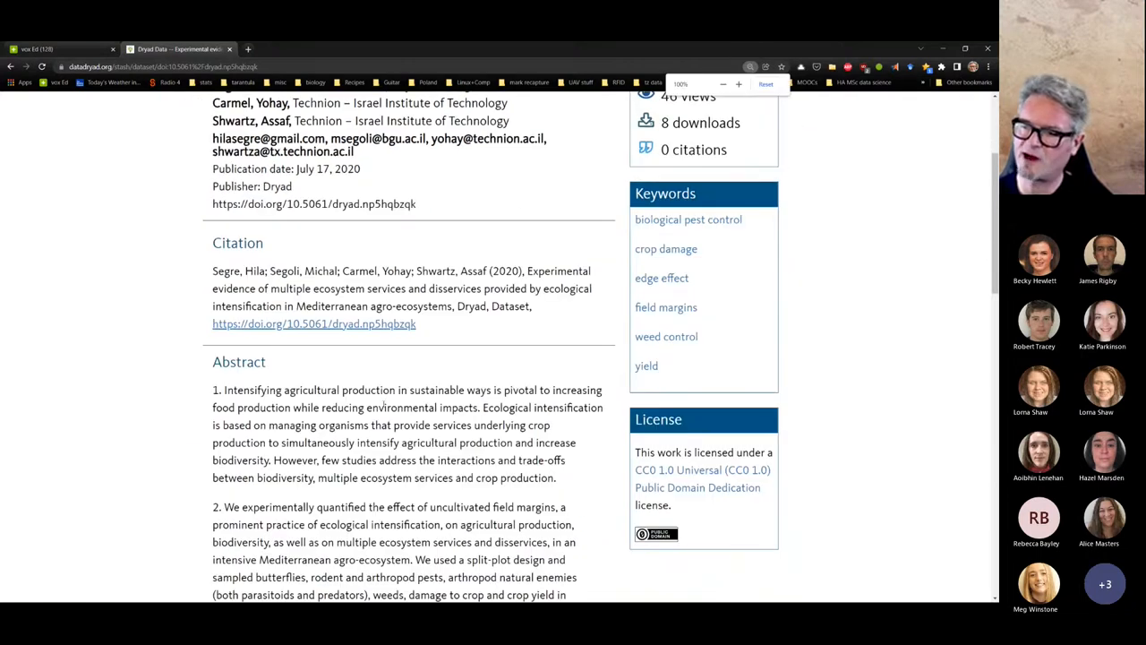
pyautogui.scroll(-3)
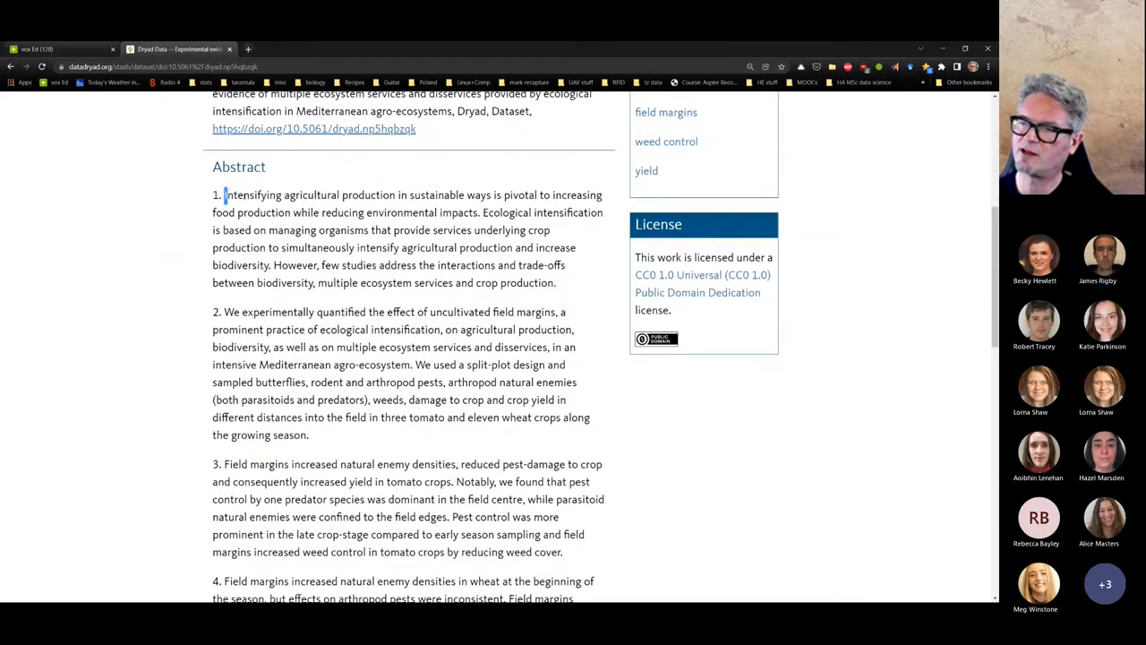
pyautogui.moveTo(225, 194); pyautogui.dragTo(462, 282)
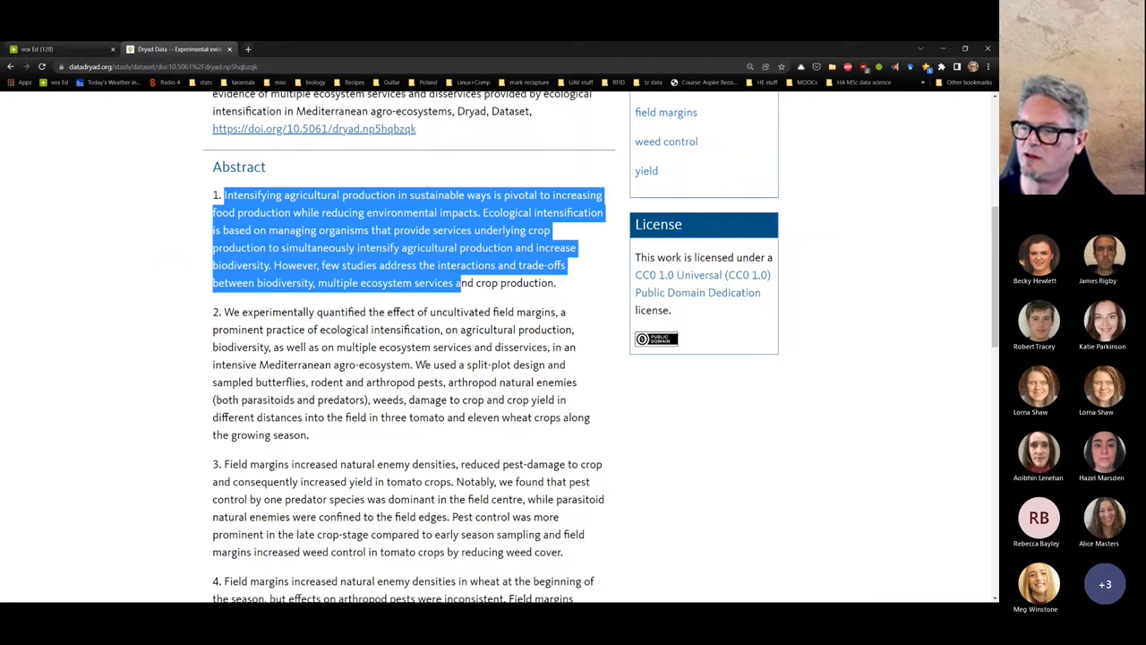
pyautogui.scroll(-3)
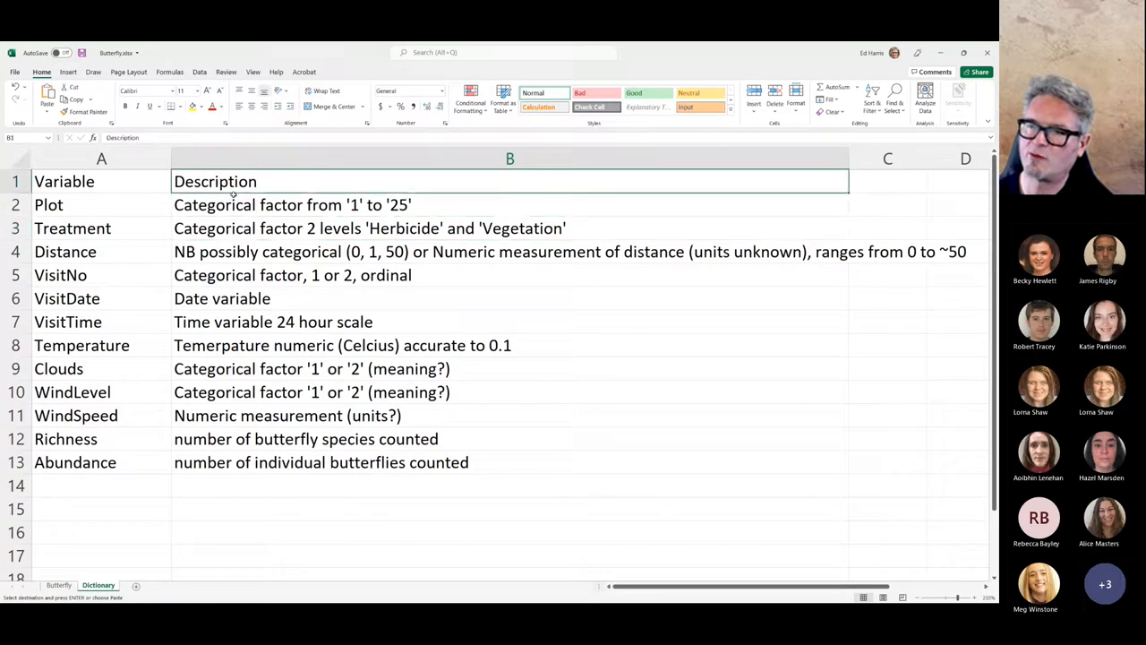
# - Fix the misspelled 'Temperature' in the B8 description
pyautogui.click(510, 252)
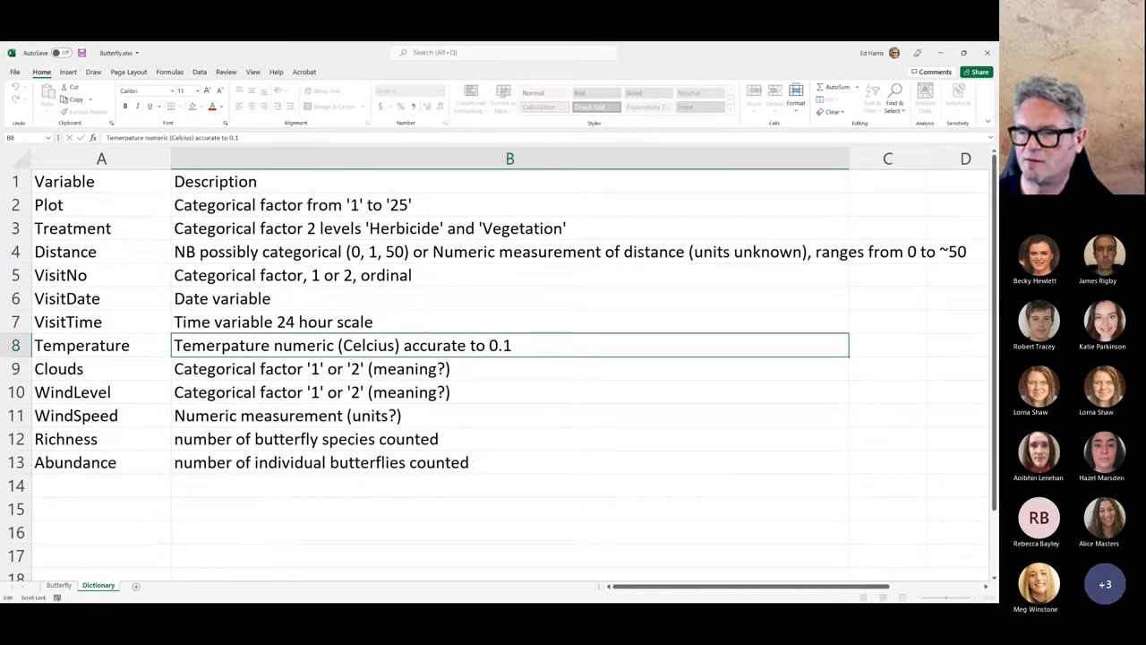
pyautogui.write('Temperature')
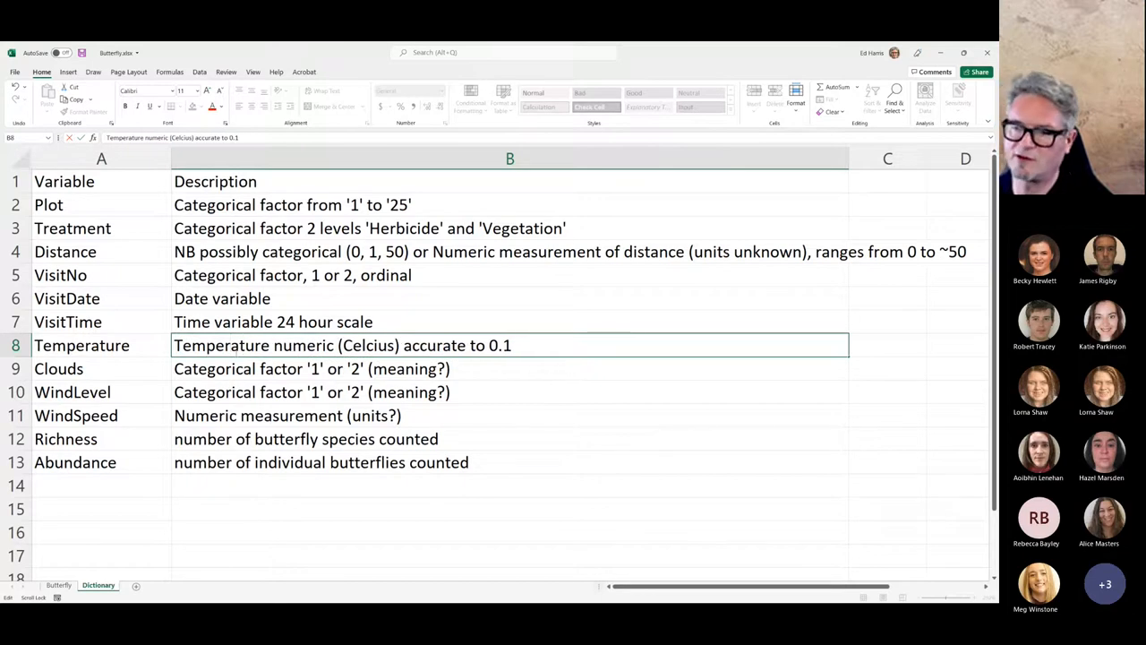
pyautogui.click(510, 368)
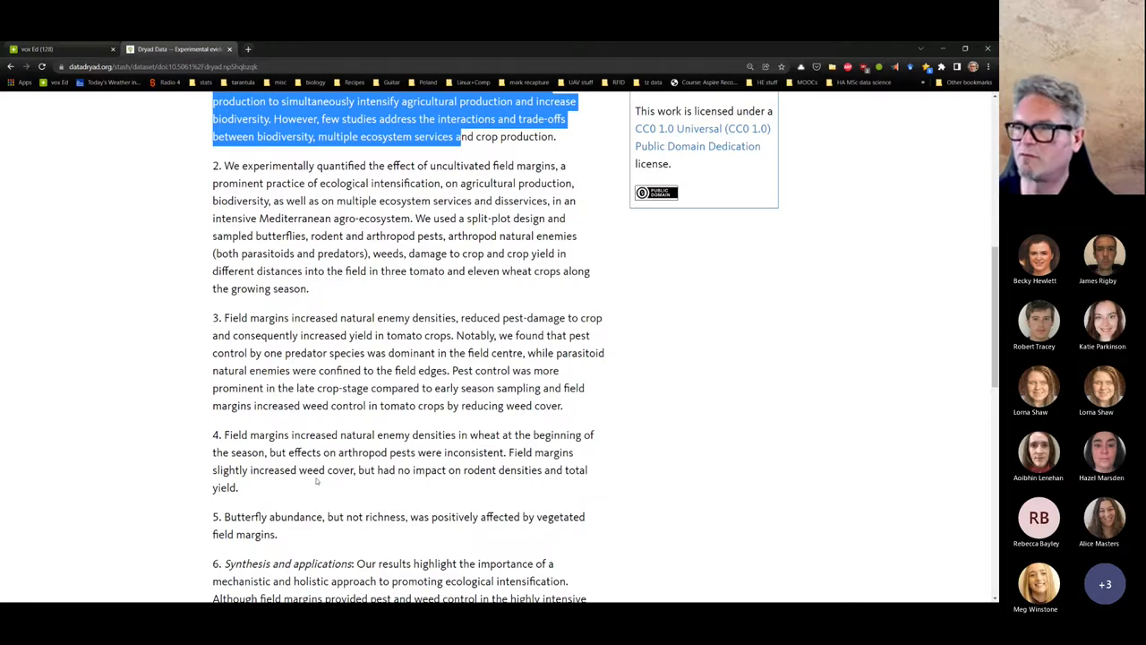
# - Scroll to Usage Notes and highlight the Butterfly.csv file entry
pyautogui.scroll(3)
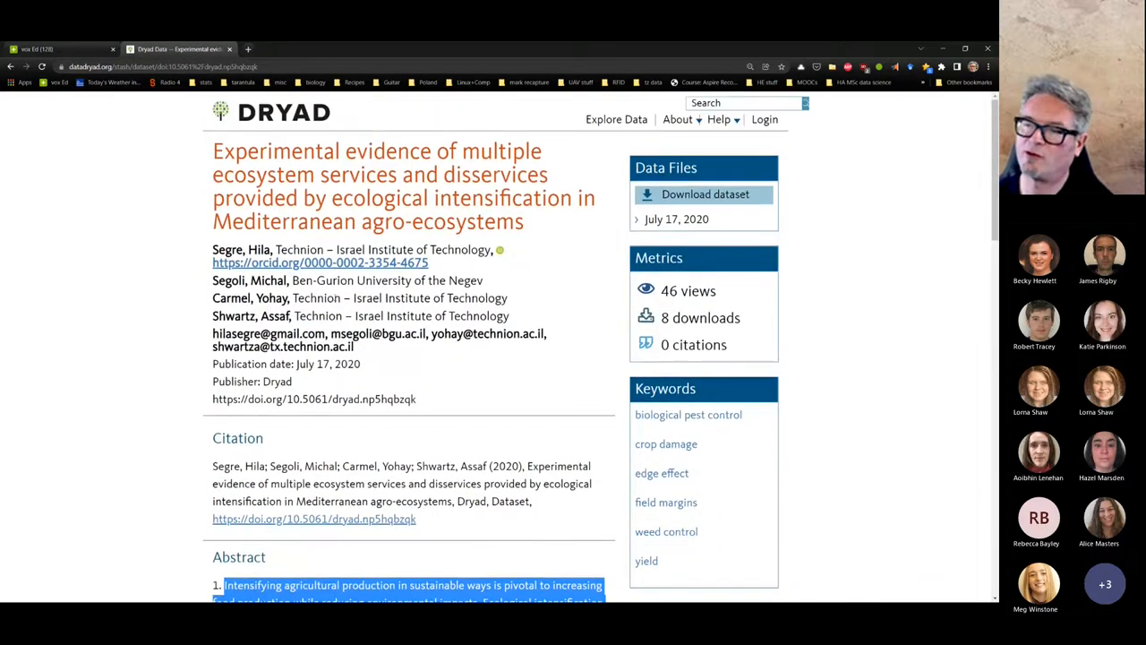
pyautogui.scroll(-3)
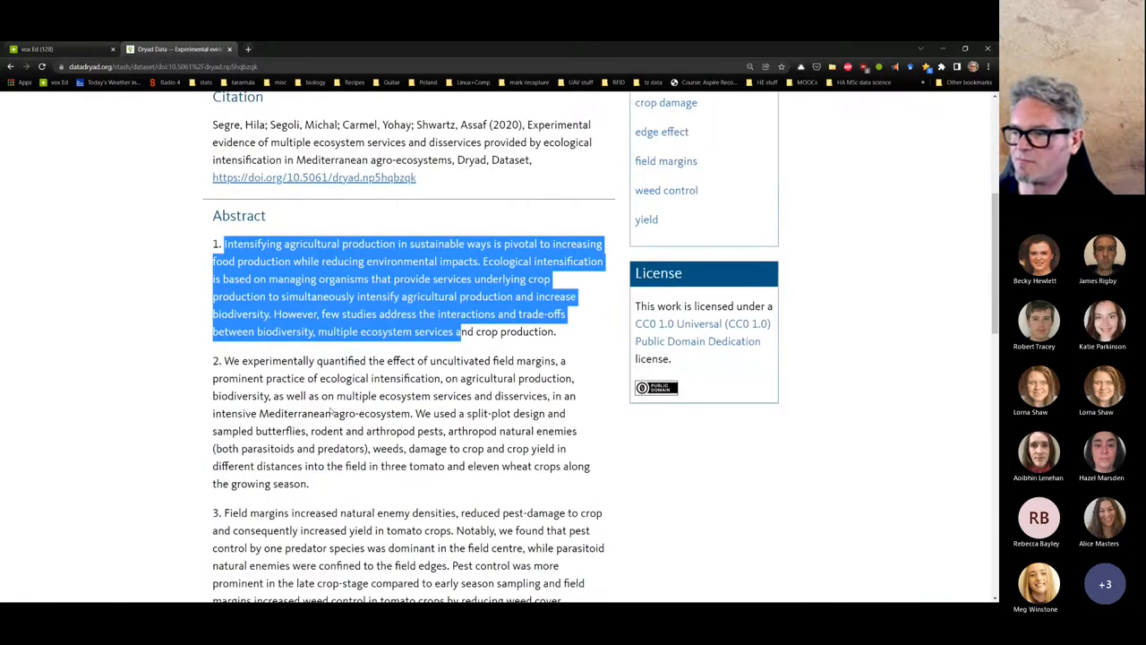
pyautogui.scroll(-3)
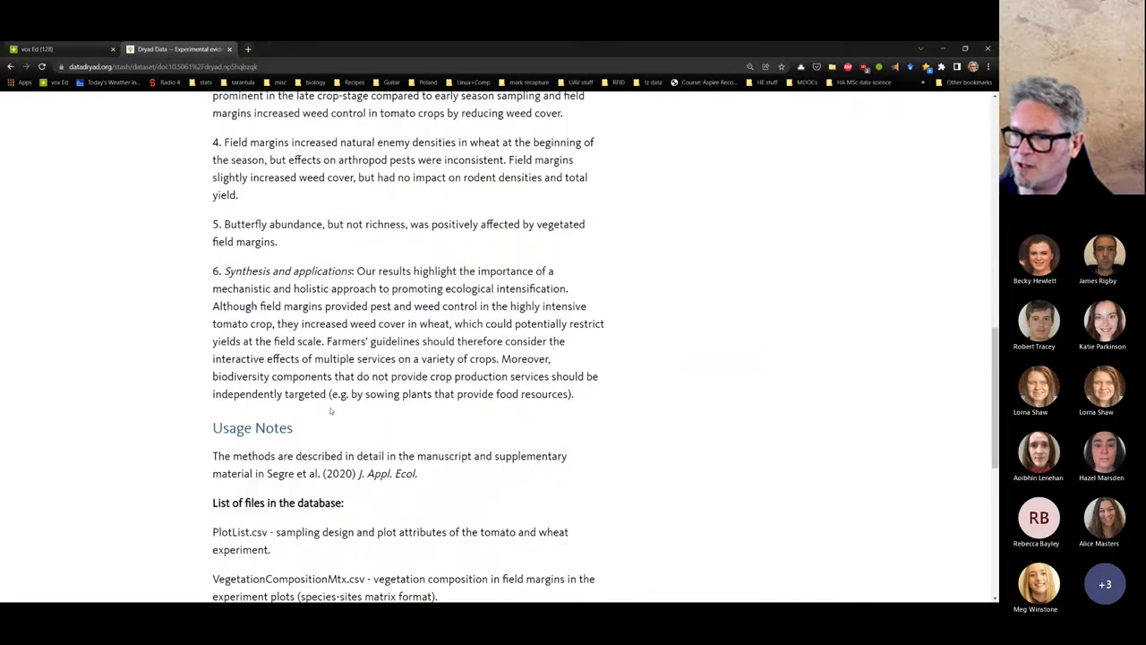
pyautogui.scroll(-3)
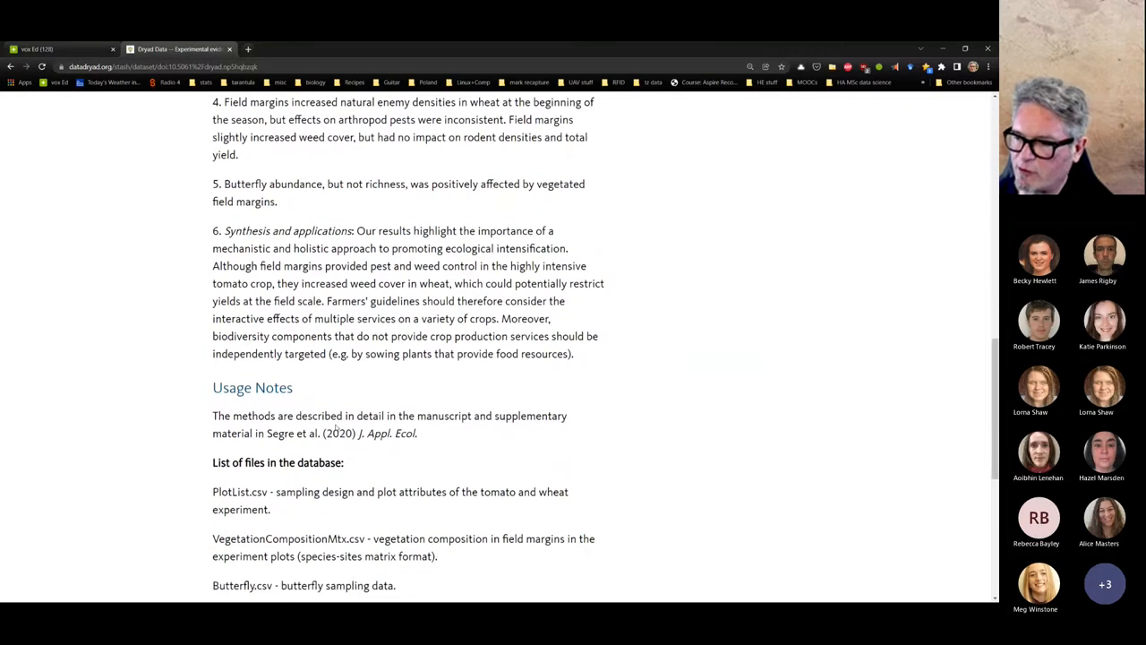
pyautogui.scroll(-3)
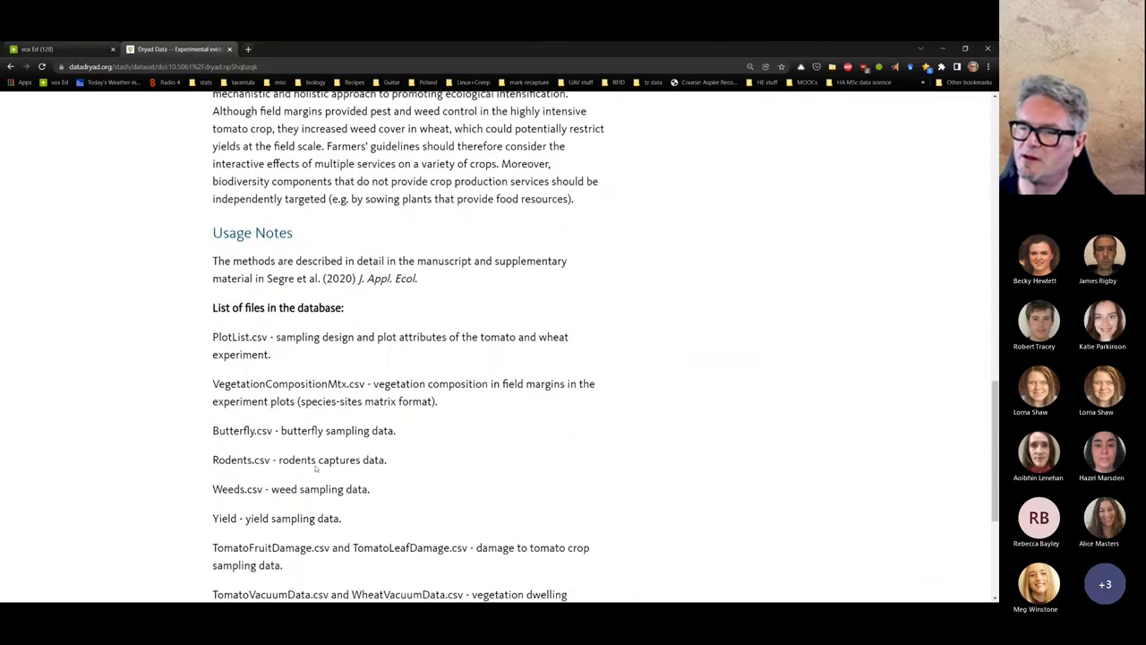
pyautogui.moveTo(212, 431); pyautogui.dragTo(370, 431)
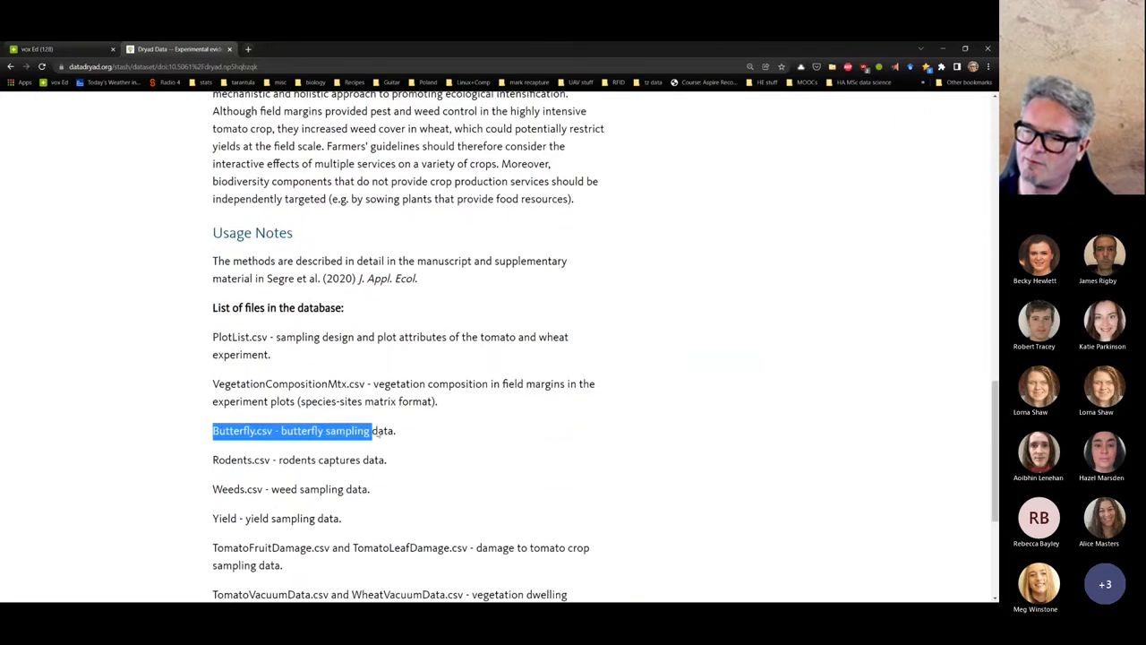
pyautogui.tripleClick(299, 460)
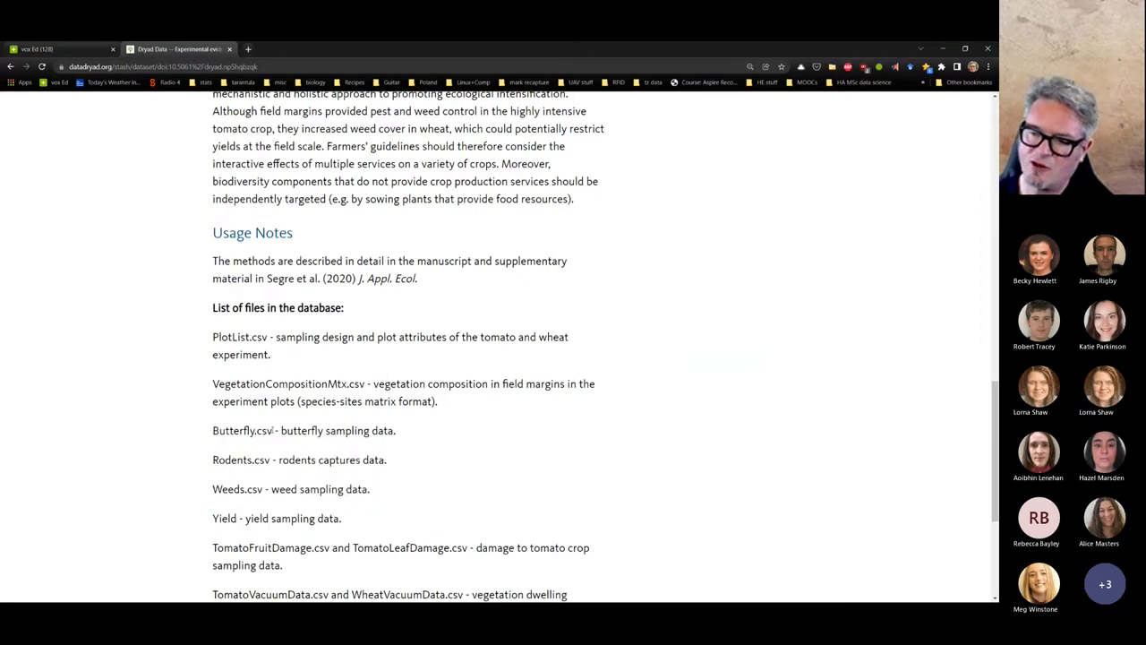
pyautogui.doubleClick(242, 430)
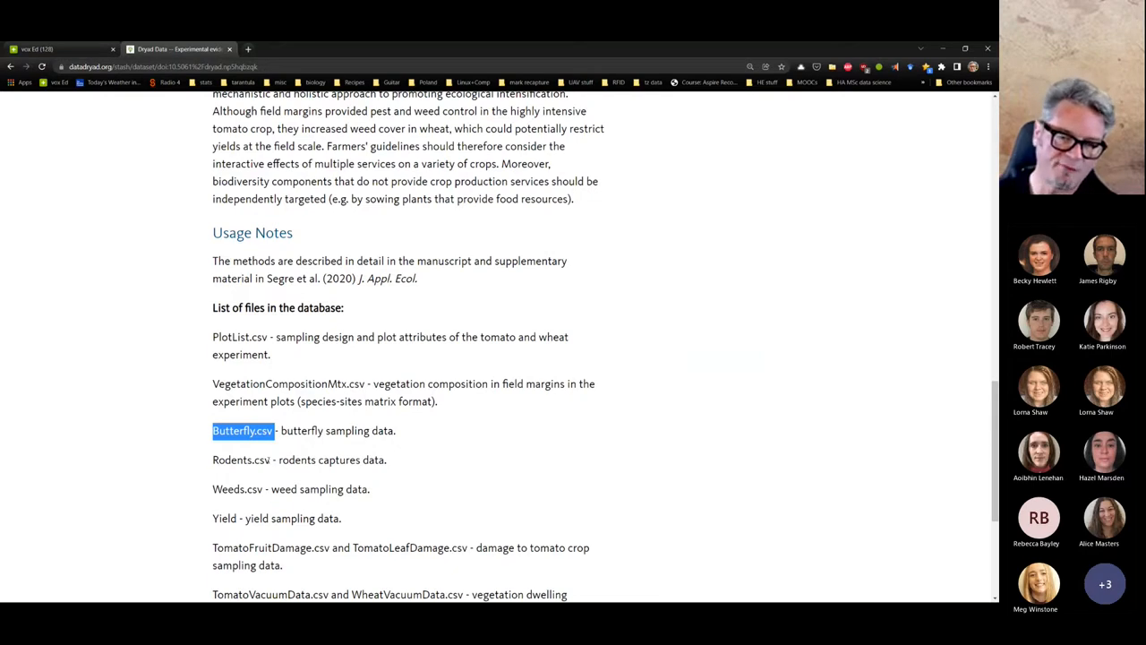
pyautogui.moveTo(398, 418)
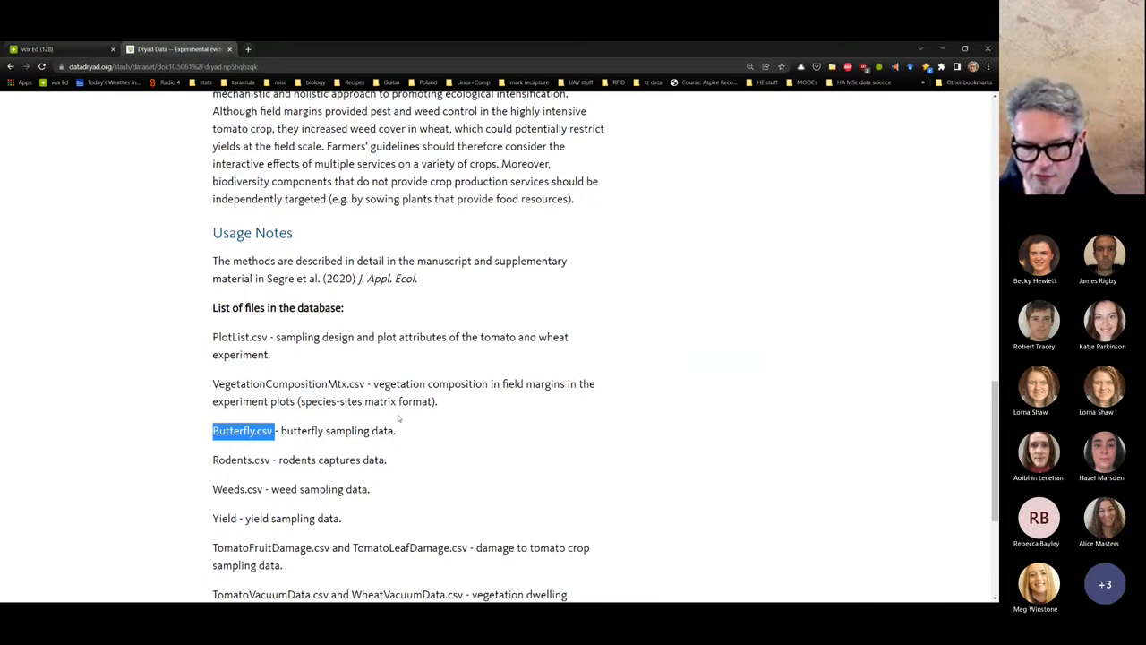
# - Scroll back through the page and open MetaData.csv
pyautogui.scroll(-3)
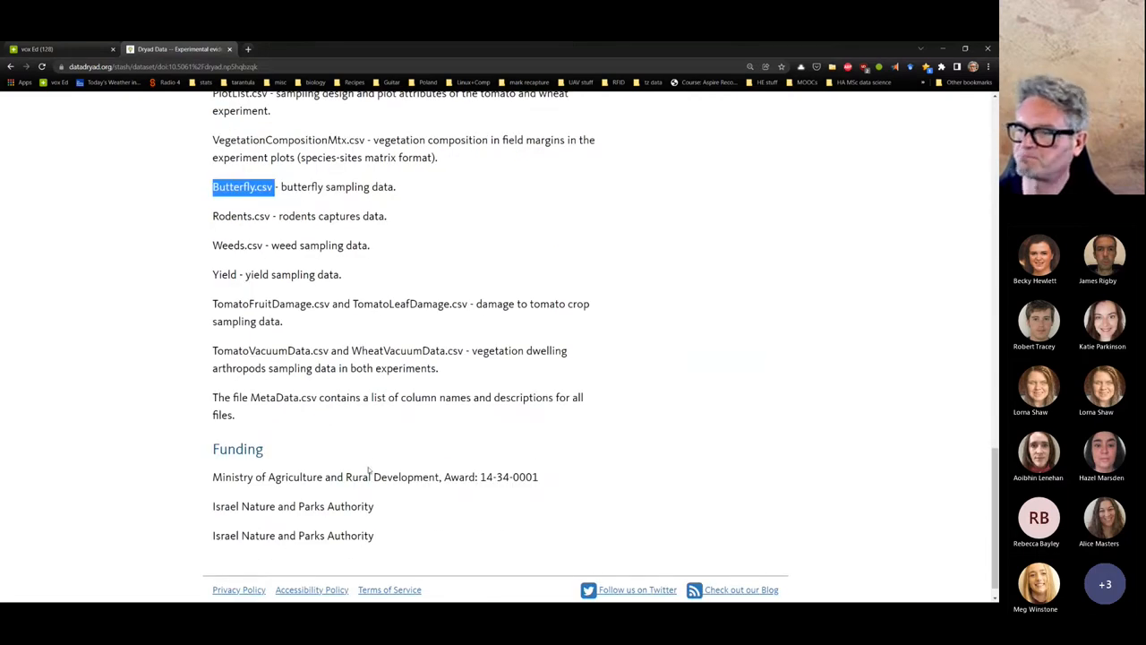
pyautogui.scroll(3)
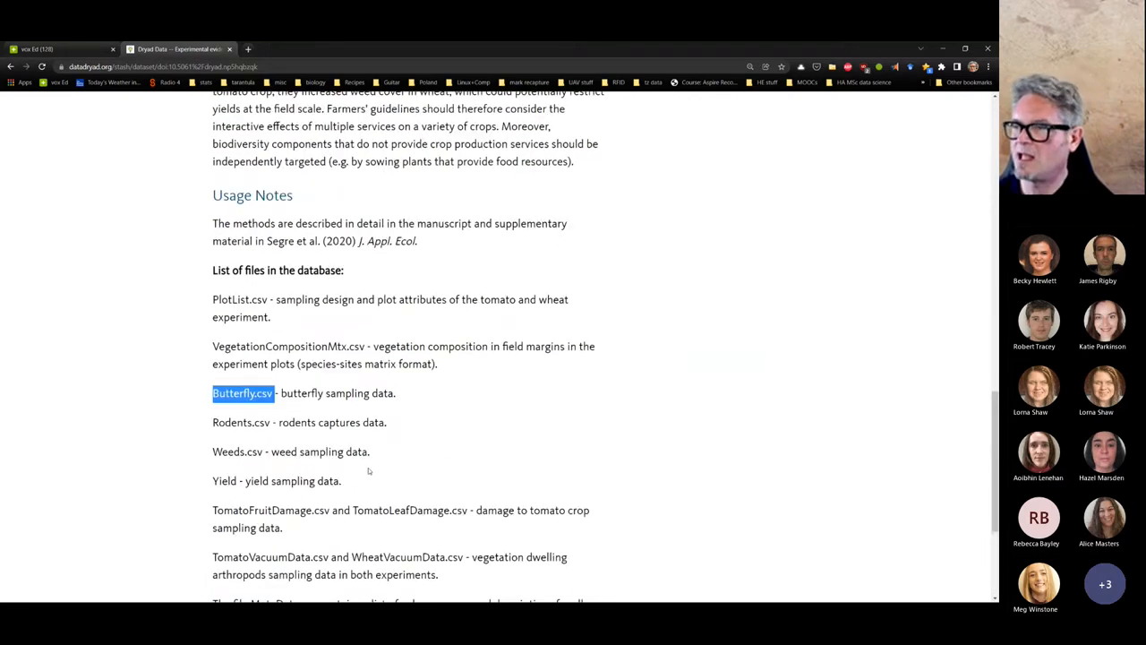
pyautogui.scroll(-3)
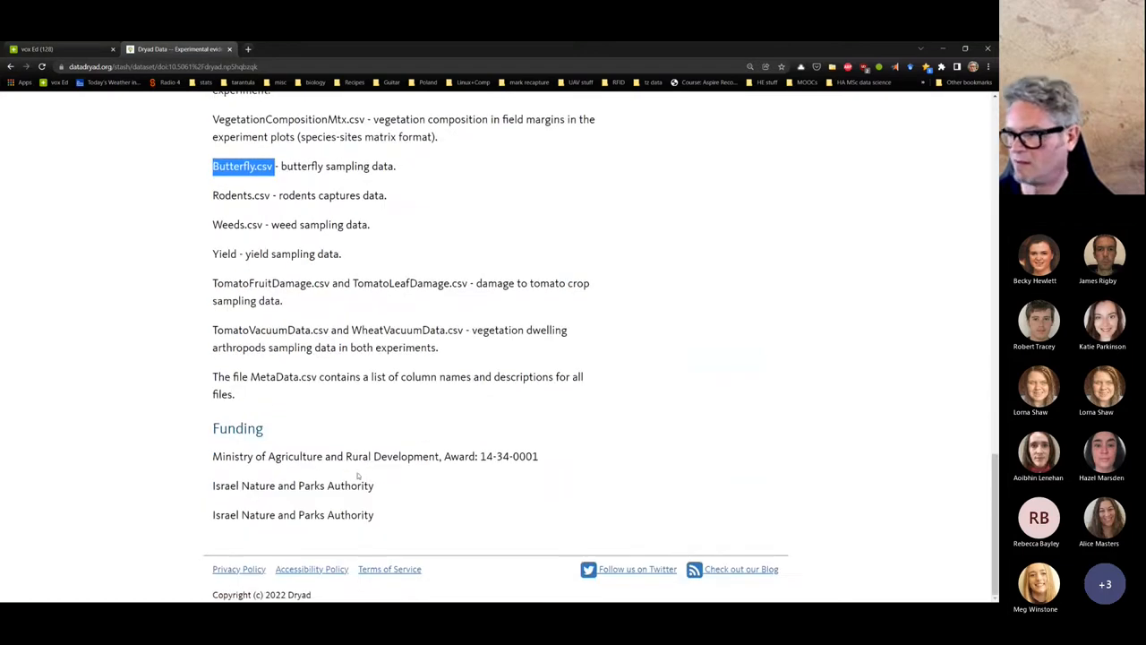
pyautogui.scroll(3)
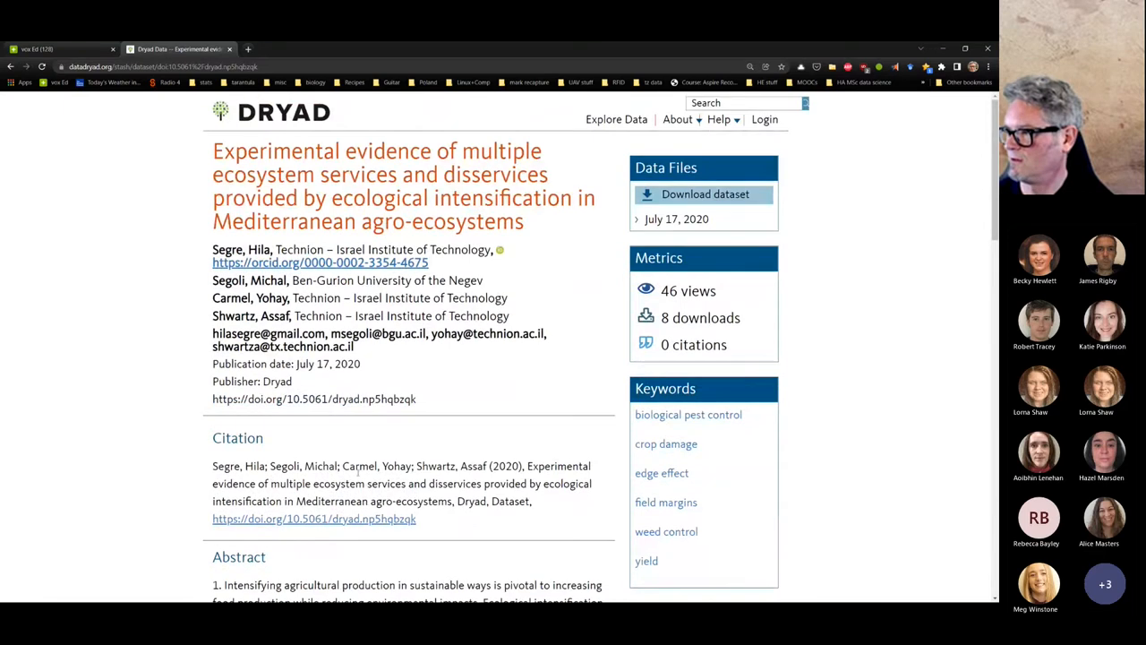
pyautogui.scroll(-3)
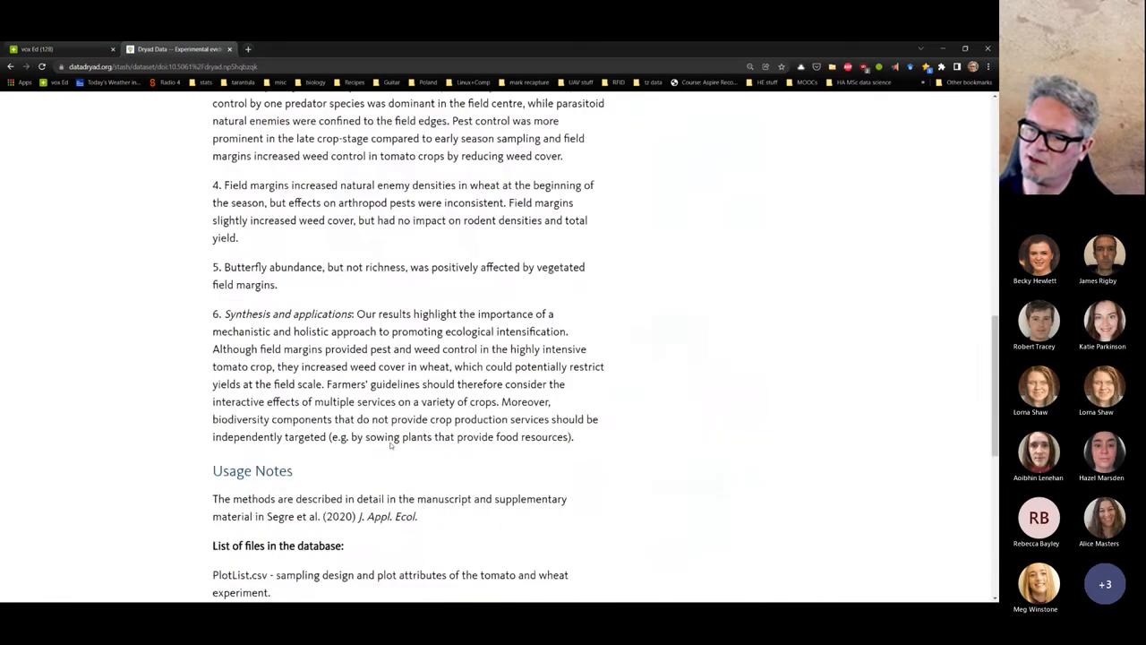
pyautogui.scroll(-3)
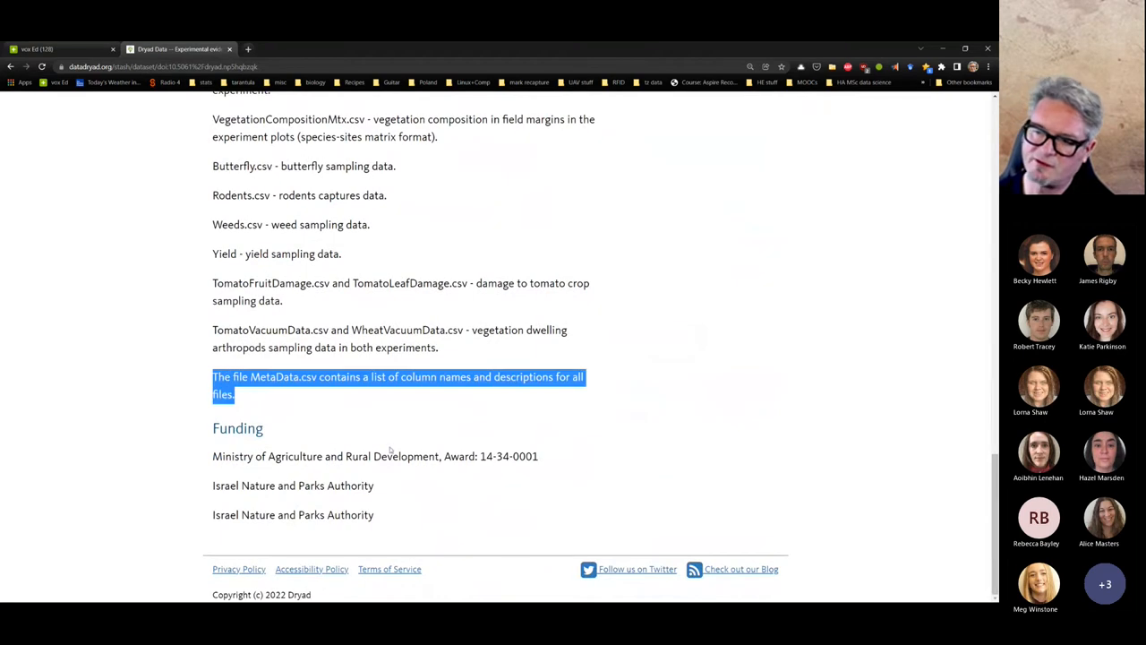
pyautogui.moveTo(304, 406)
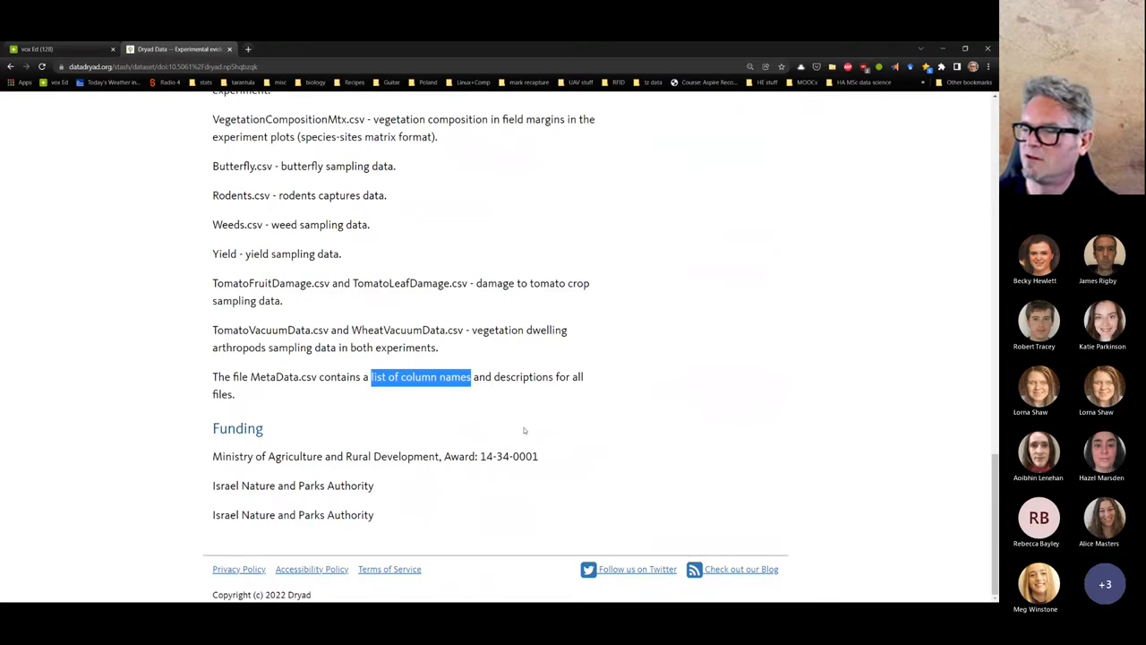
pyautogui.scroll(3)
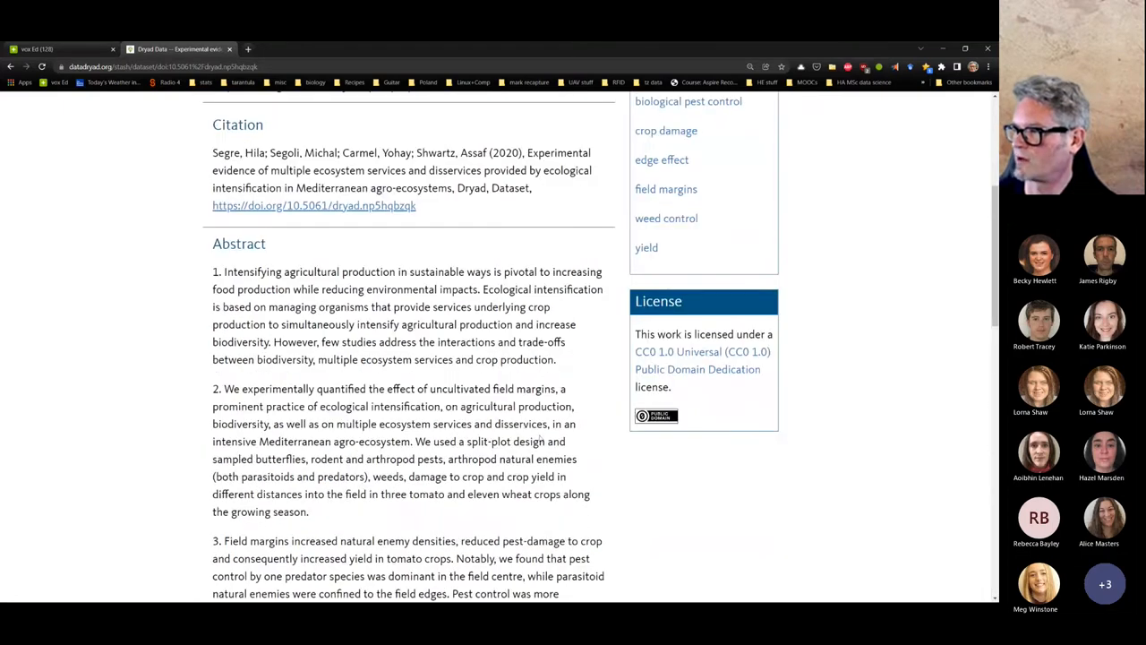
pyautogui.scroll(3)
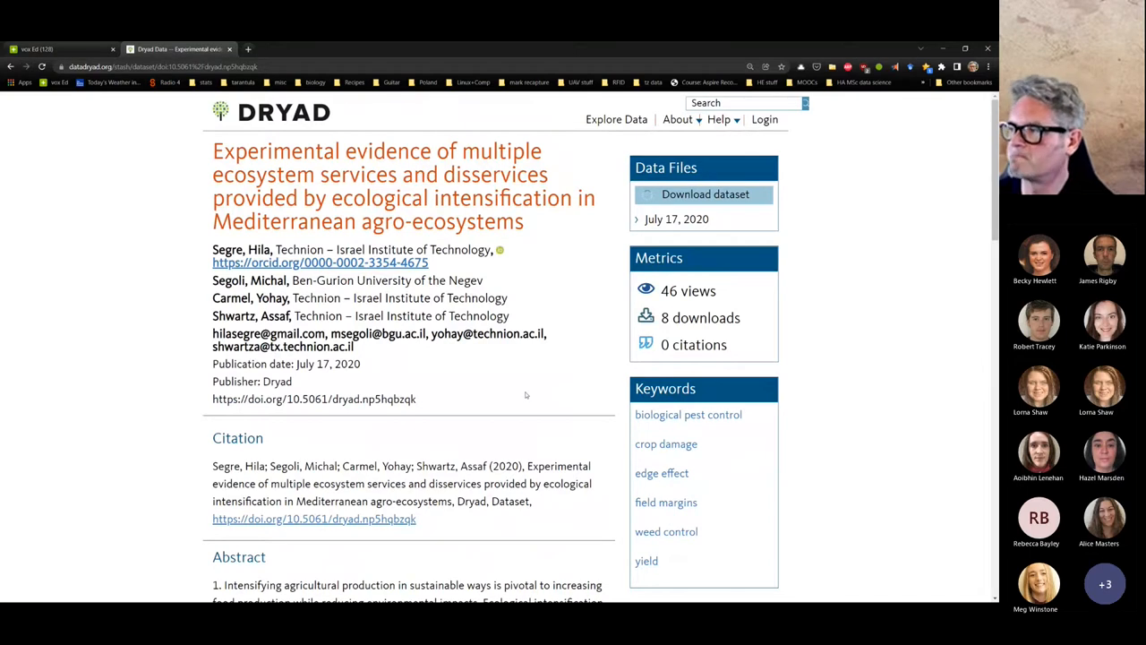
pyautogui.click(704, 194)
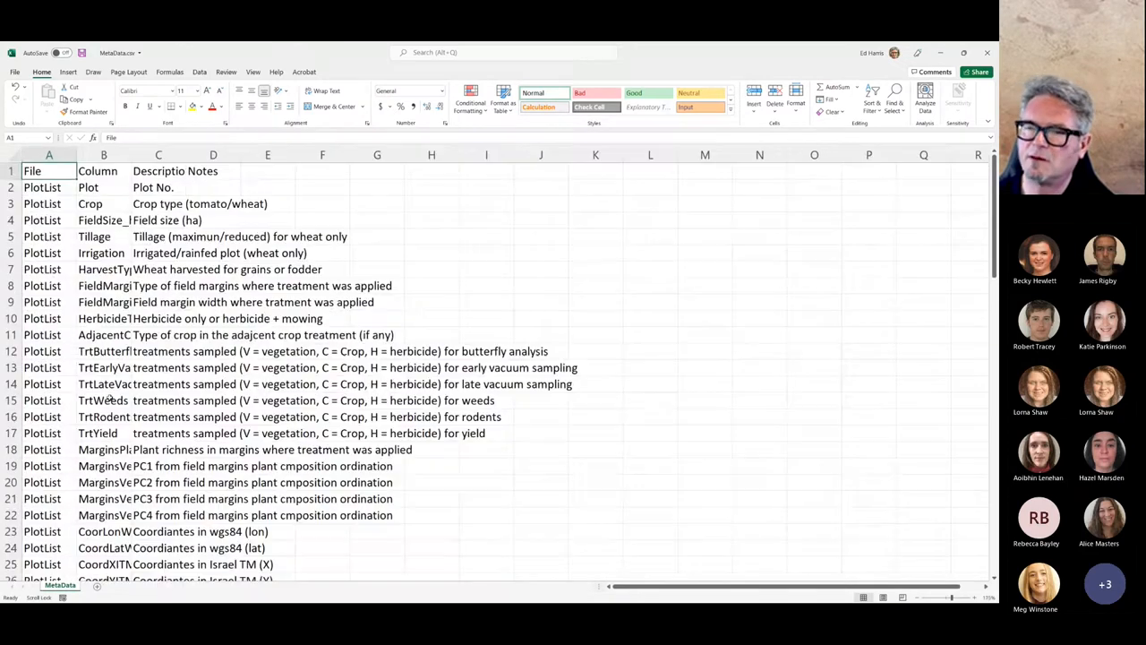
# - In MetaData.csv, widen the variable-name column and select the Butterfly descriptions C27:C38
pyautogui.scroll(-3)
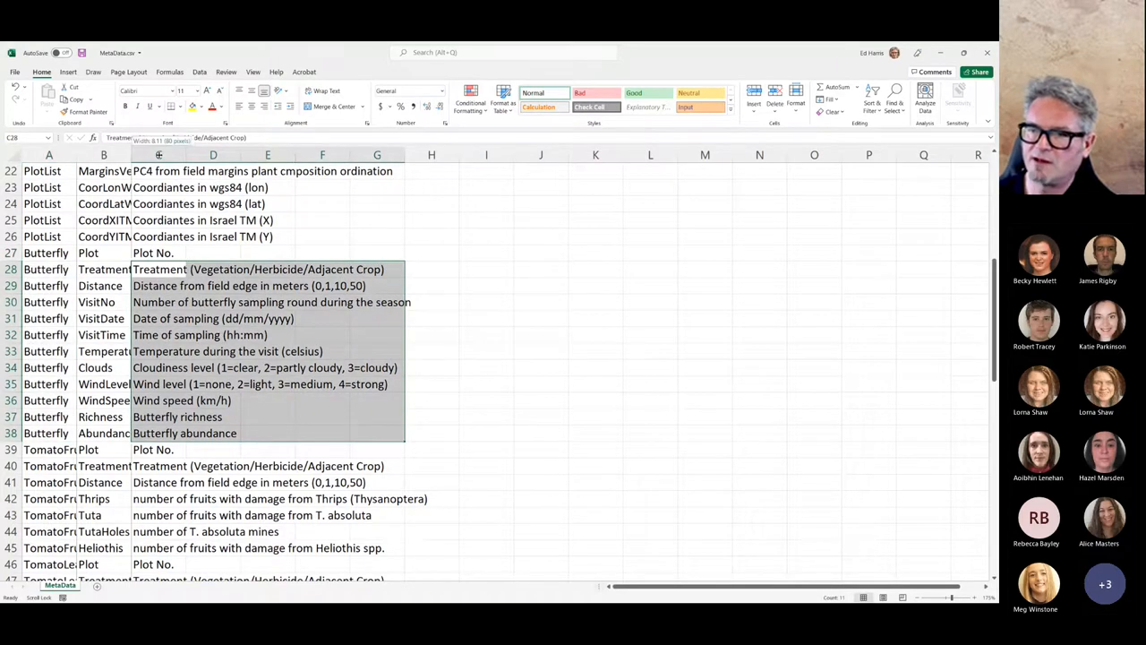
pyautogui.moveTo(130, 154); pyautogui.dragTo(159, 155)
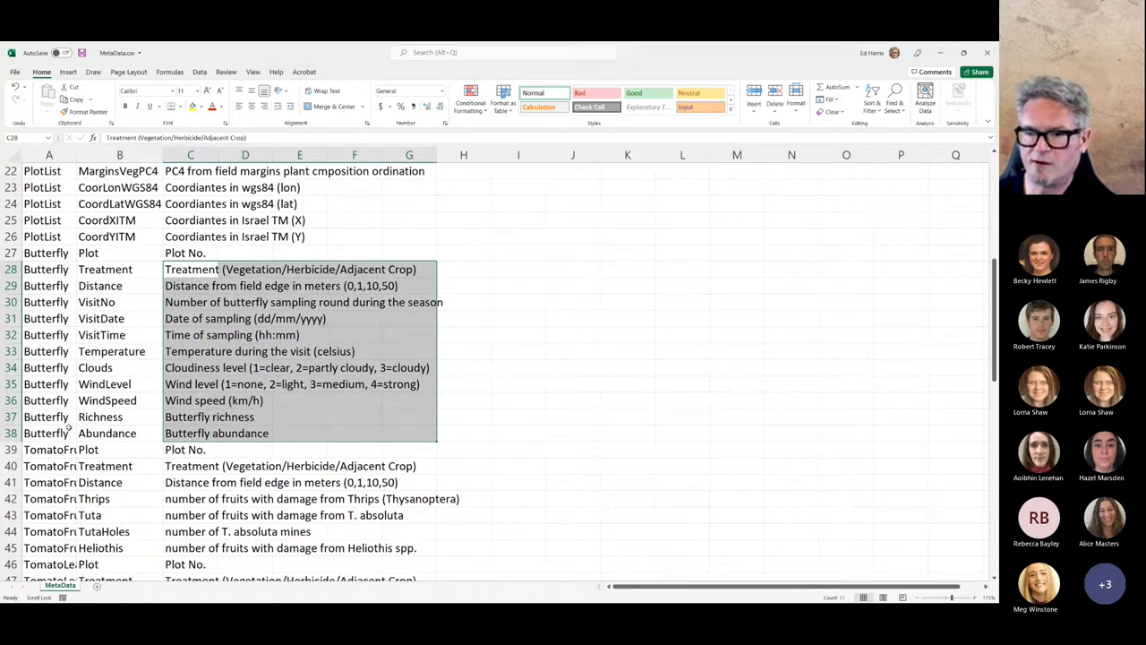
pyautogui.click(190, 252)
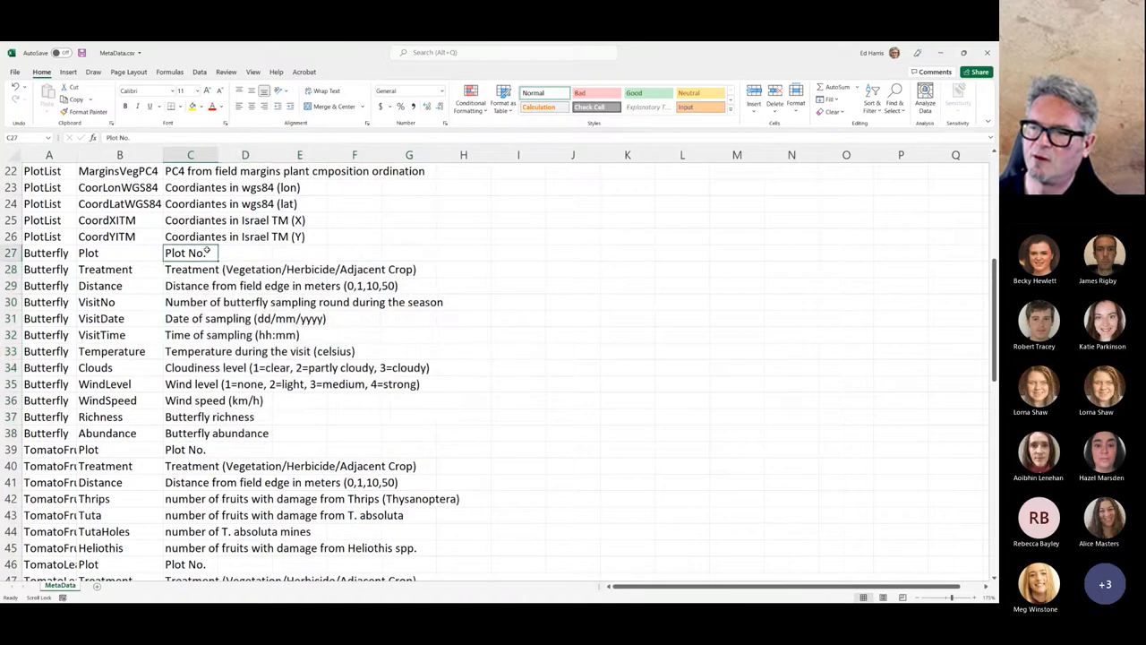
pyautogui.moveTo(190, 252); pyautogui.dragTo(190, 448)
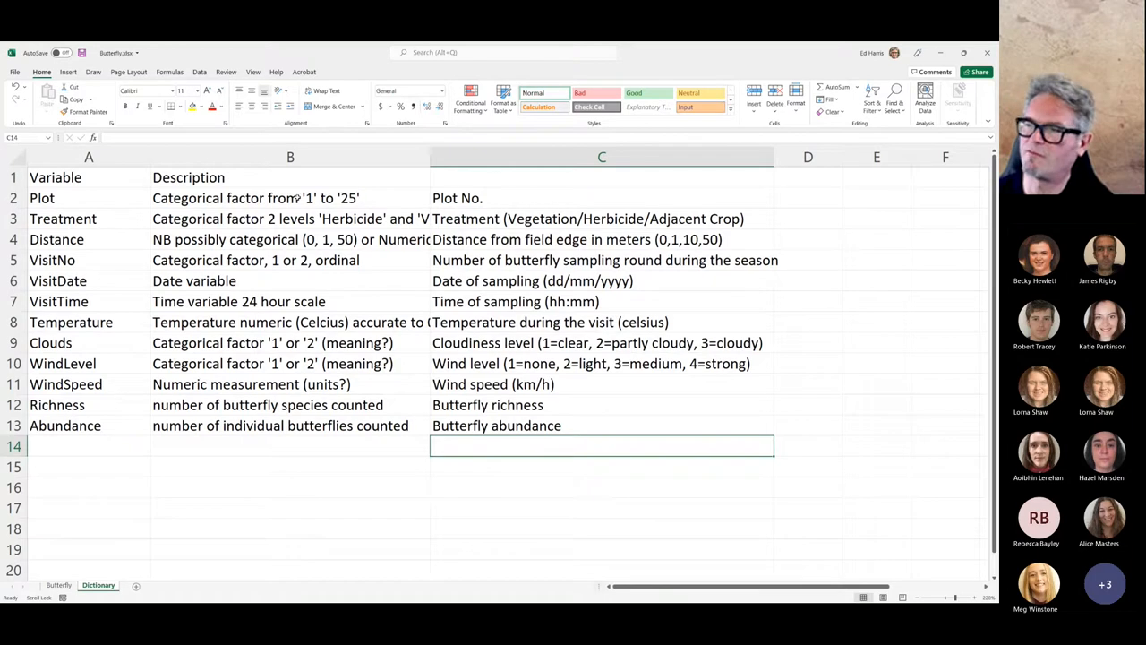
# - Check the pasted Treatment description, widen the Description column, and show the Butterfly sheet
pyautogui.click(600, 219)
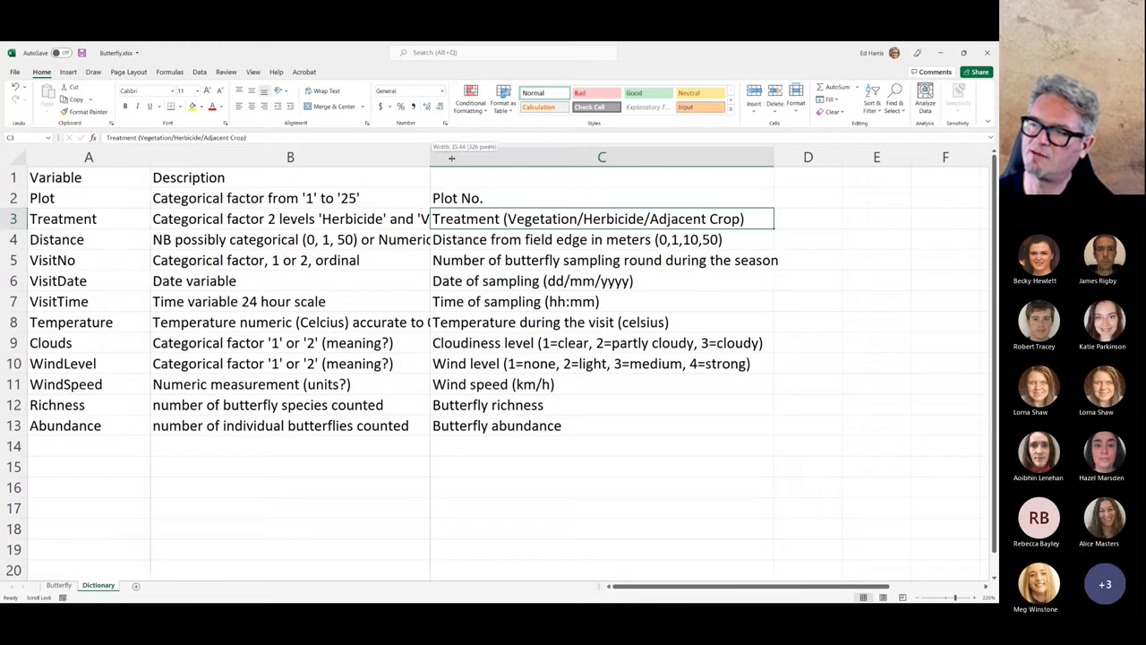
pyautogui.moveTo(431, 157); pyautogui.dragTo(479, 157)
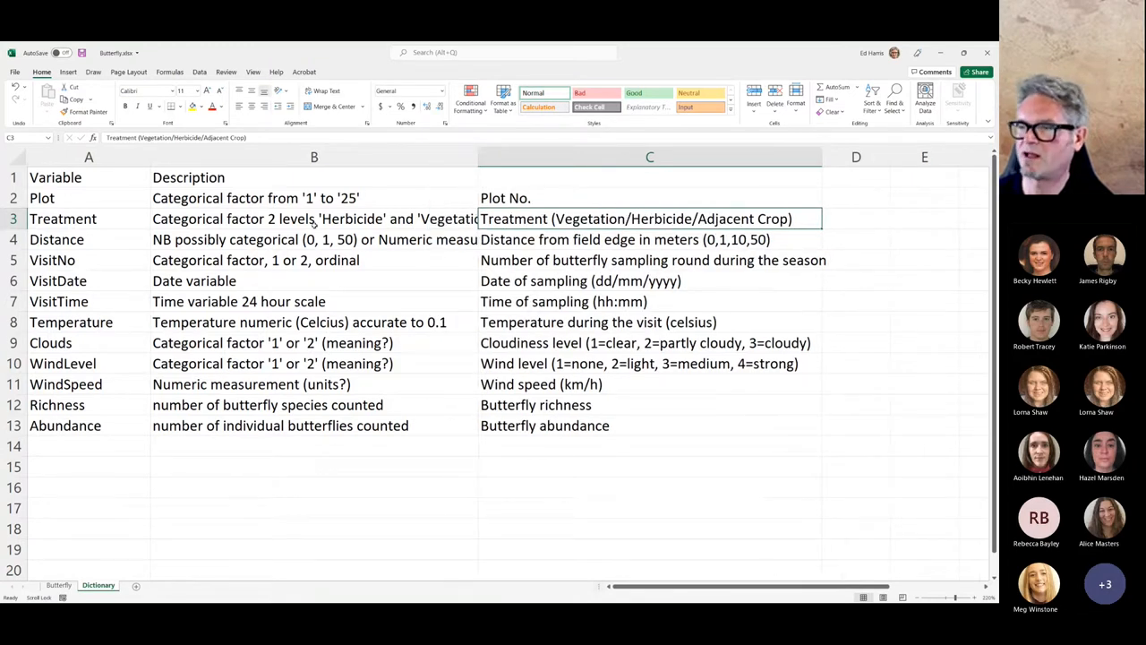
pyautogui.moveTo(562, 321)
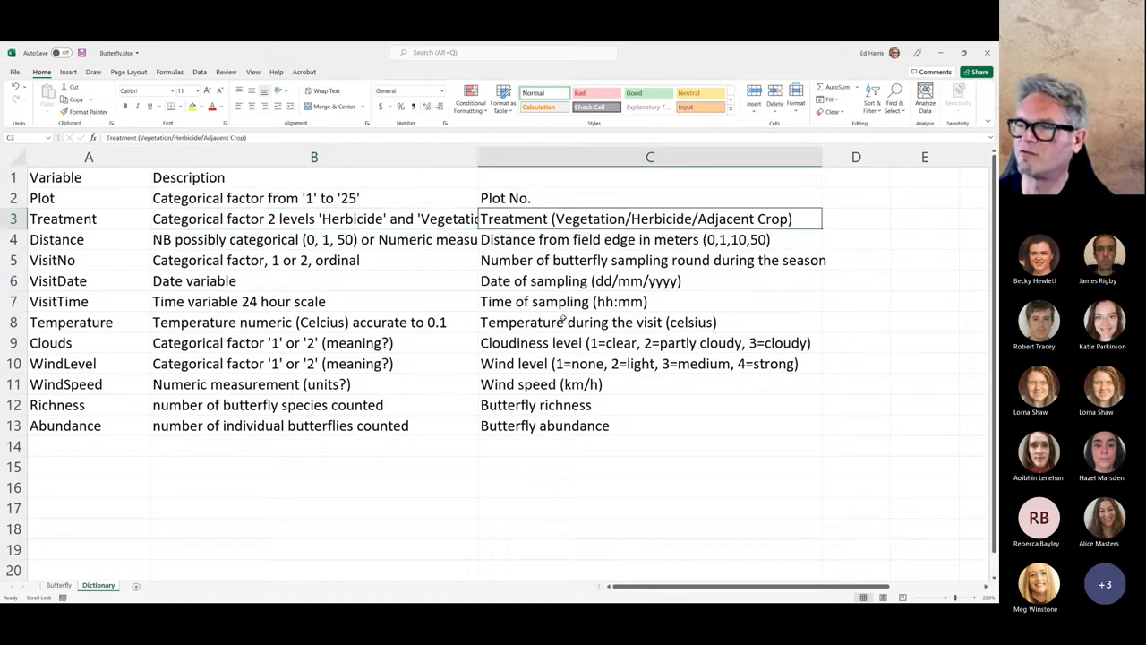
pyautogui.click(649, 239)
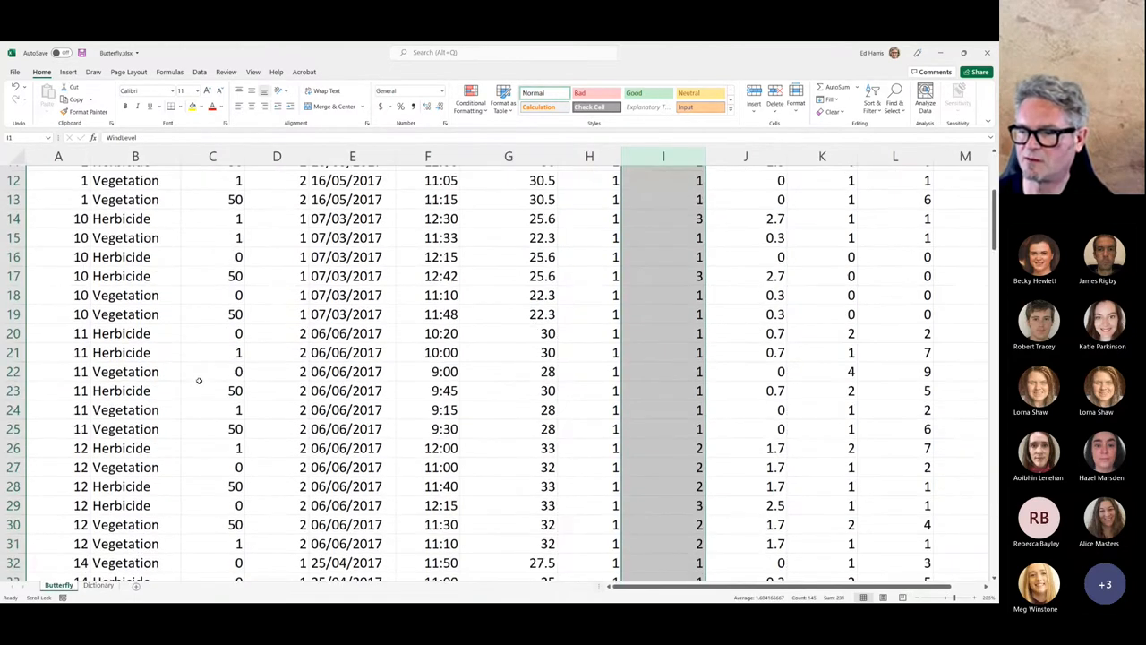
# - Scroll down through the Butterfly survey records to around row 132
pyautogui.scroll(-3)
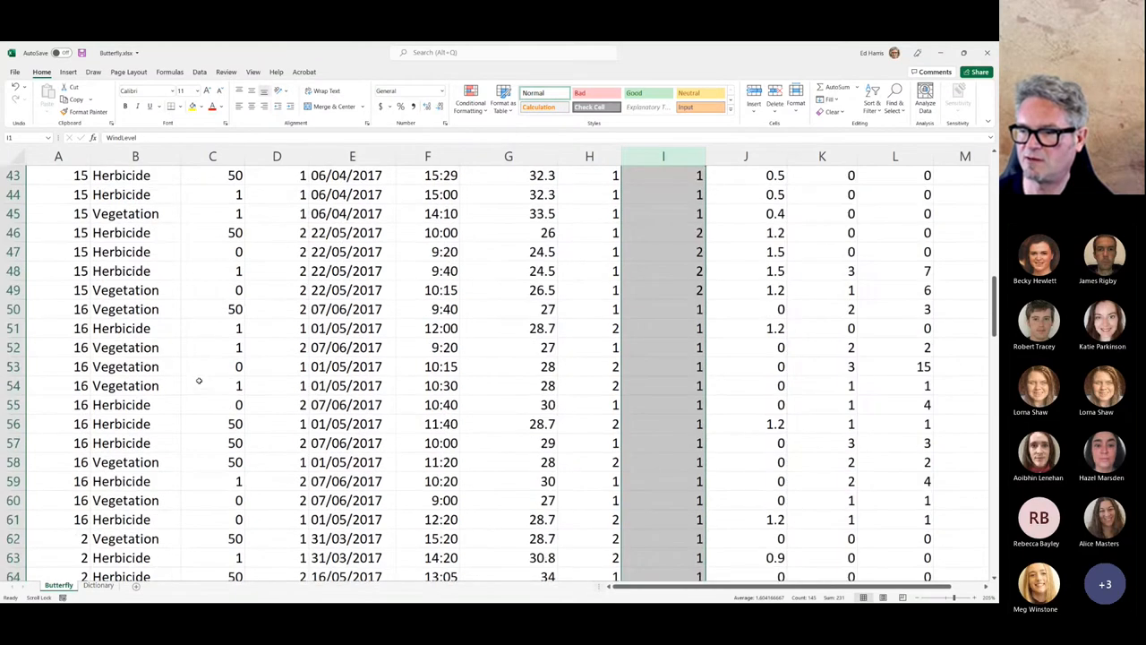
pyautogui.scroll(-3)
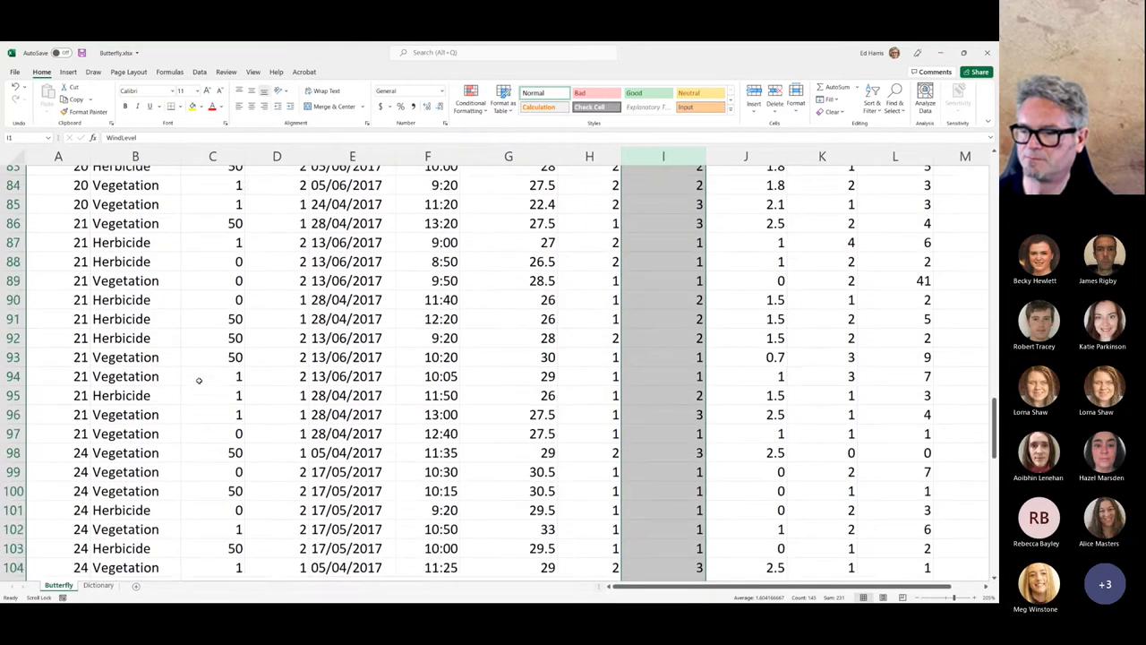
pyautogui.scroll(-3)
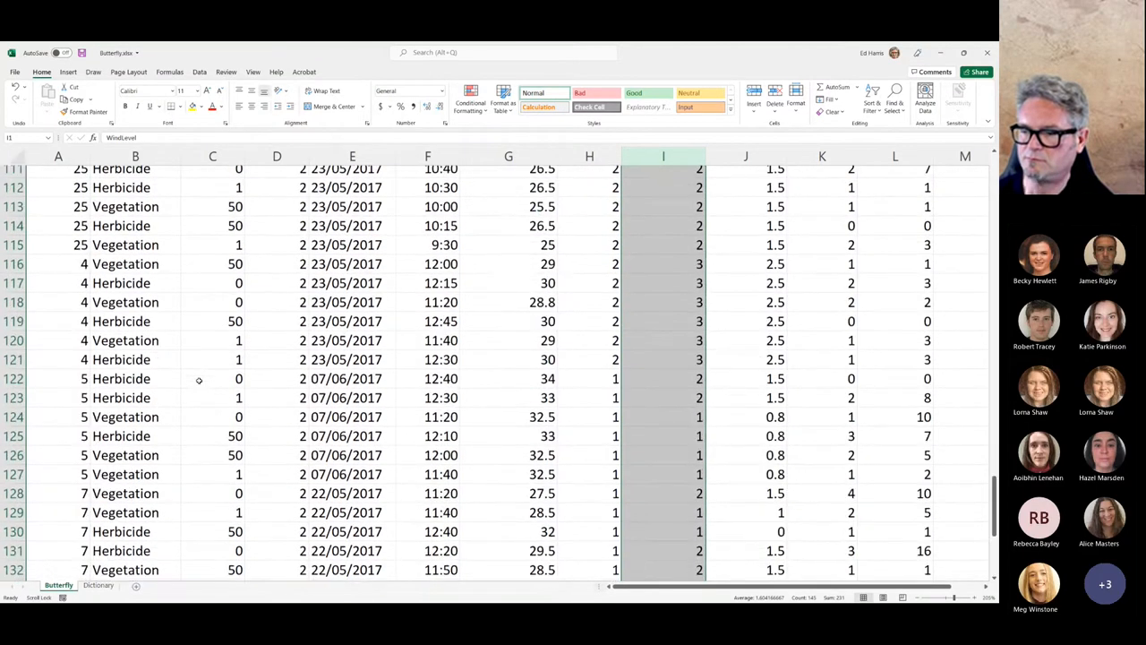
pyautogui.scroll(-3)
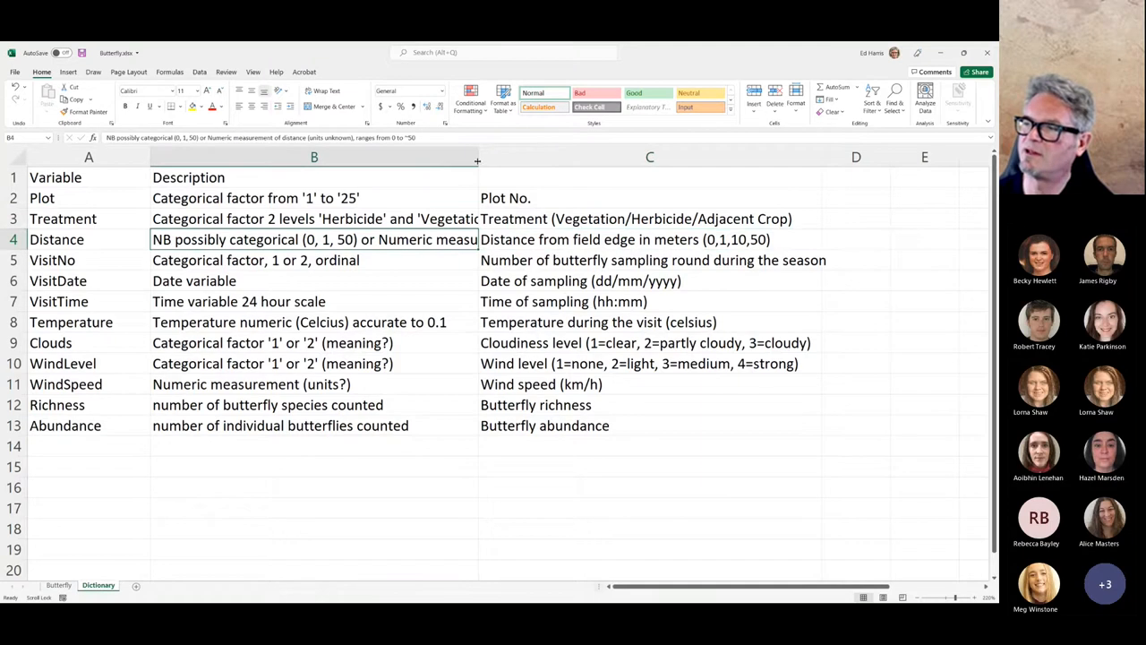
pyautogui.moveTo(477, 157); pyautogui.dragTo(568, 156)
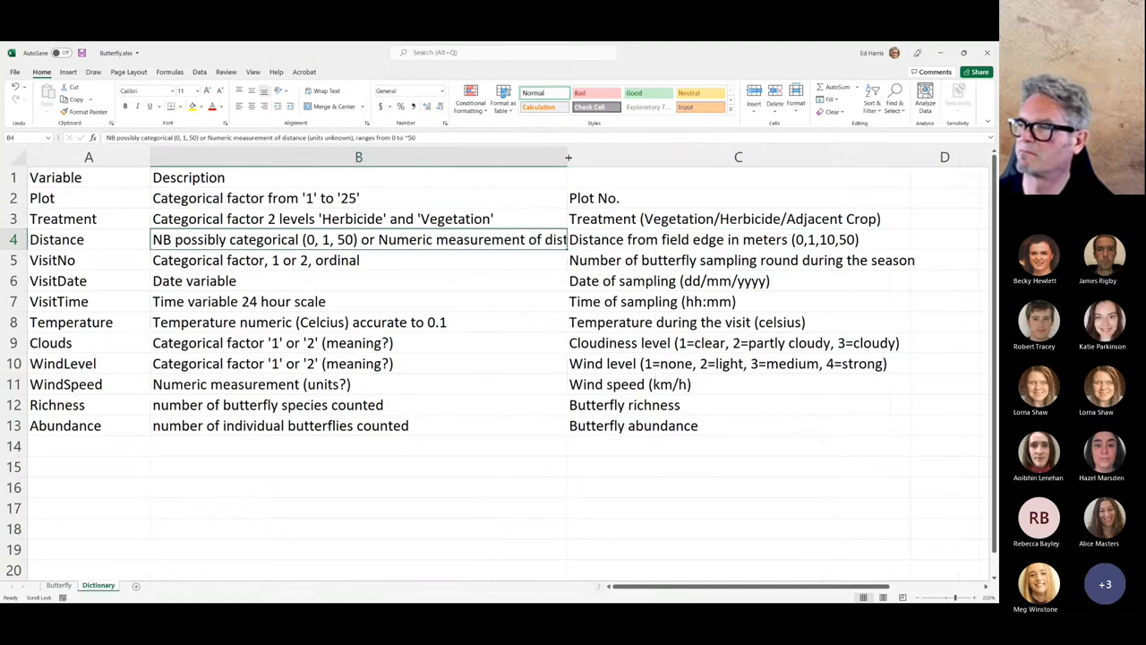
pyautogui.moveTo(567, 158); pyautogui.dragTo(691, 158)
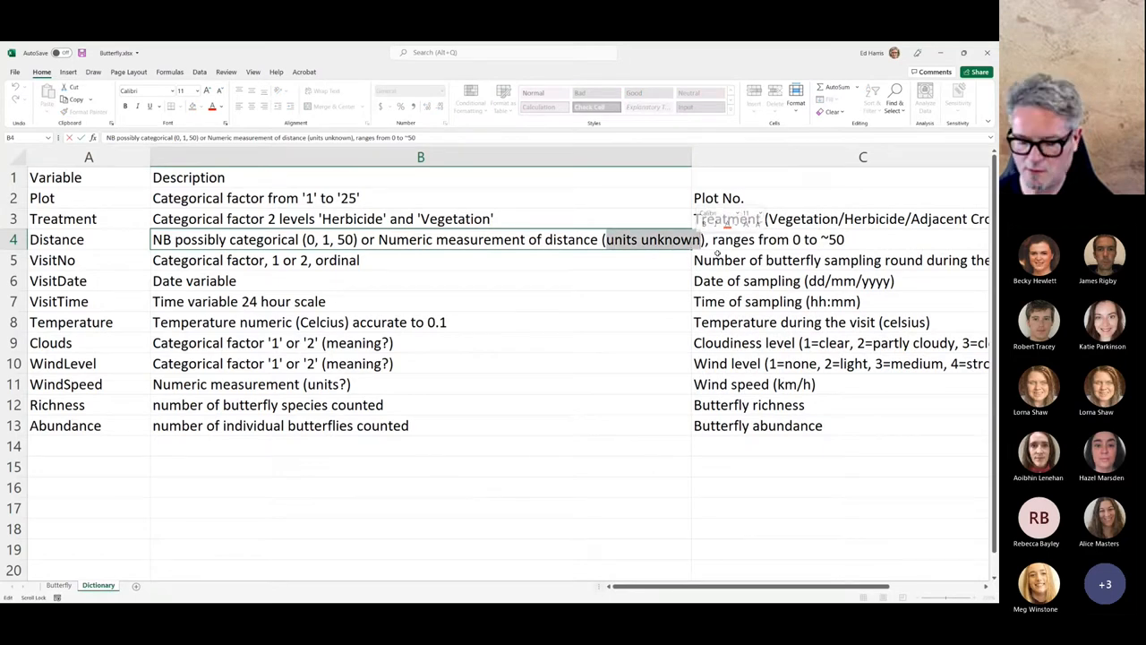
pyautogui.write('meters')
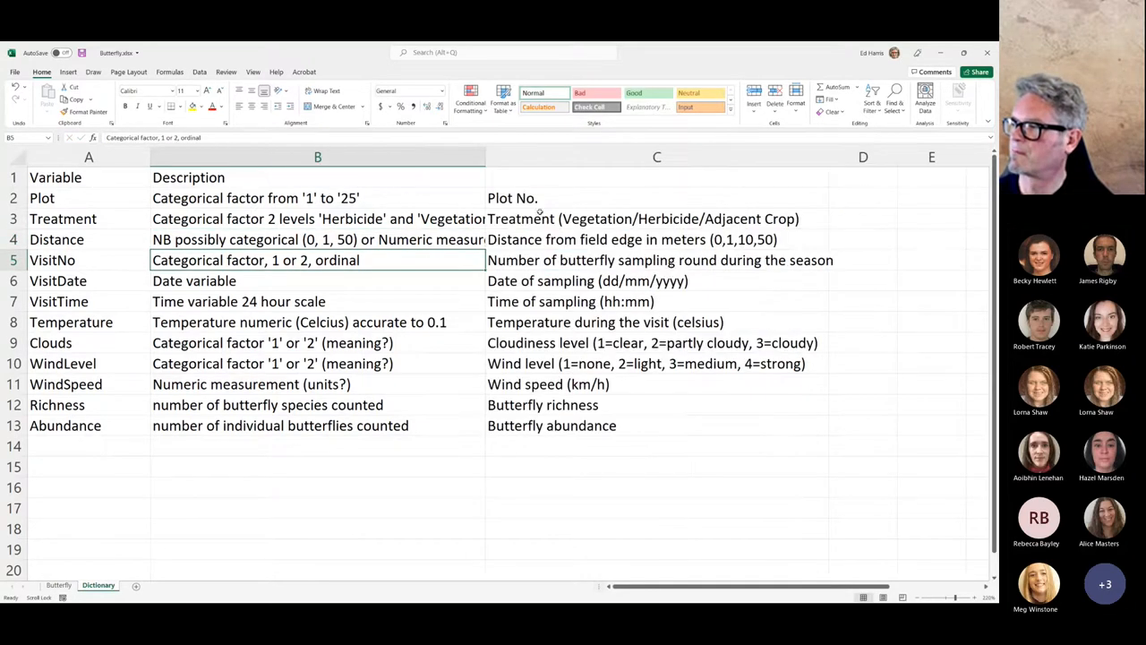
pyautogui.click(656, 260)
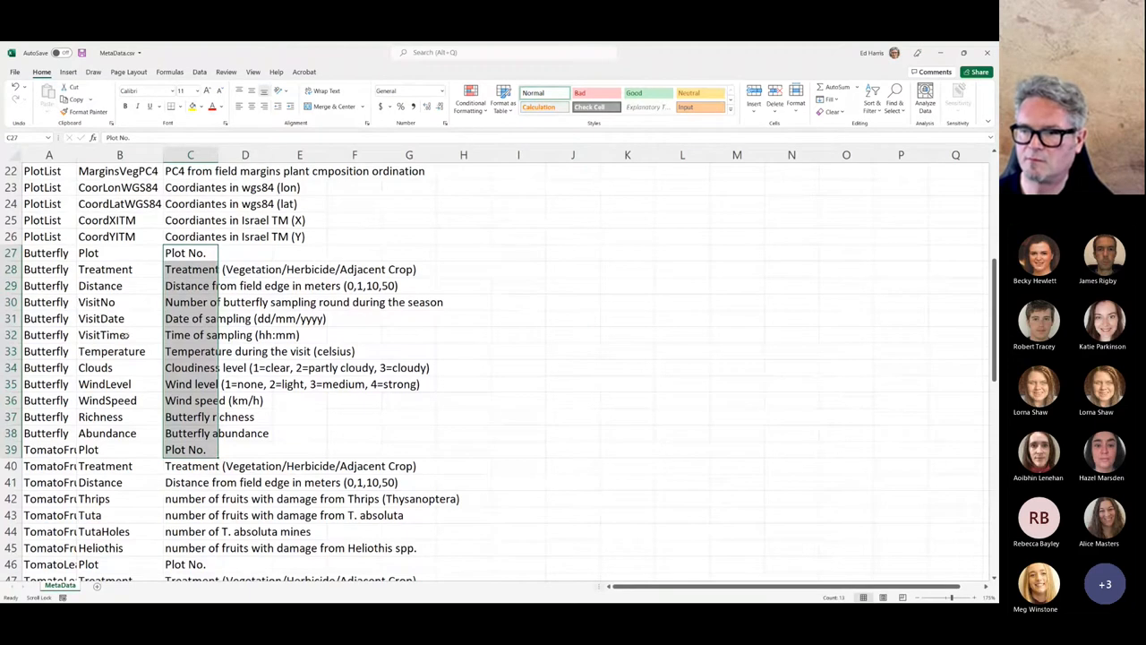
pyautogui.click(190, 302)
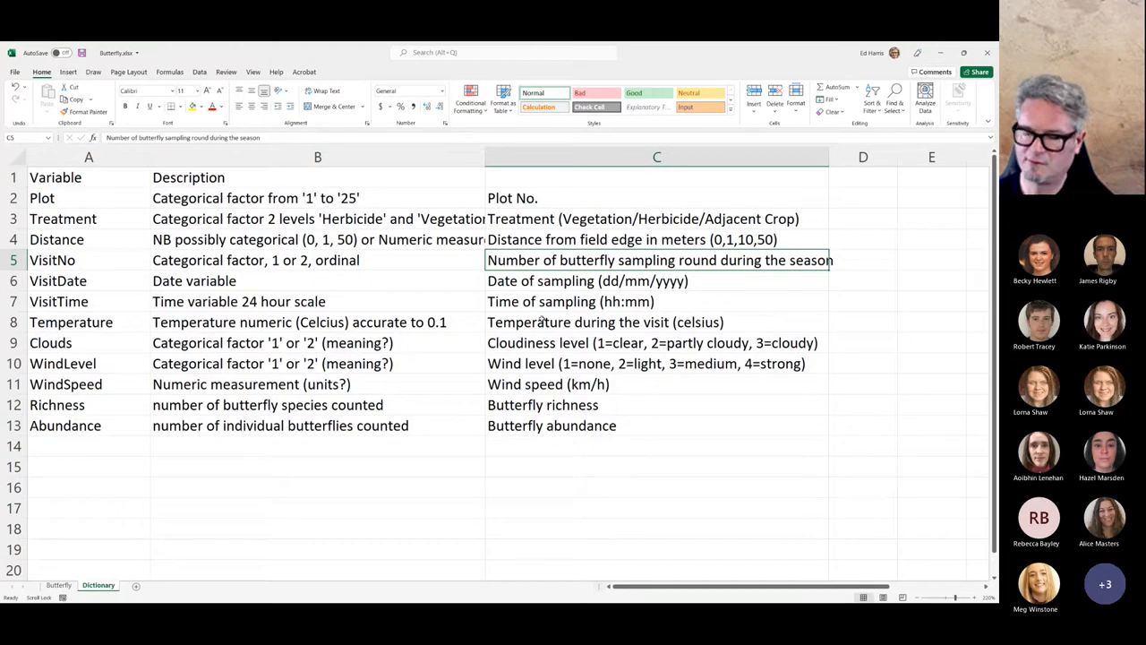
# - Give VisitNo the metadata's sampling round wording and add date and time formats
pyautogui.click(317, 260)
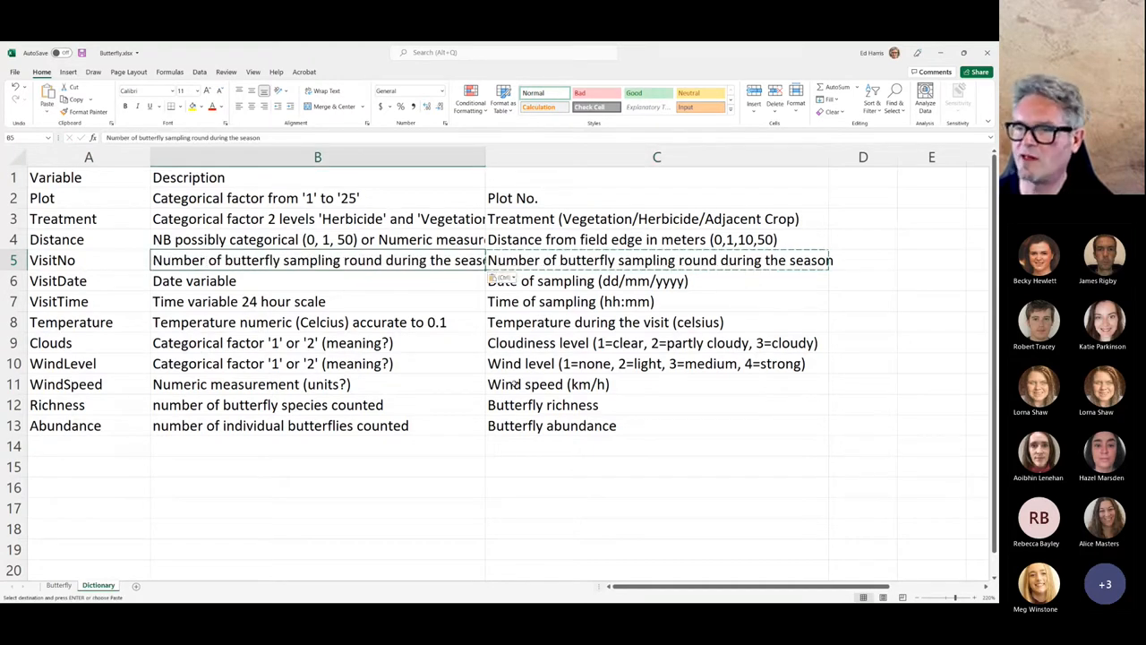
pyautogui.click(656, 280)
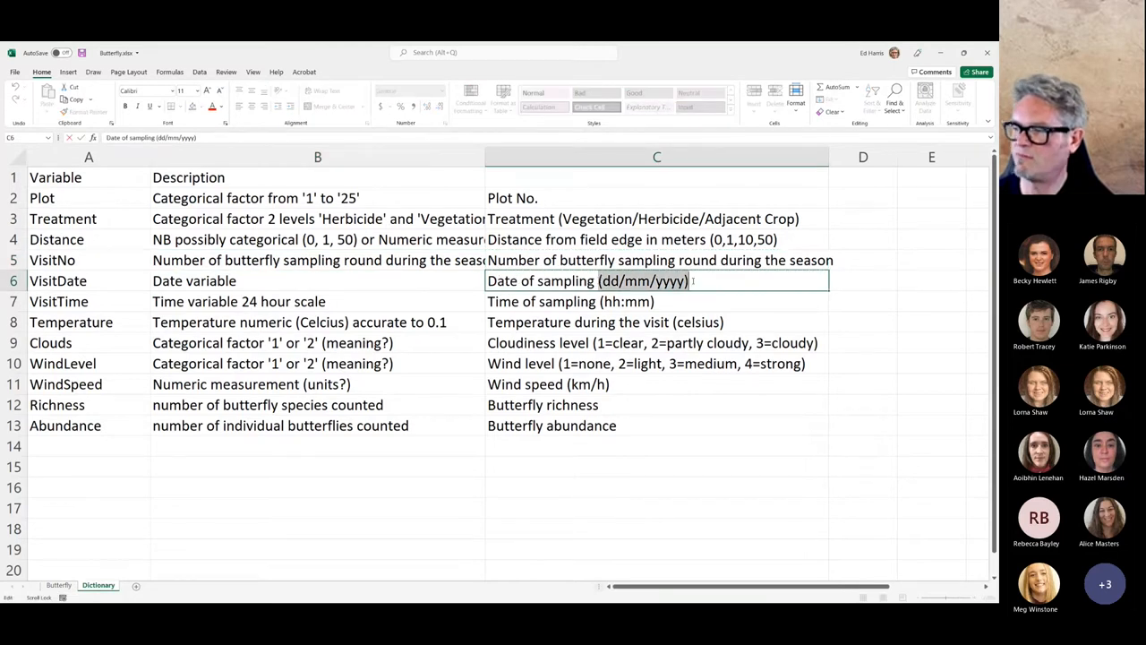
pyautogui.click(318, 280)
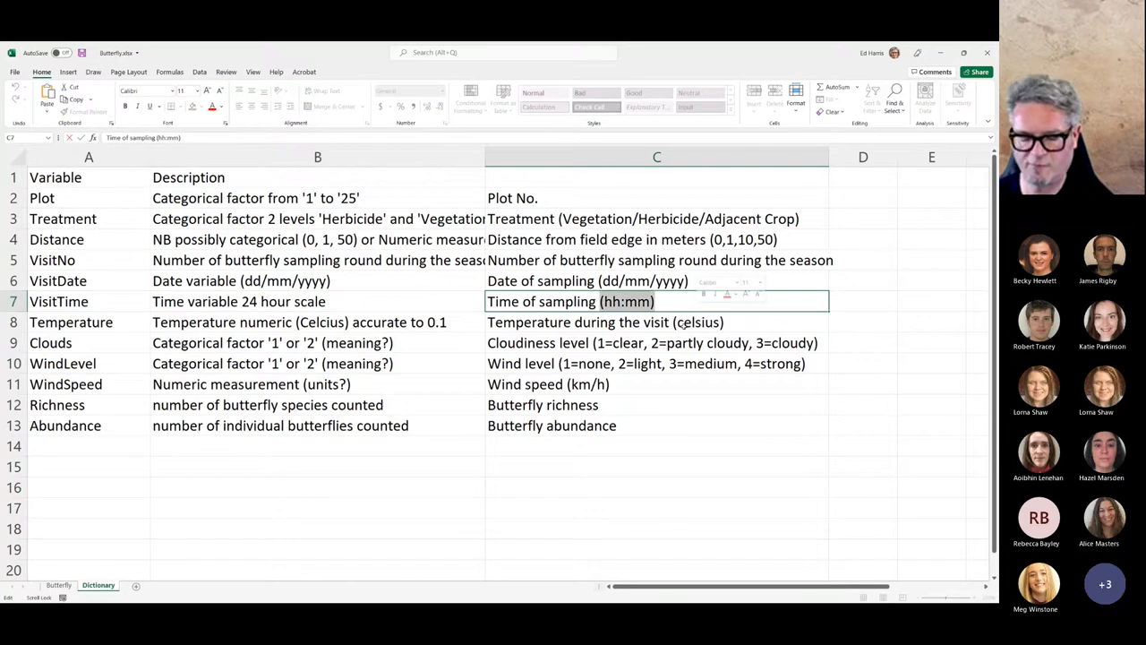
pyautogui.click(318, 301)
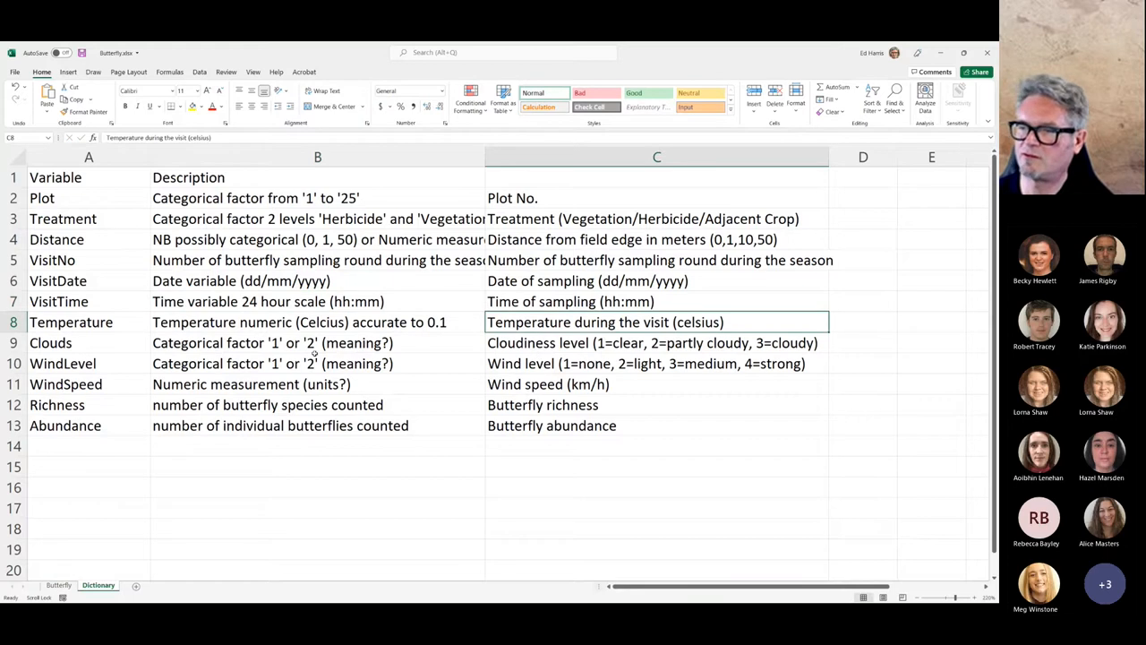
# - Add the cloudiness and wind level codes to the Clouds and WindLevel descriptions
pyautogui.click(317, 321)
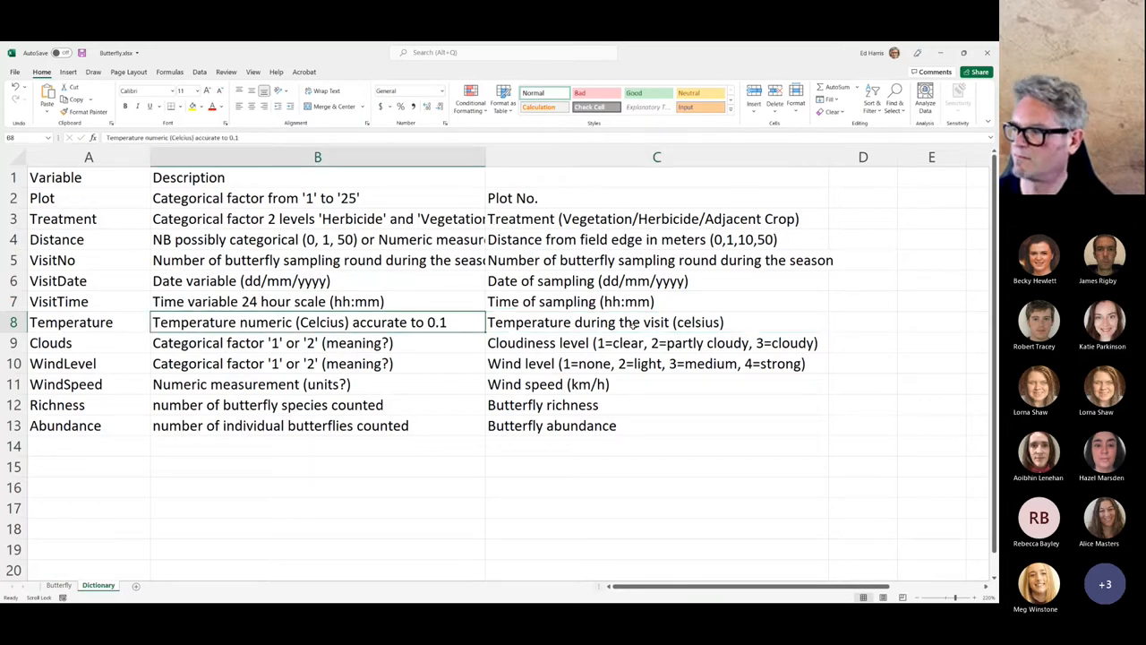
pyautogui.click(317, 342)
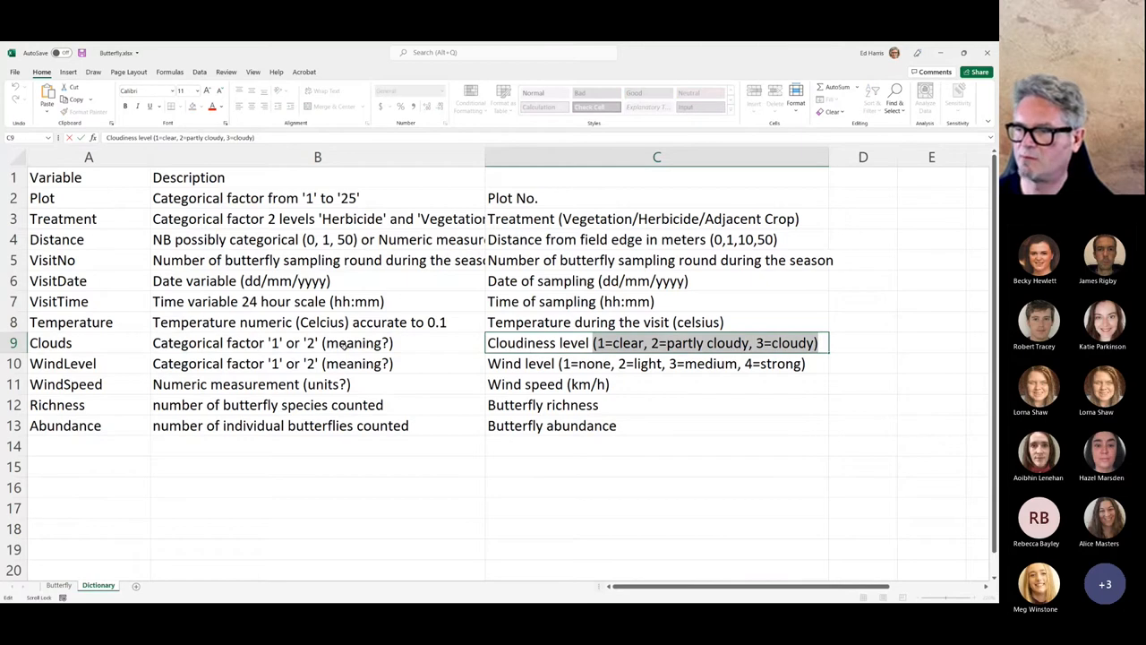
pyautogui.click(317, 342)
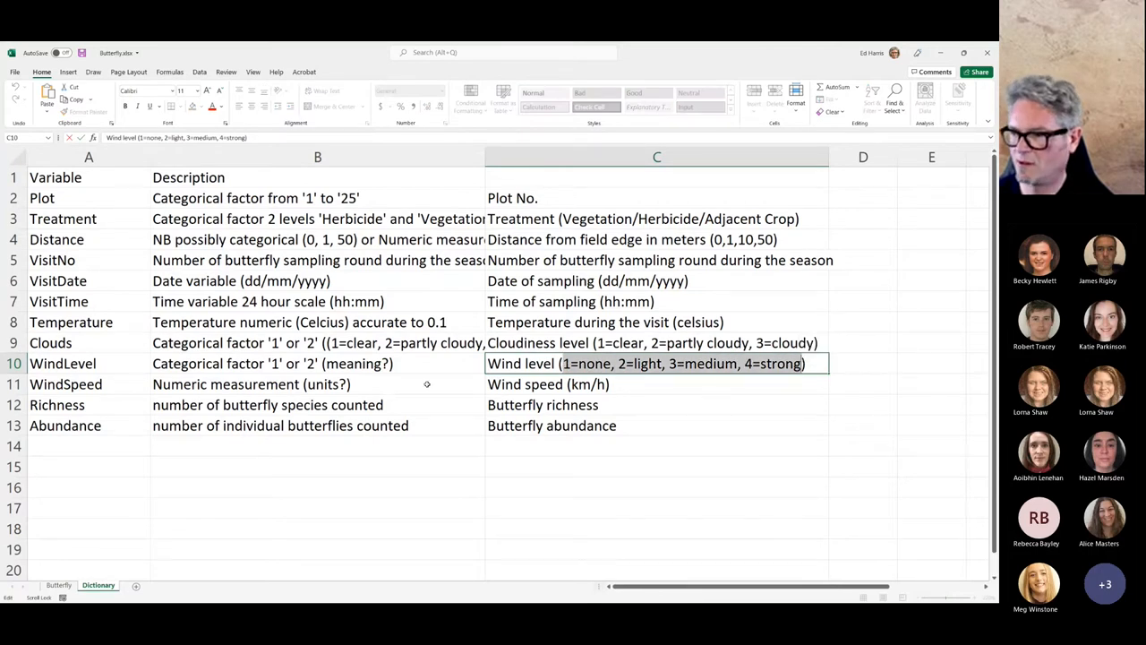
pyautogui.click(318, 362)
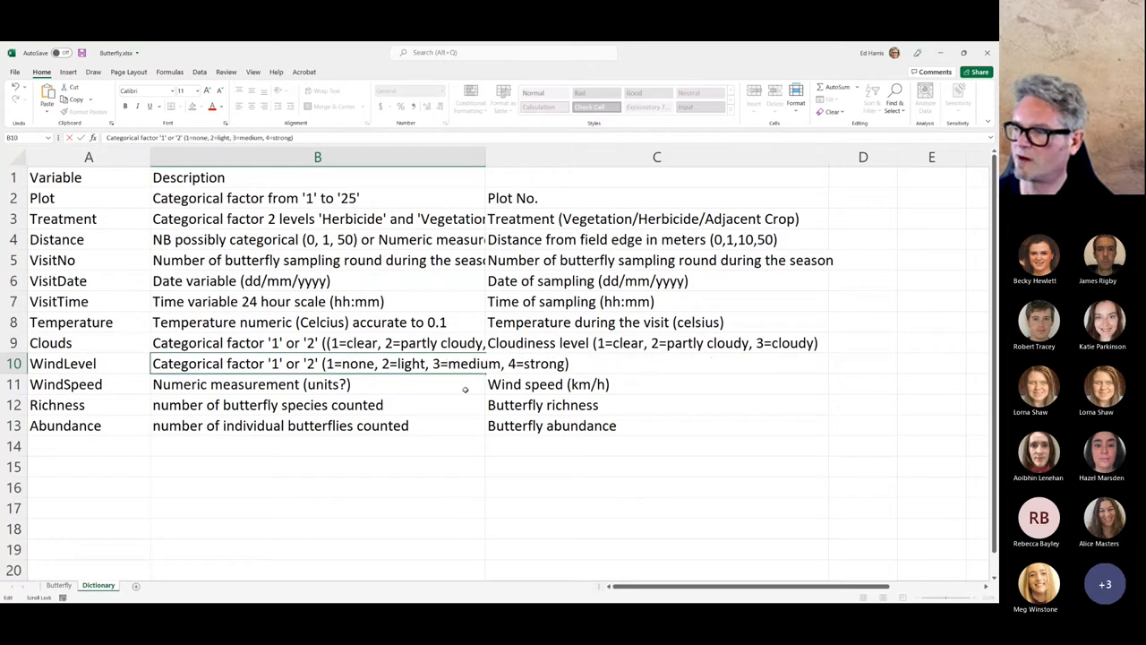
# - Replace WindSpeed's (units?) placeholder with (km/h), then return to the Butterfly sheet
pyautogui.click(656, 383)
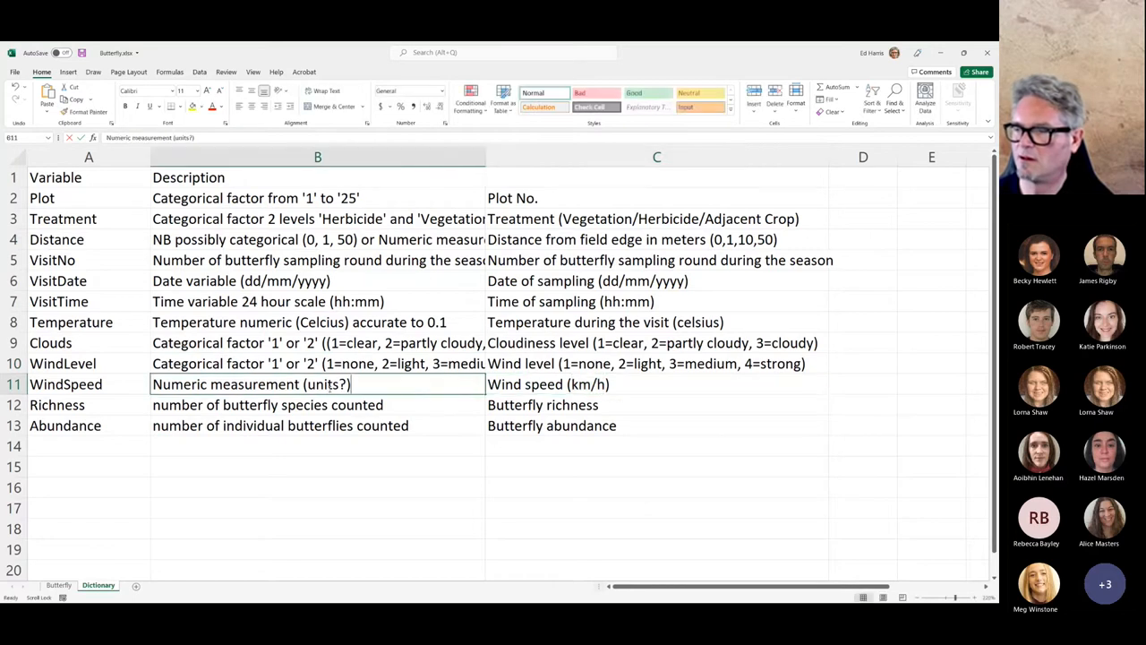
pyautogui.doubleClick(329, 383)
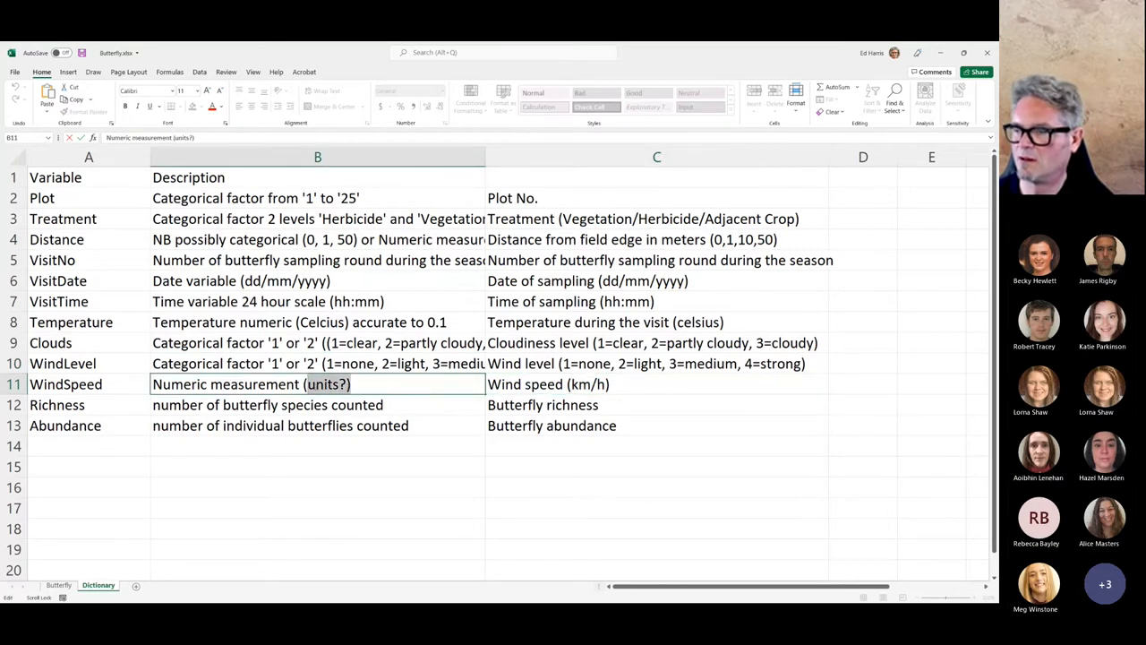
pyautogui.write('(km/h)')
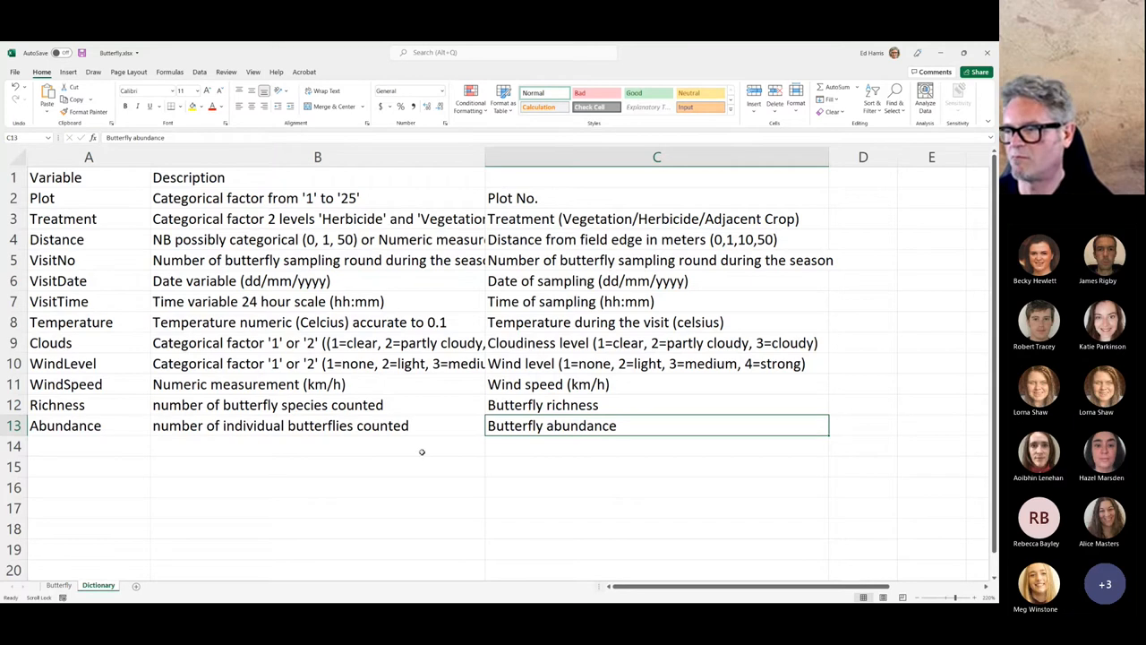
pyautogui.click(657, 157)
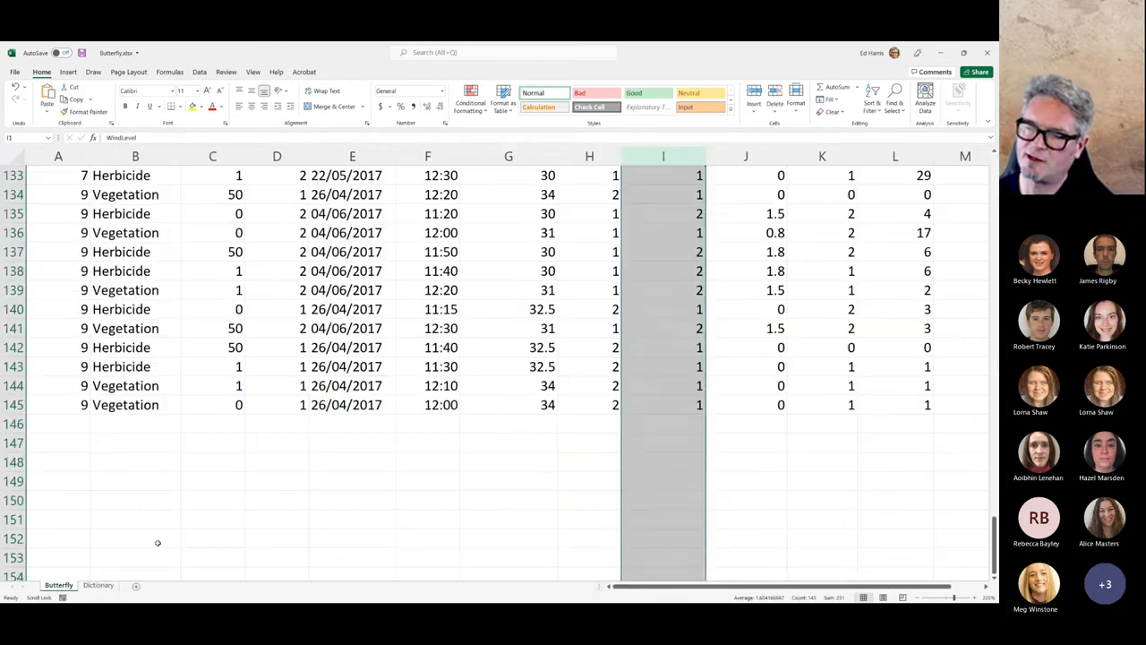
pyautogui.scroll(3)
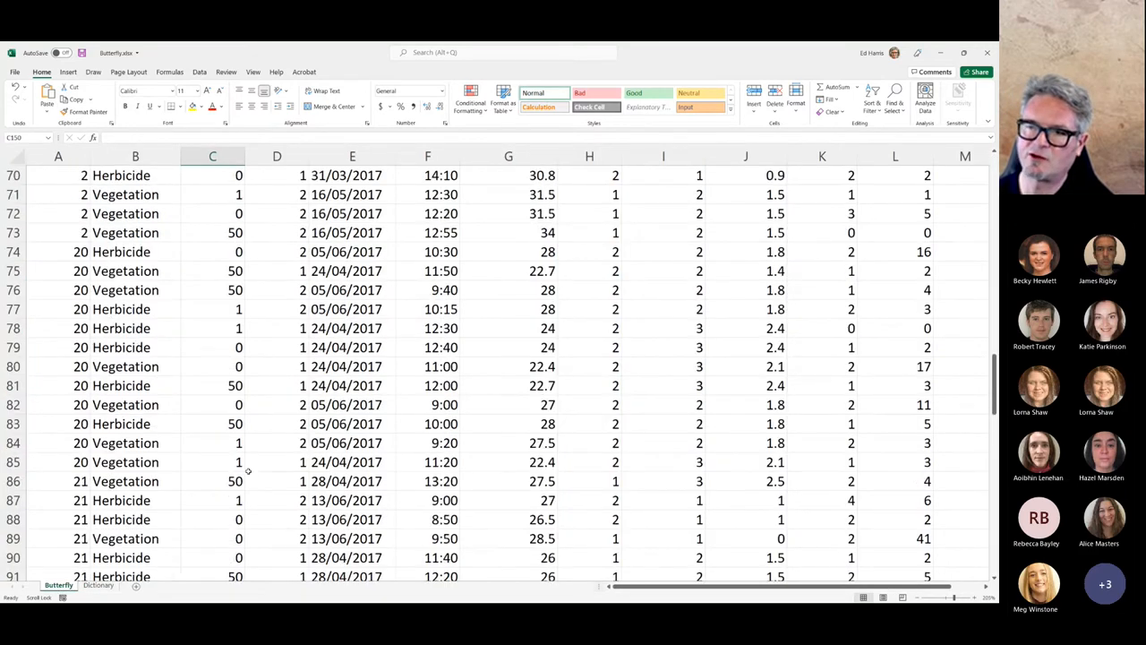
pyautogui.scroll(3)
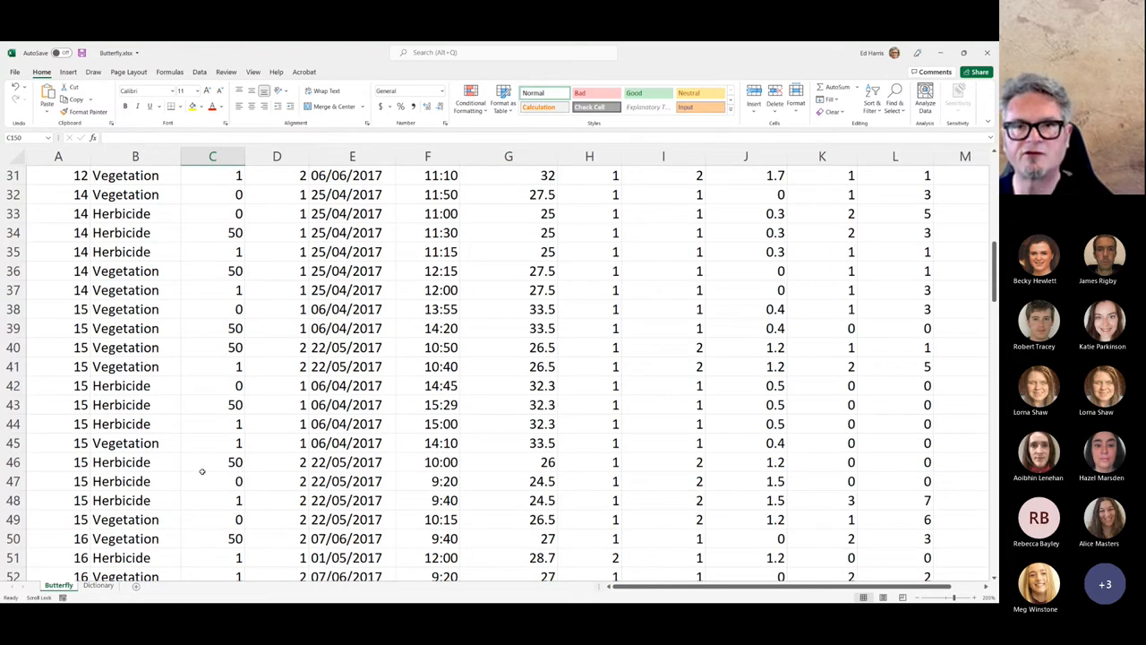
pyautogui.moveTo(201, 472)
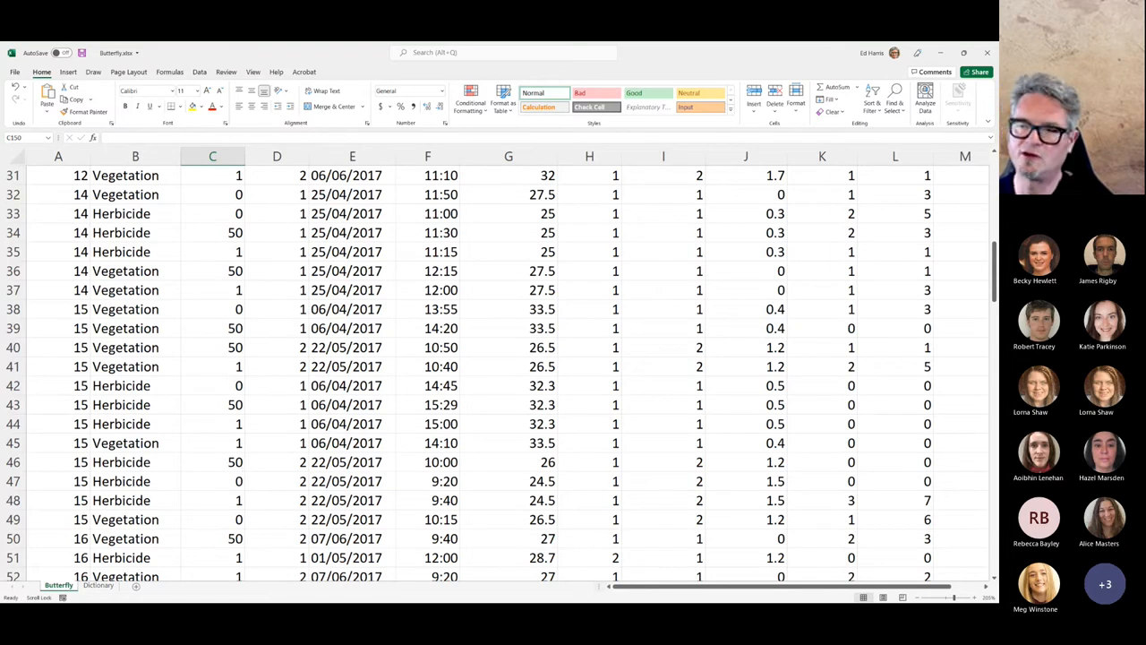